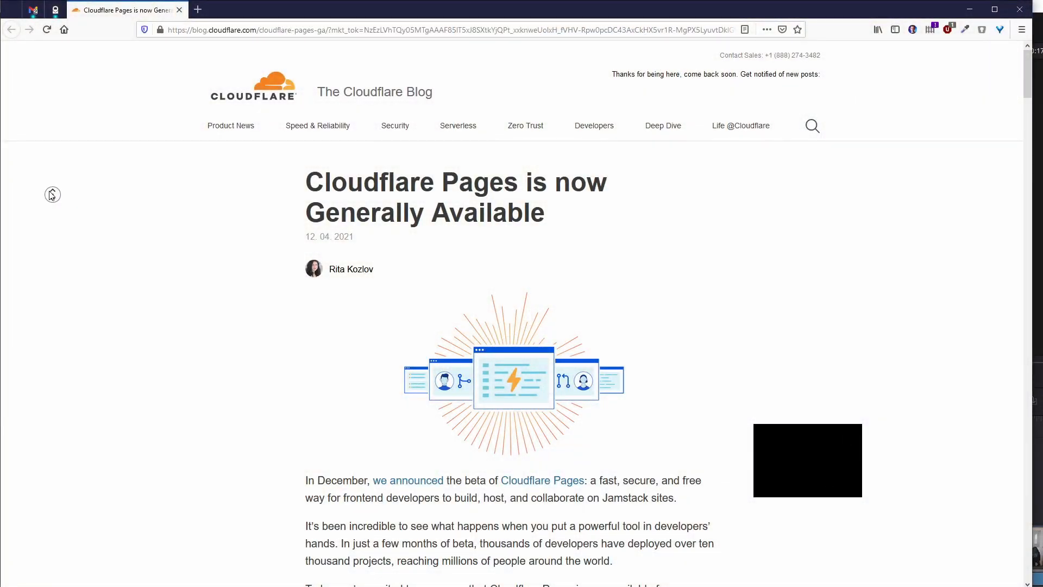
- Scroll through the Pages GA blog post down to the 'What is Cloudflare Pages?' heading
scroll(down, 3)
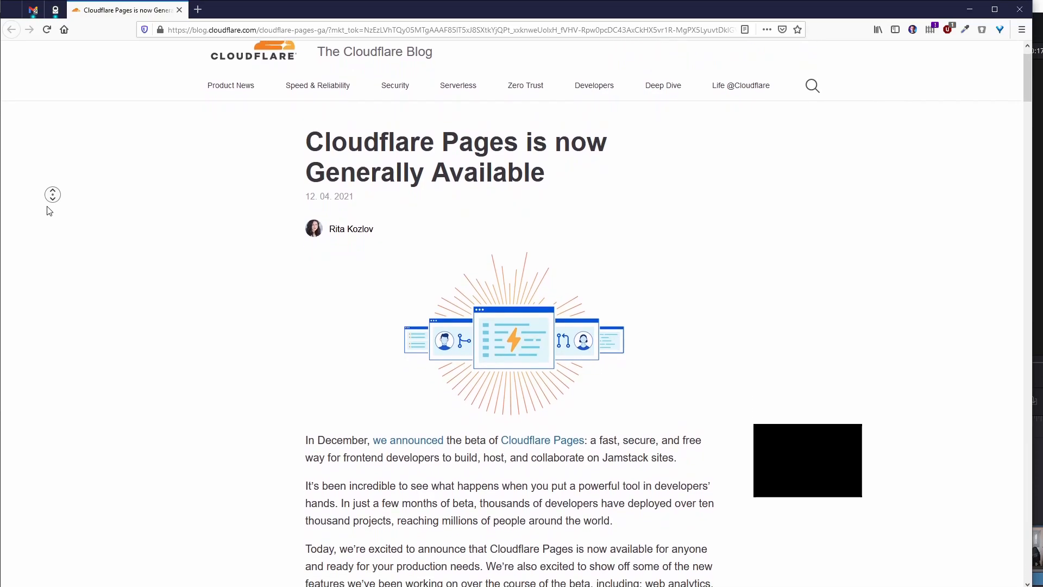
scroll(down, 3)
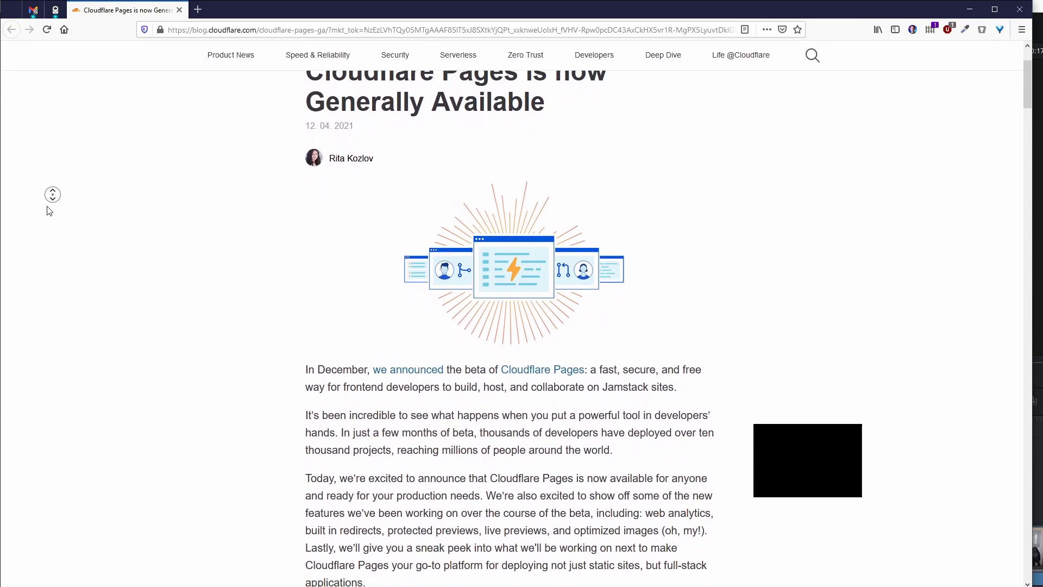
scroll(down, 3)
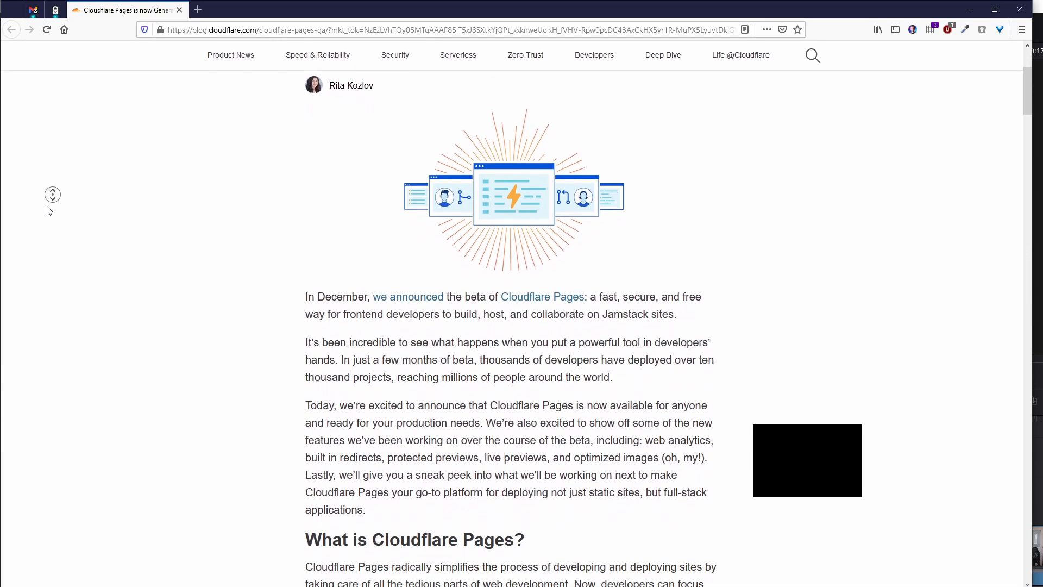
scroll(down, 3)
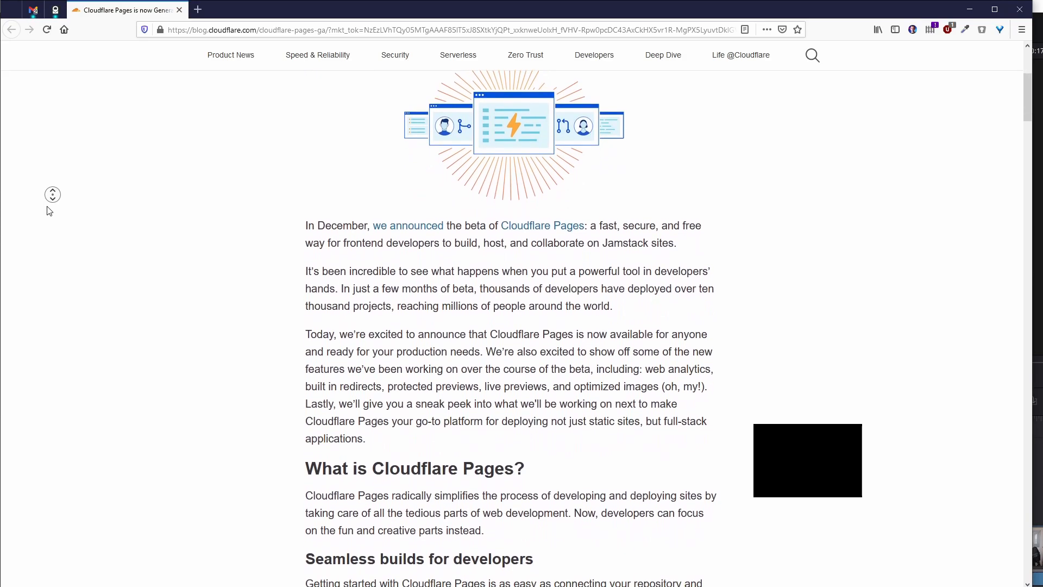
scroll(down, 3)
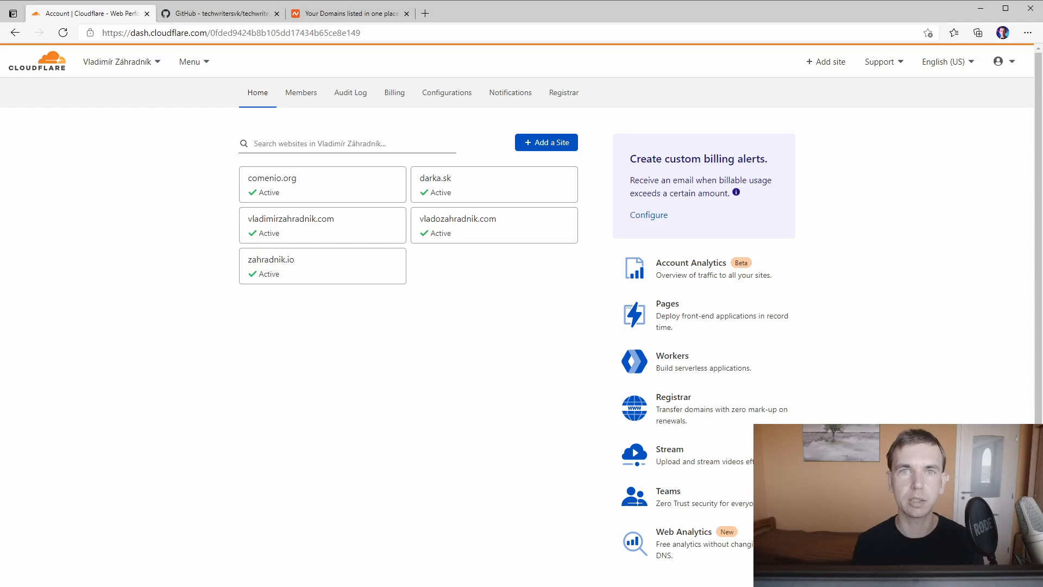
click(333, 144)
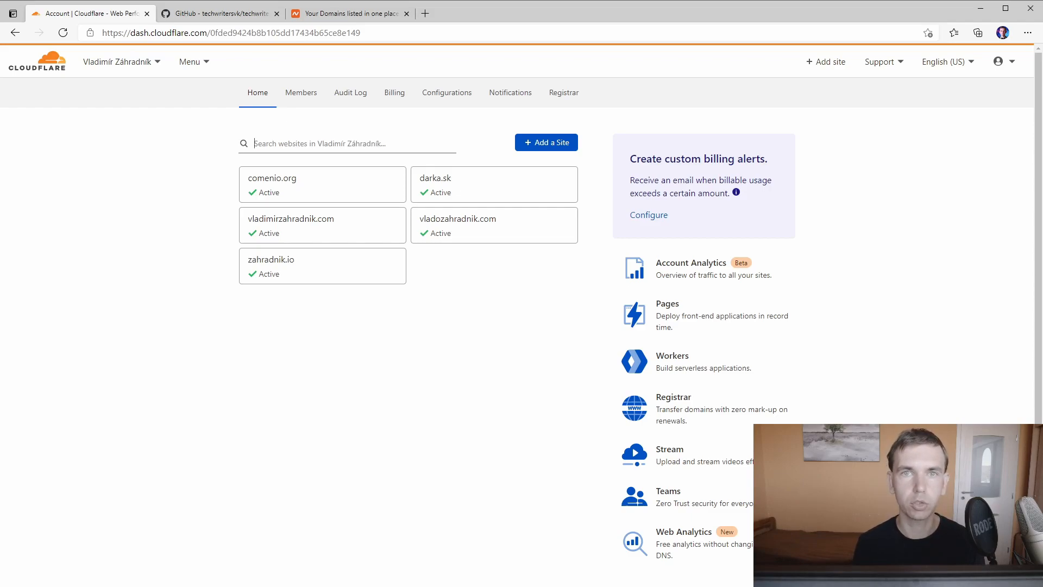
mouse_move(511, 224)
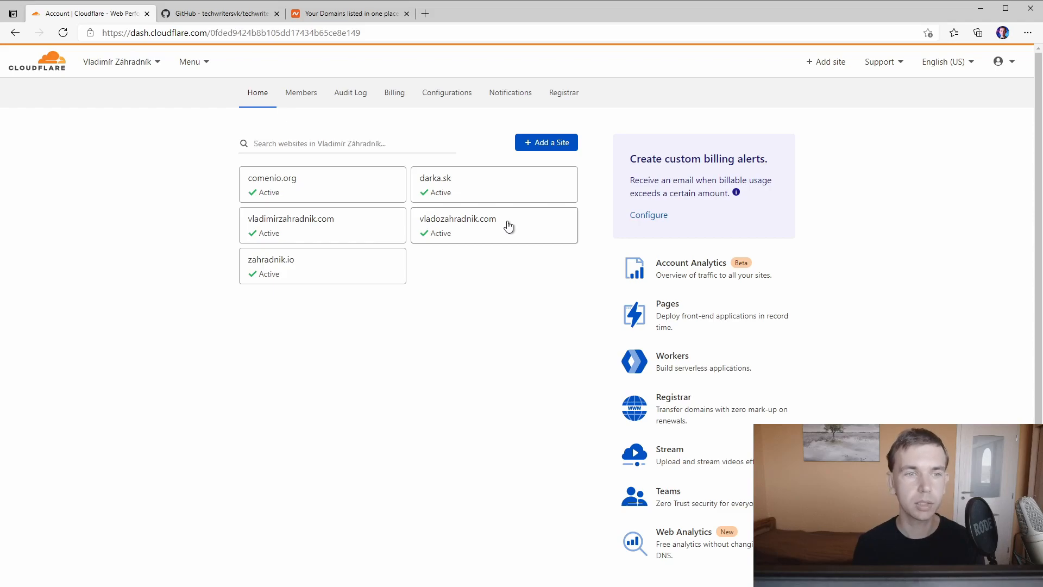
mouse_move(690, 89)
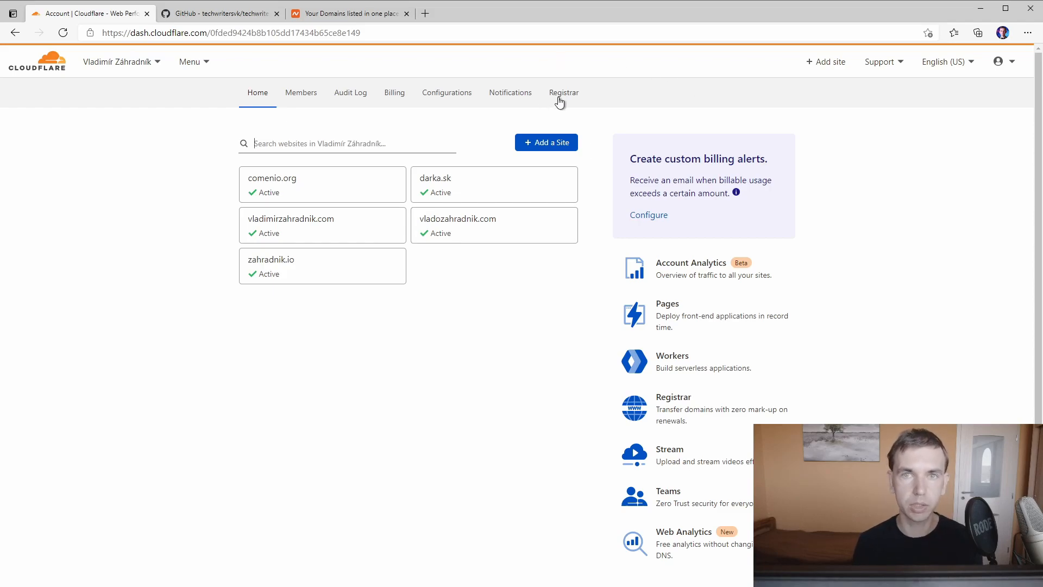
mouse_move(582, 88)
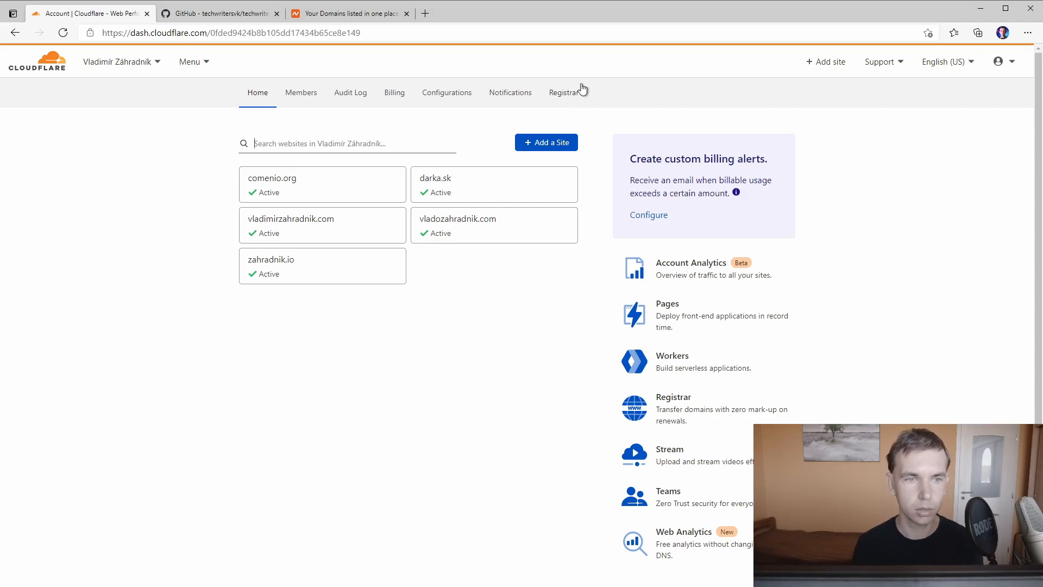
click(568, 91)
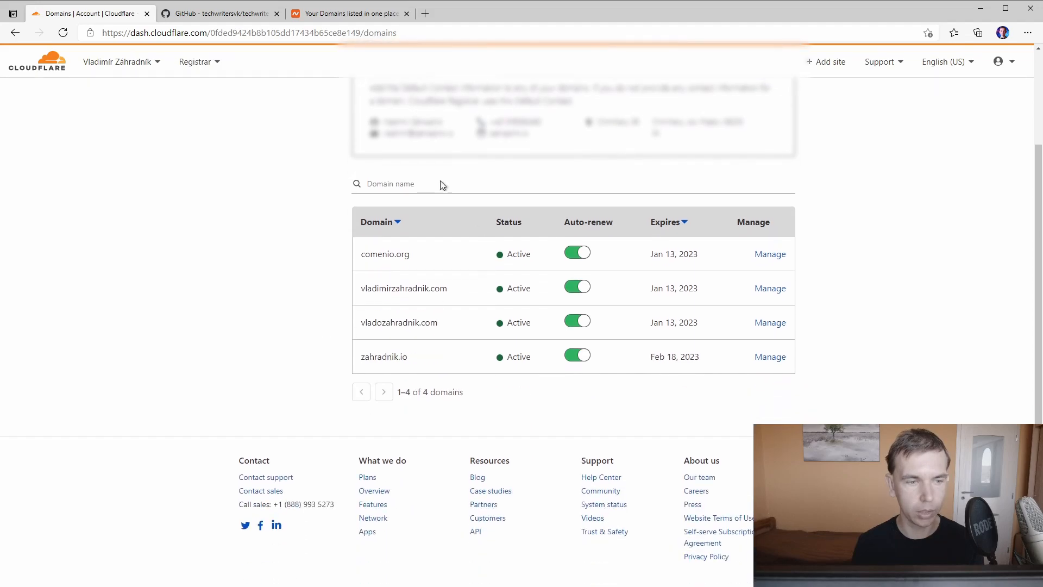
mouse_move(480, 450)
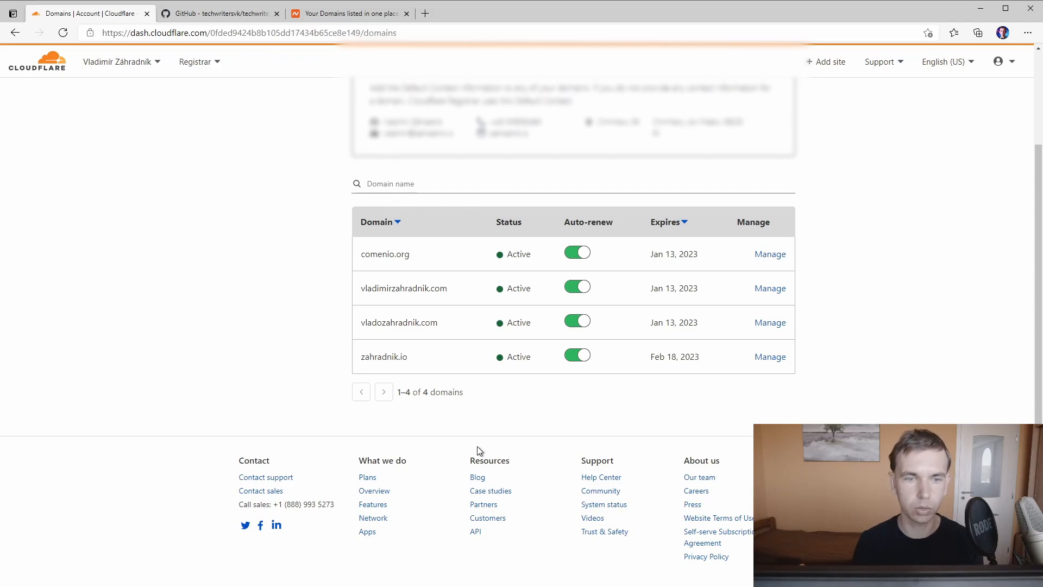
scroll(up, 3)
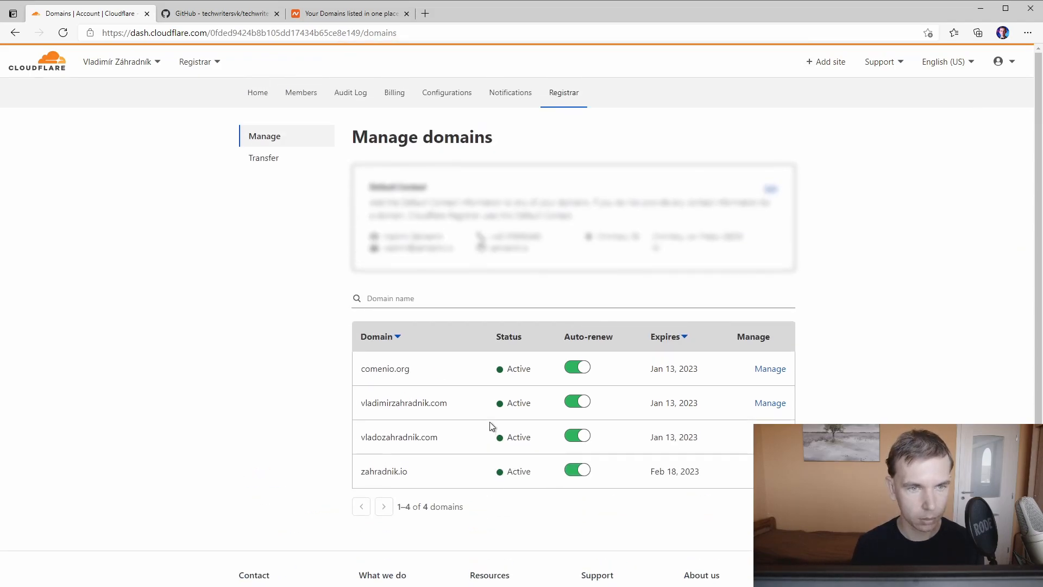
mouse_move(487, 437)
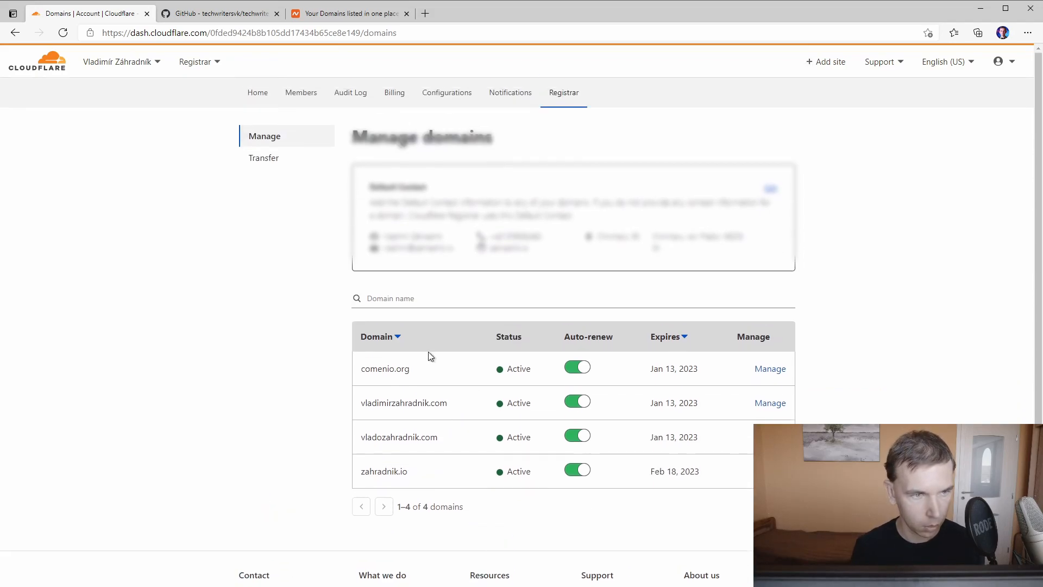
click(257, 93)
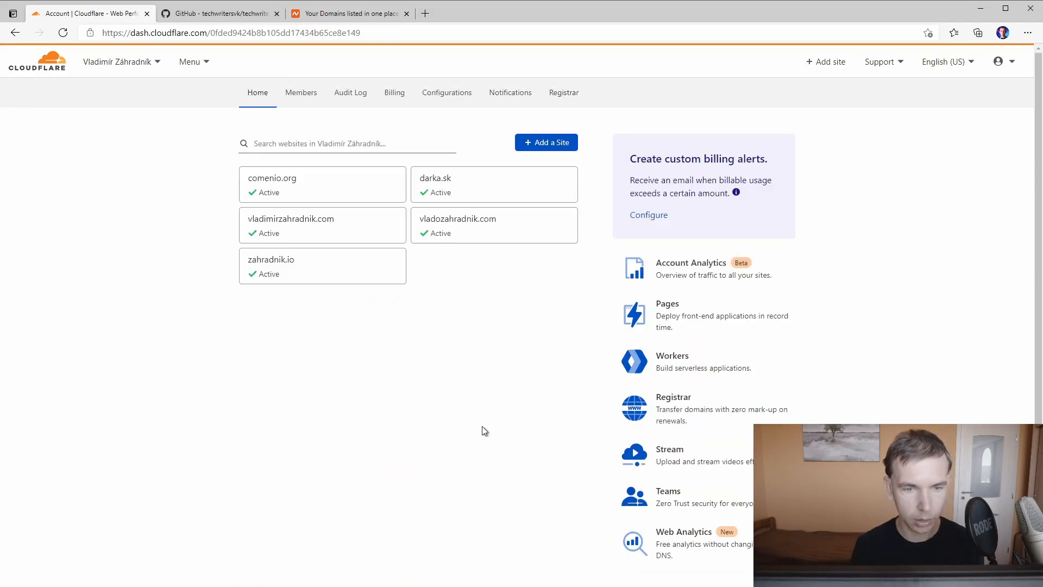
mouse_move(425, 413)
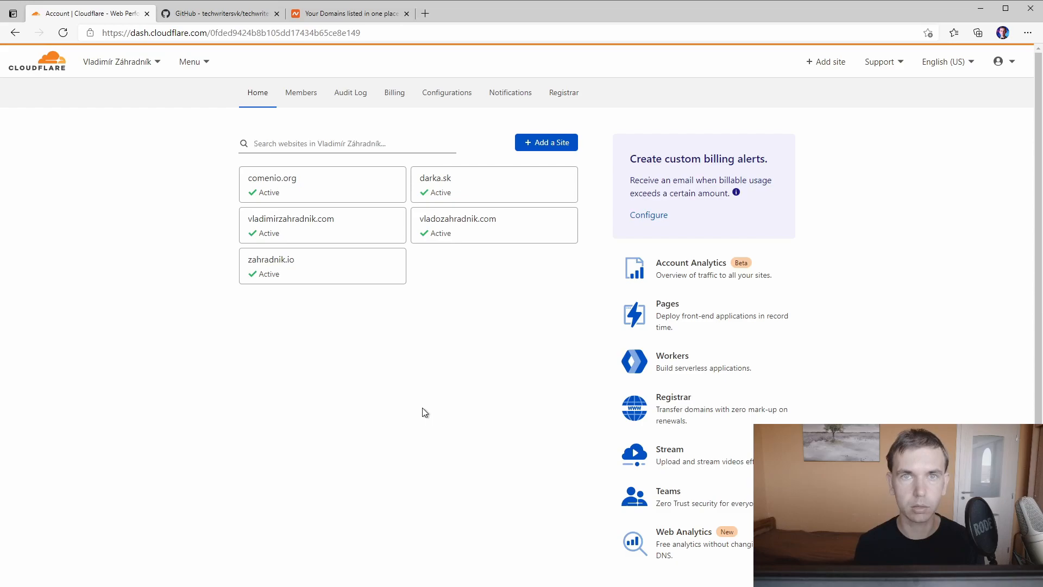
mouse_move(672, 323)
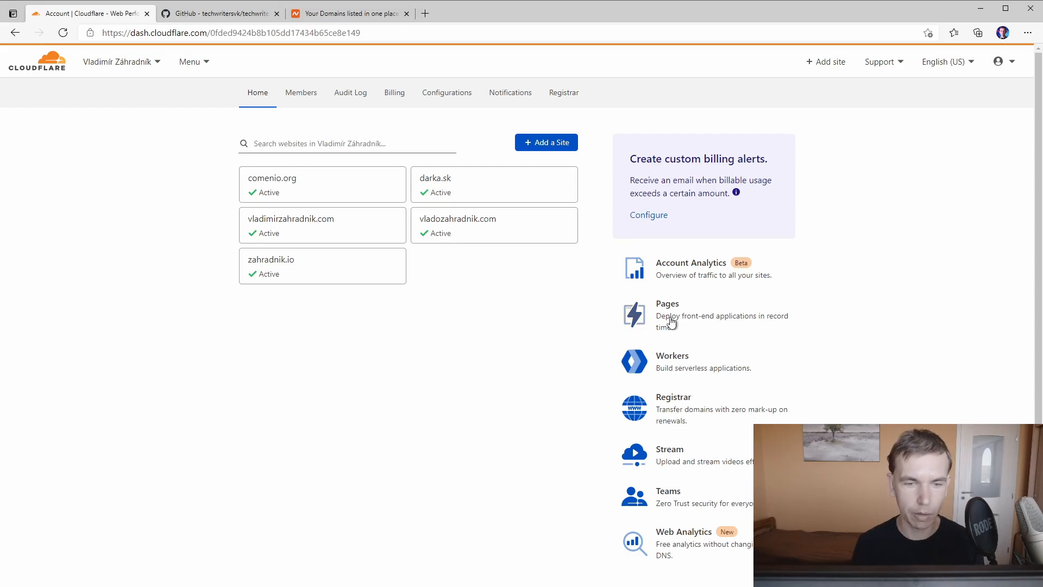
click(666, 304)
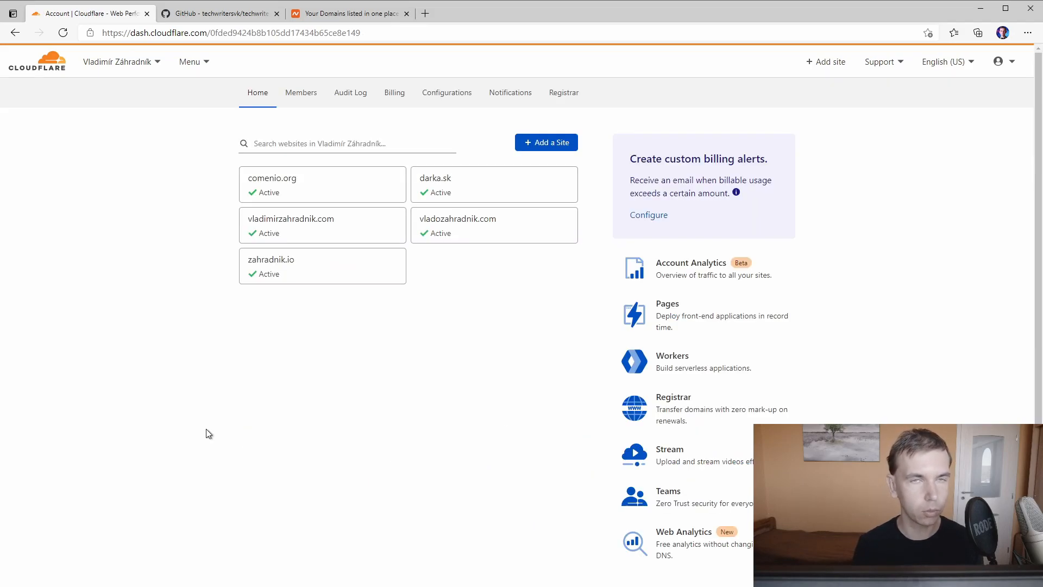
mouse_move(303, 269)
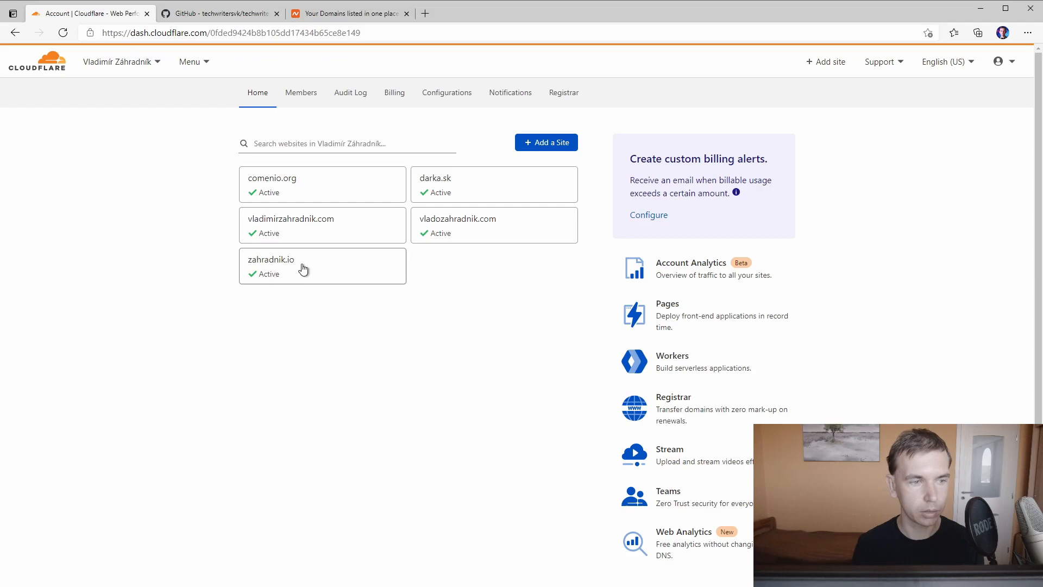
- View zahradnik.io's DNS records and expand the www CNAME pointing to zahradnik-io.pages.dev
click(270, 260)
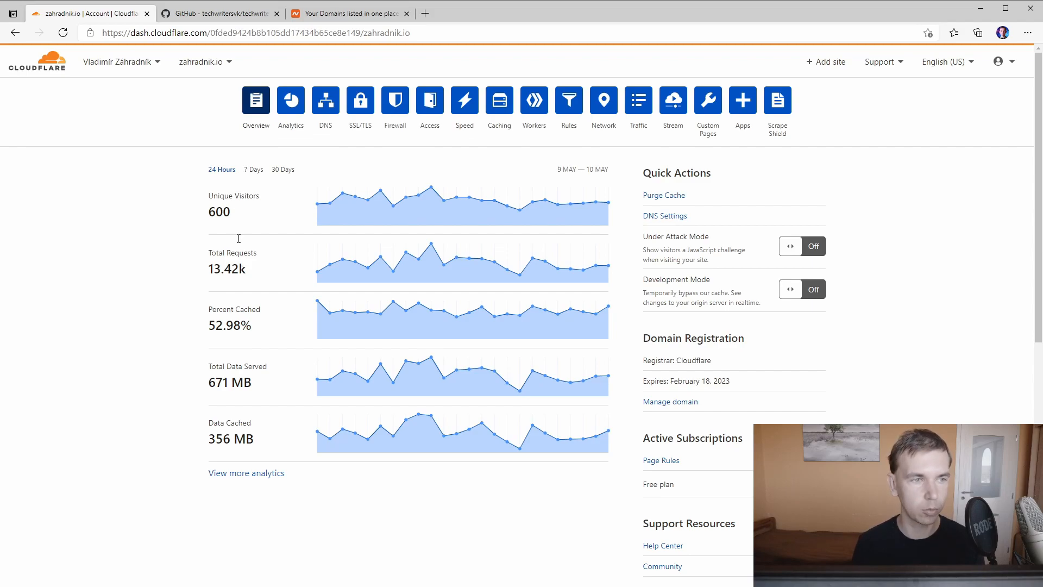
click(325, 101)
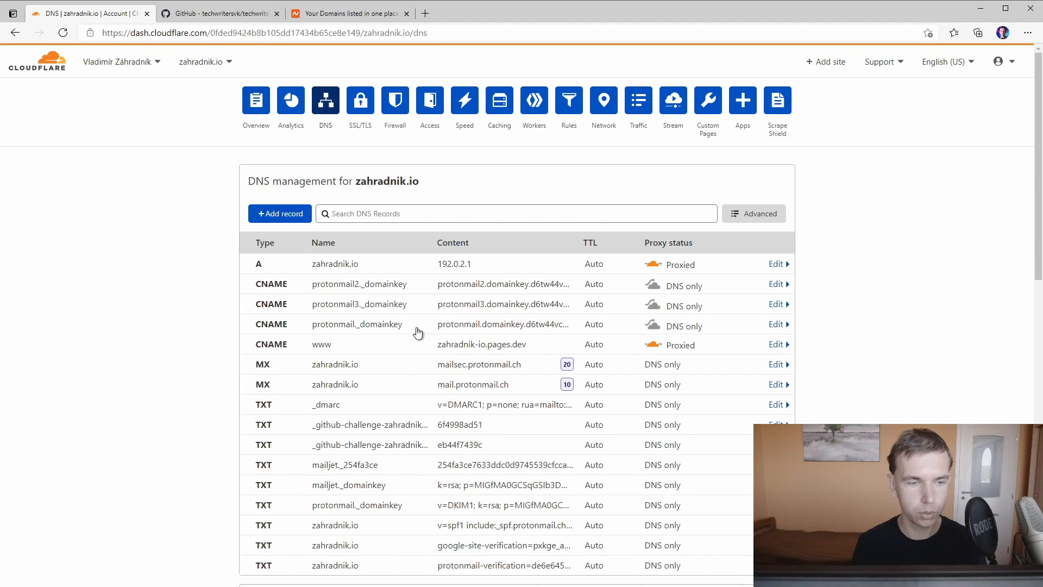
scroll(down, 3)
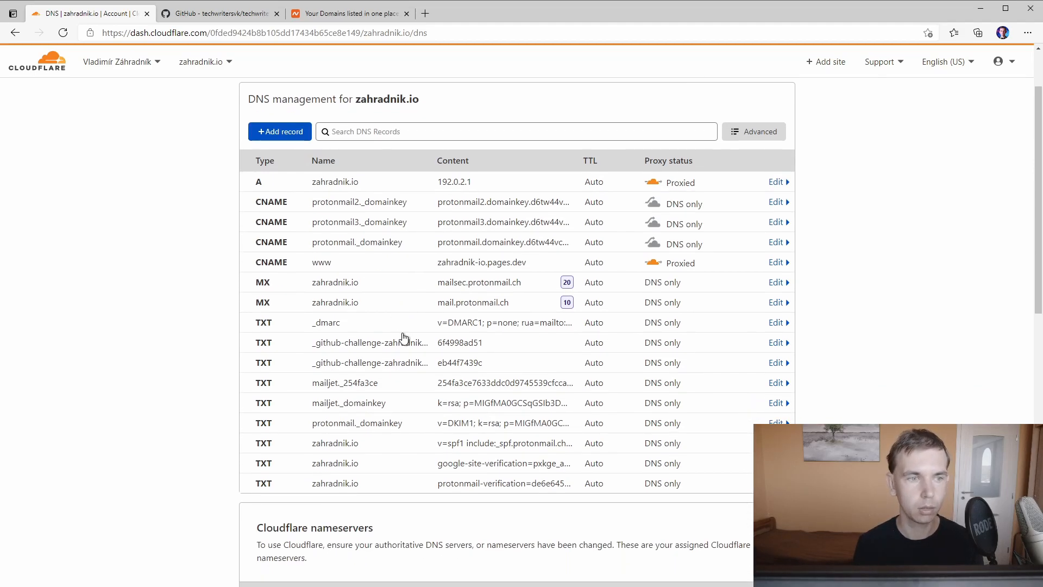
mouse_move(393, 332)
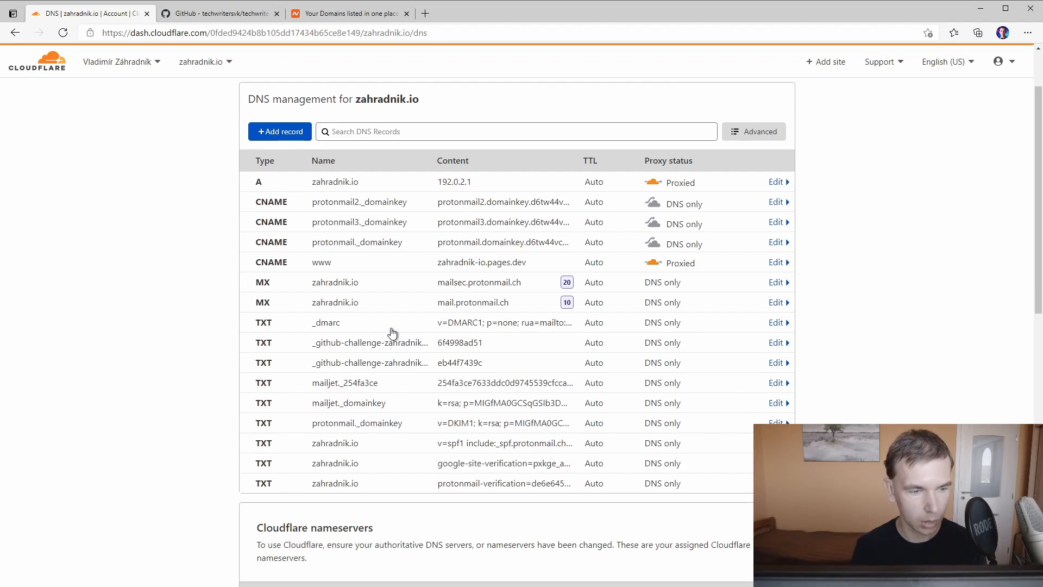
mouse_move(343, 425)
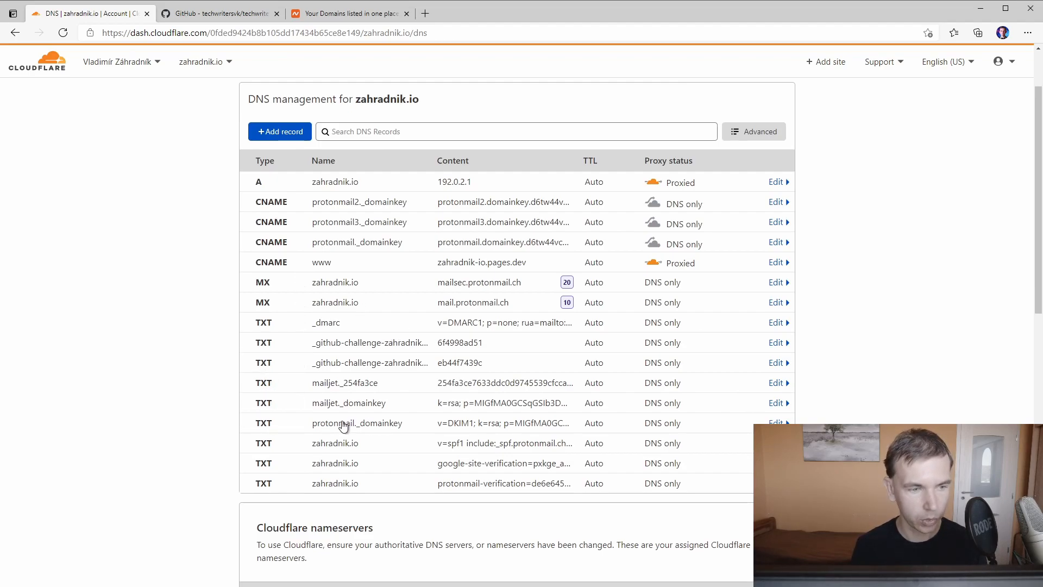
mouse_move(314, 282)
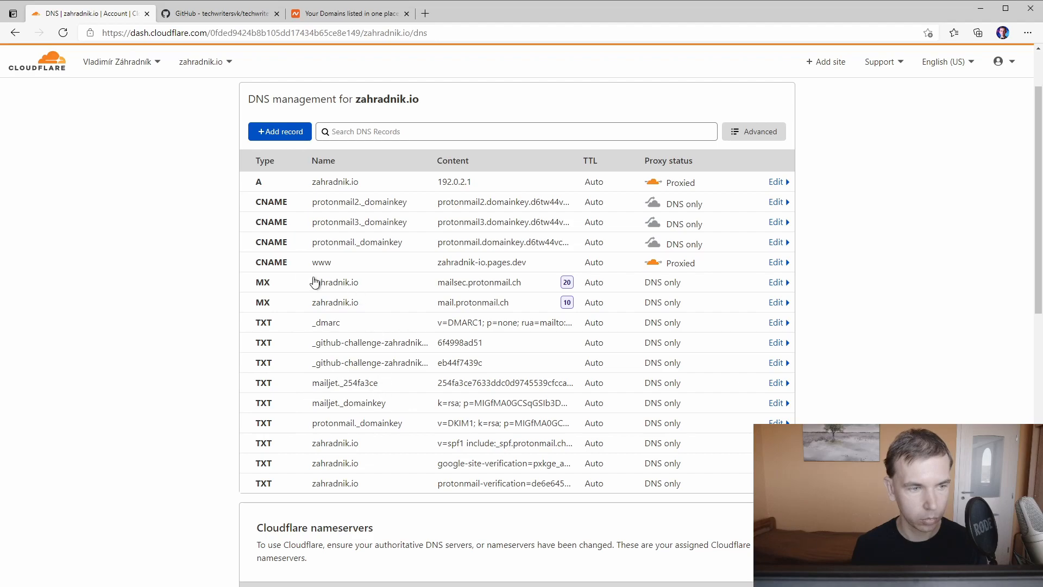
mouse_move(327, 494)
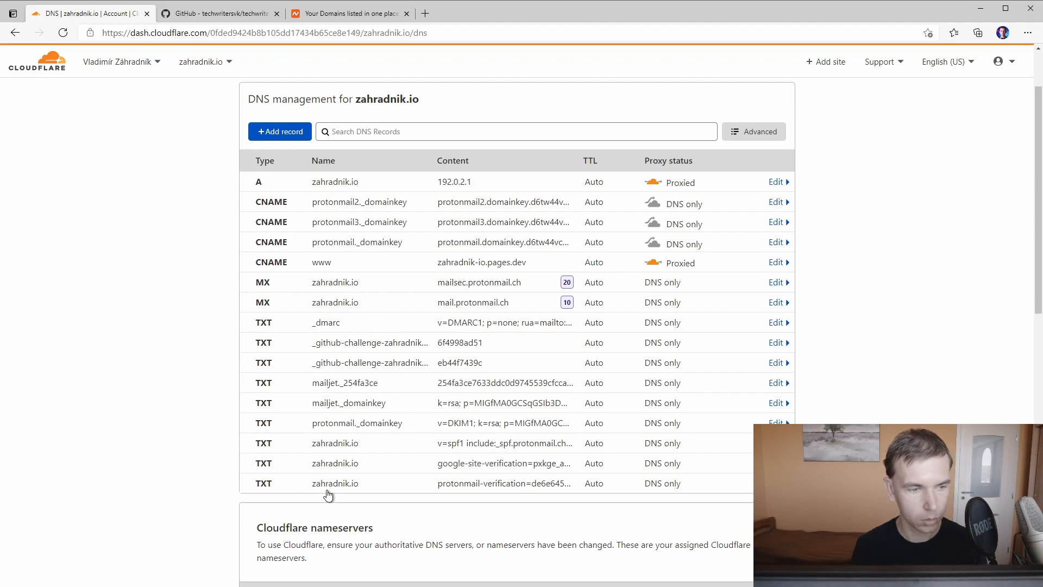
mouse_move(338, 205)
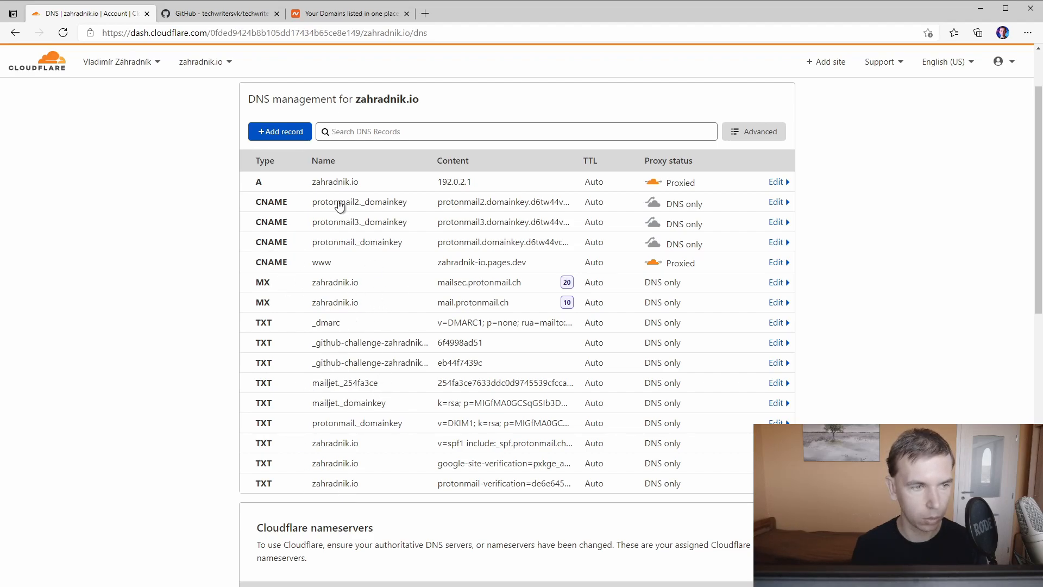
mouse_move(261, 266)
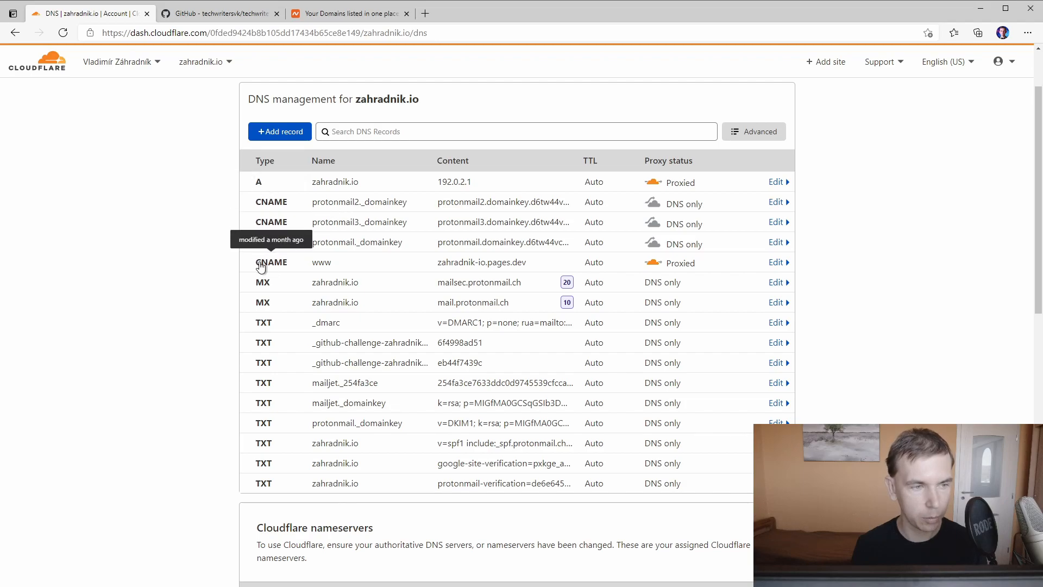
mouse_move(262, 254)
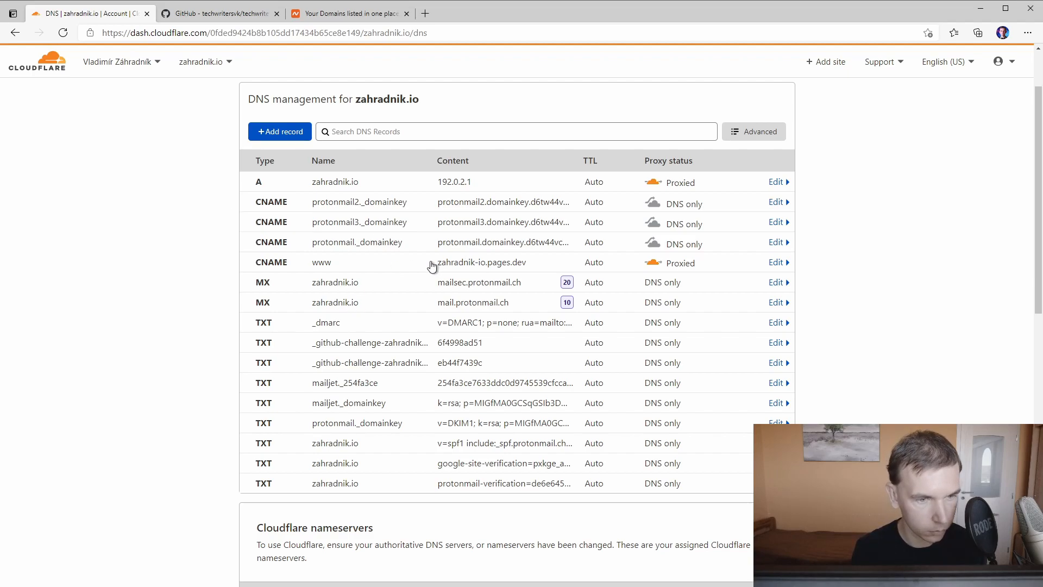
click(776, 262)
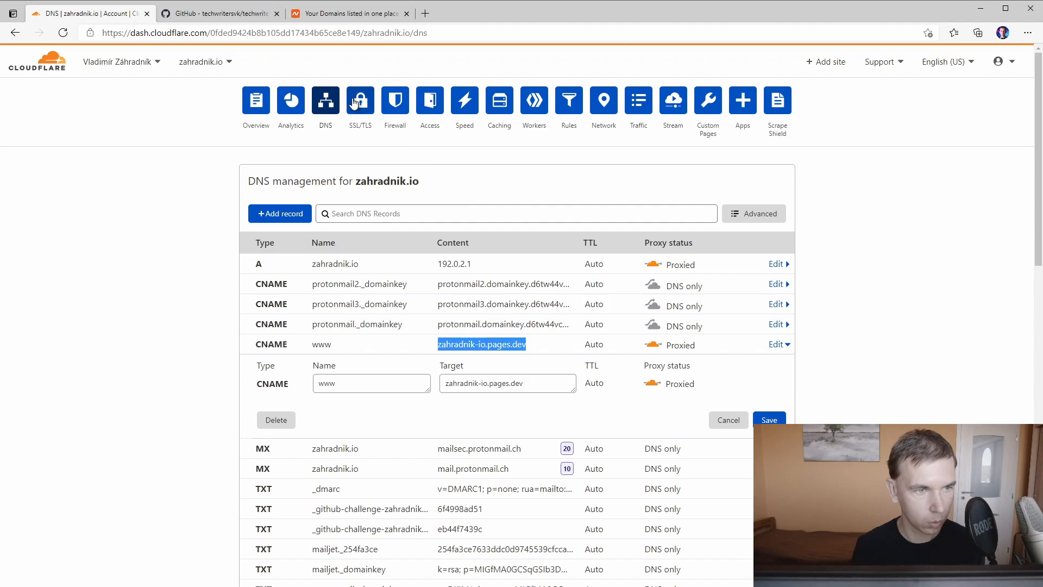
- Review zahradnik.io's Edge Certificates: Universal certificate, Always Use HTTPS, HSTS and minimum TLS 1.2
click(360, 101)
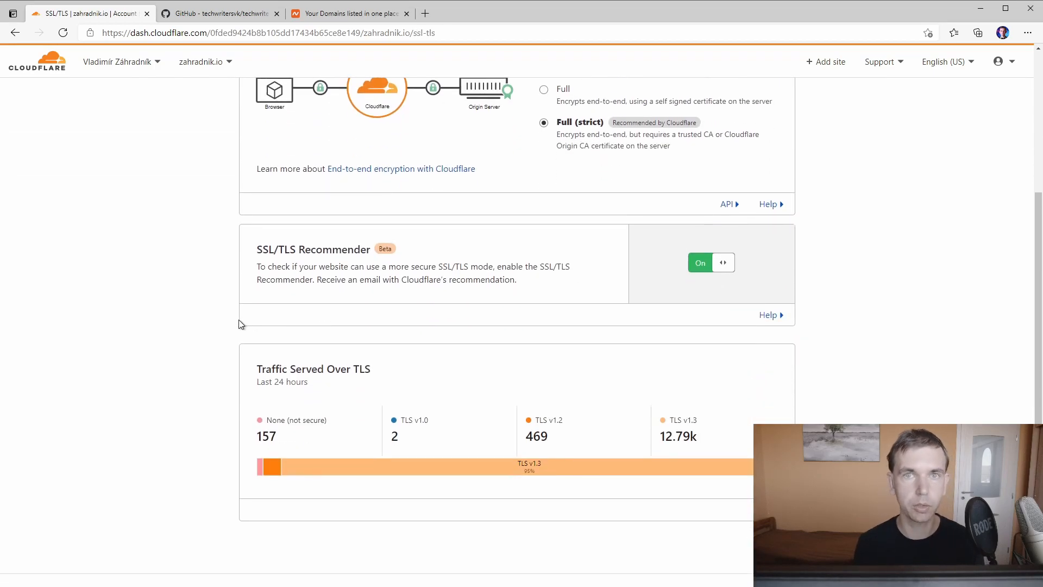
mouse_move(436, 152)
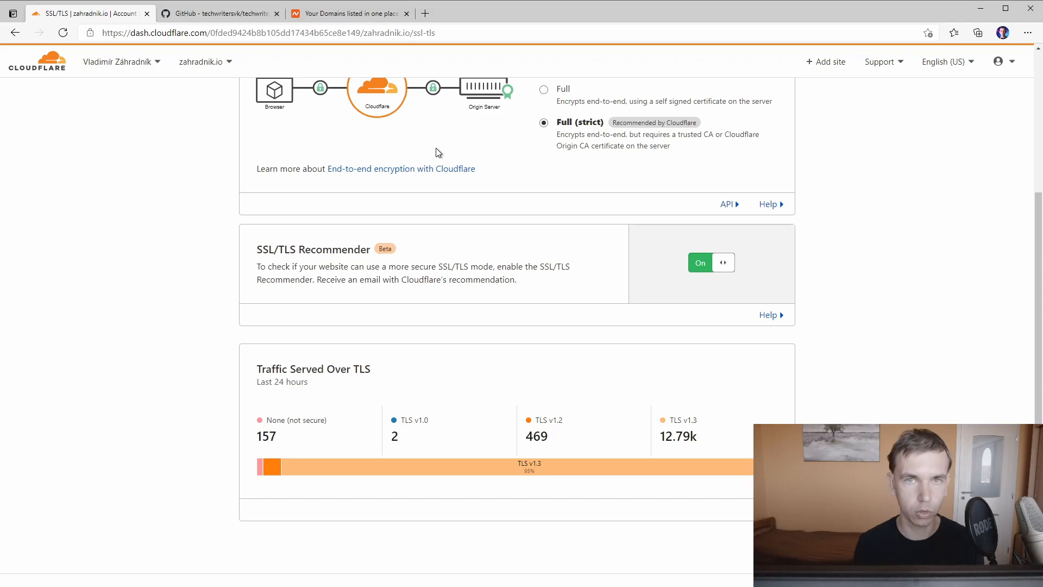
click(324, 161)
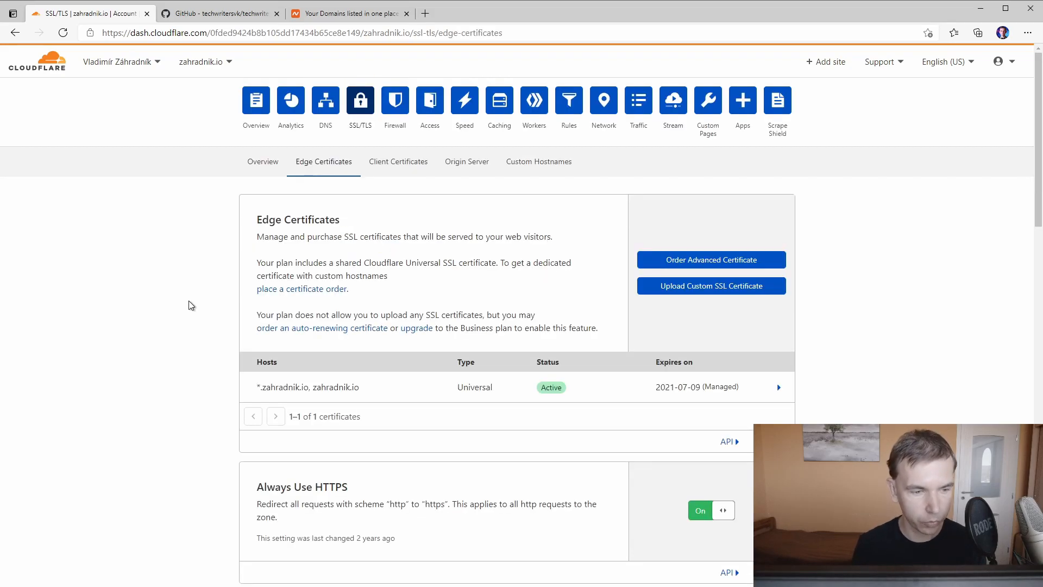
scroll(down, 3)
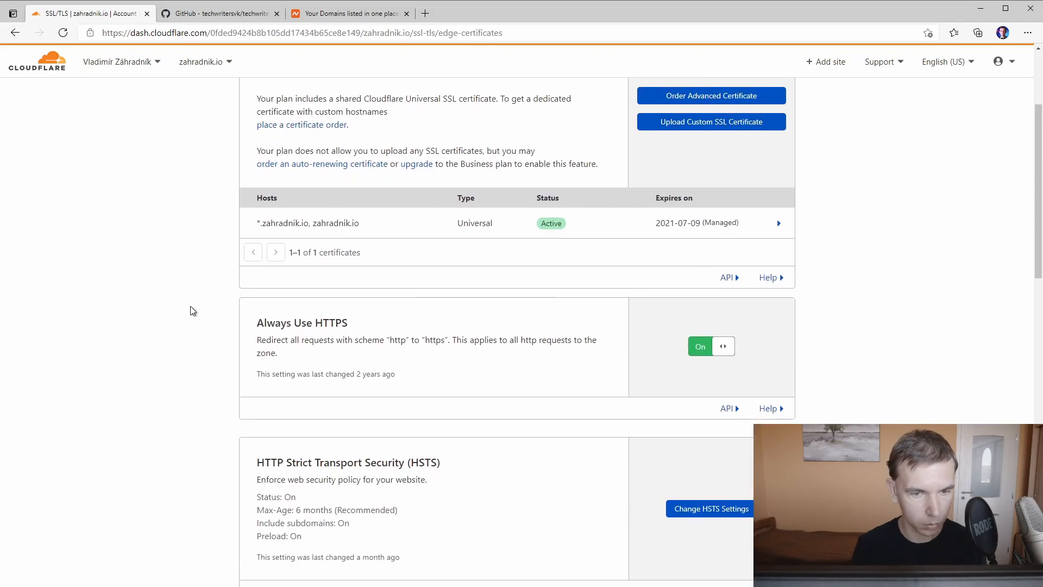
scroll(down, 3)
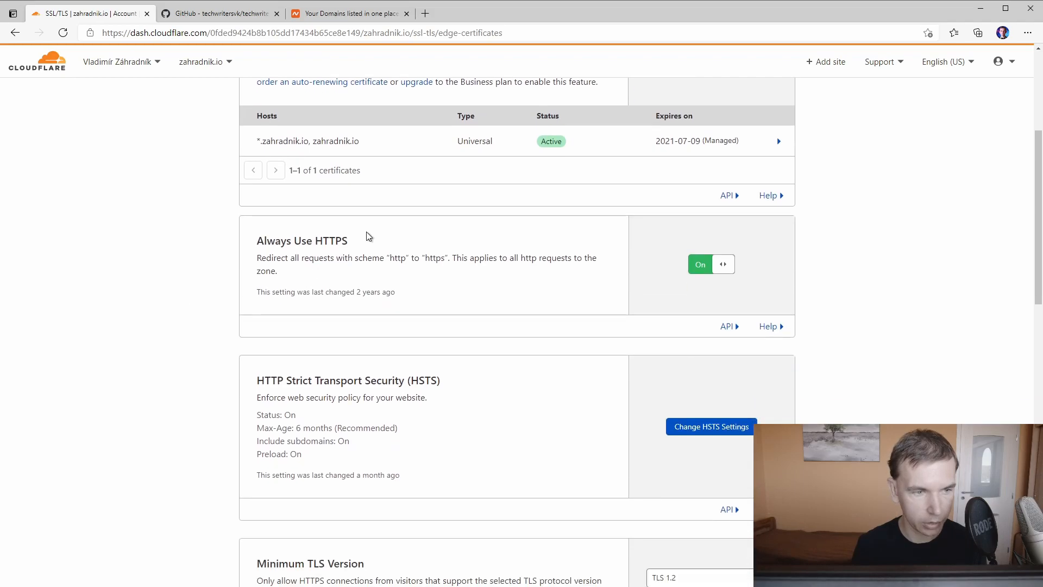
mouse_move(409, 380)
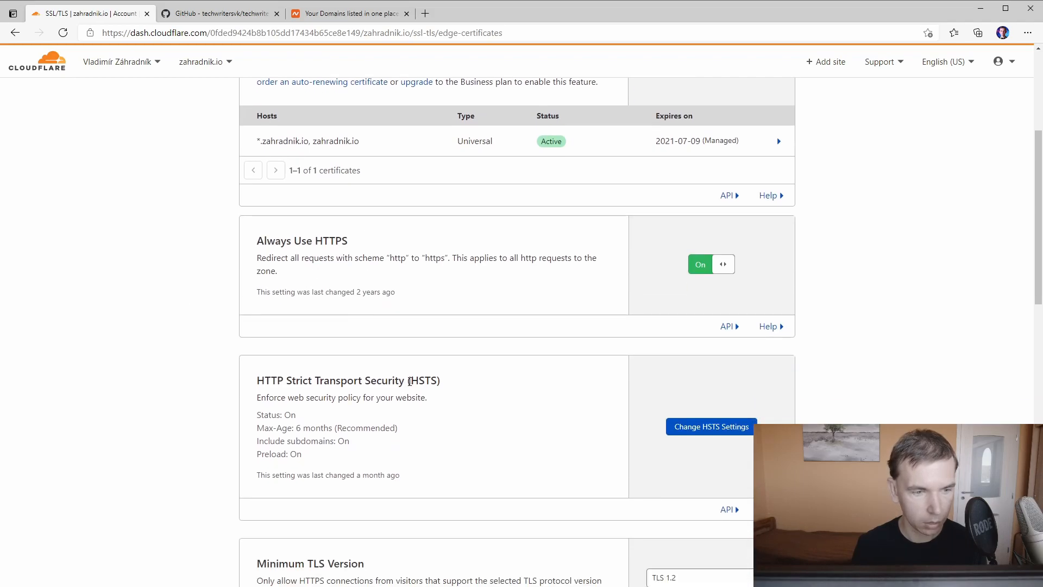
scroll(down, 3)
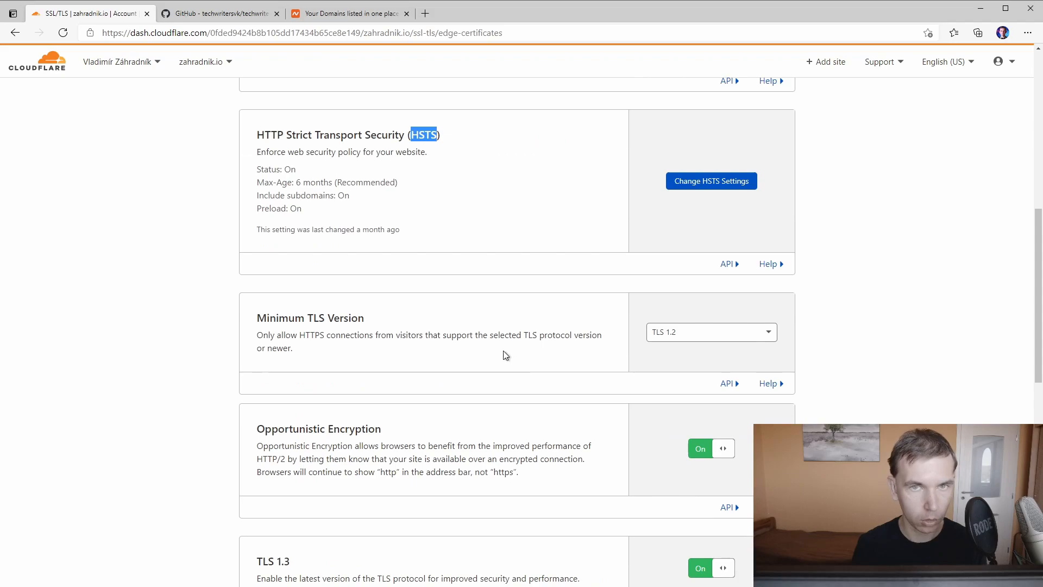
mouse_move(692, 332)
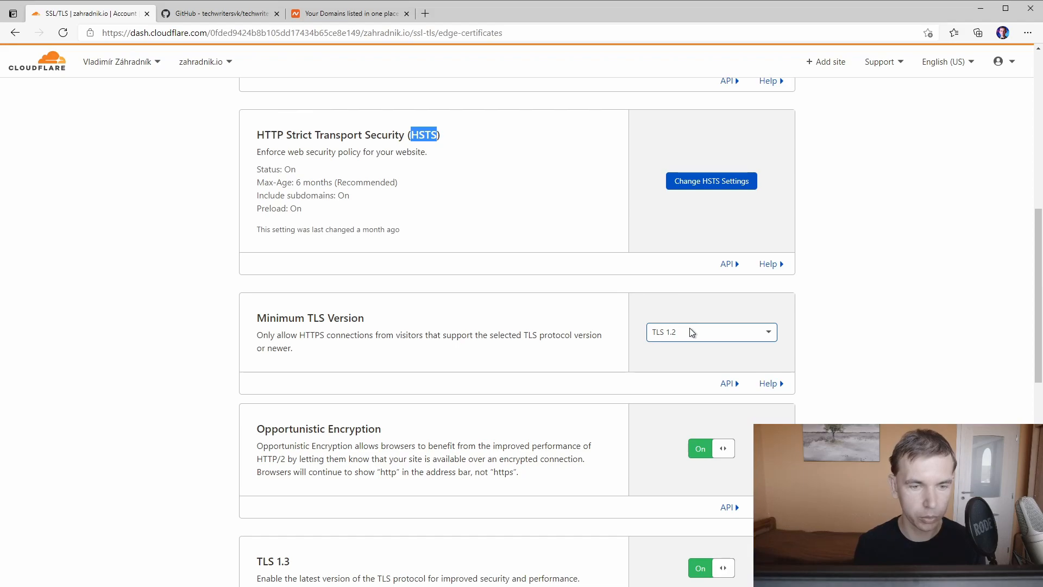
scroll(up, 3)
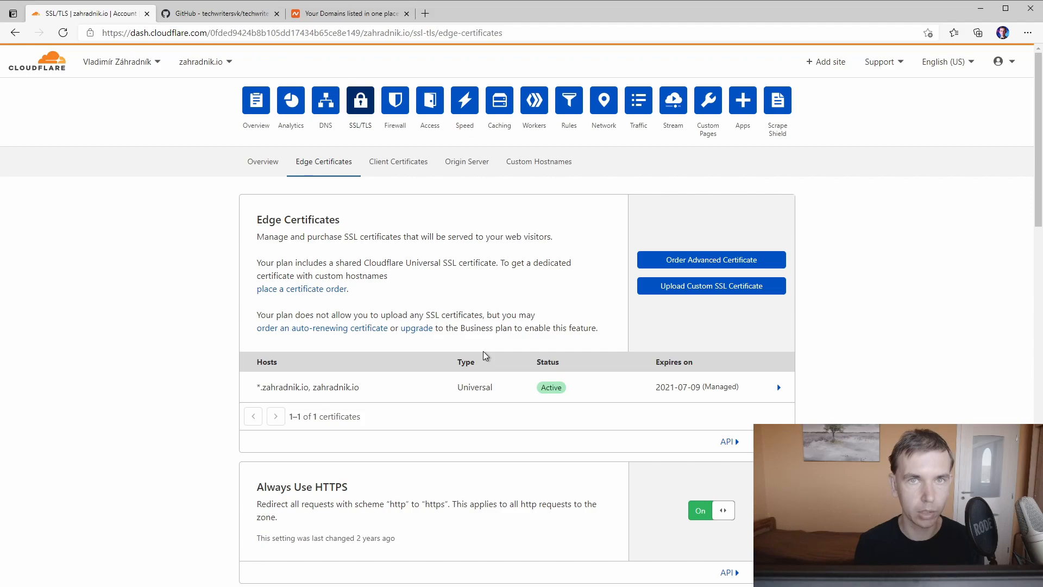
mouse_move(344, 109)
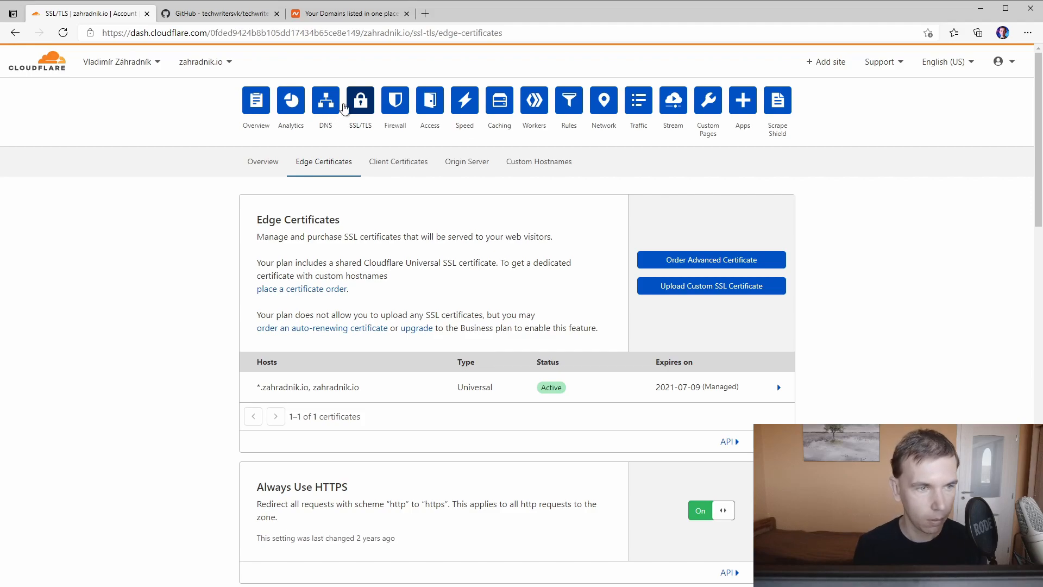
- Check zahradnik.io's DNS records and Page Rules 301 redirect to www, then view the Caching overview
click(325, 102)
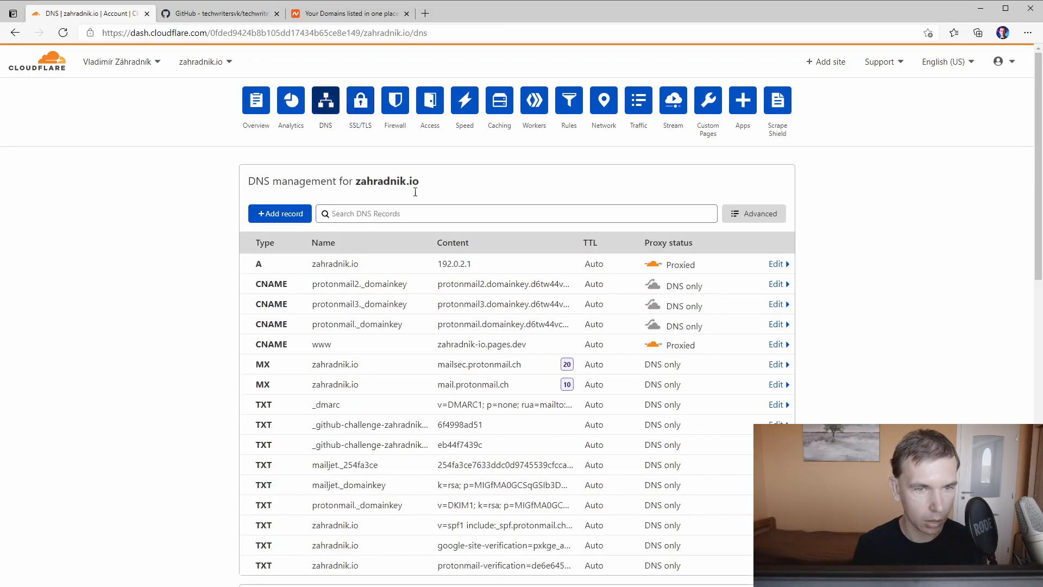
click(572, 100)
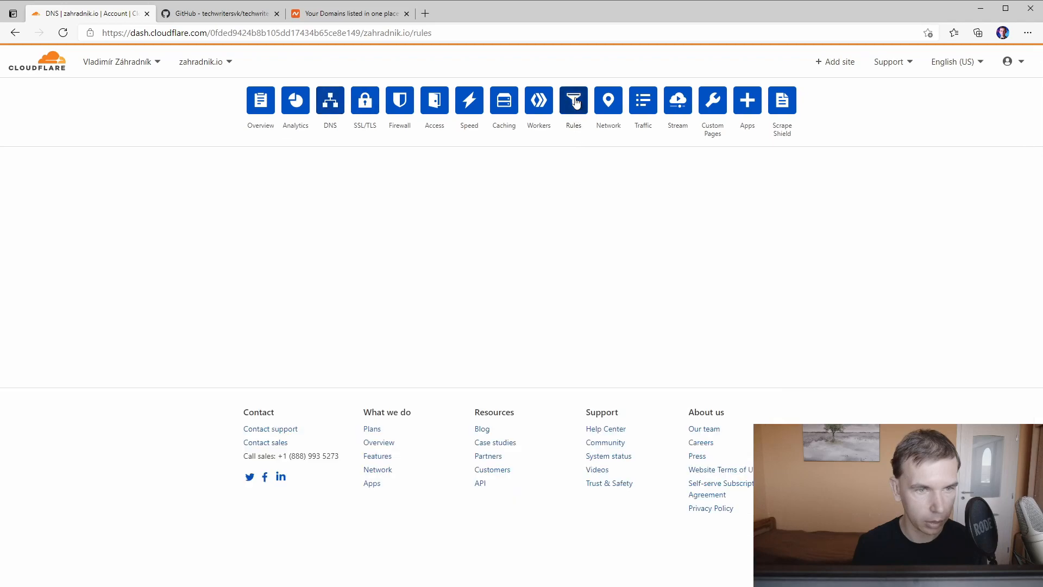
click(573, 100)
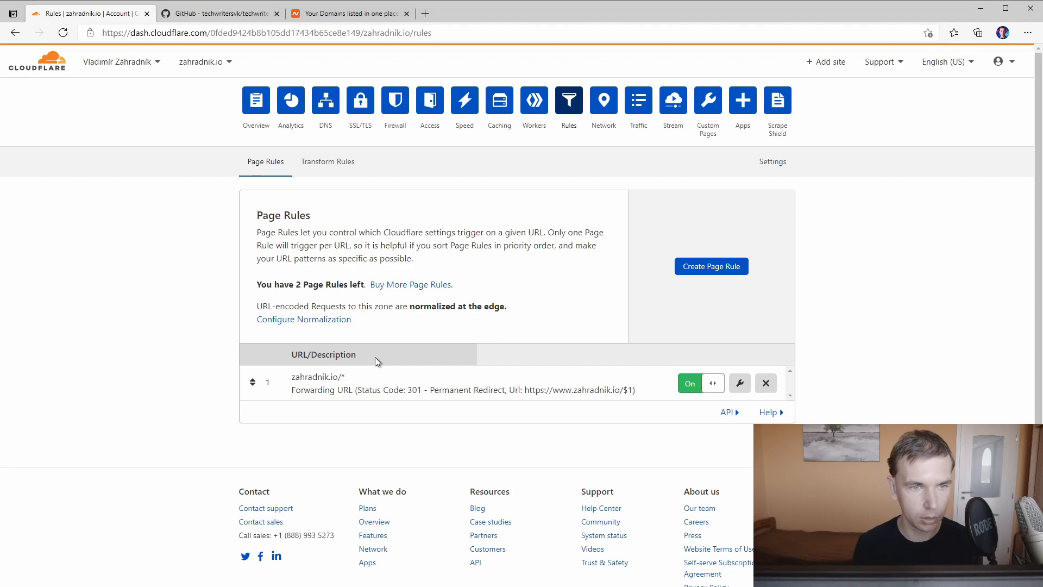
mouse_move(533, 176)
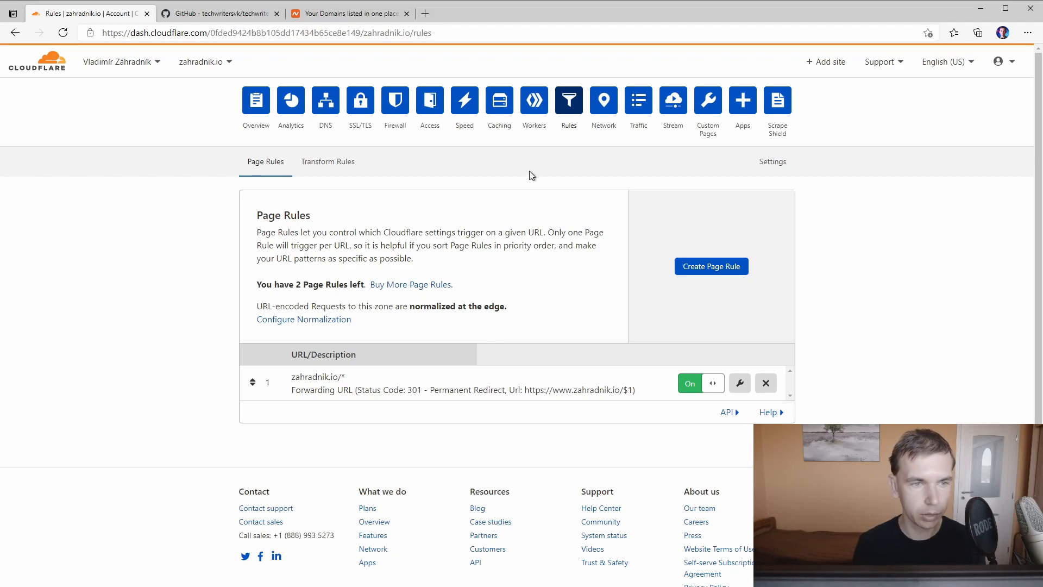
click(499, 101)
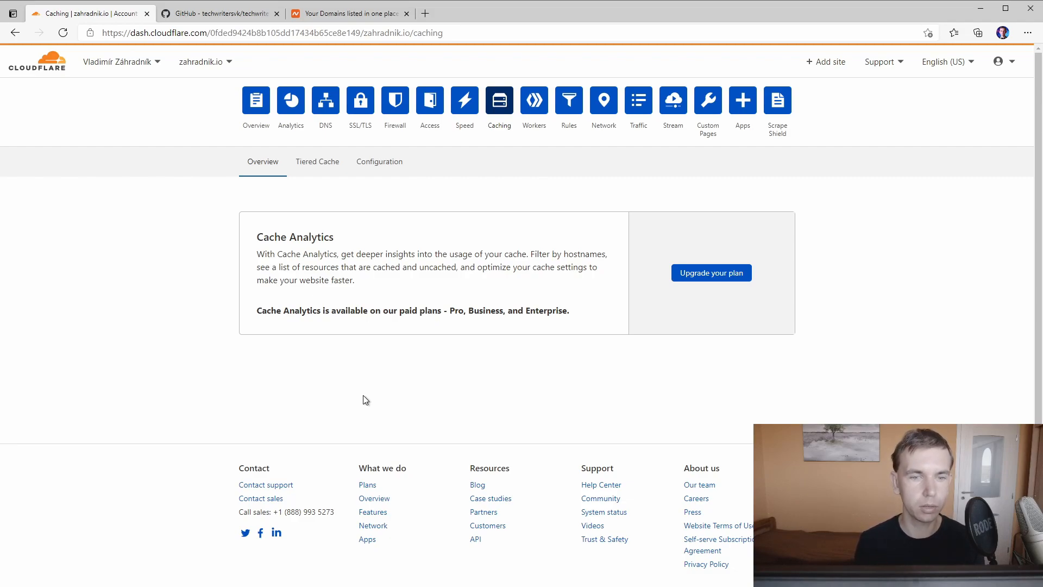
- View the cache configuration with Purge Everything, then return to the zahradnik.io overview analytics
click(379, 161)
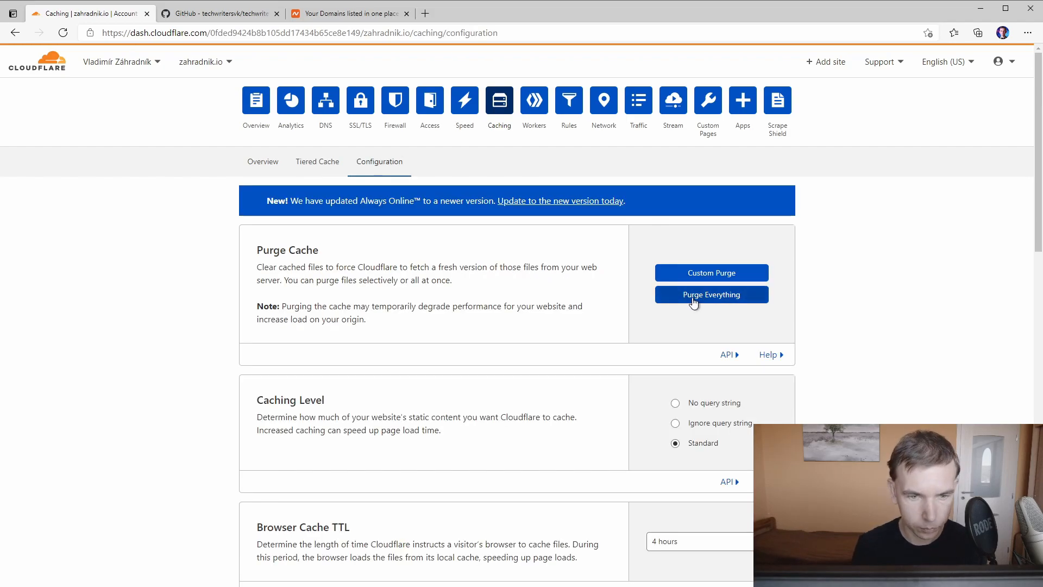
click(710, 294)
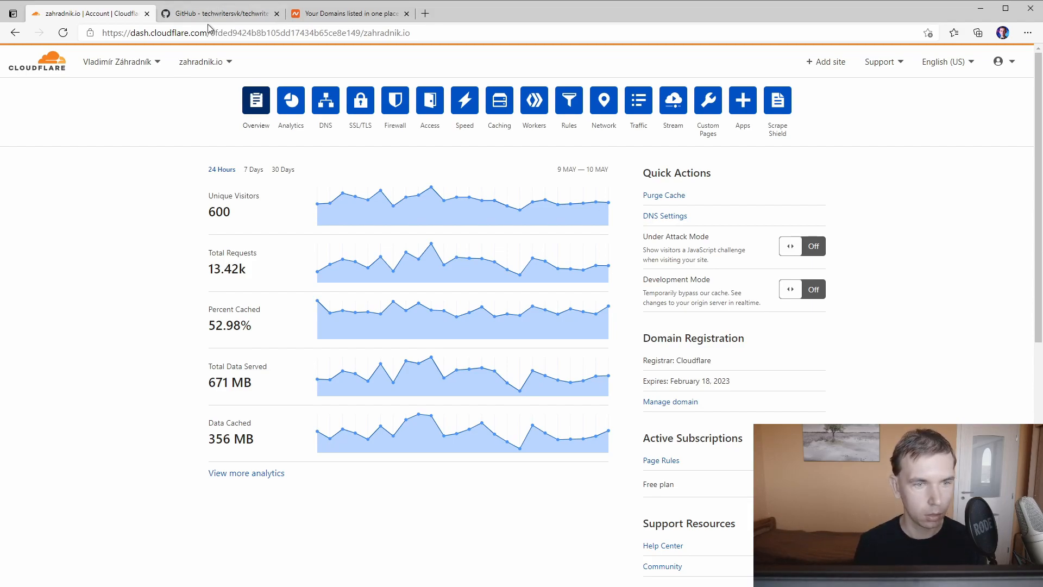
- Browse the built site files on the gh-pages branch of techwritersvk.github.io
click(220, 13)
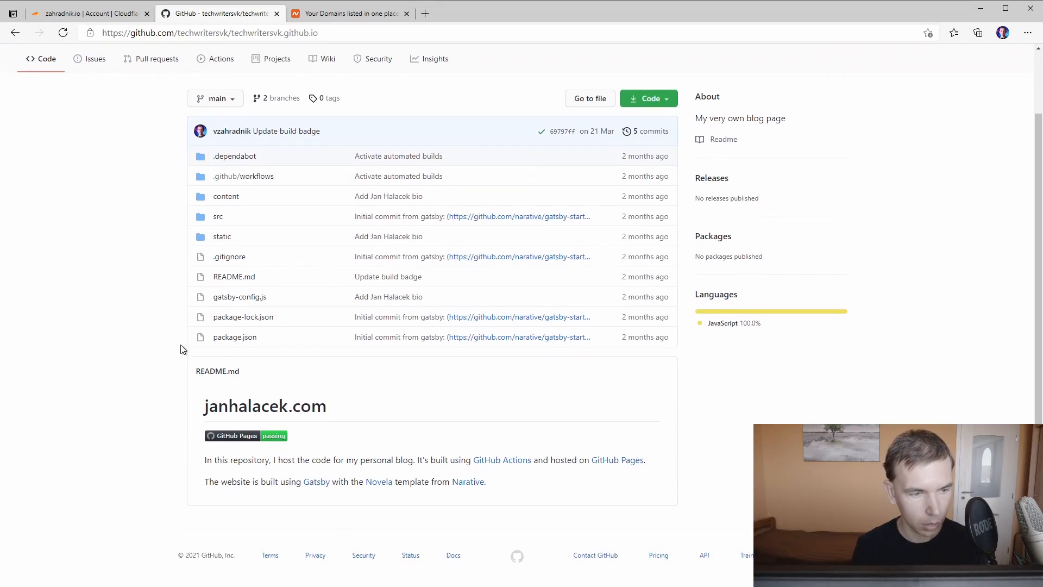
scroll(up, 3)
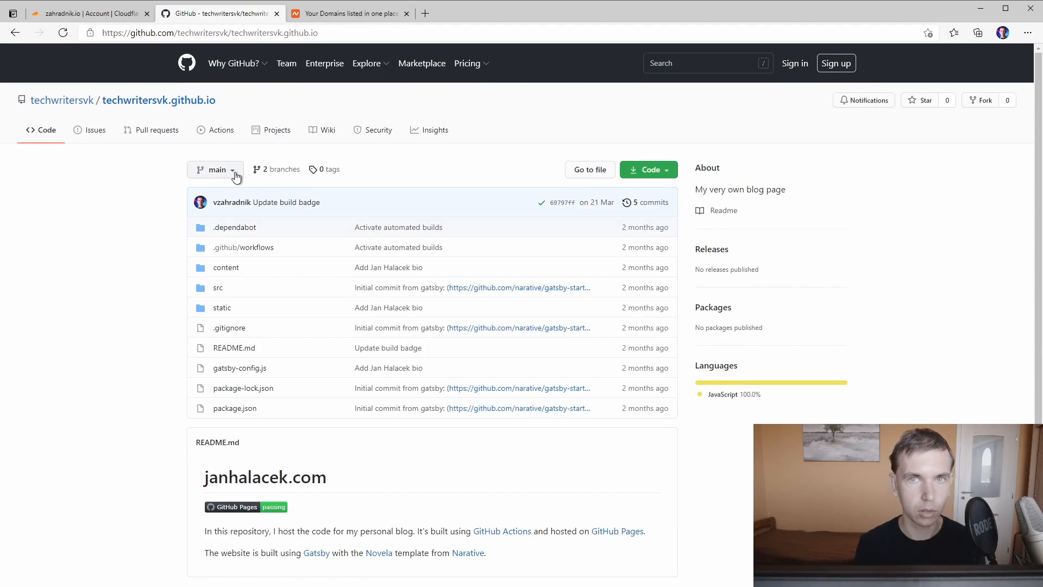
click(215, 170)
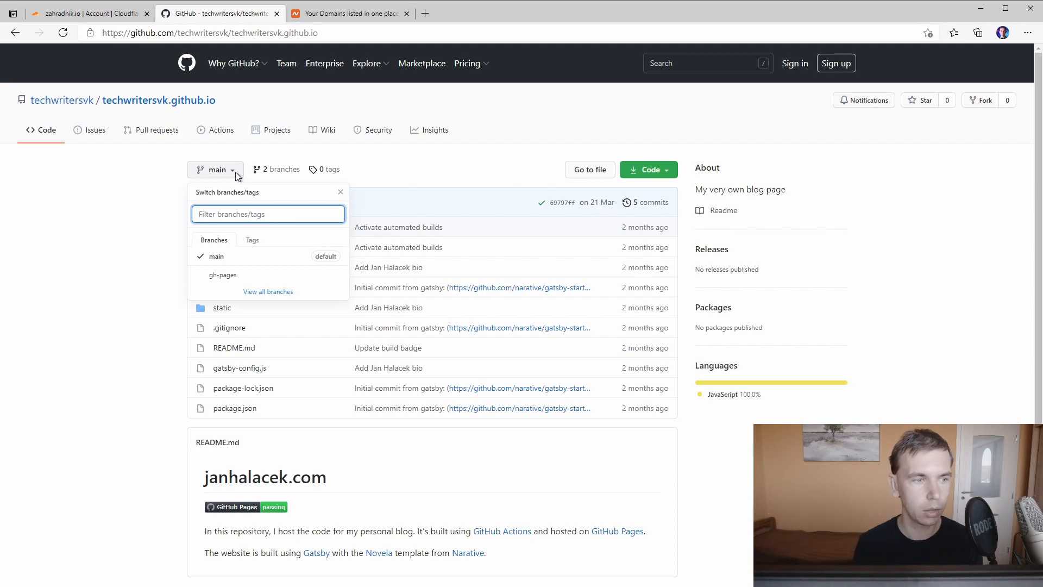
mouse_move(220, 280)
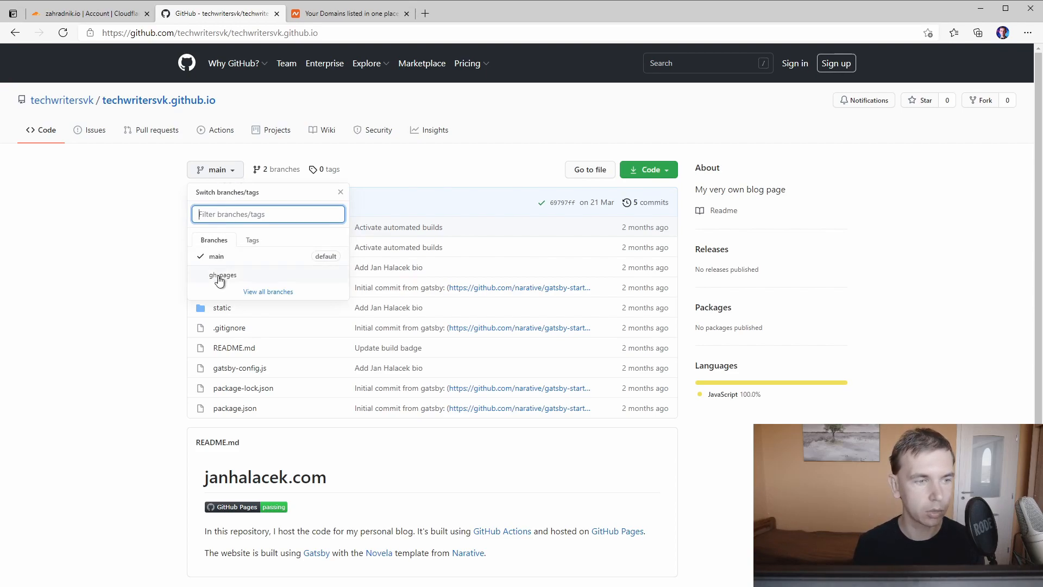
mouse_move(226, 278)
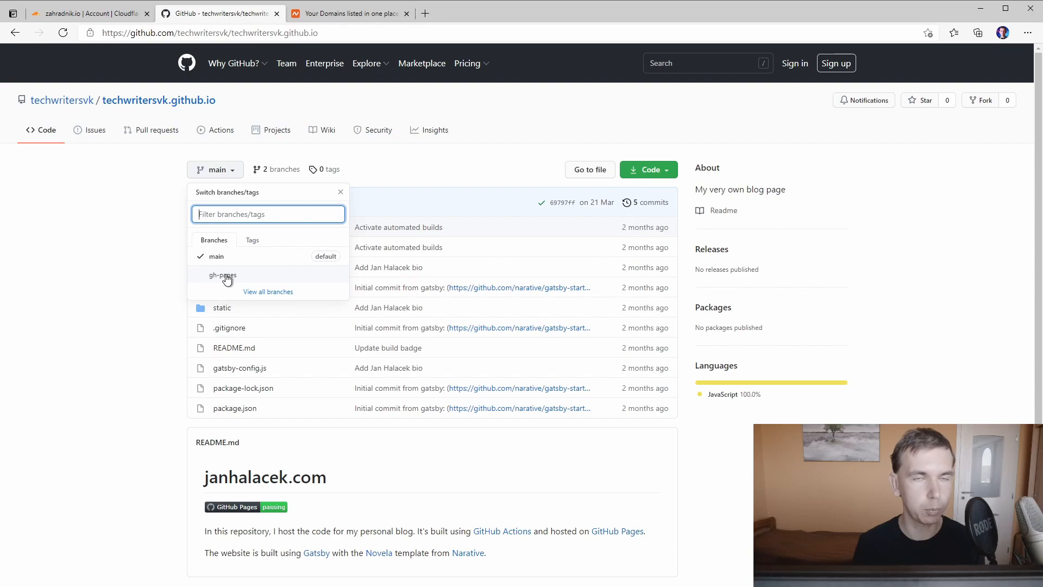
click(222, 274)
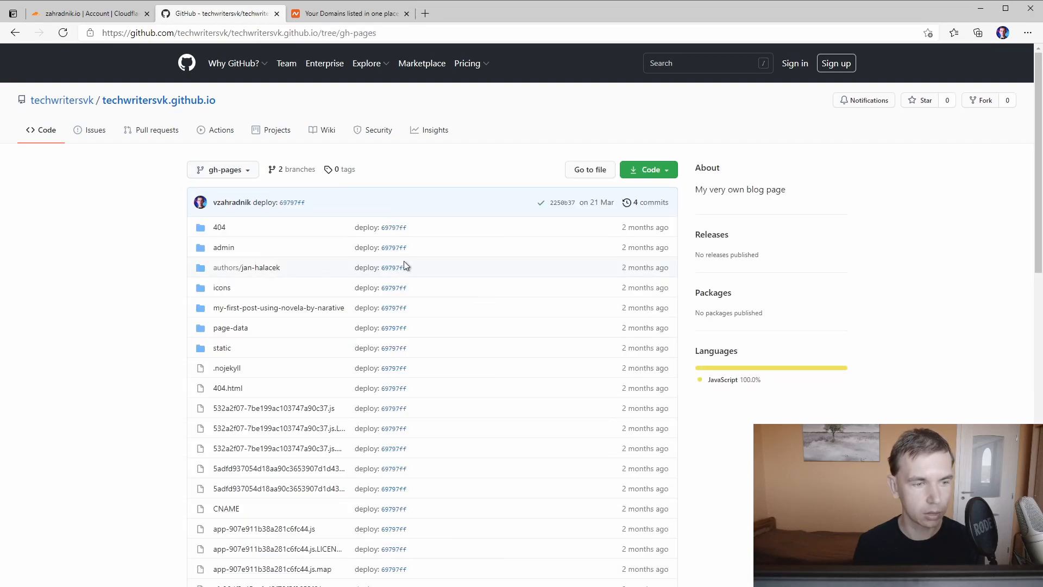
scroll(down, 3)
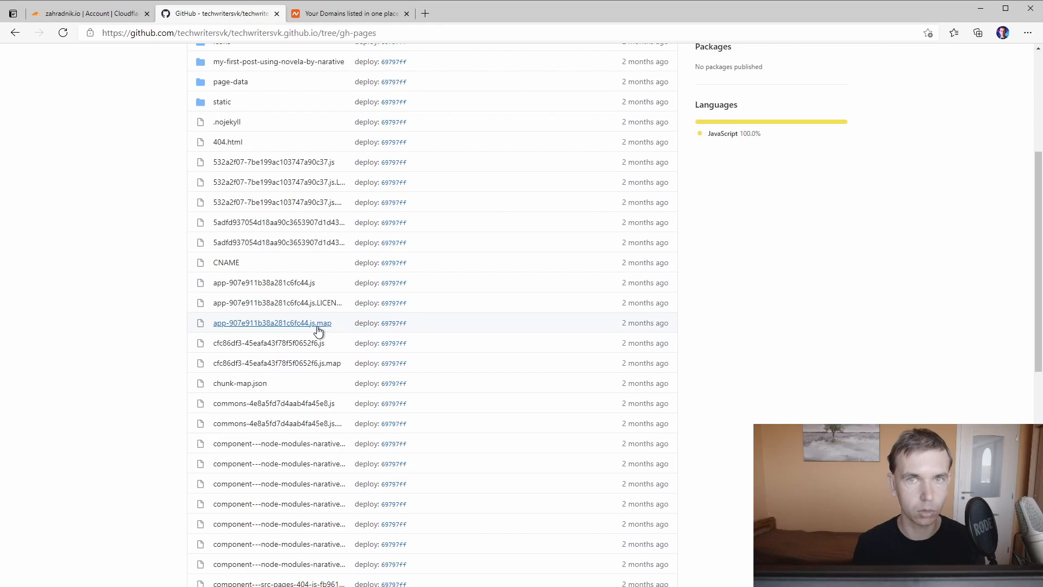
scroll(down, 3)
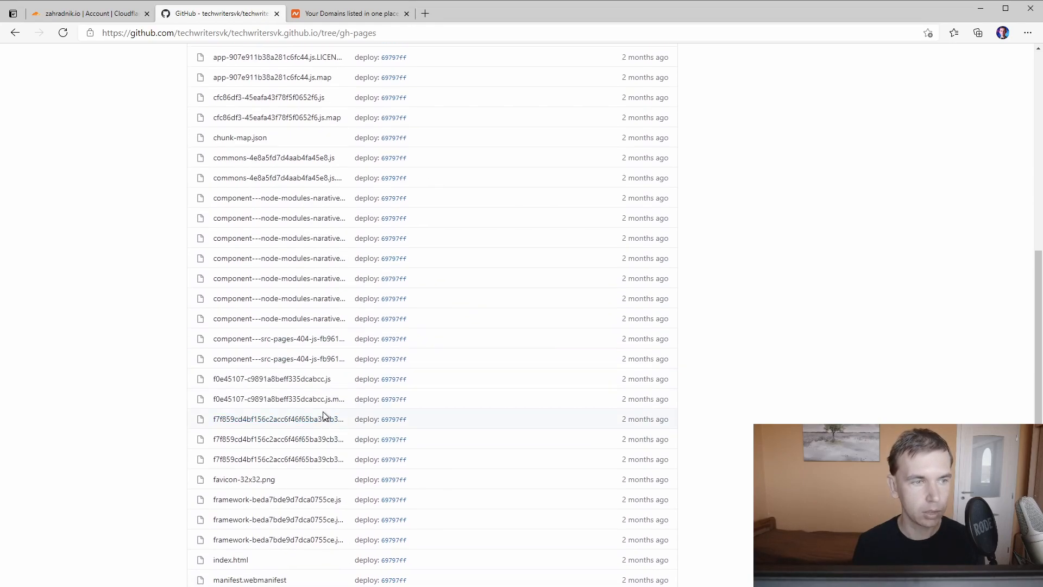
scroll(down, 3)
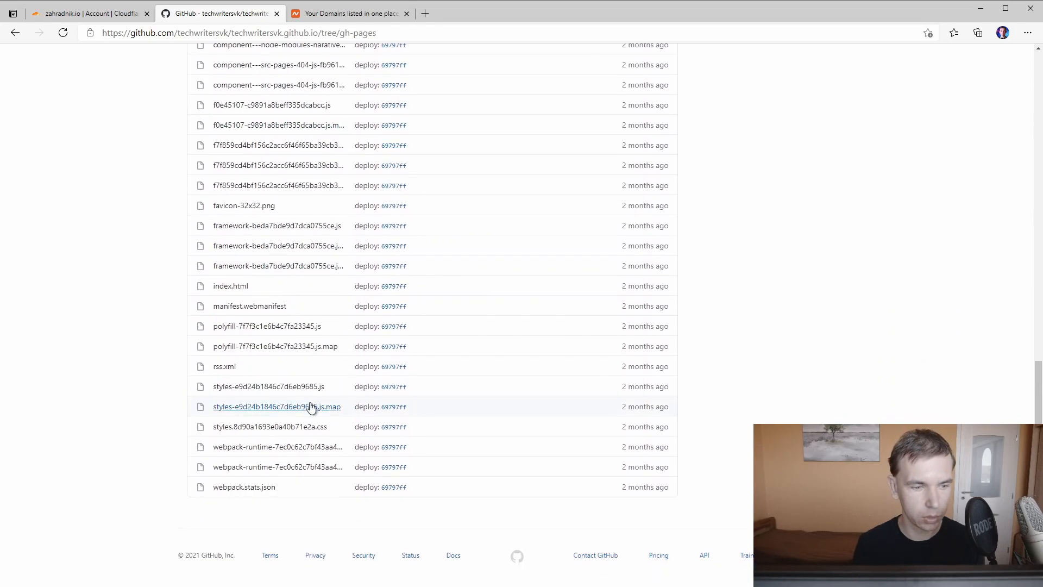
scroll(up, 3)
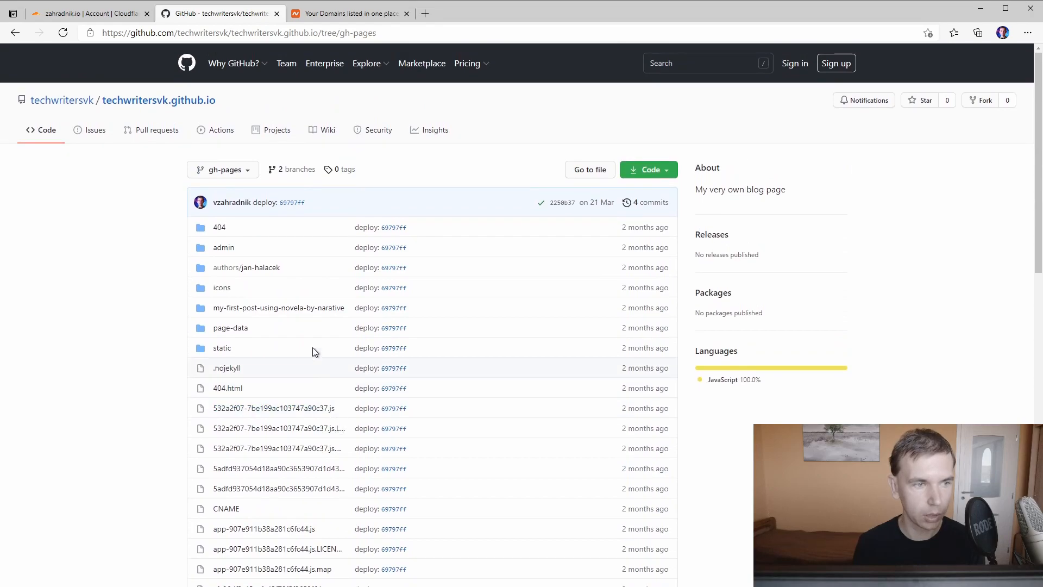
- Switch the repository view back to the main branch source
click(222, 170)
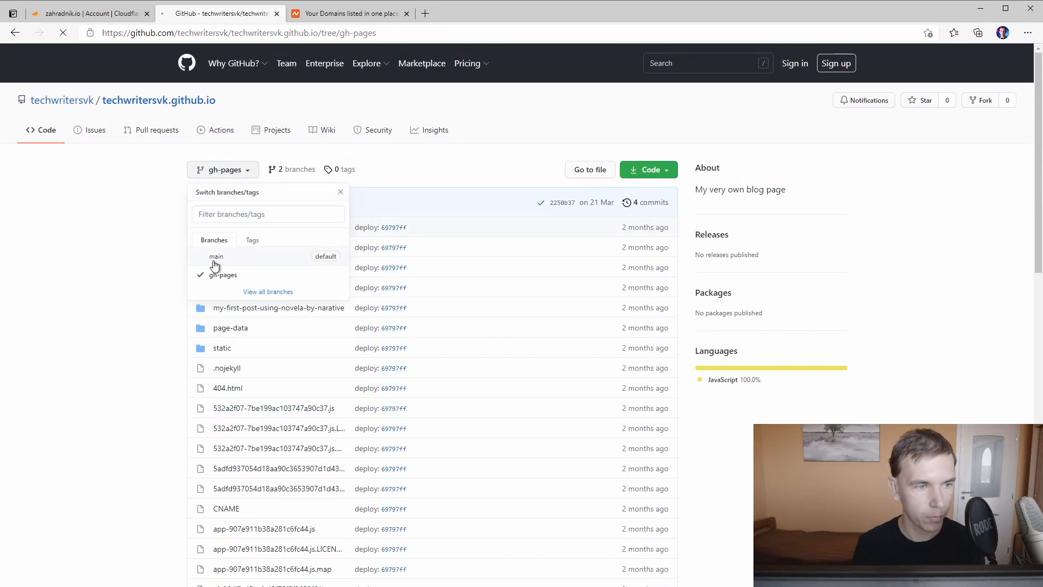
click(215, 256)
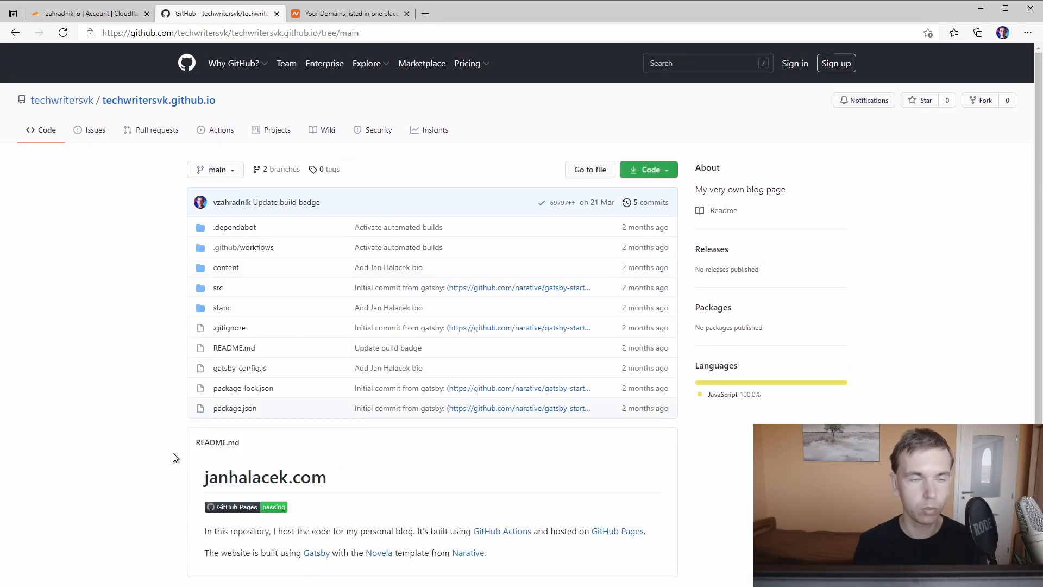
mouse_move(242, 247)
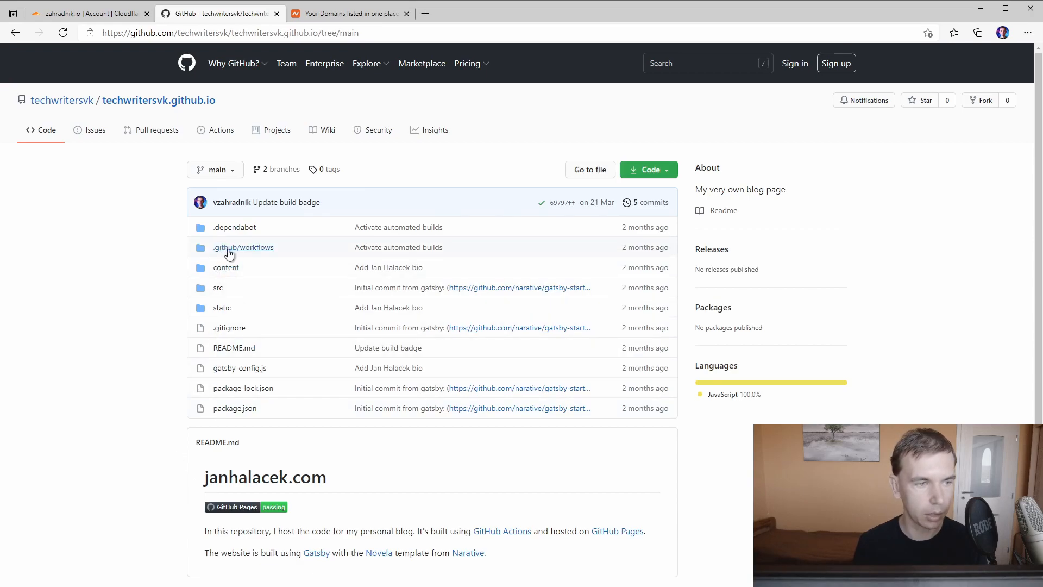
click(242, 247)
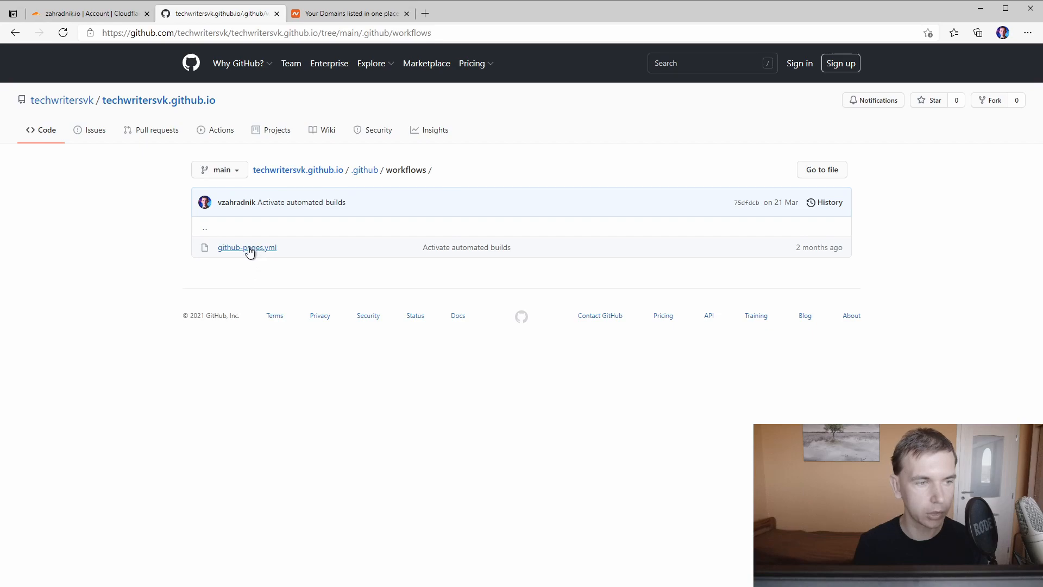
click(247, 247)
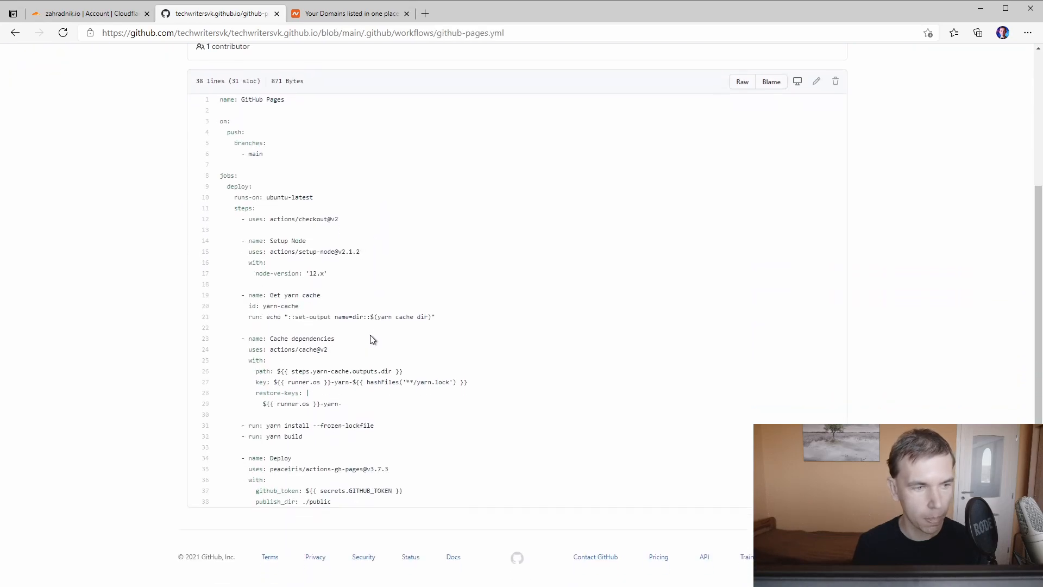
double_click(255, 152)
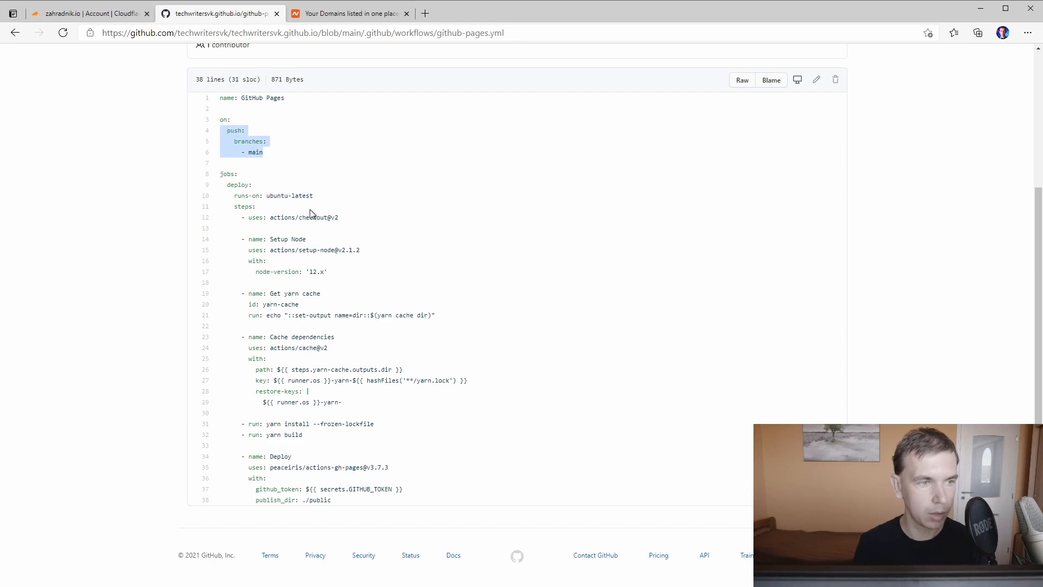
double_click(274, 195)
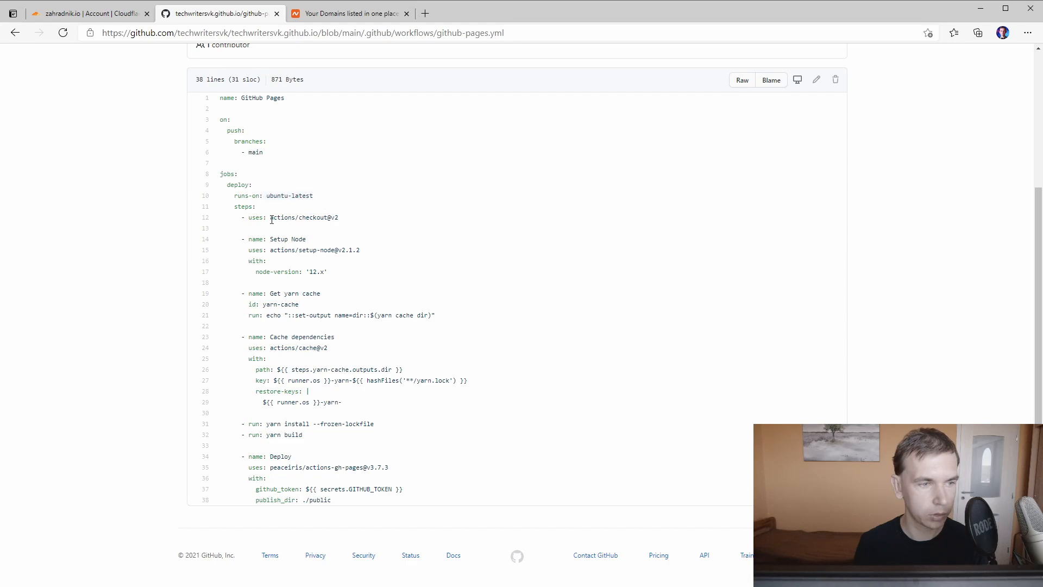
double_click(304, 217)
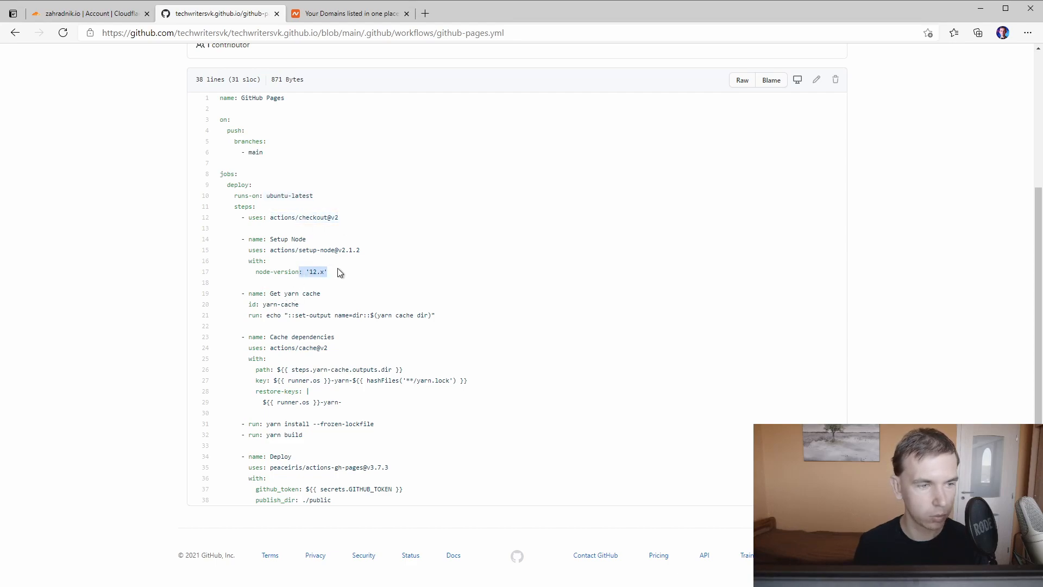
mouse_move(337, 315)
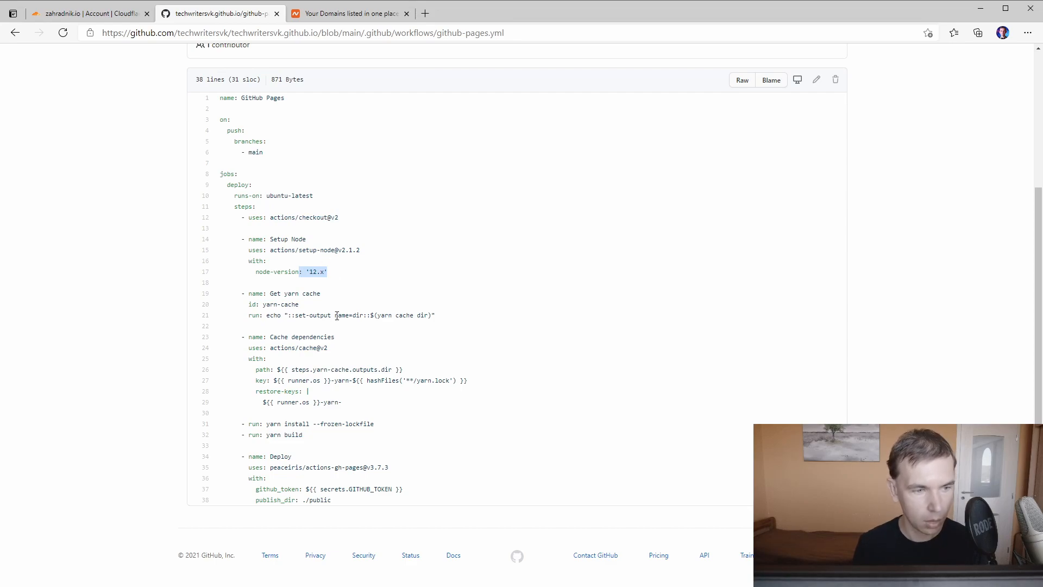
mouse_move(263, 331)
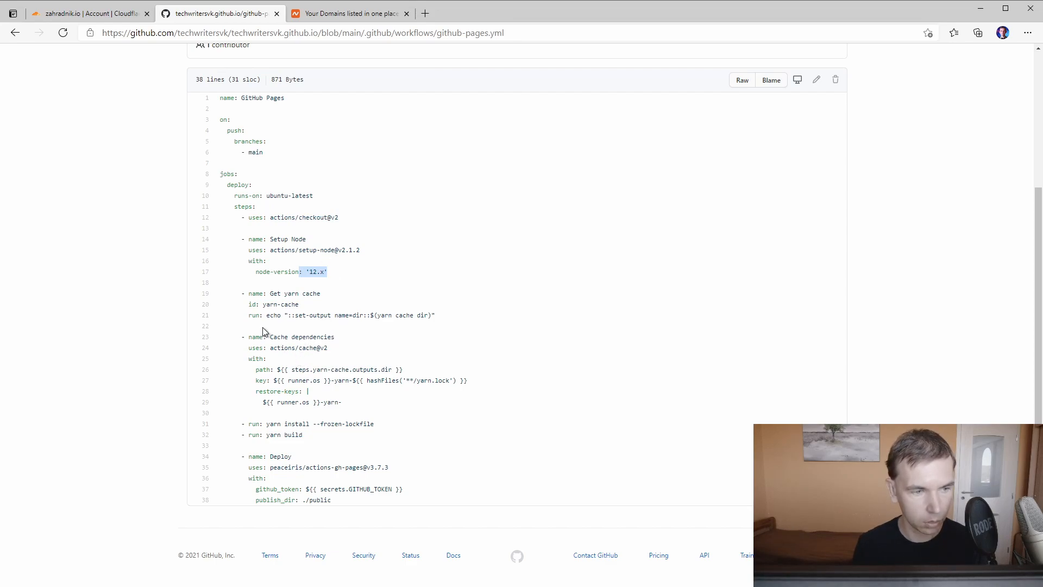
double_click(301, 336)
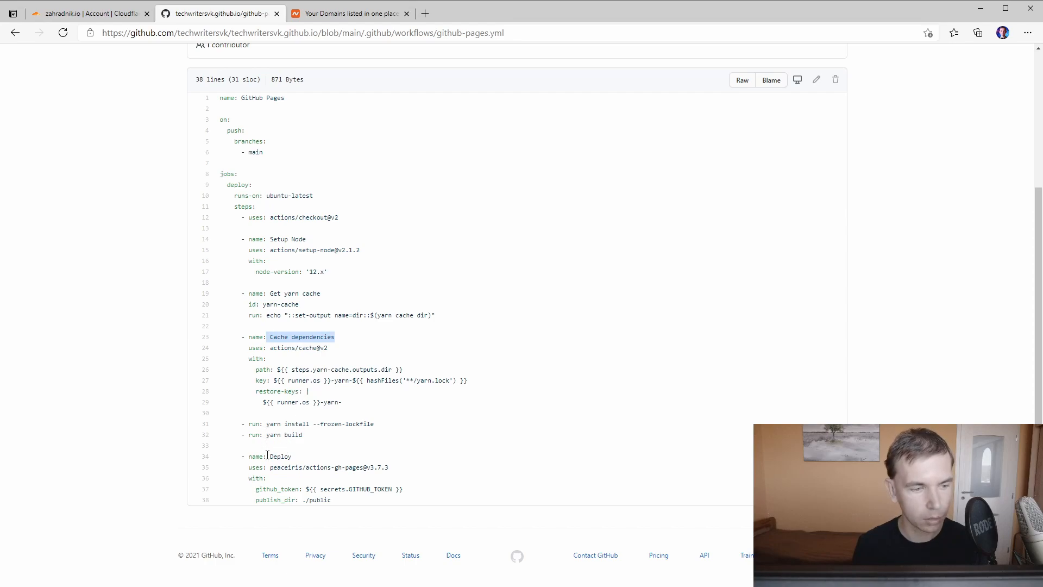
double_click(283, 435)
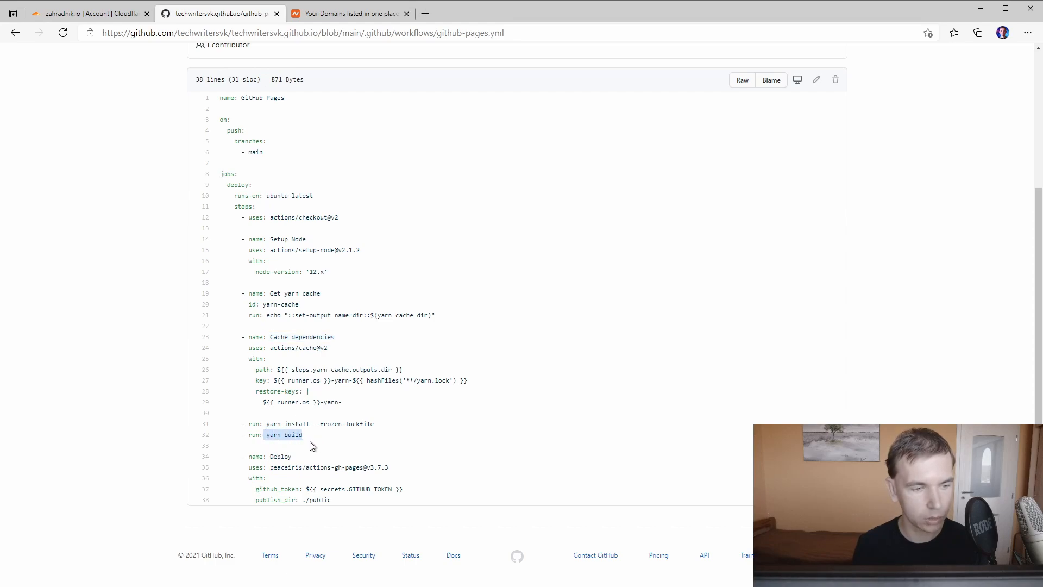
double_click(280, 457)
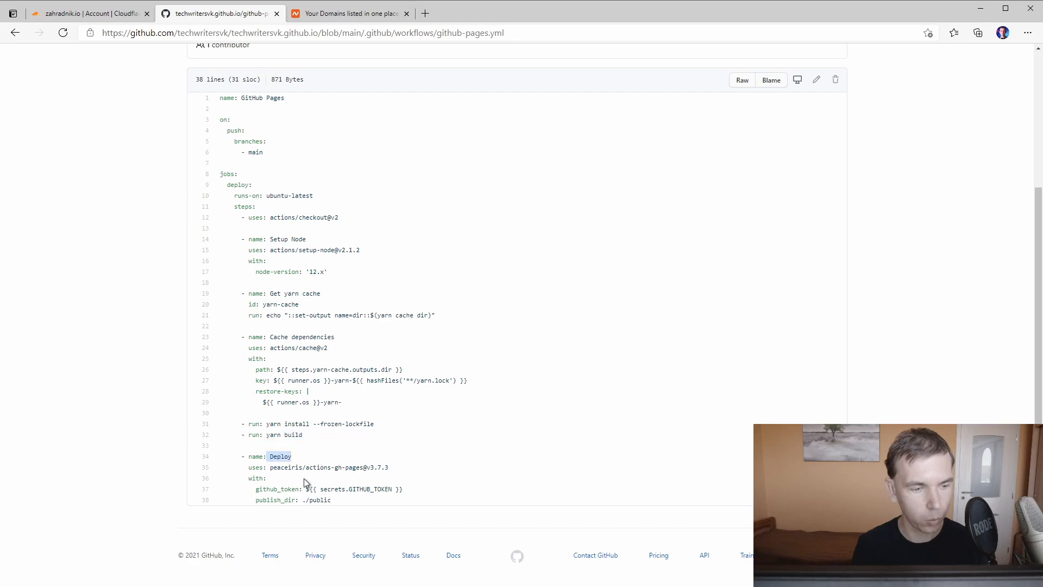
mouse_move(269, 487)
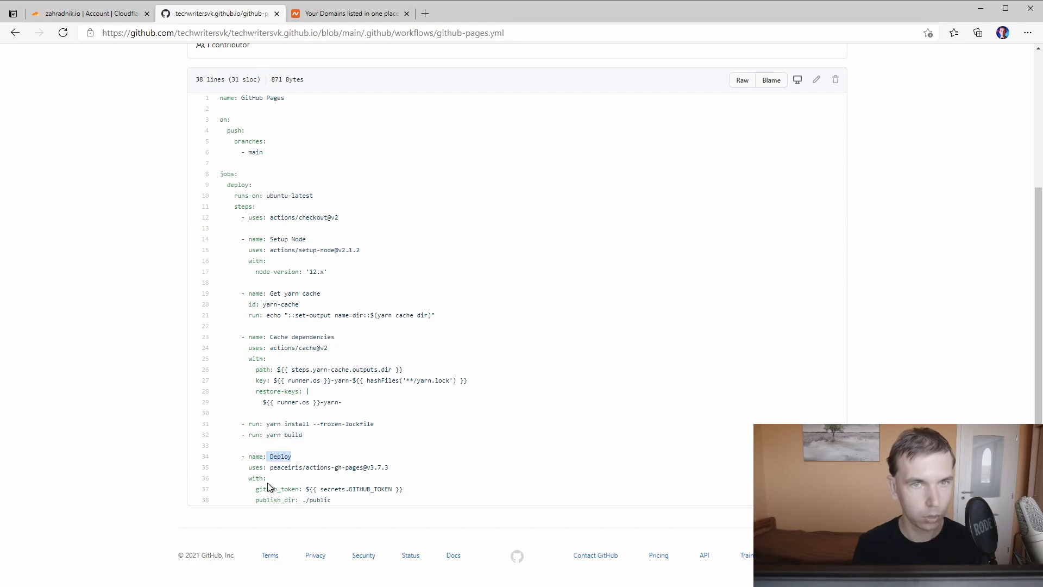
mouse_move(334, 442)
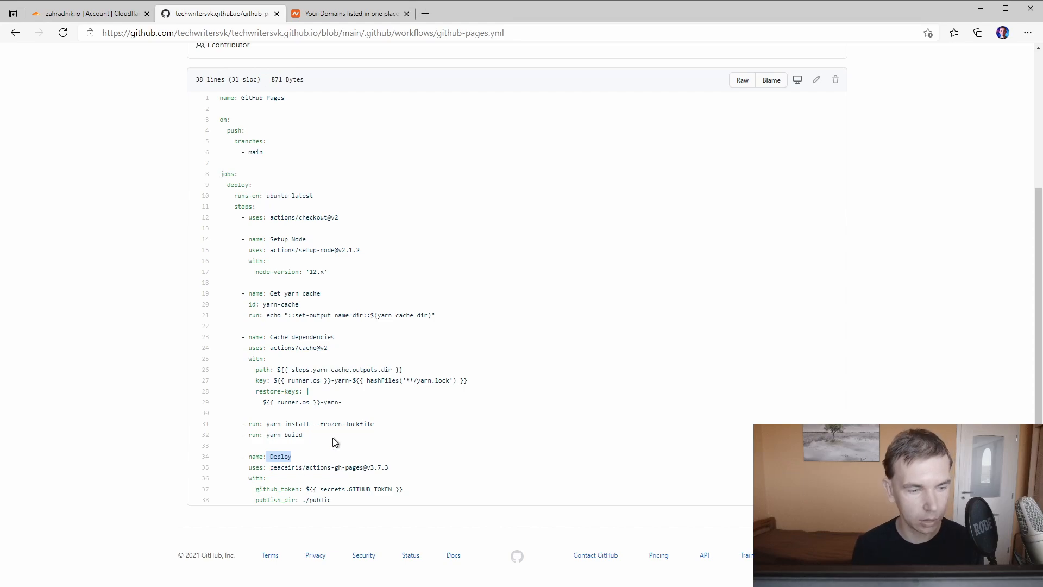
mouse_move(307, 490)
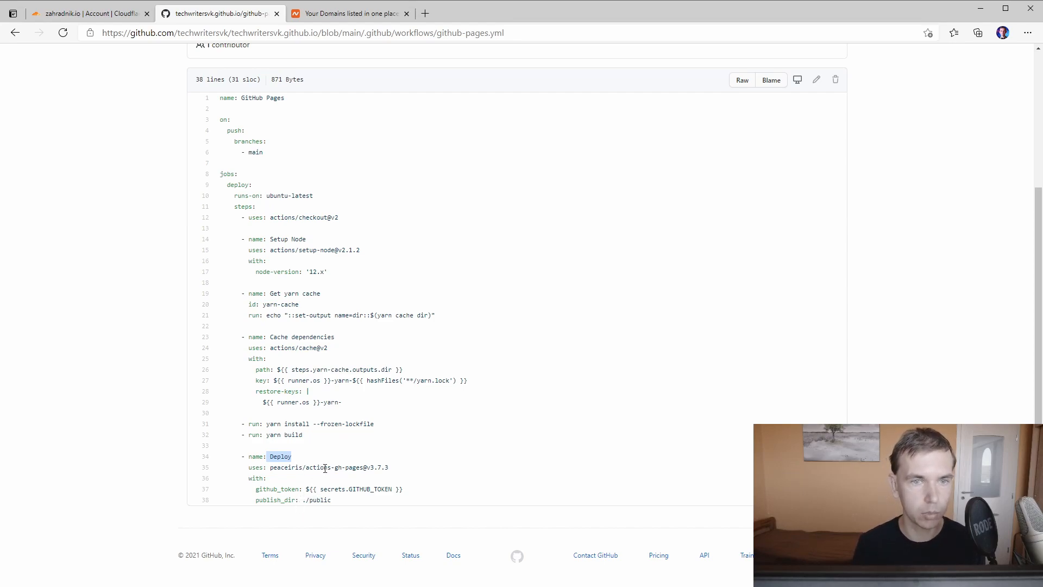
scroll(up, 3)
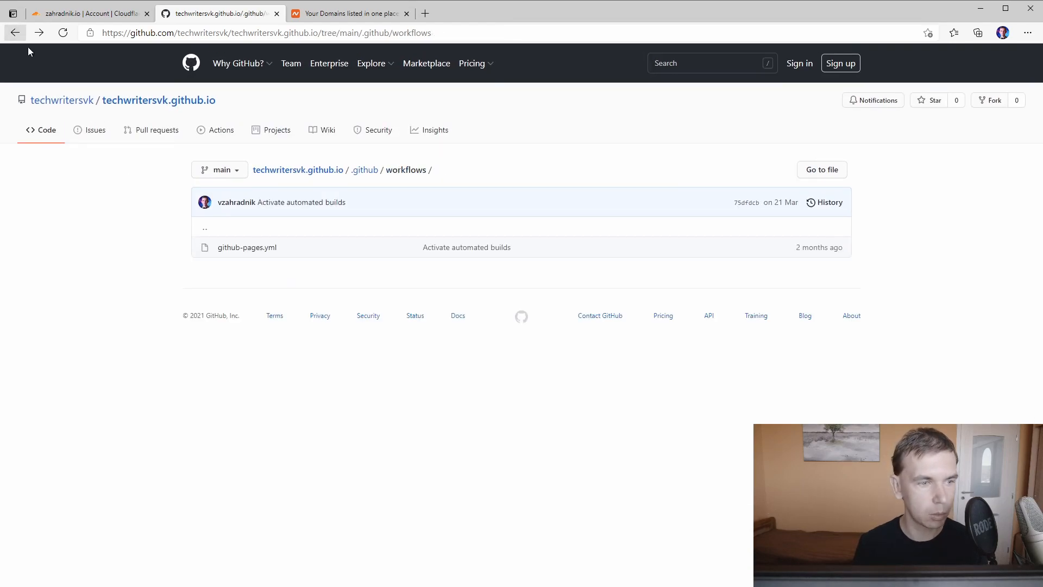
mouse_move(266, 282)
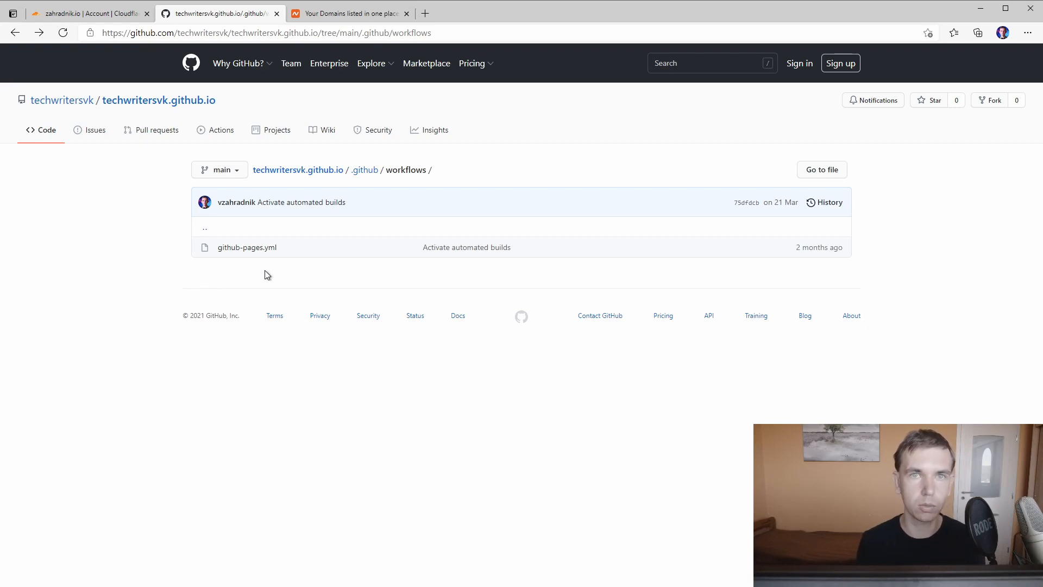
click(219, 170)
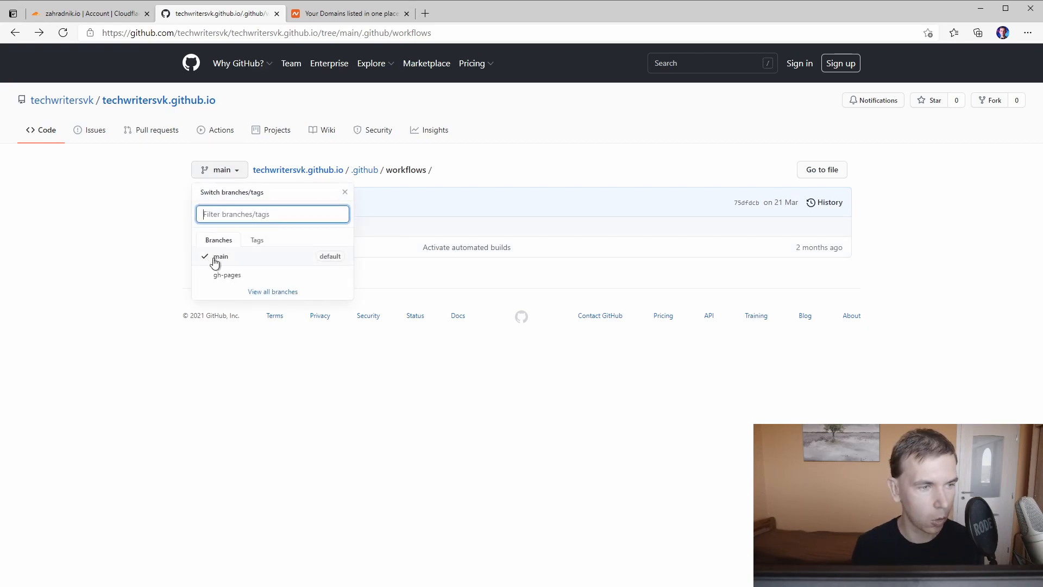
mouse_move(232, 384)
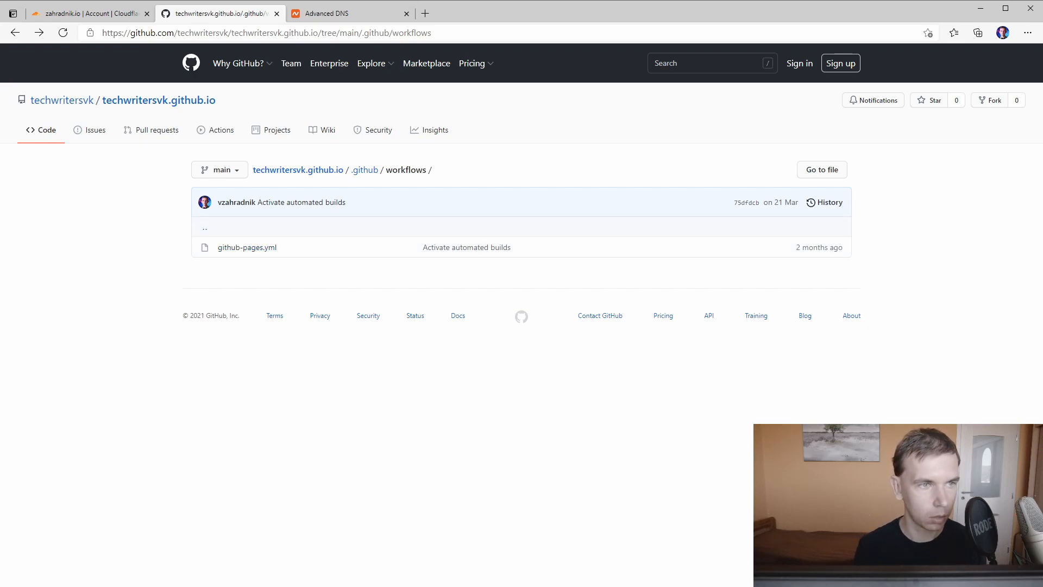
mouse_move(326, 14)
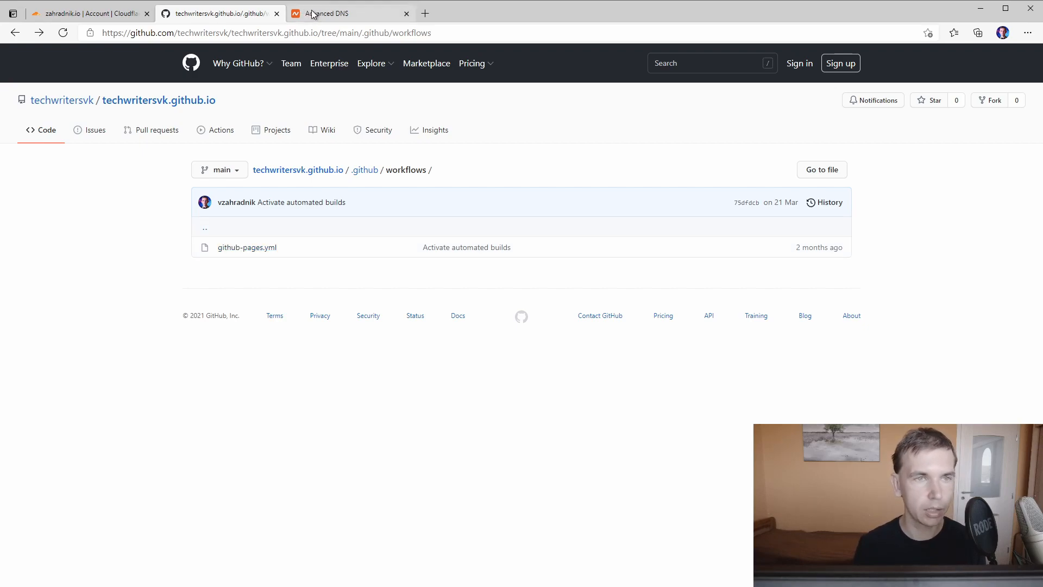
- Show Namecheap's Domain List with halacek.com and janhalacek.com active
click(349, 13)
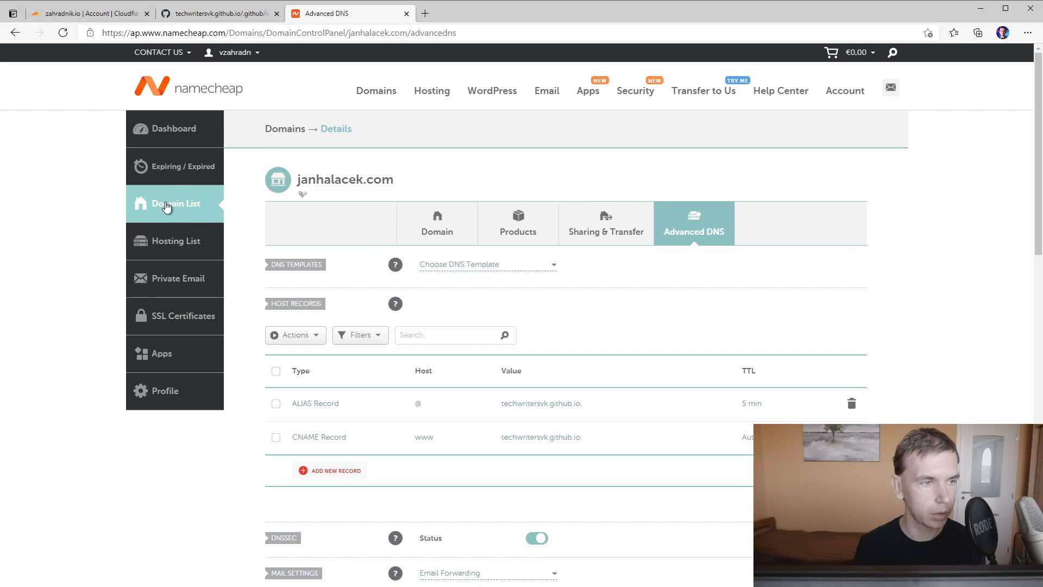
click(174, 205)
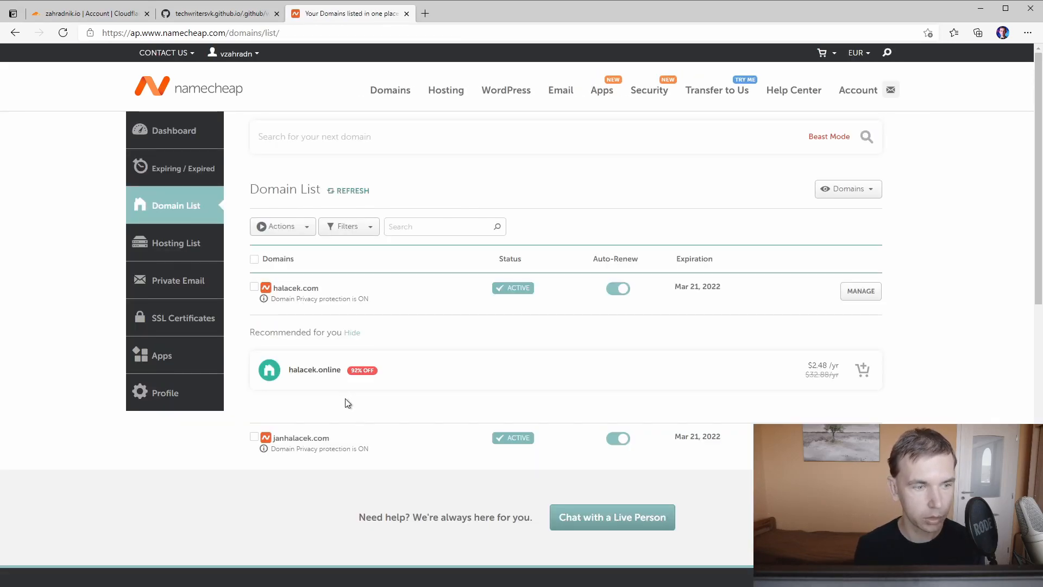
mouse_move(377, 426)
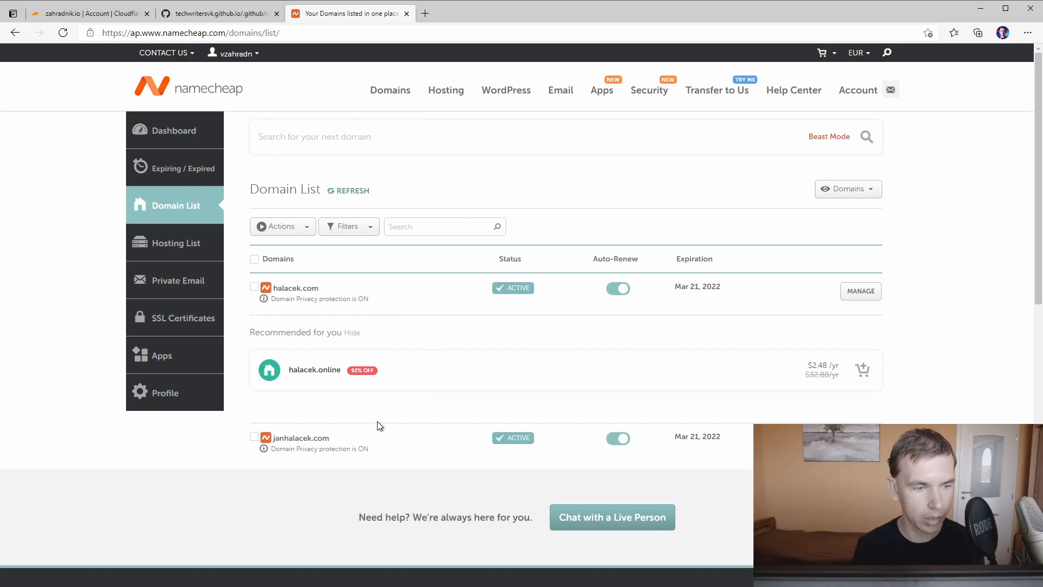
mouse_move(402, 500)
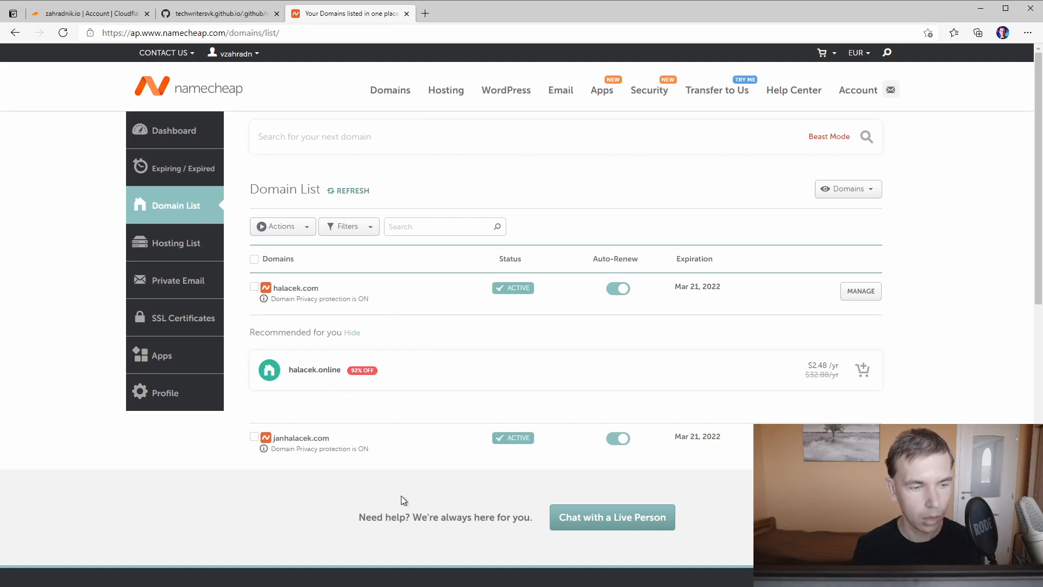
mouse_move(323, 442)
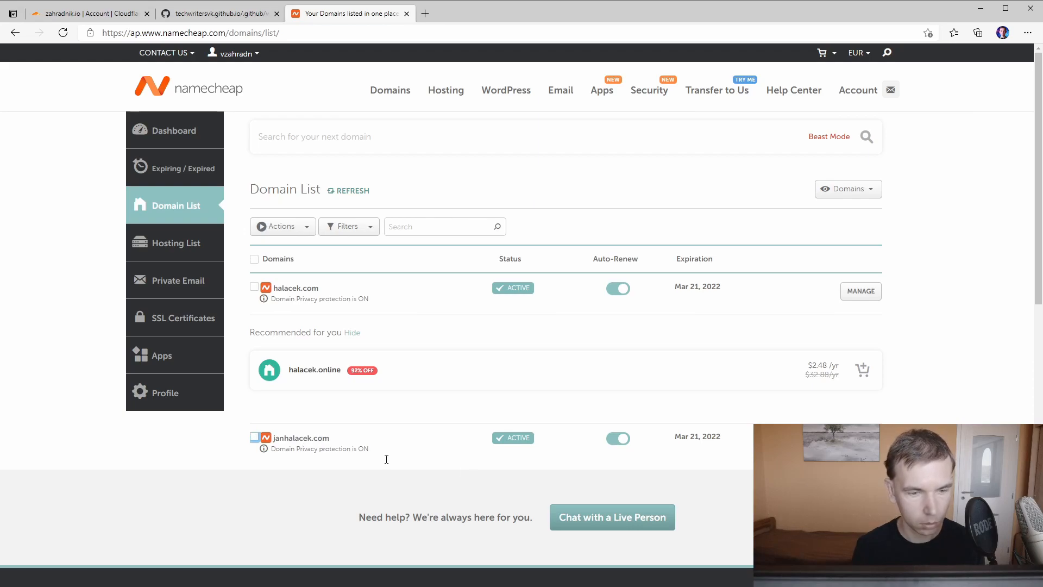
- Manage janhalacek.com to see its status, privacy protection and BasicDNS nameservers
click(297, 438)
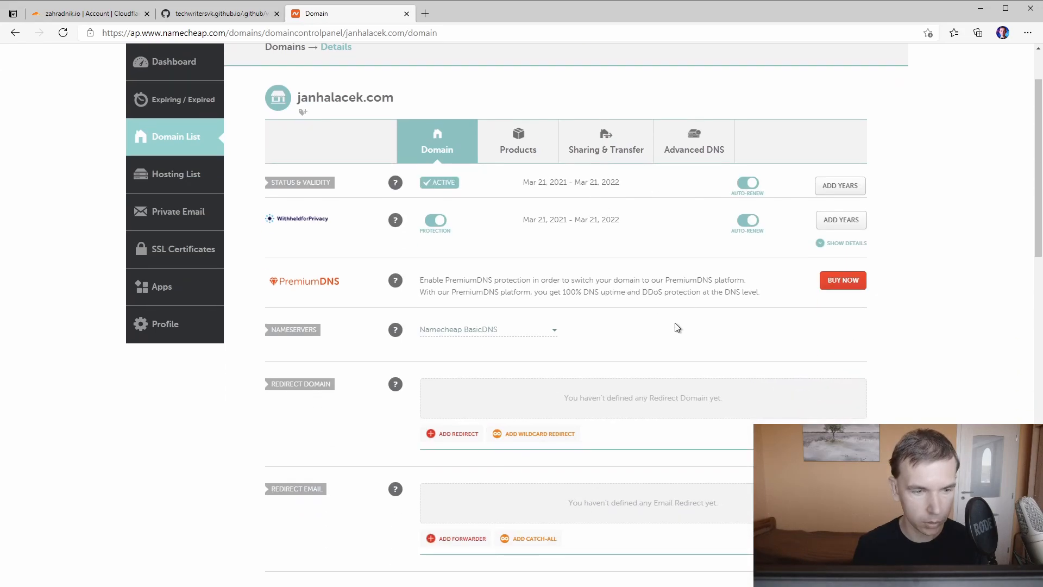
mouse_move(458, 337)
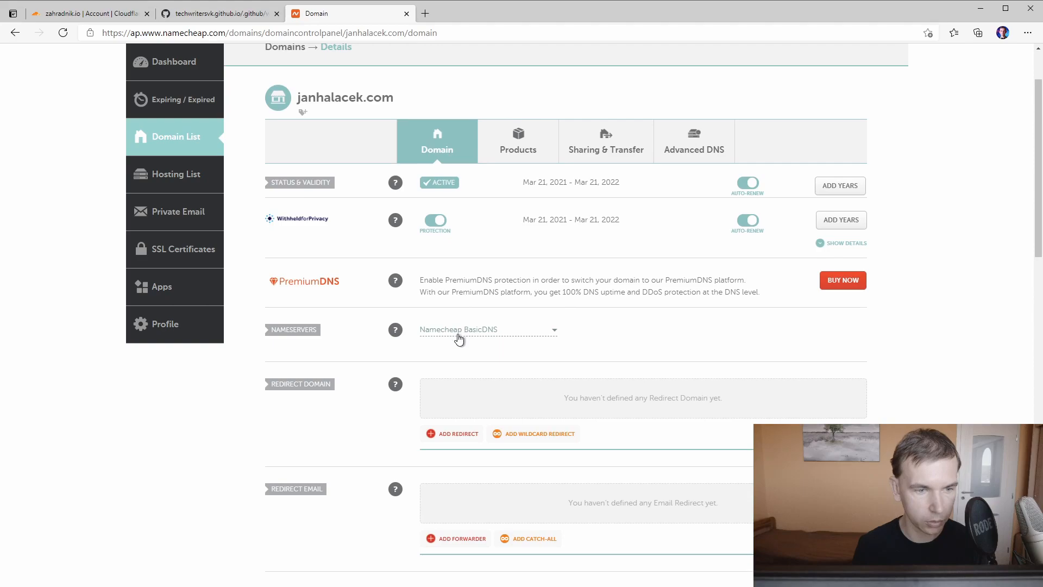
mouse_move(503, 332)
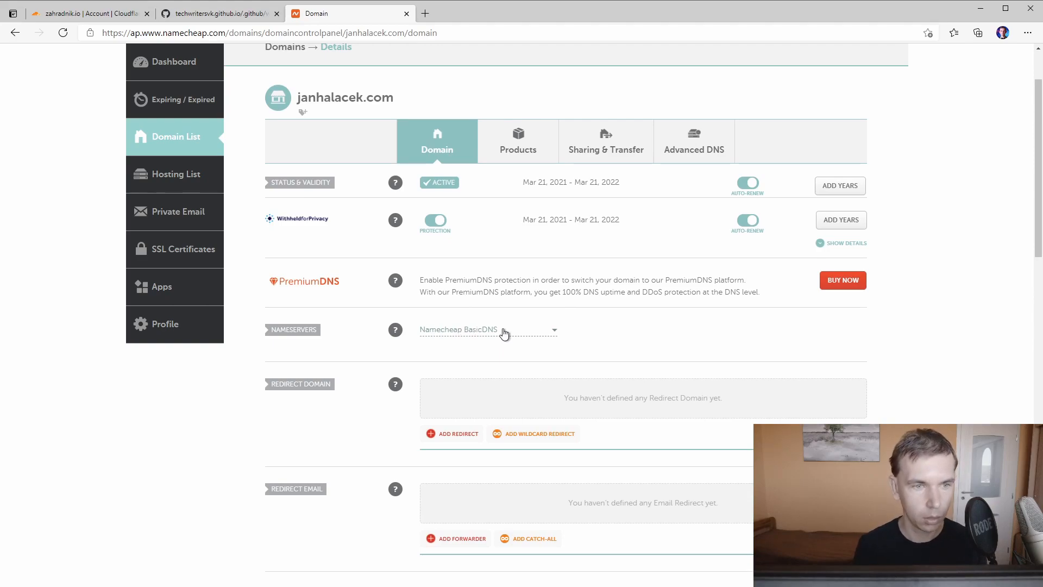
mouse_move(529, 291)
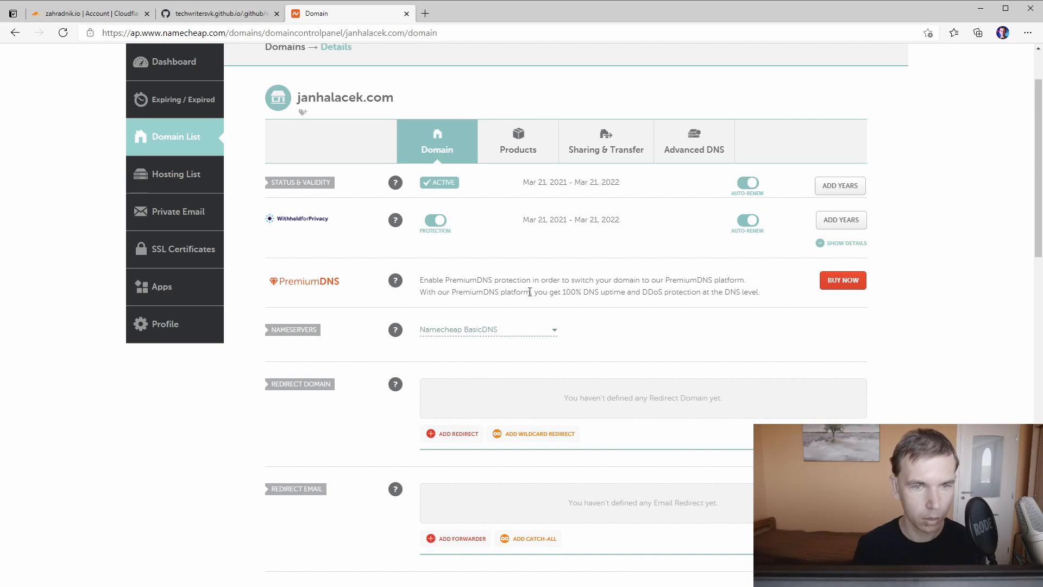
click(694, 140)
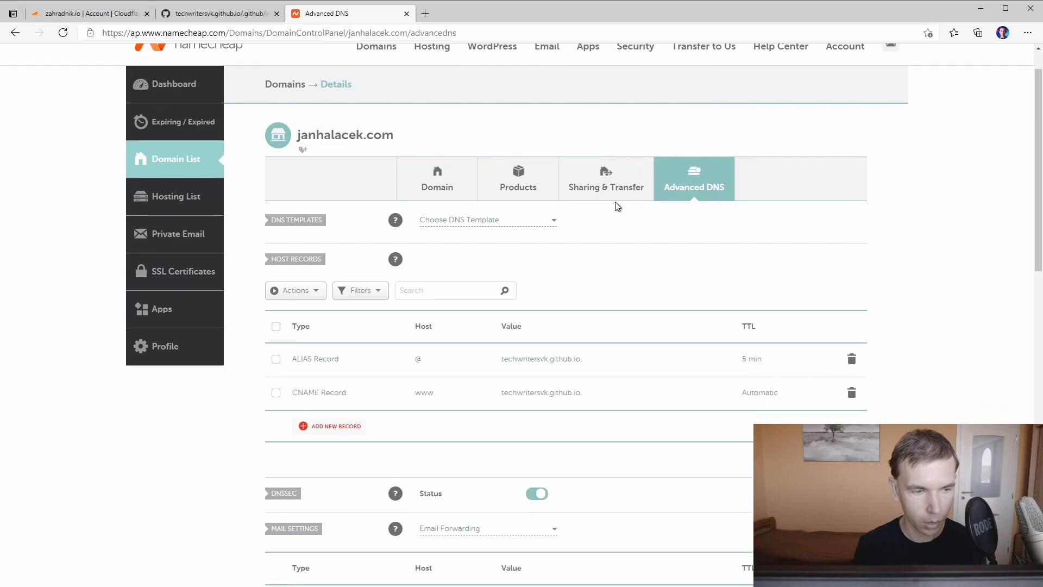
scroll(down, 3)
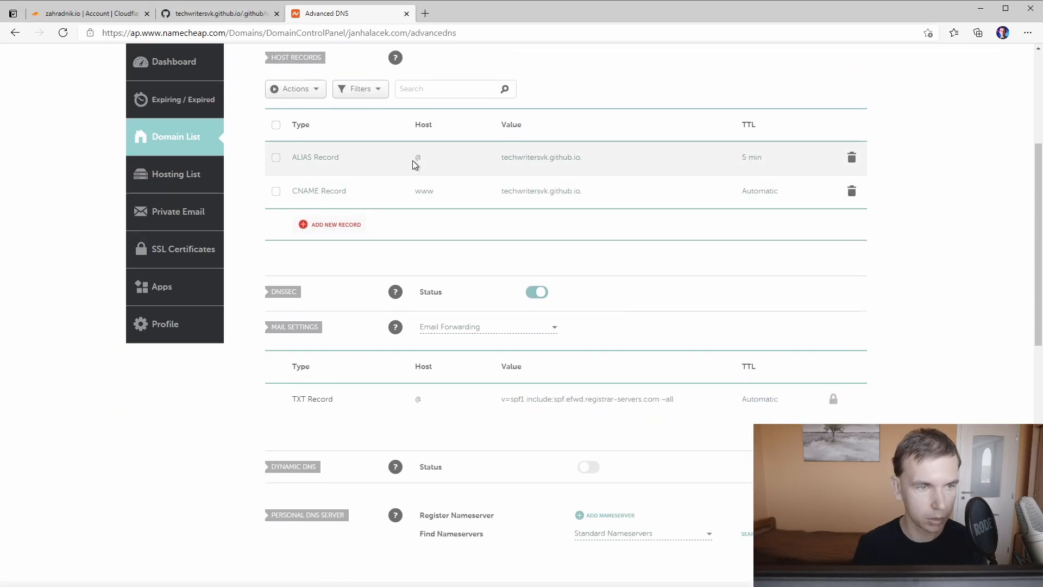
mouse_move(410, 175)
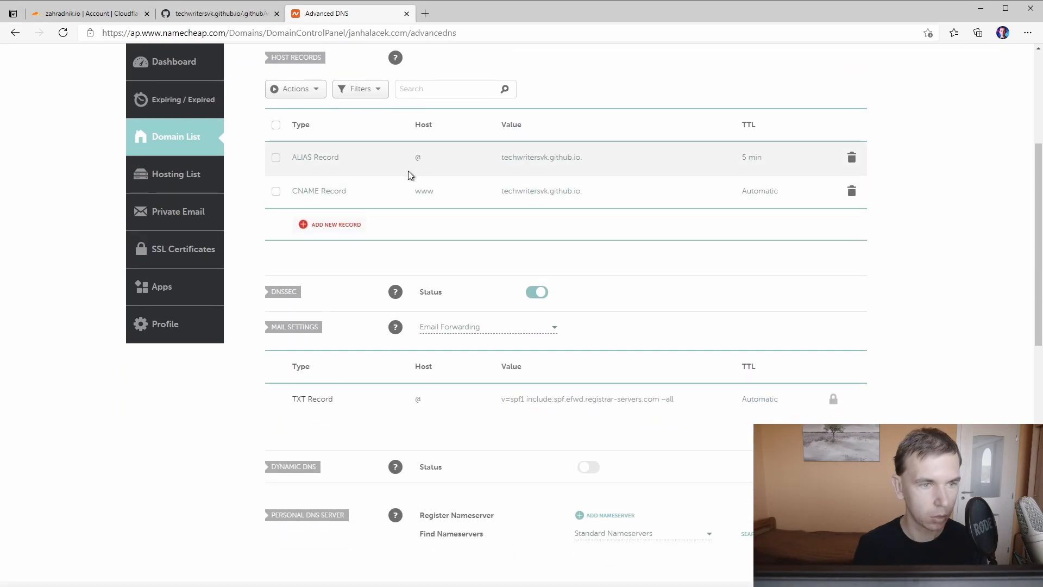
scroll(up, 3)
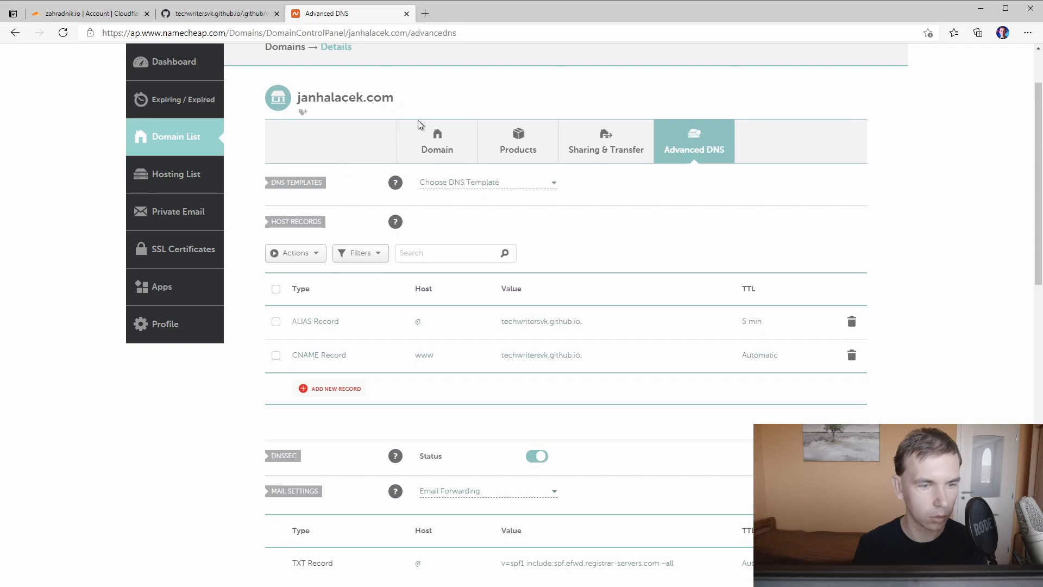
mouse_move(502, 324)
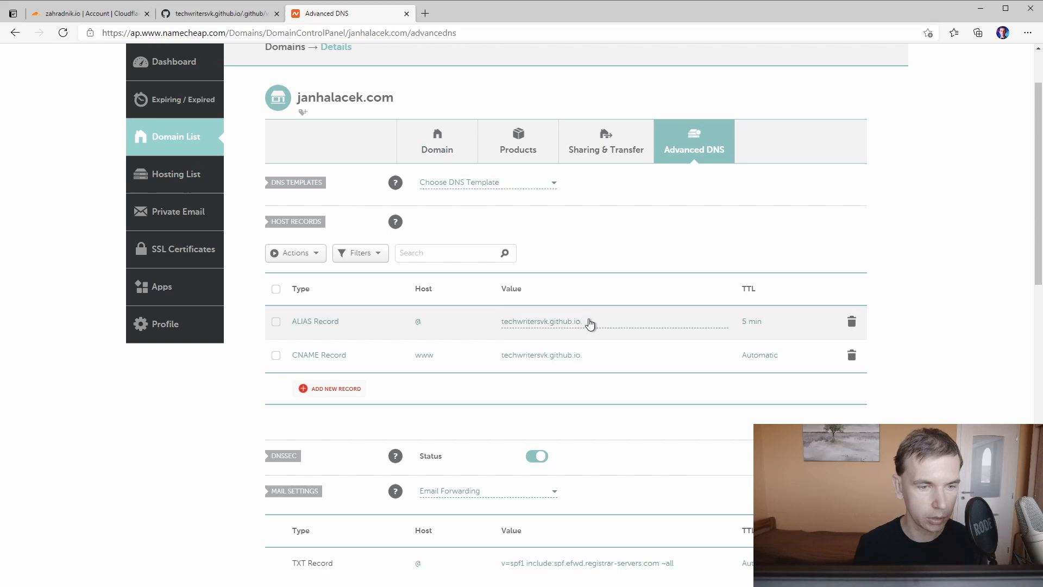
mouse_move(431, 366)
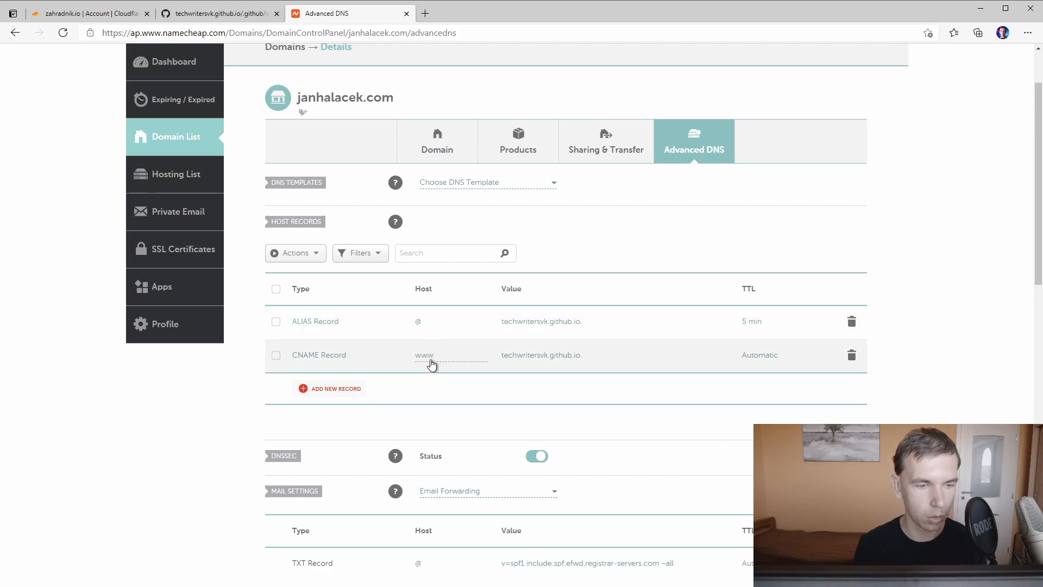
mouse_move(587, 363)
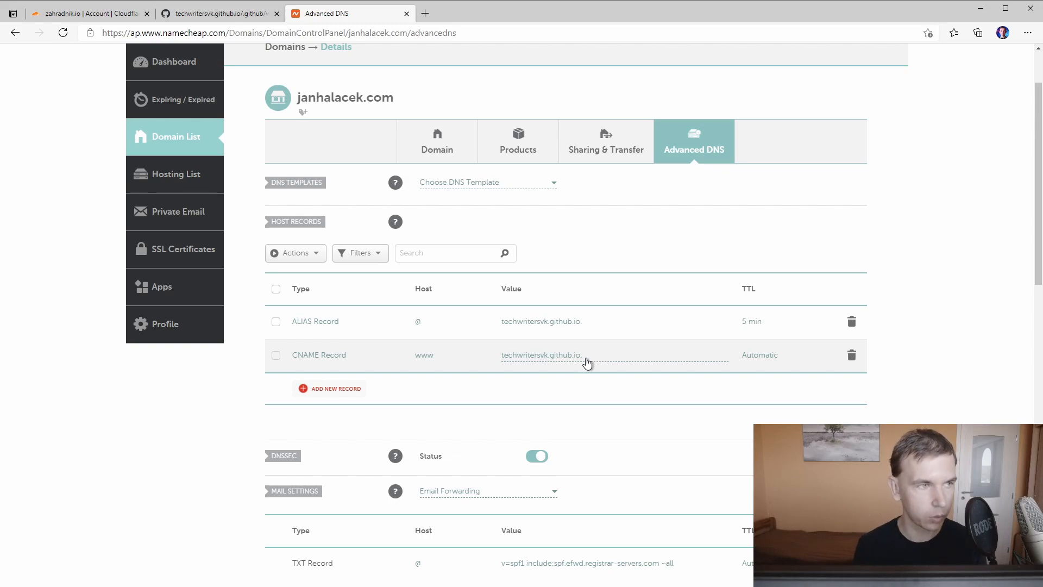
- Copy the janhalacek.com domain name from Namecheap over to Cloudflare's Add site field
click(87, 13)
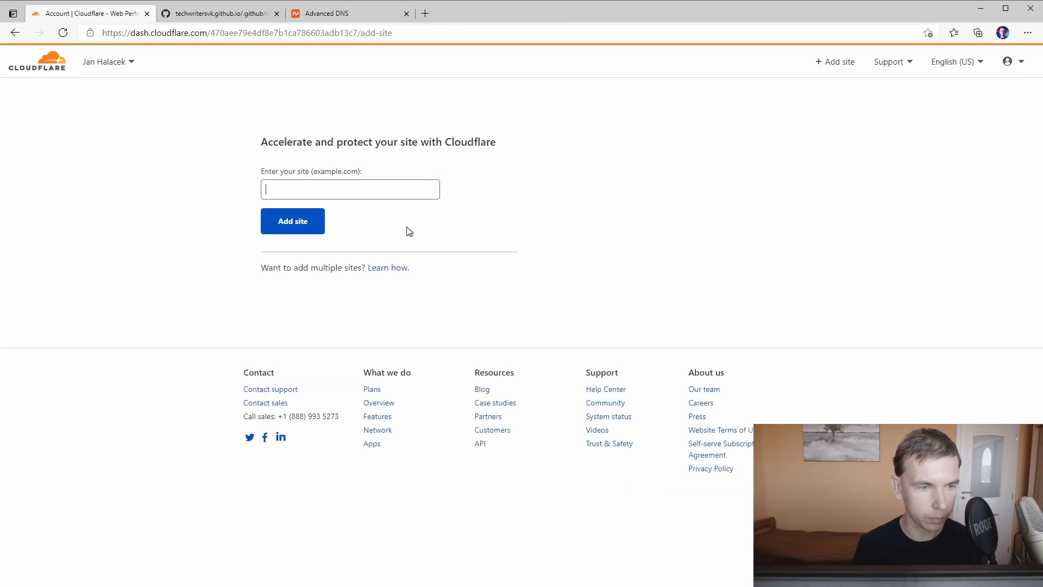
mouse_move(306, 171)
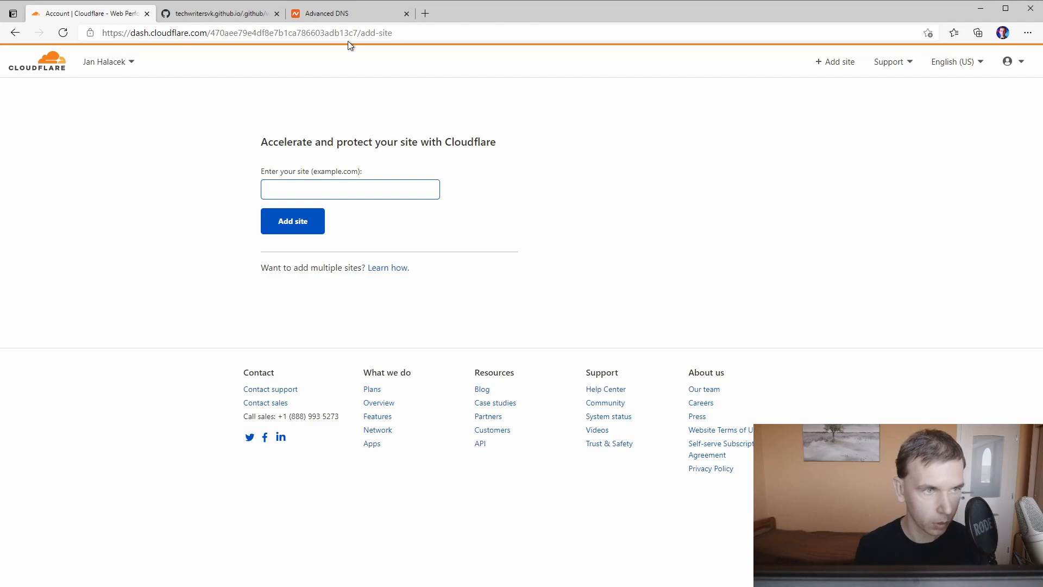
click(349, 13)
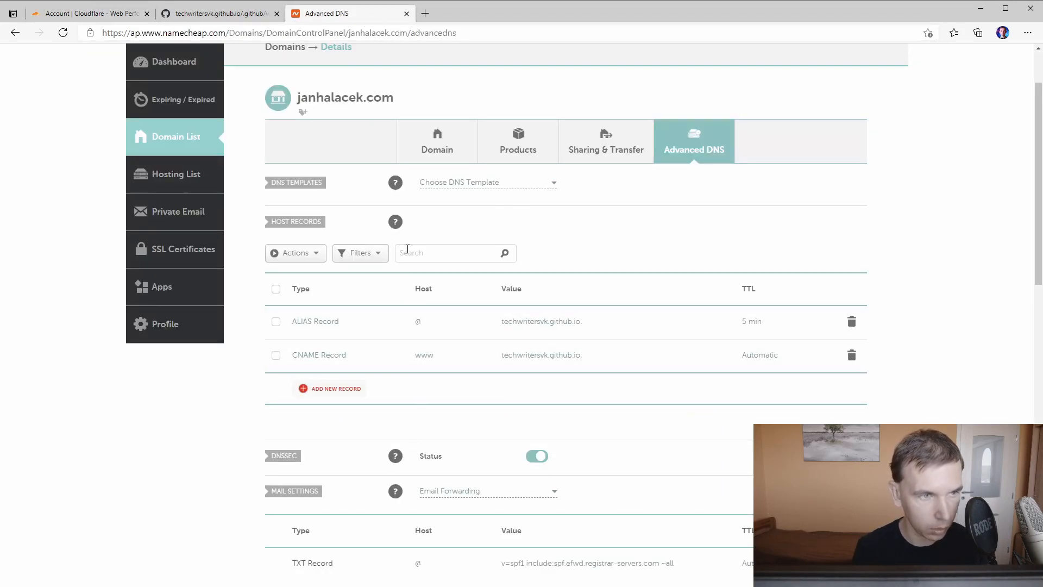
double_click(345, 96)
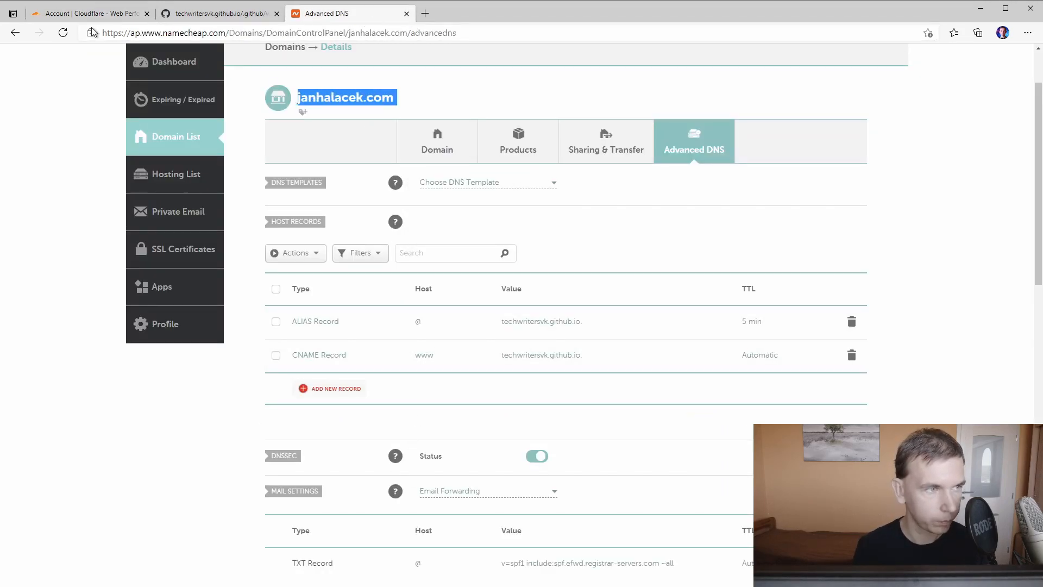
click(91, 13)
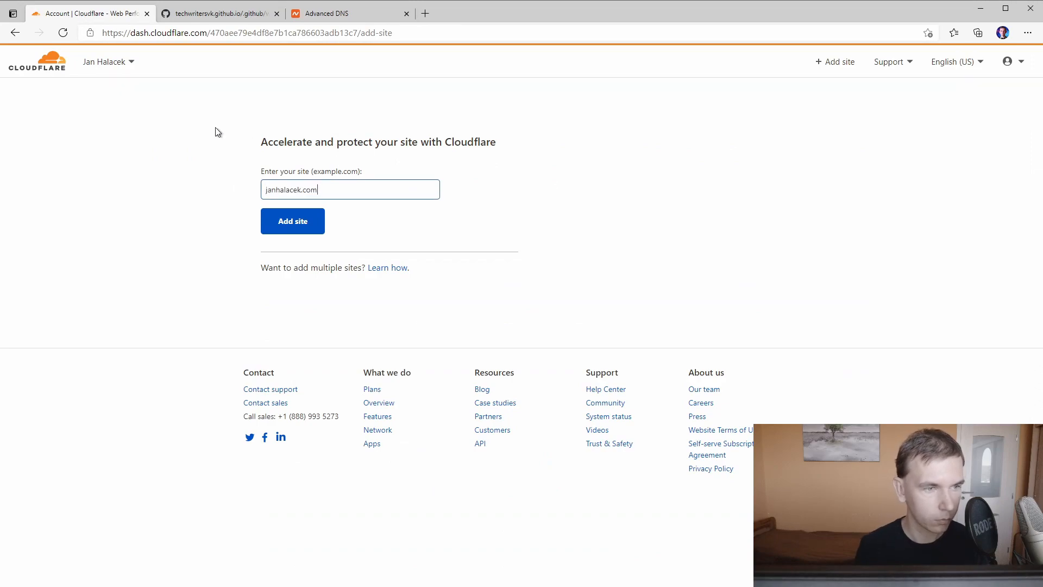
- Add janhalacek.com as a new site and continue with the Free plan to the DNS record review
click(293, 221)
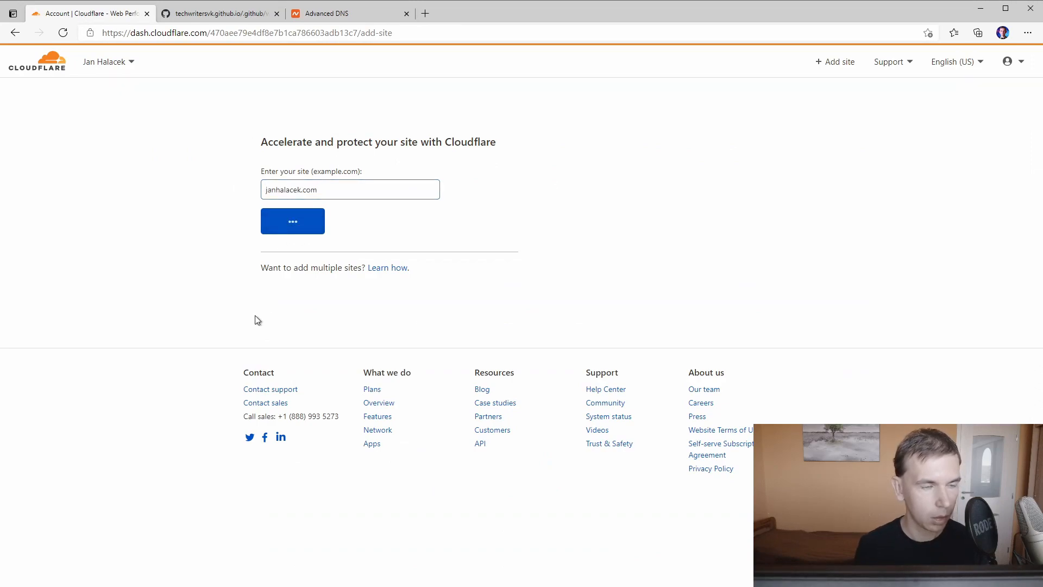
click(293, 221)
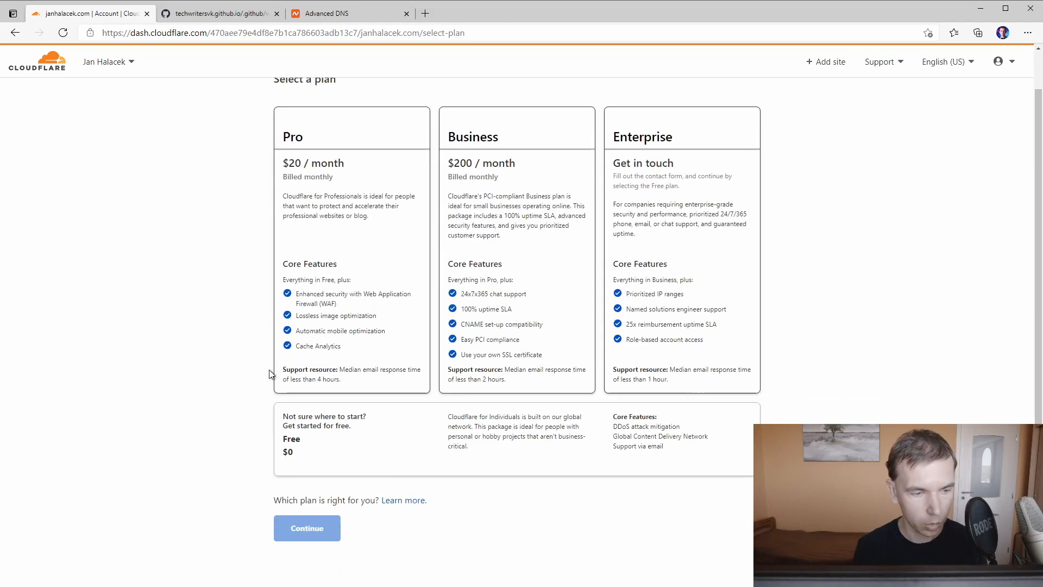
scroll(down, 3)
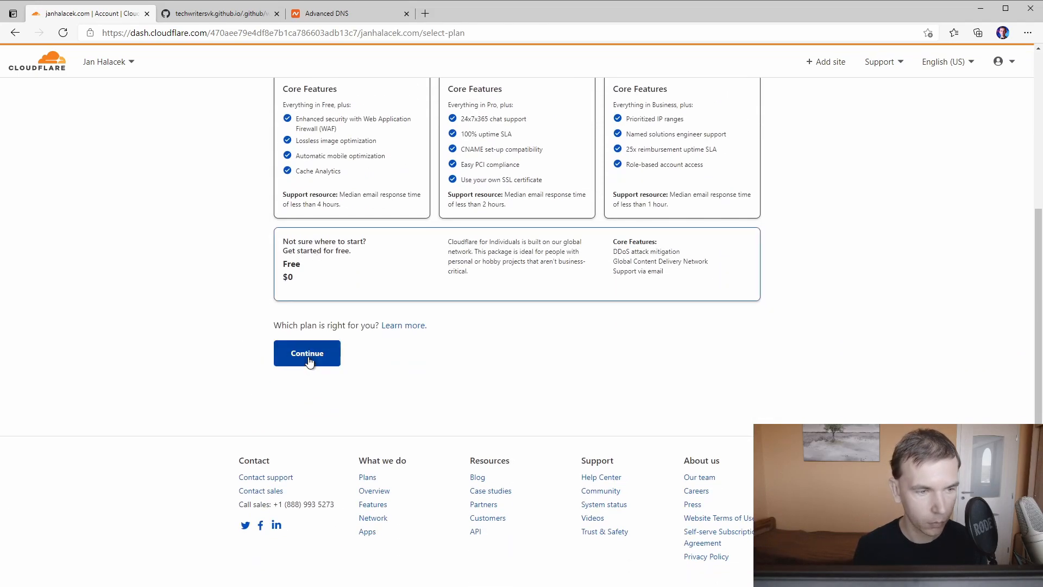
click(307, 353)
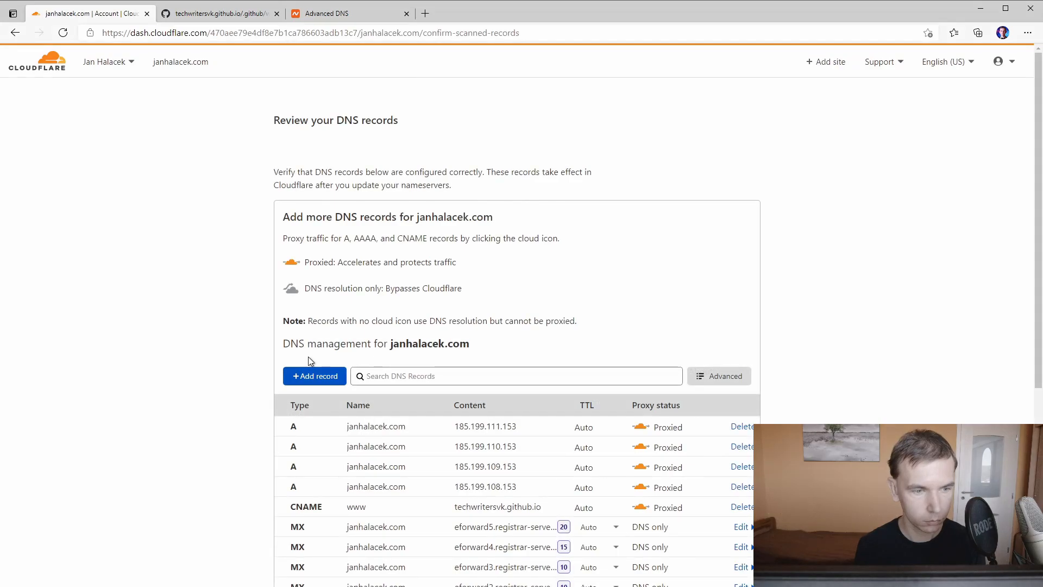
- Inspect the scanned root A record IPs and www CNAME target for janhalacek.com
scroll(down, 3)
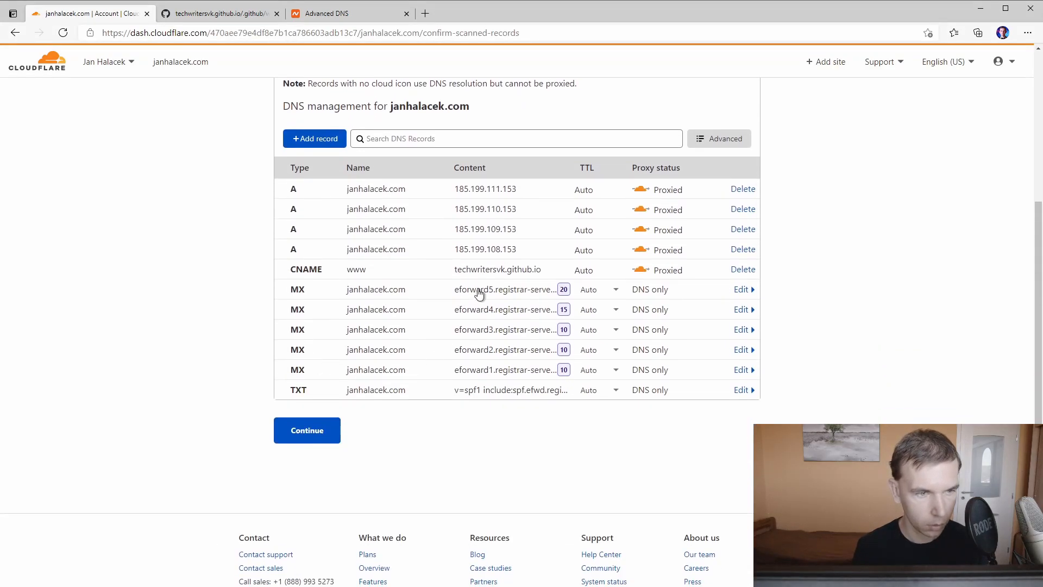
click(376, 188)
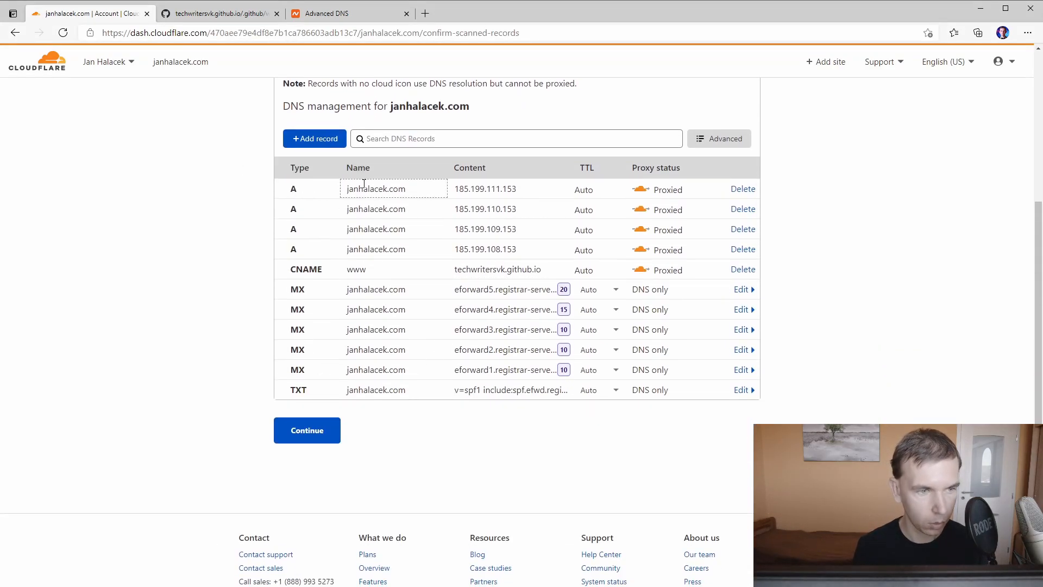
double_click(509, 188)
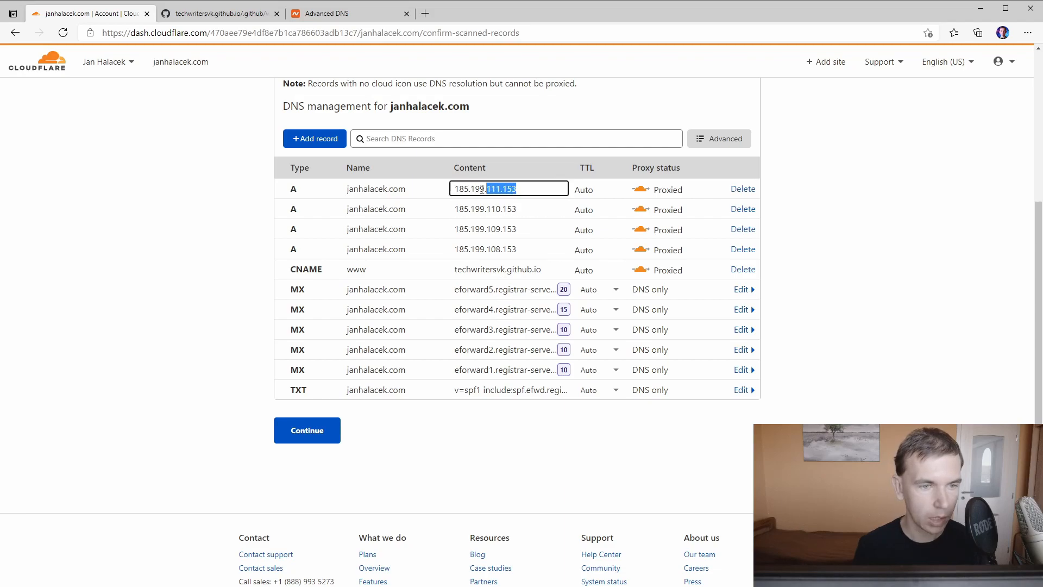
triple_click(509, 188)
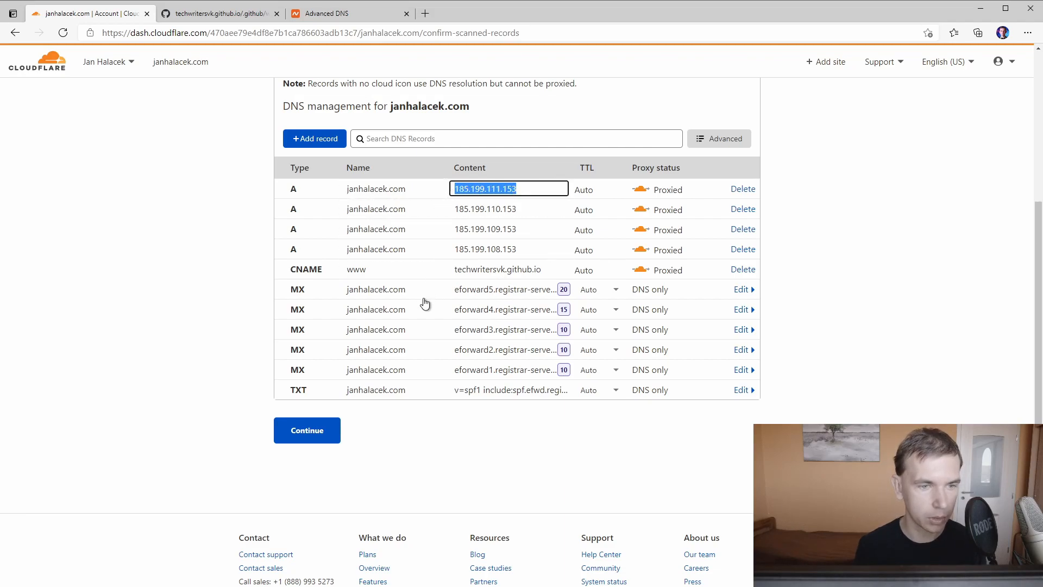
click(508, 268)
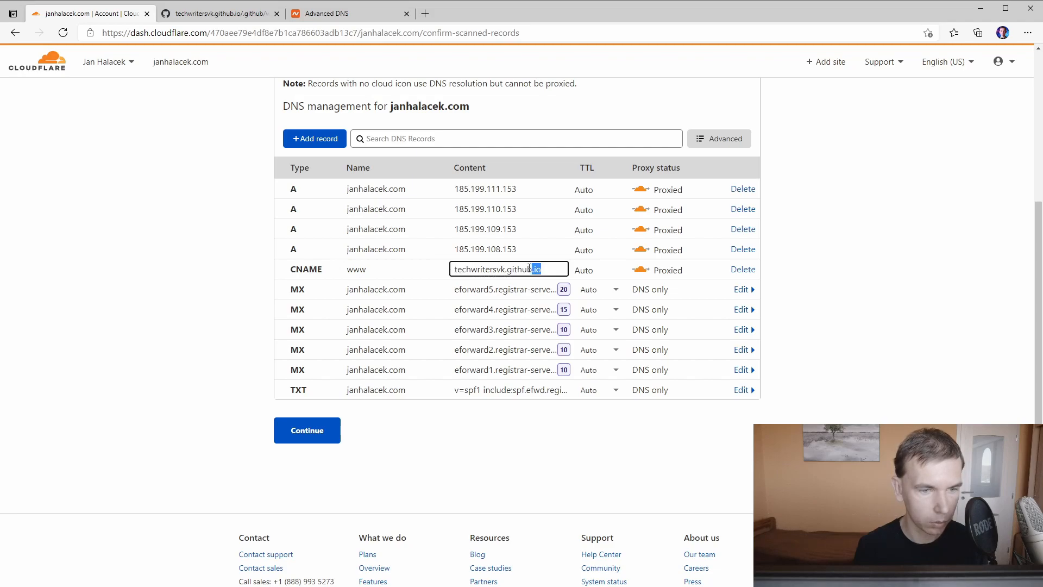
click(266, 46)
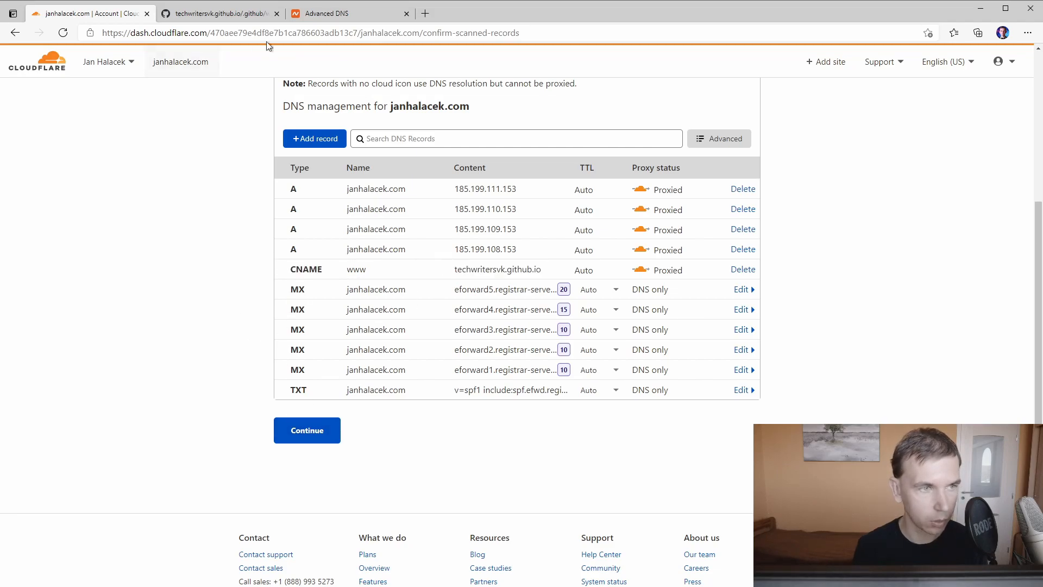
mouse_move(214, 443)
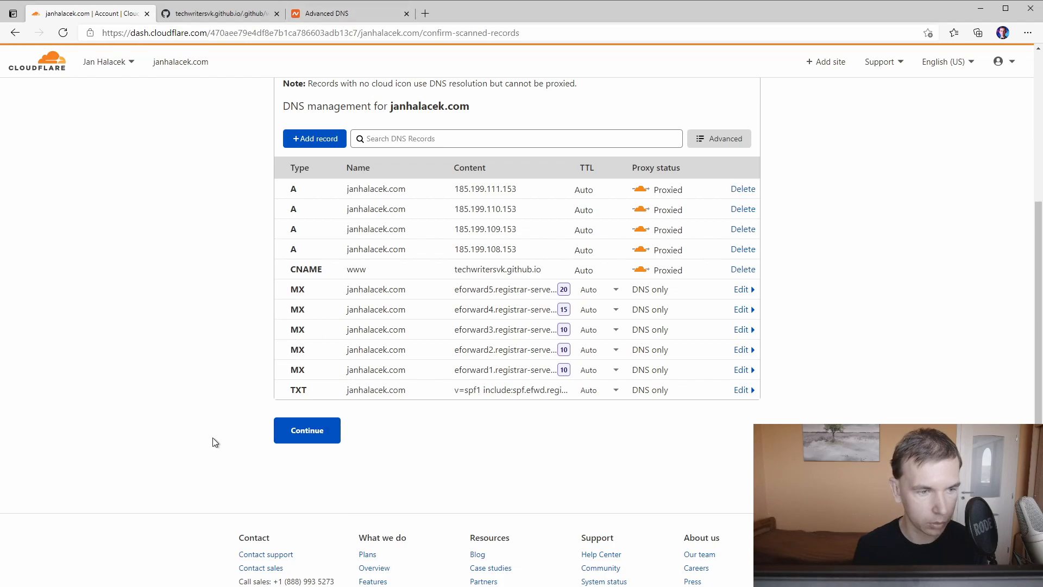
mouse_move(535, 321)
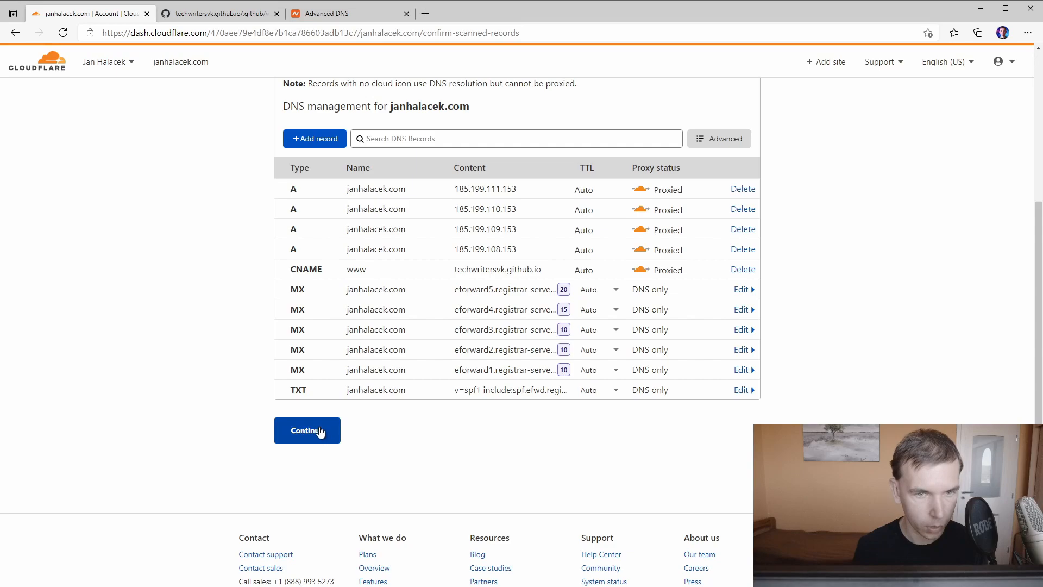
- Delete the scanned TXT and MX records, leaving four proxied A records and the www CNAME
click(741, 389)
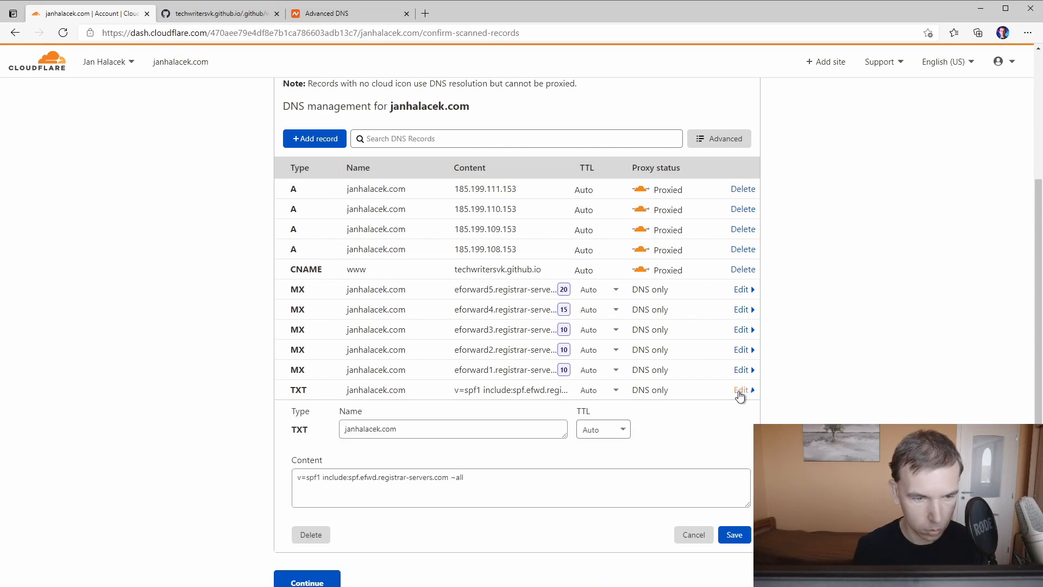
click(311, 535)
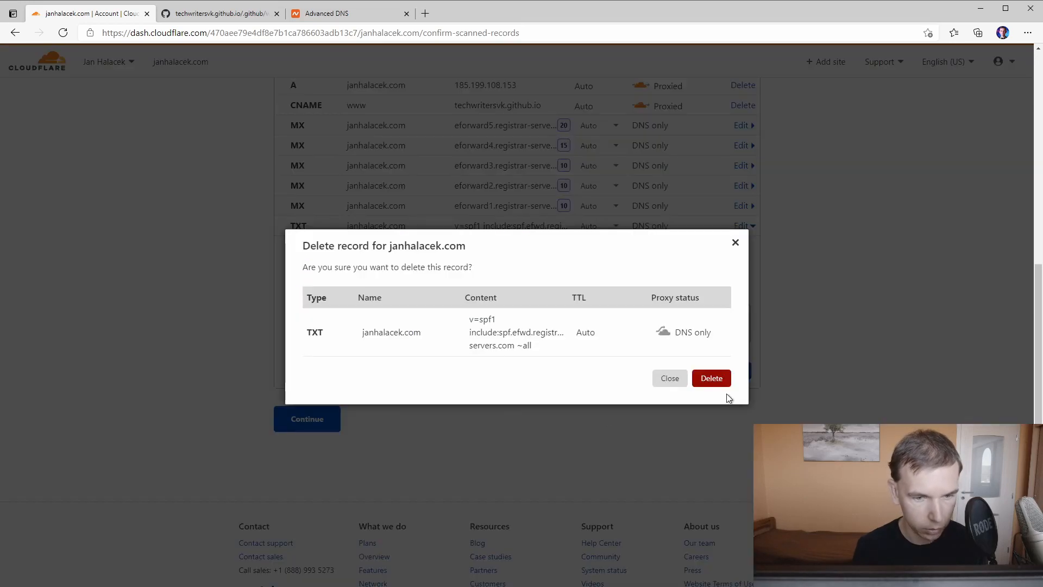
click(711, 378)
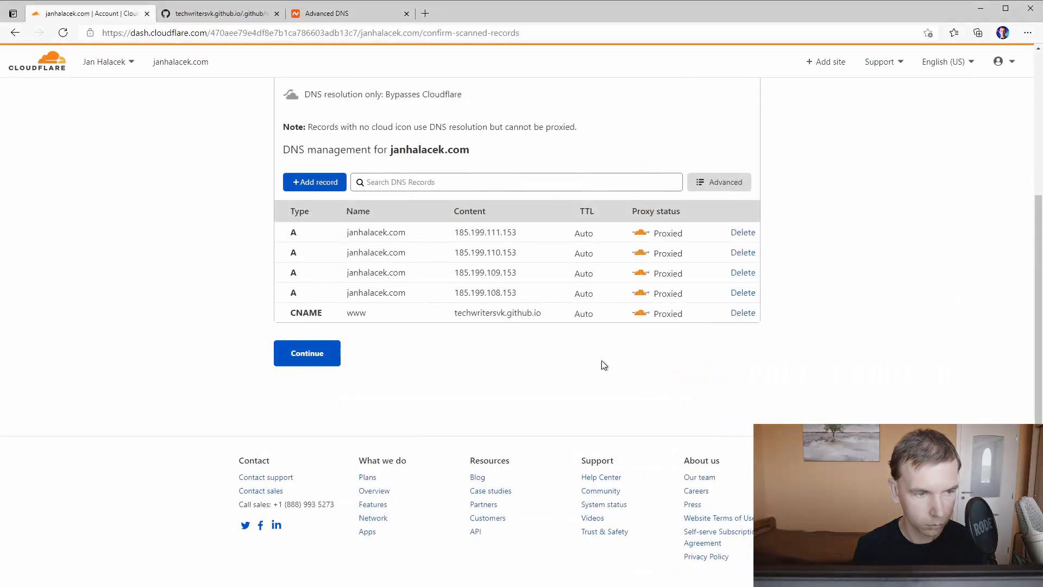
mouse_move(307, 313)
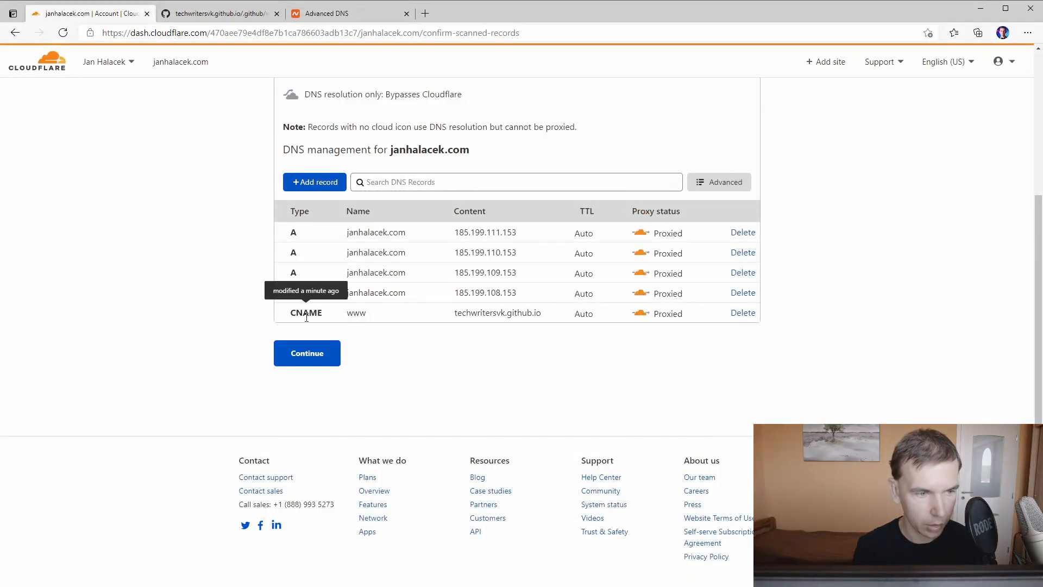
click(508, 313)
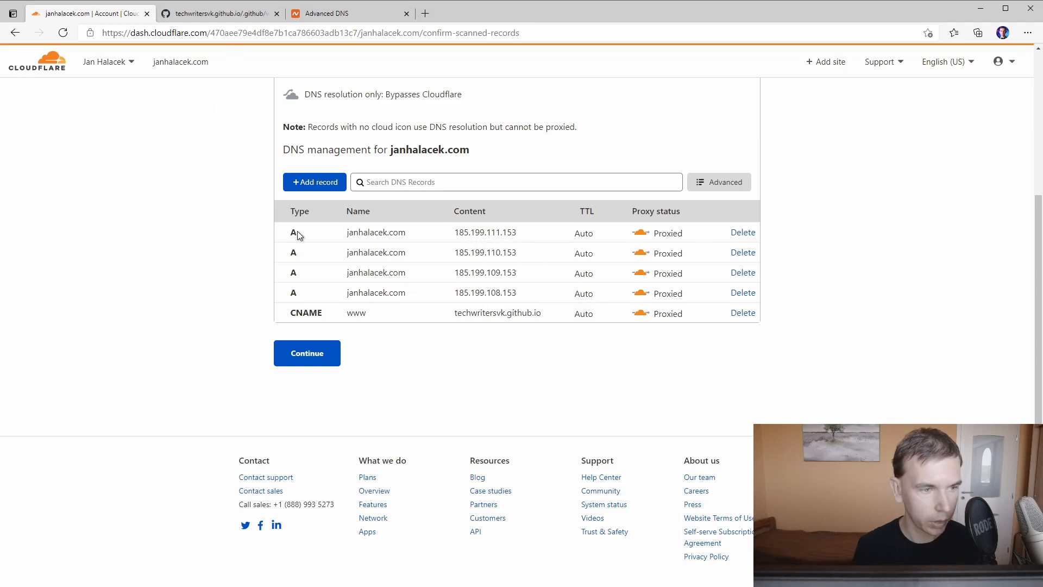
mouse_move(301, 241)
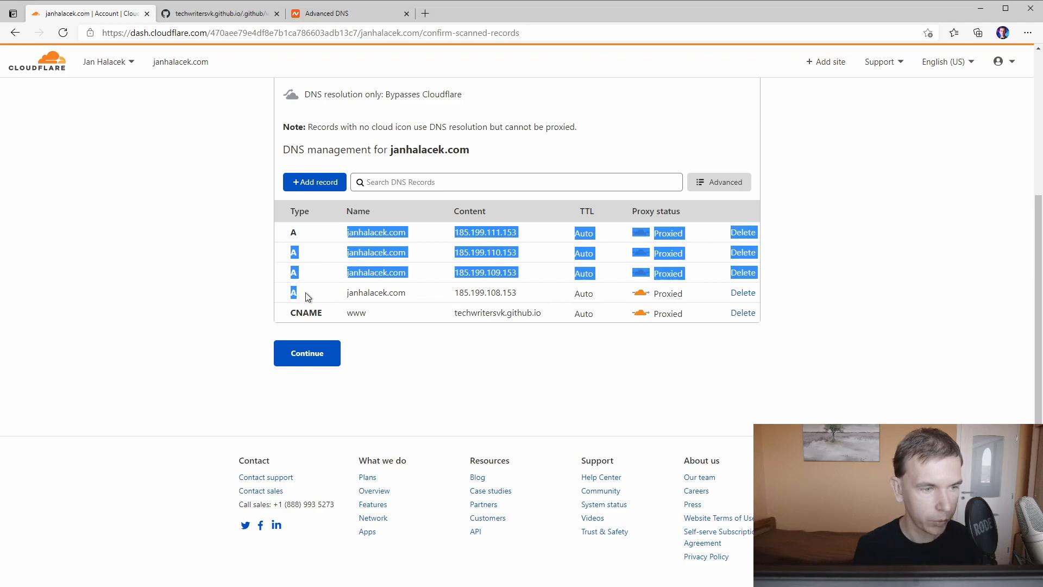
click(306, 295)
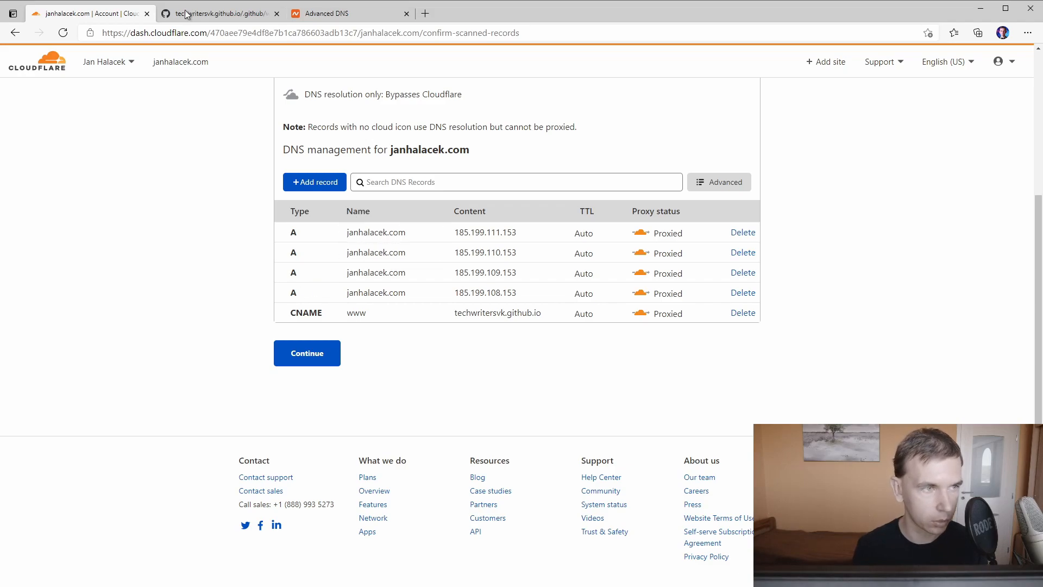
- Delete the four GitHub A records (185.199.108-111.153) for janhalacek.com
click(220, 13)
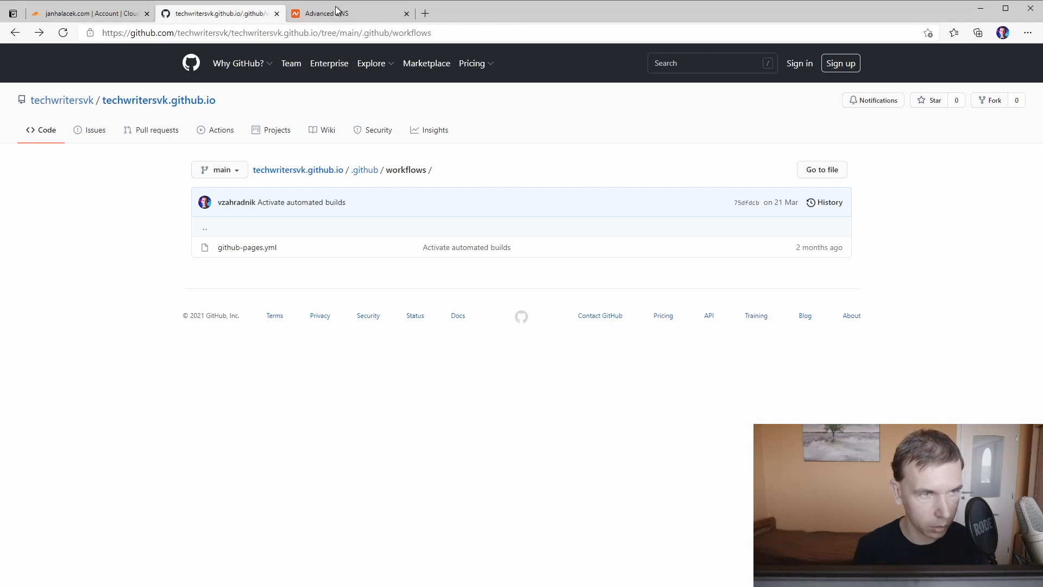
click(326, 13)
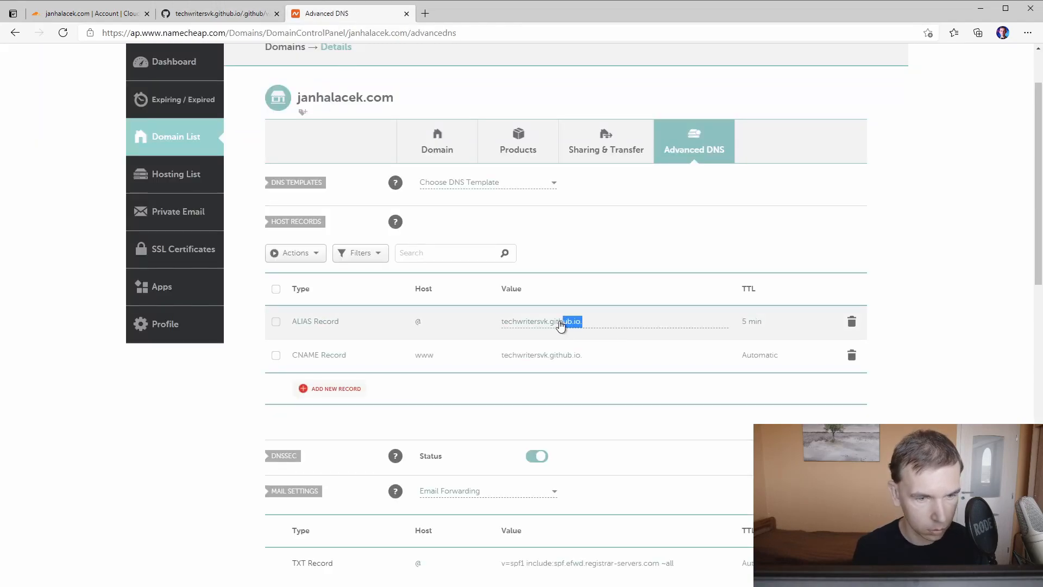
triple_click(541, 320)
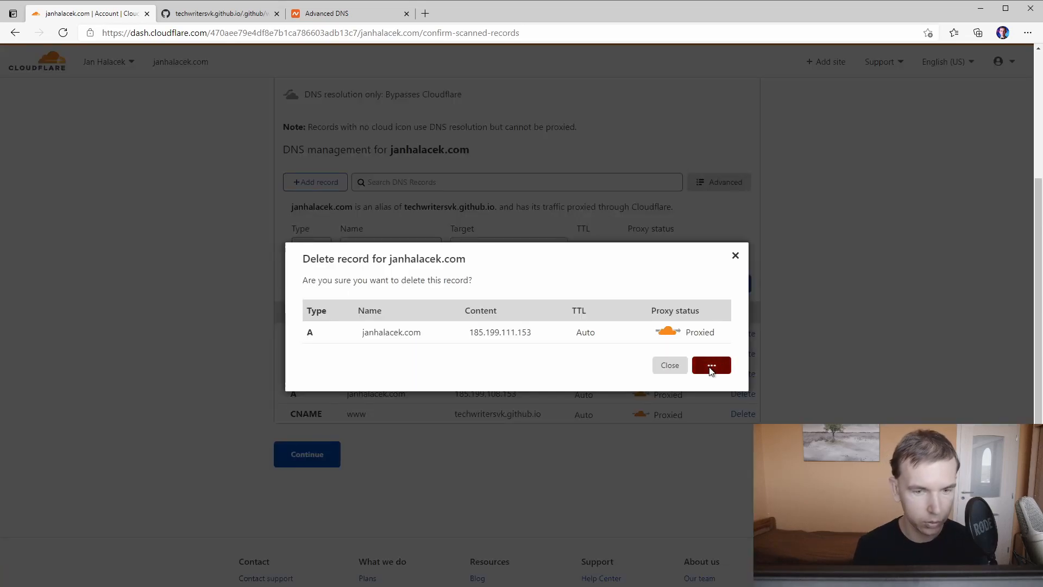
click(710, 365)
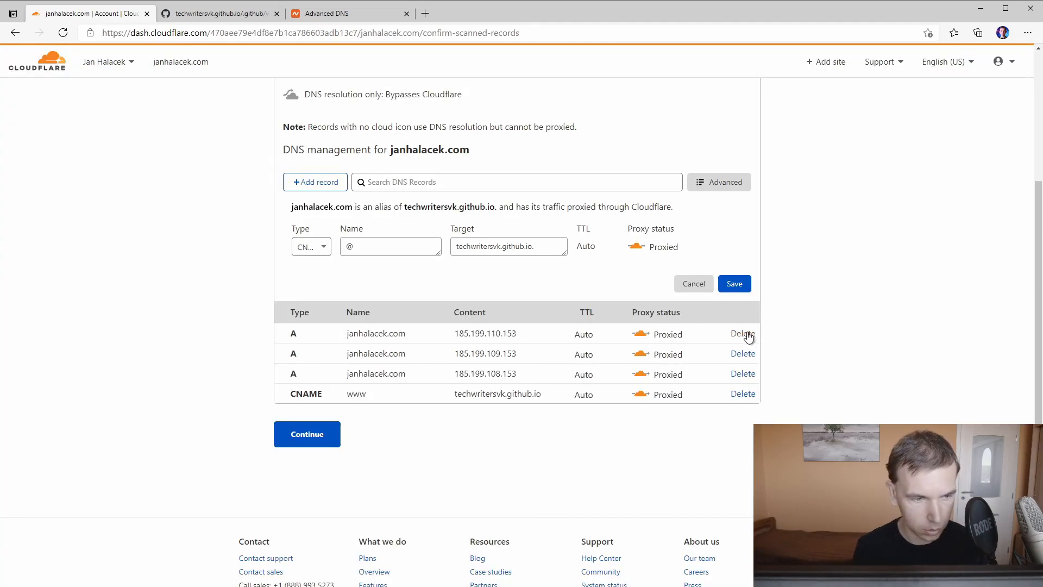
click(742, 334)
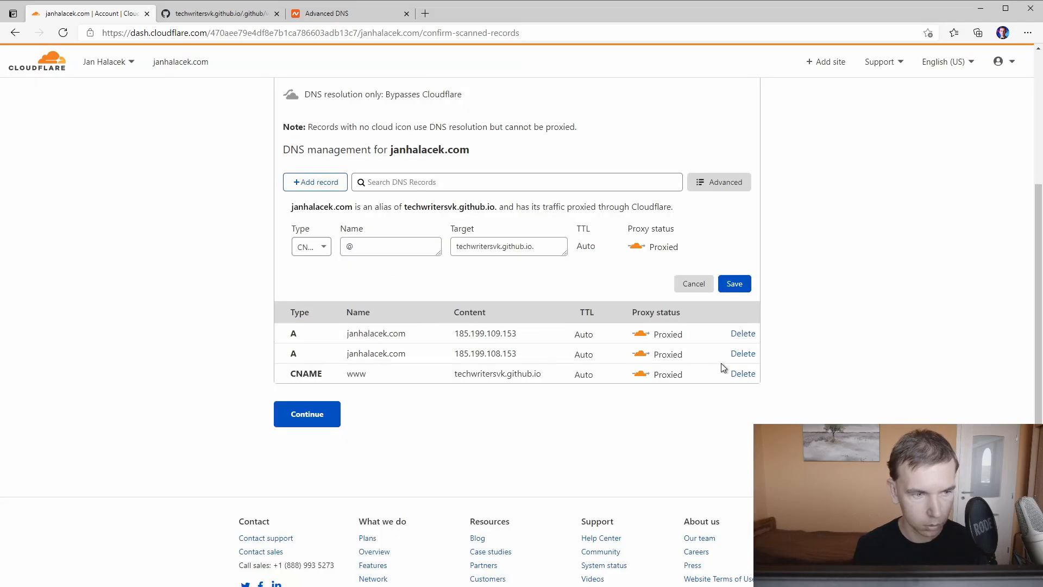
click(743, 334)
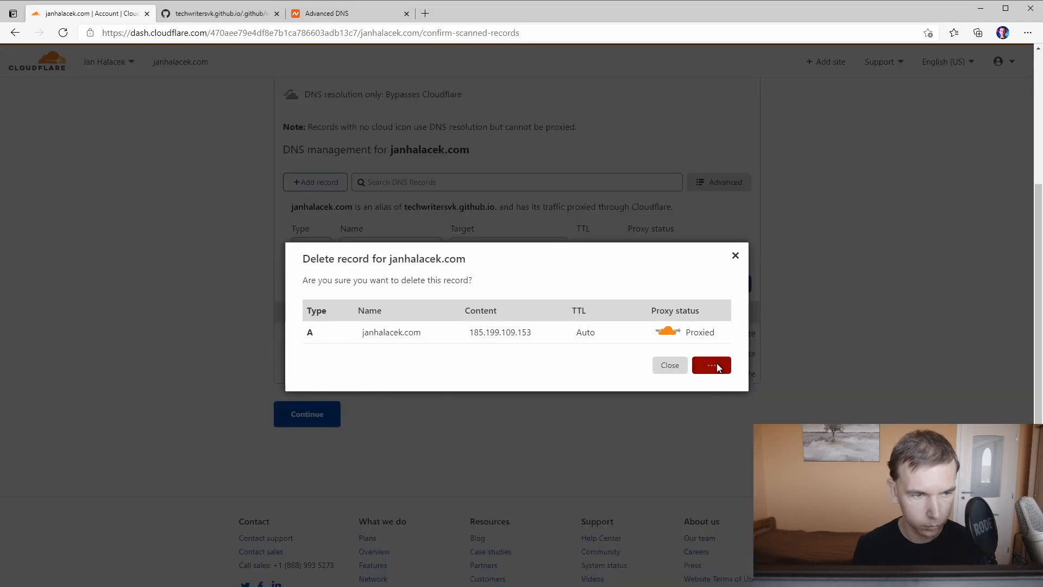
click(710, 365)
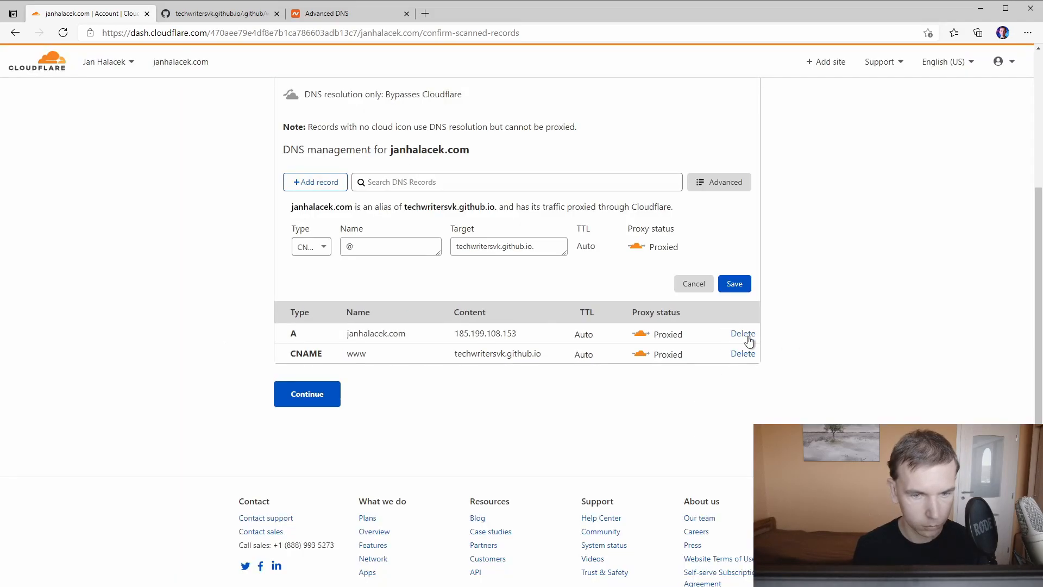
click(742, 333)
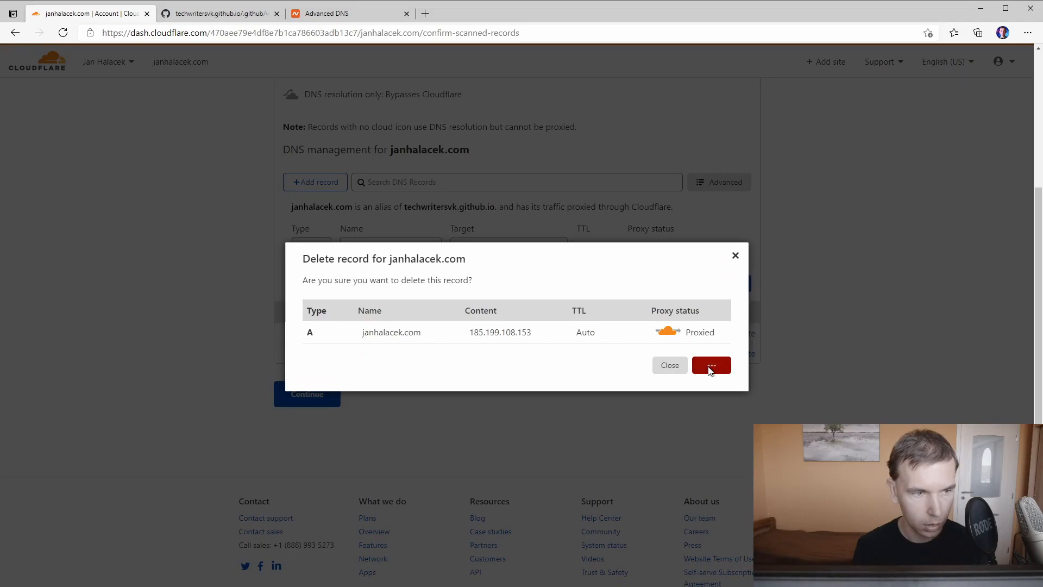
click(711, 365)
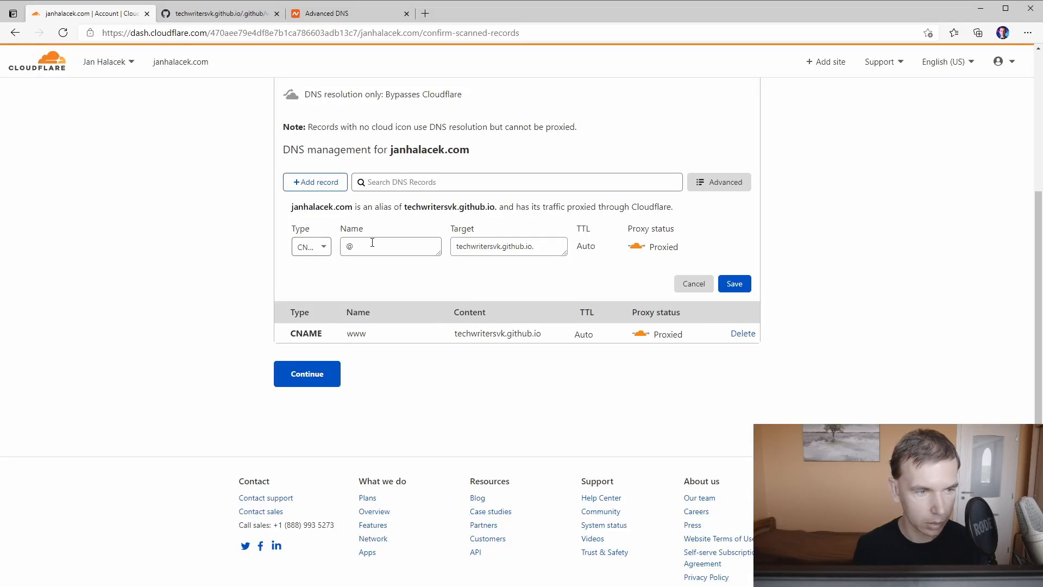
- Add a proxied root CNAME (@) pointing to techwritersvk.github.io and save it
click(735, 283)
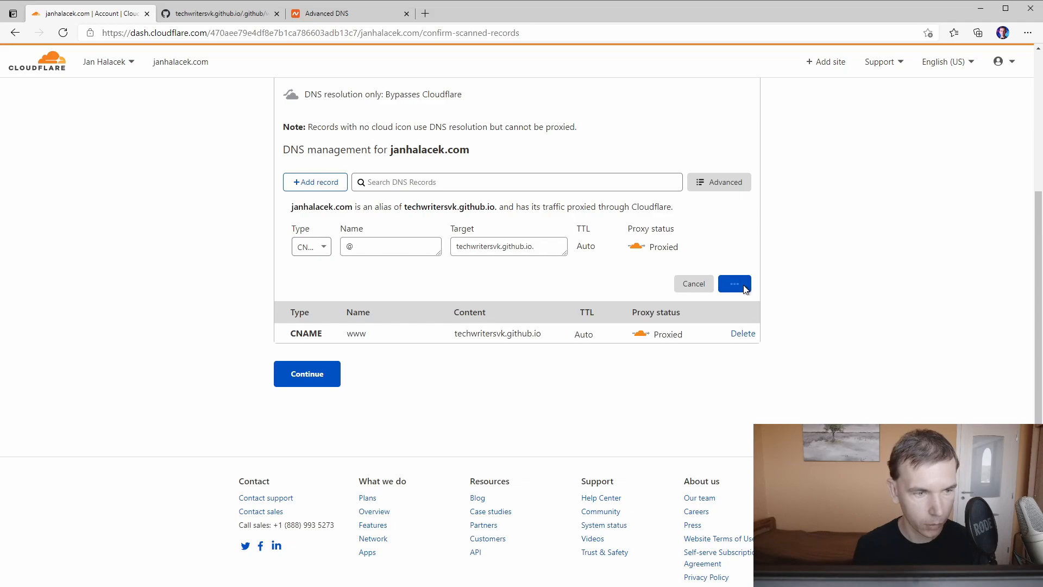
click(734, 284)
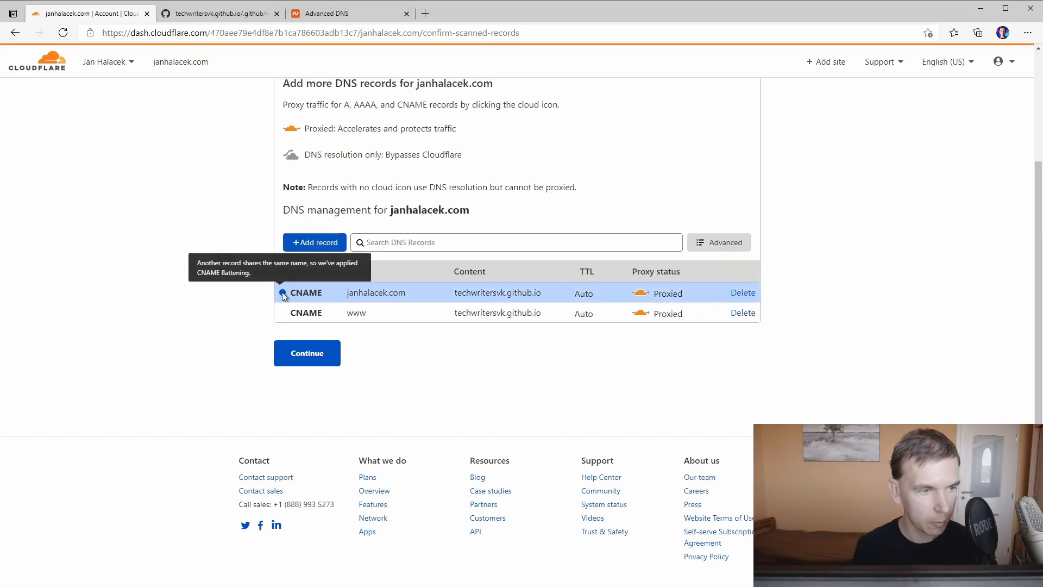
- Switch janhalacek.com's nameservers at Namecheap from BasicDNS to Custom DNS
click(326, 13)
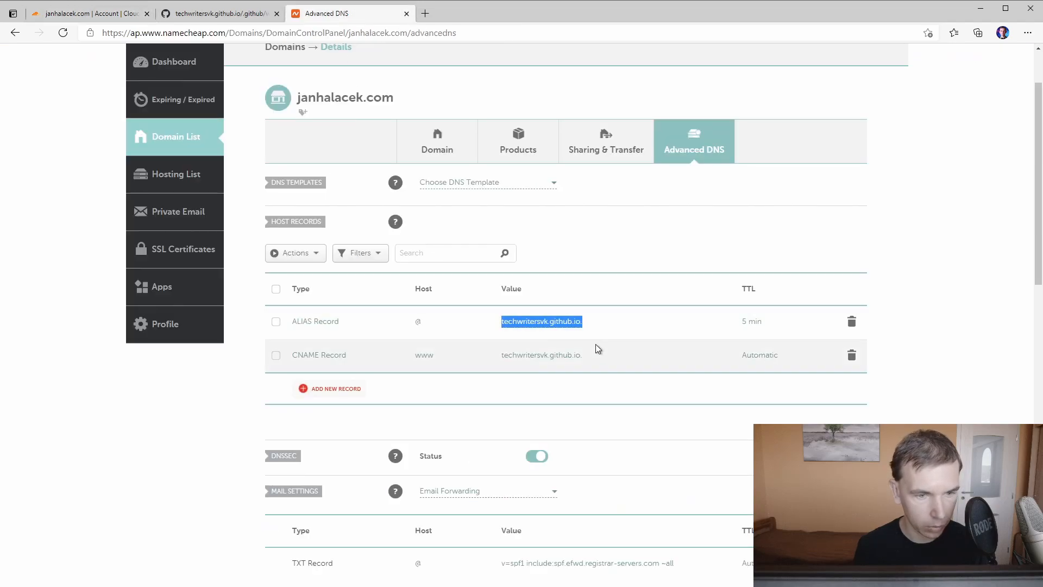
mouse_move(193, 60)
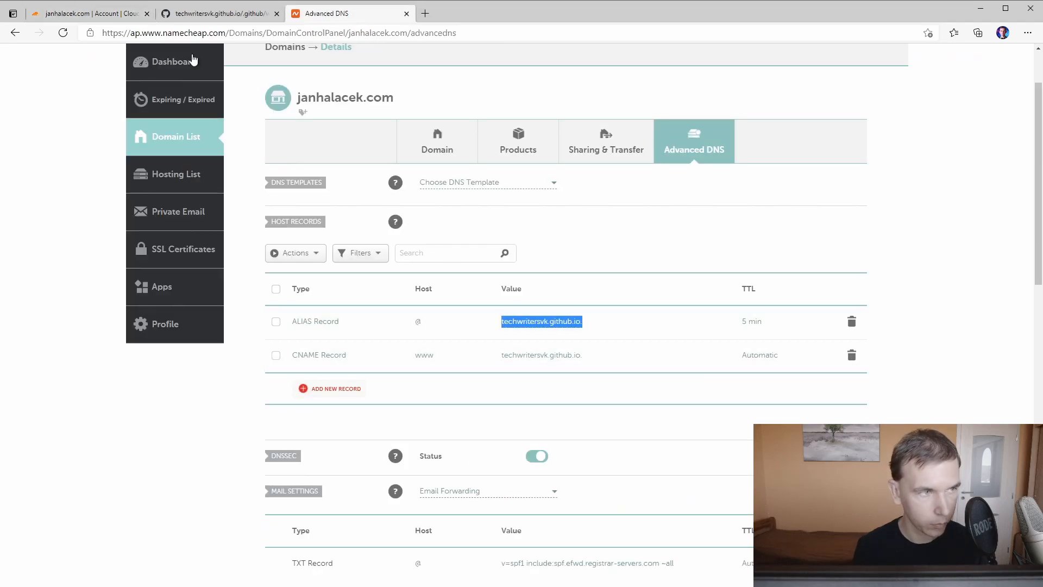
mouse_move(378, 259)
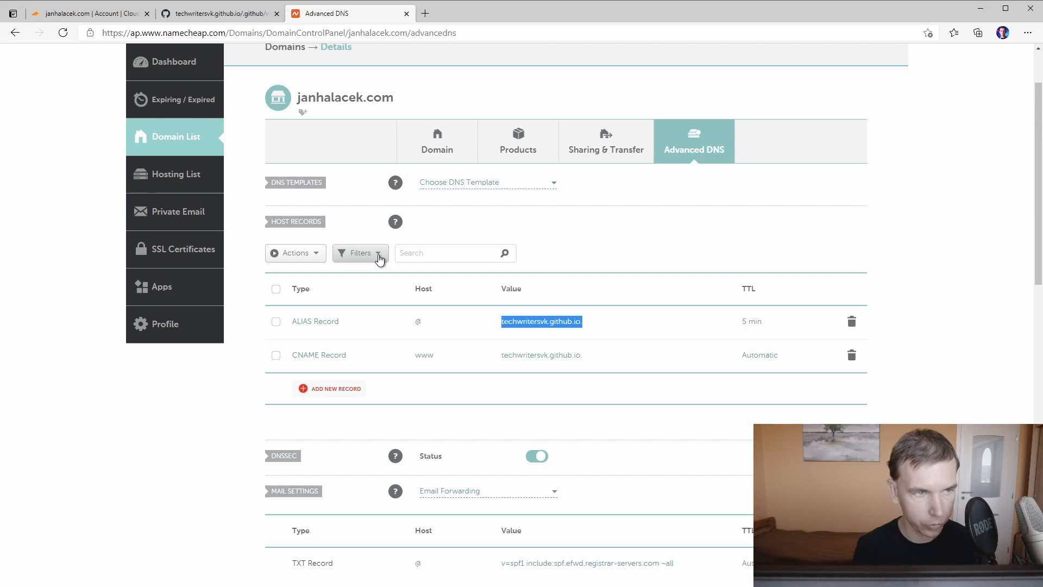
mouse_move(508, 248)
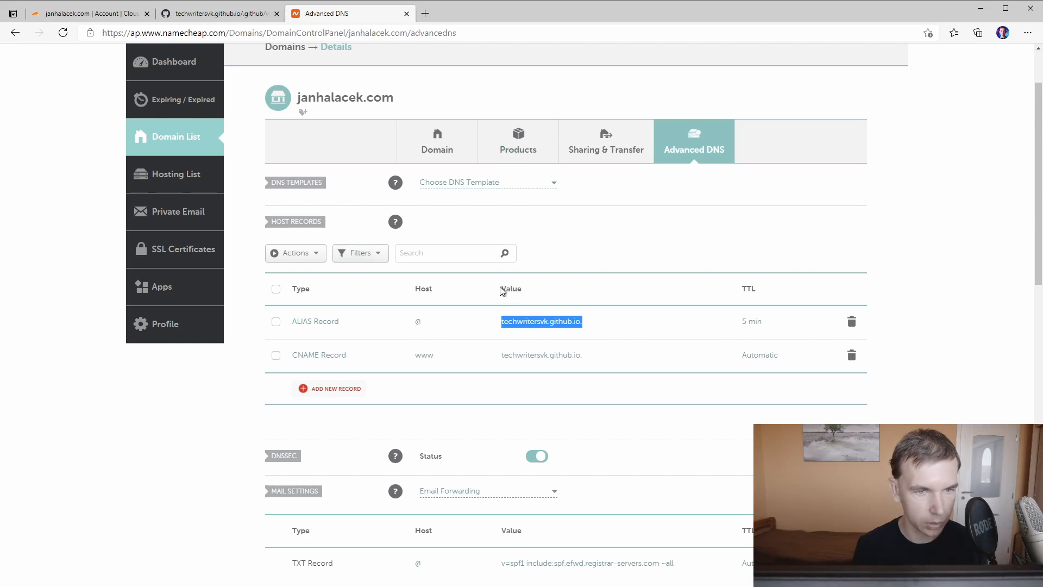
click(437, 141)
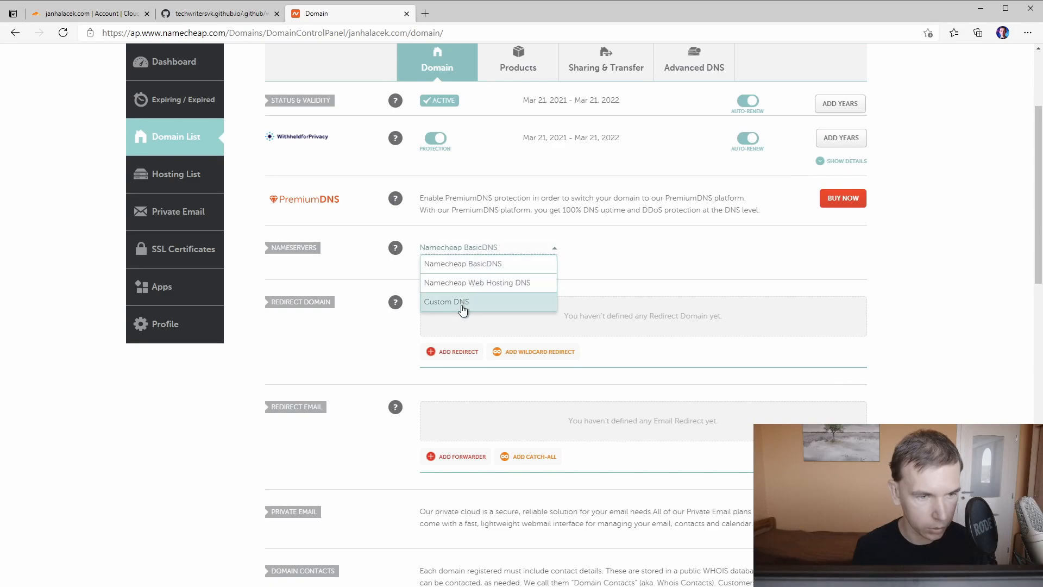
click(447, 301)
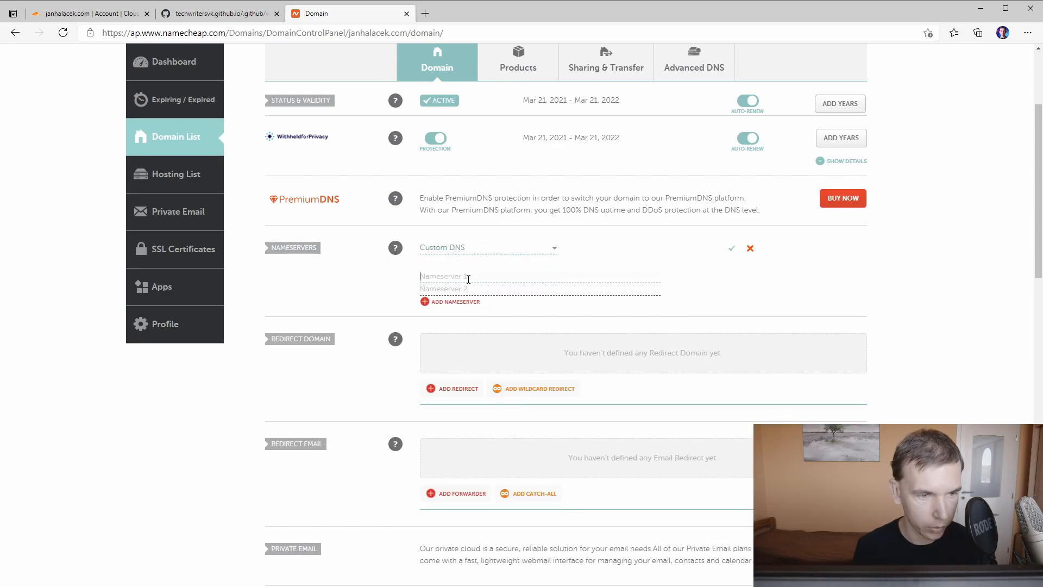
mouse_move(492, 390)
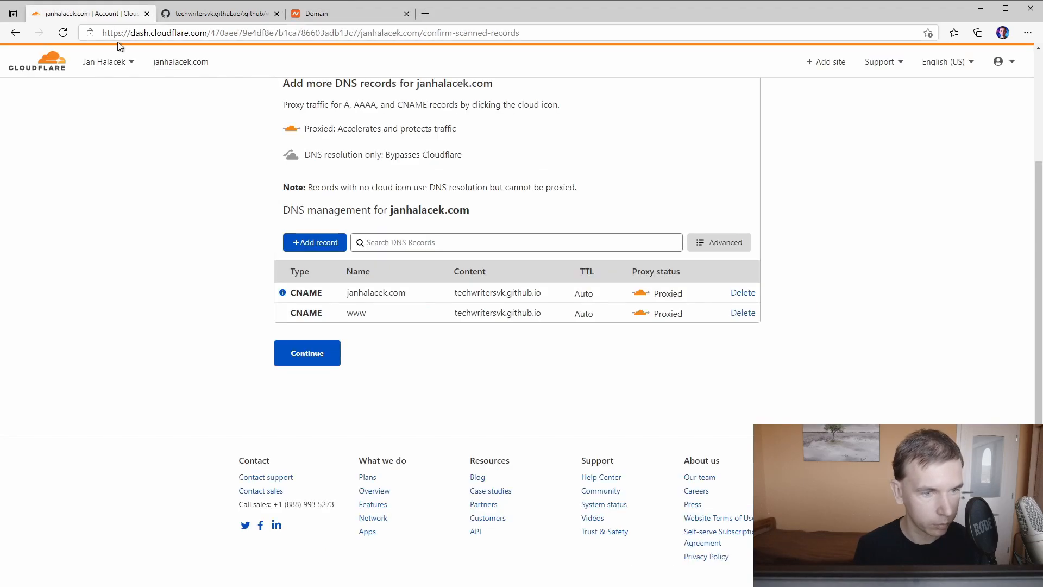
mouse_move(306, 353)
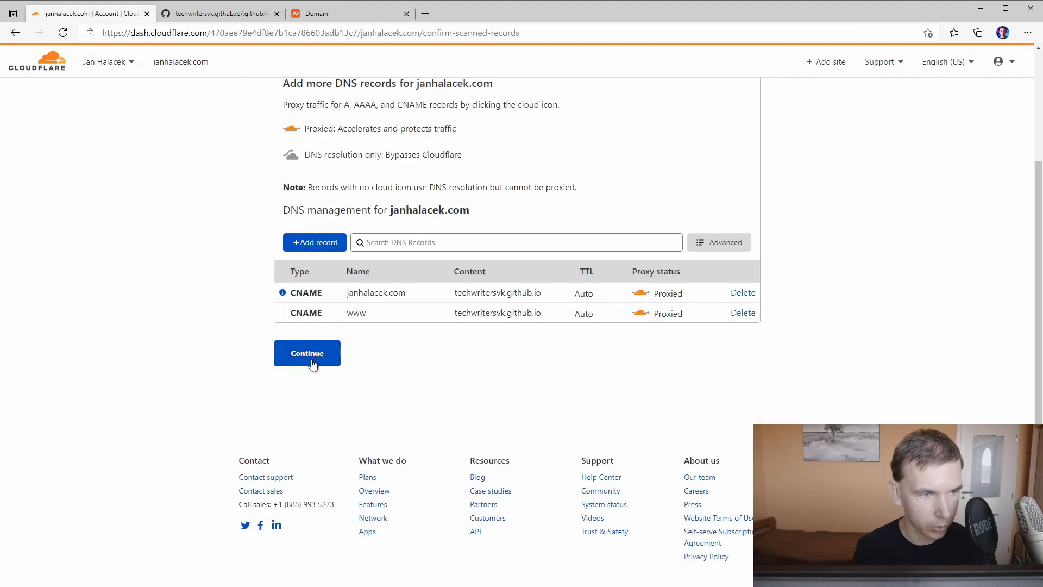
- Continue past DNS review and copy bayan.ns.cloudflare.com and tara.ns.cloudflare.com nameservers
click(307, 353)
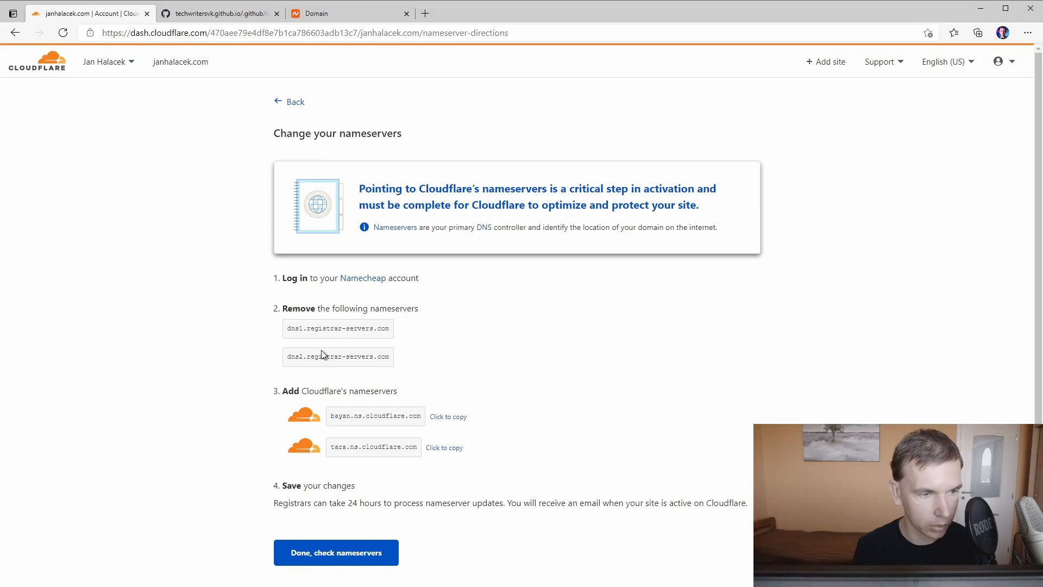
scroll(down, 3)
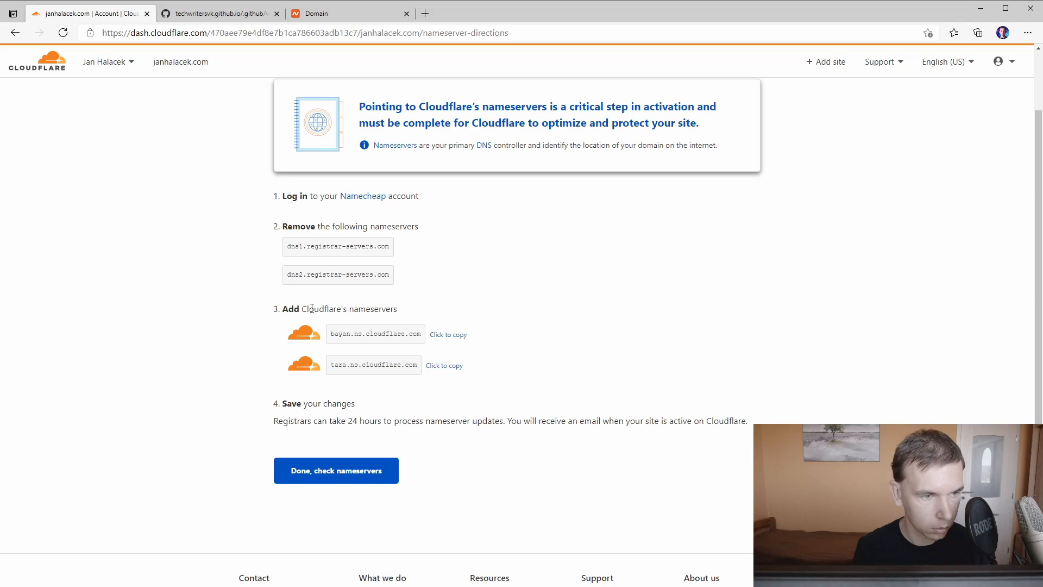
double_click(336, 247)
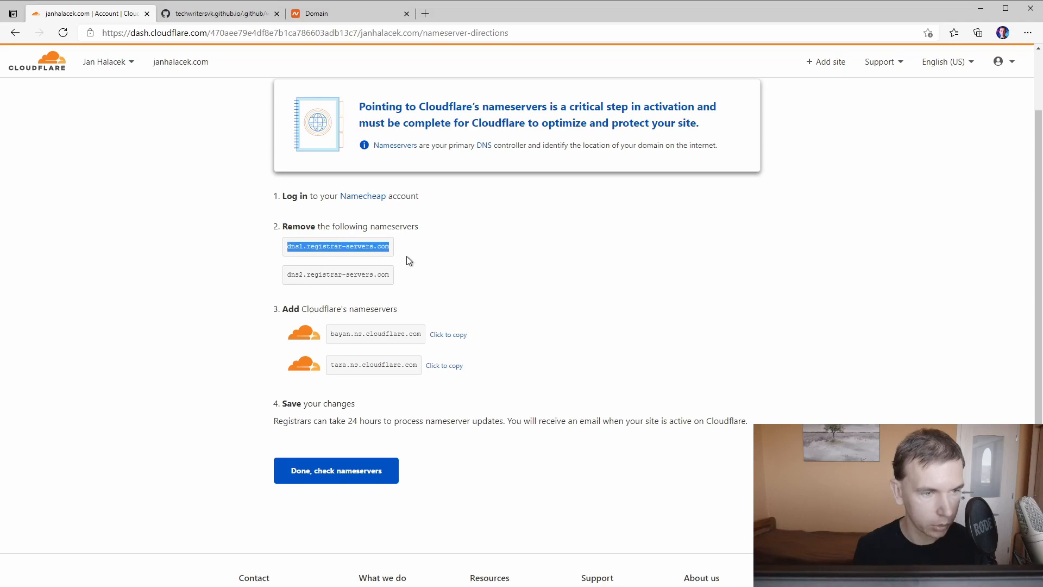
mouse_move(331, 339)
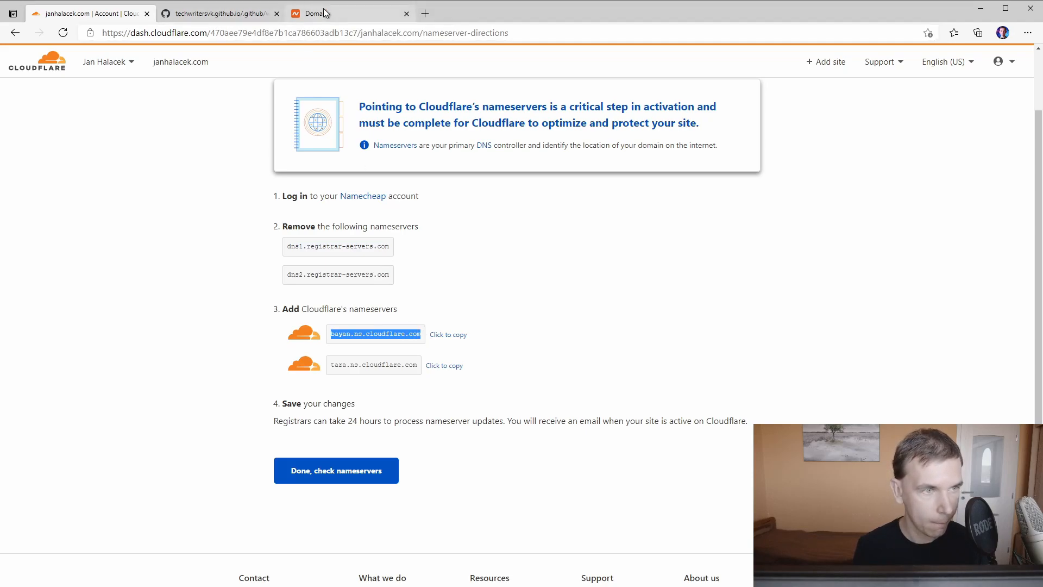
click(345, 13)
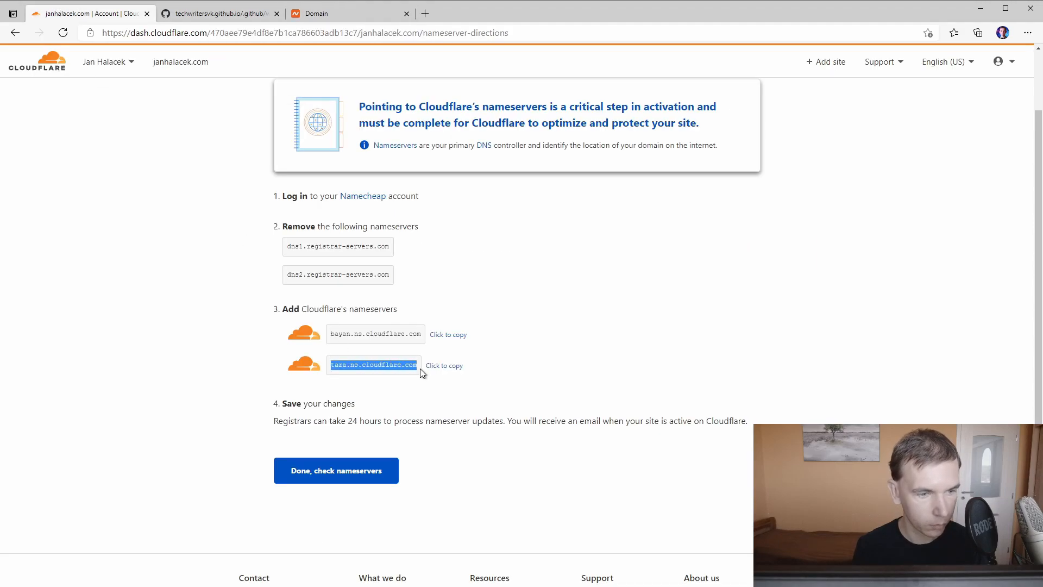
- Save bayan.ns.cloudflare.com and tara.ns.cloudflare.com as Namecheap custom nameservers
click(326, 13)
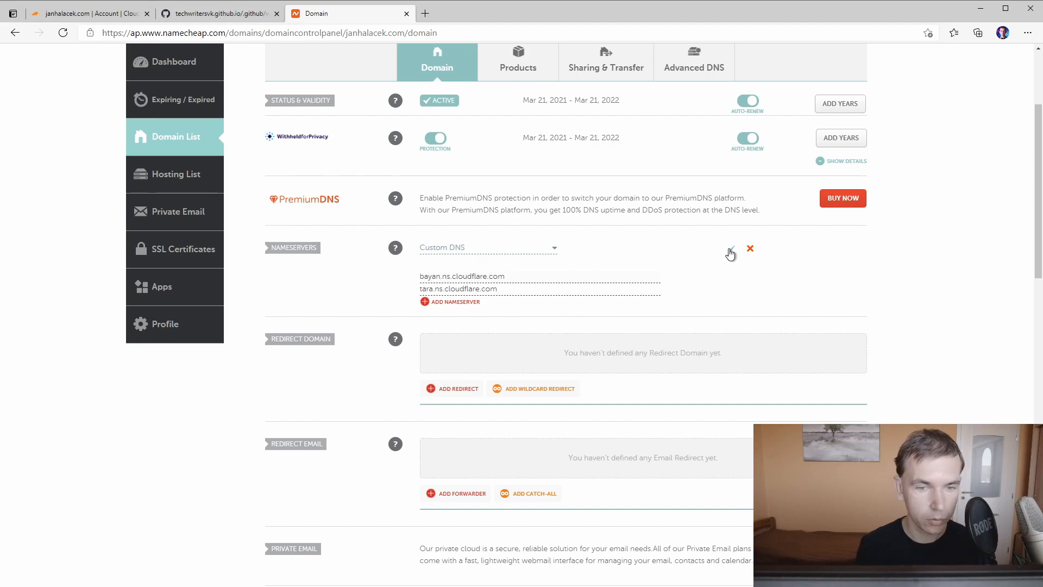
click(731, 253)
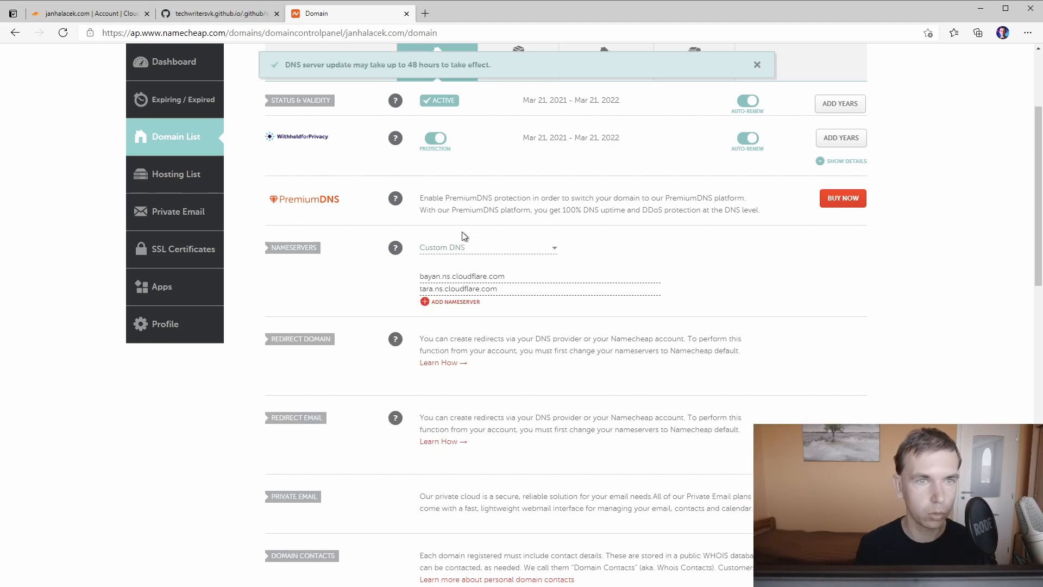
click(90, 13)
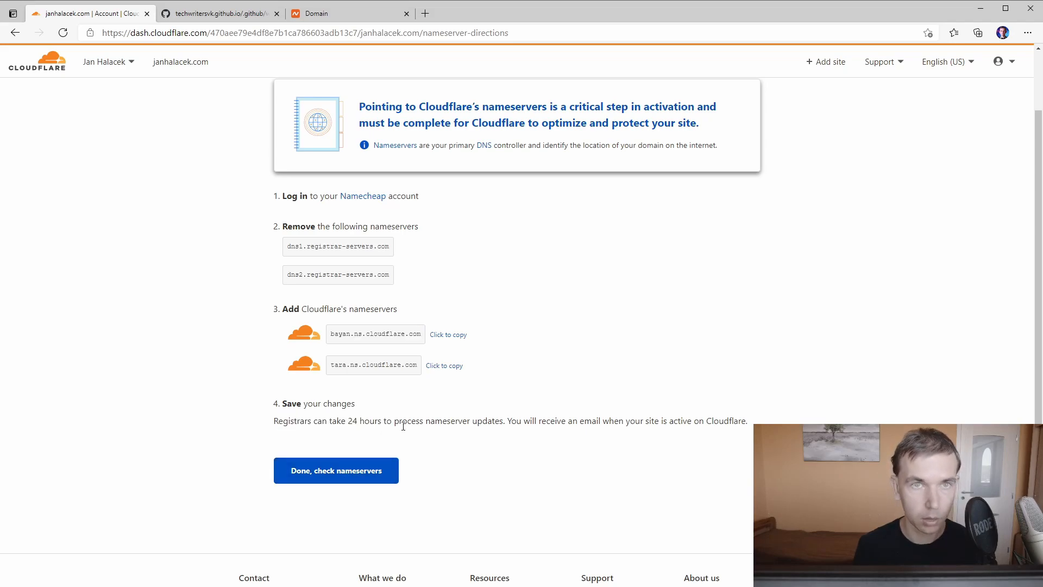
- Mark nameservers done and enable Always Use HTTPS in the Quick Start Guide
click(336, 471)
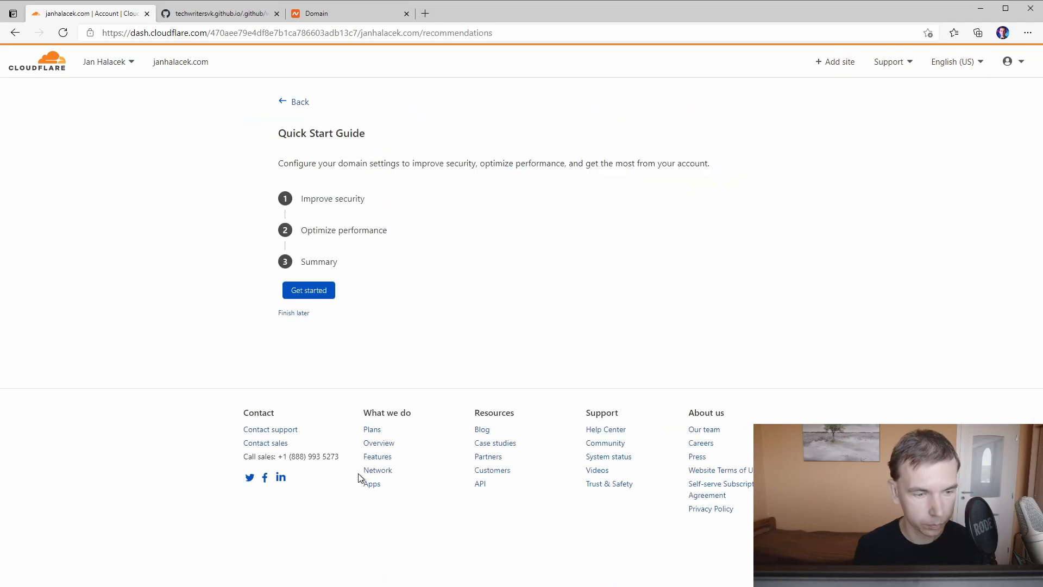
mouse_move(307, 290)
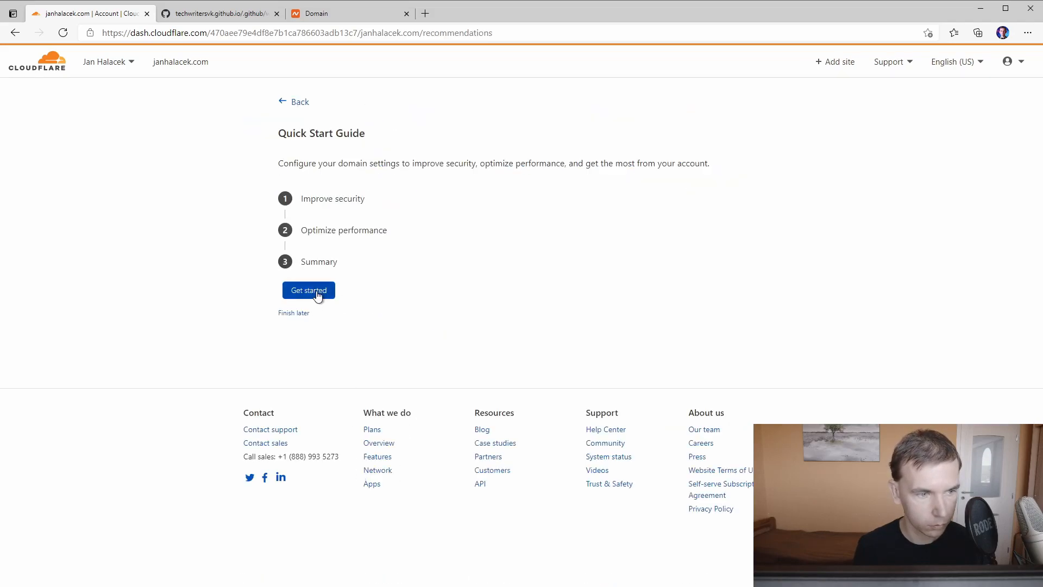
click(307, 290)
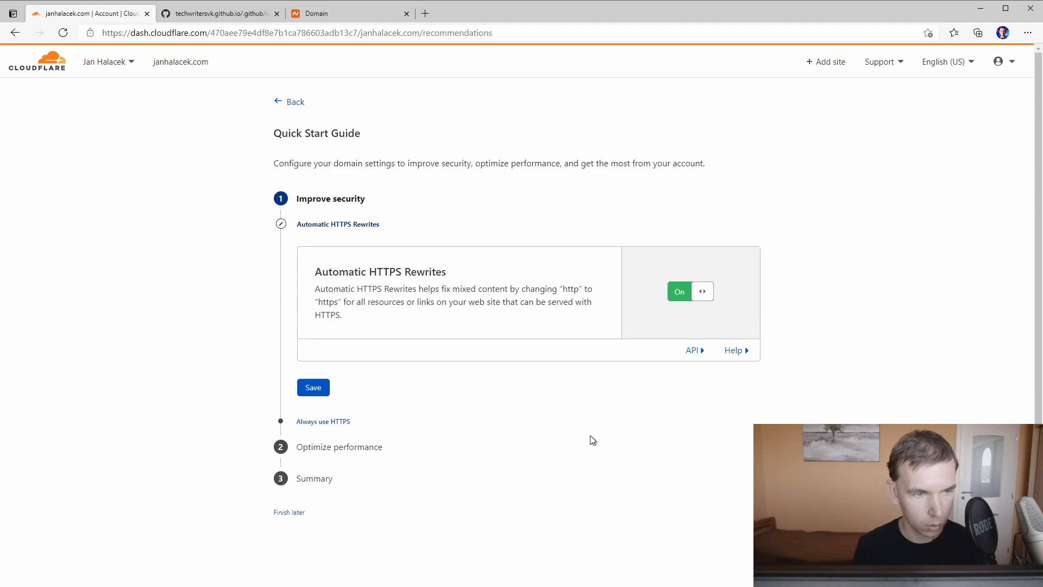
scroll(down, 3)
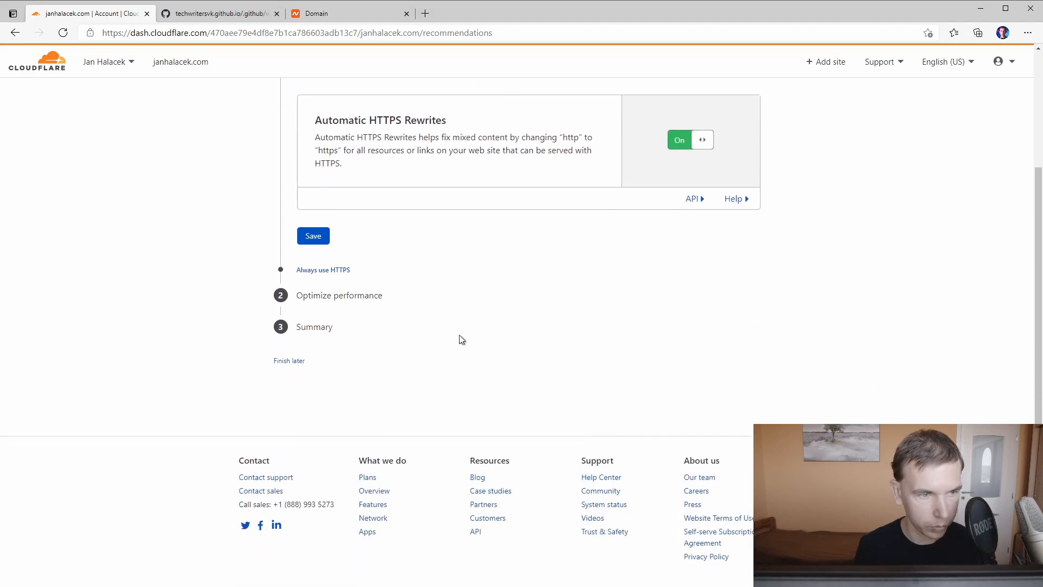
scroll(up, 3)
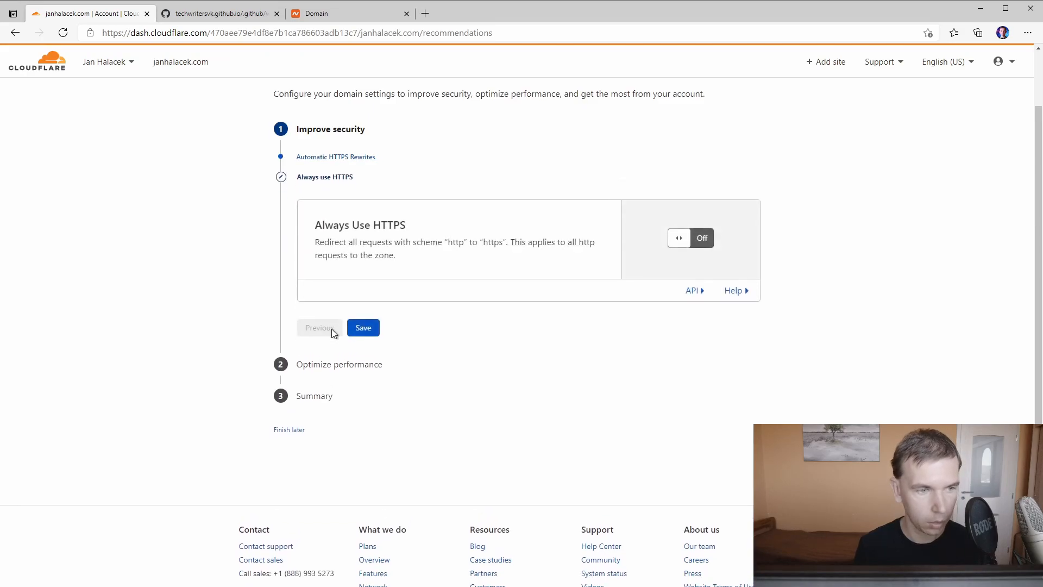
click(690, 238)
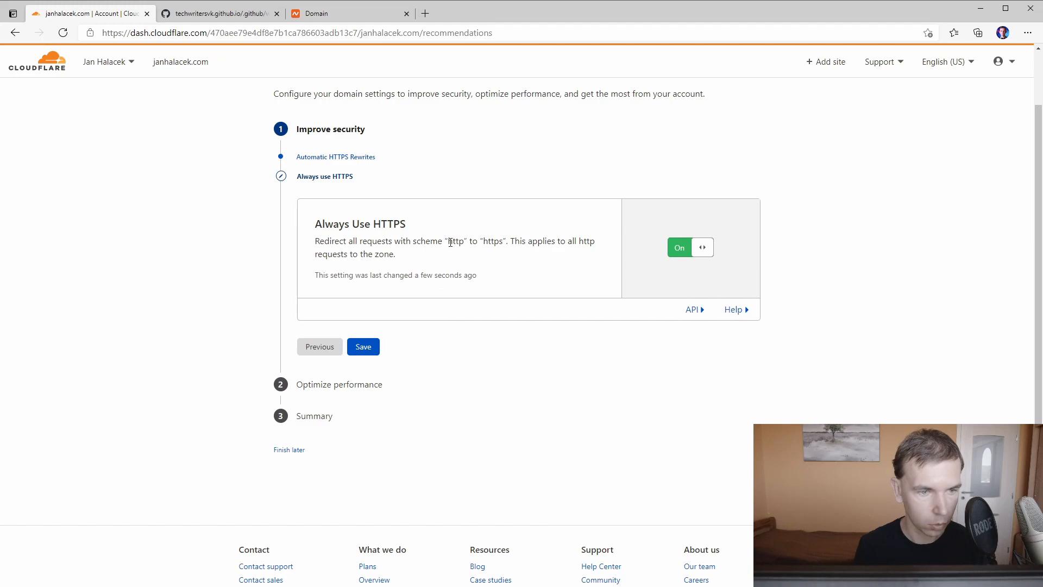
click(363, 346)
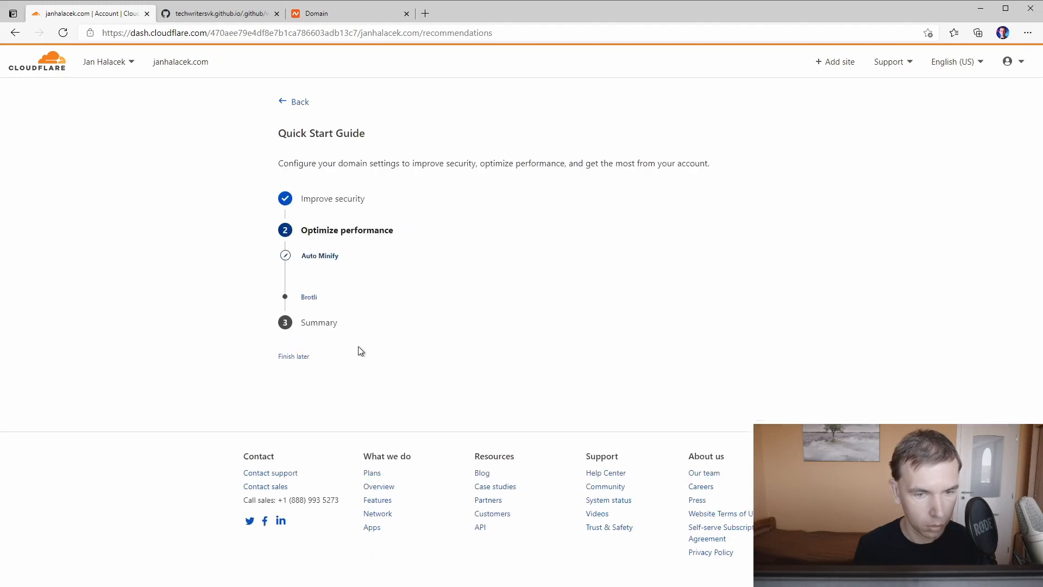
- Enable JavaScript, CSS and HTML minification and Brotli compression, then finish the guide
click(319, 256)
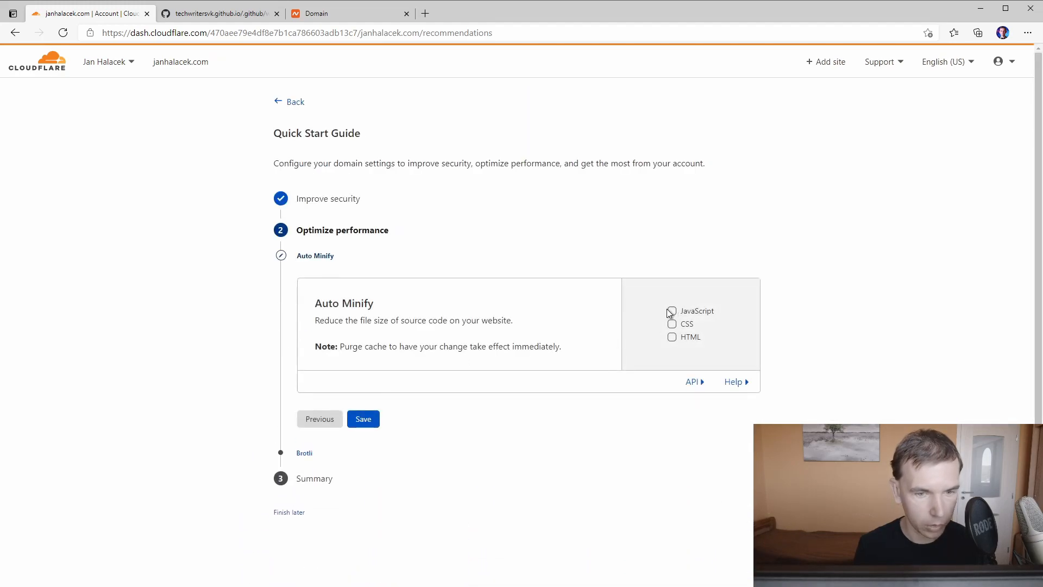
click(672, 311)
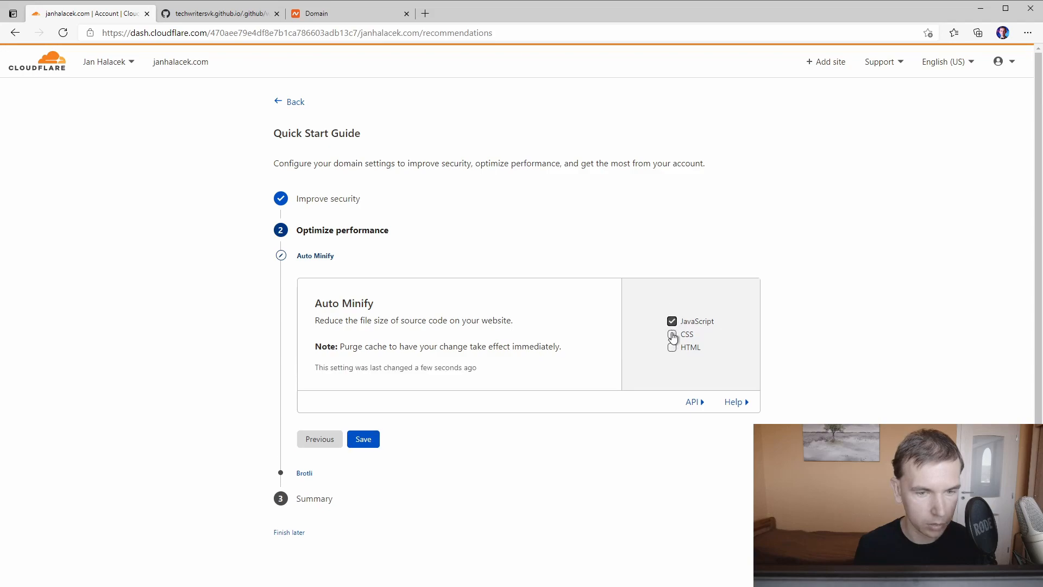
click(672, 334)
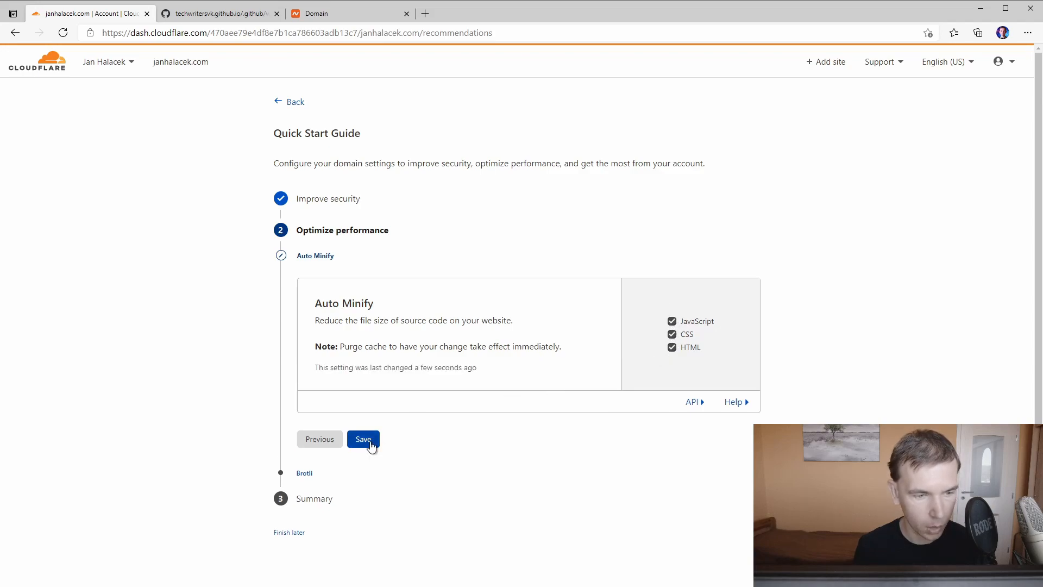
click(363, 438)
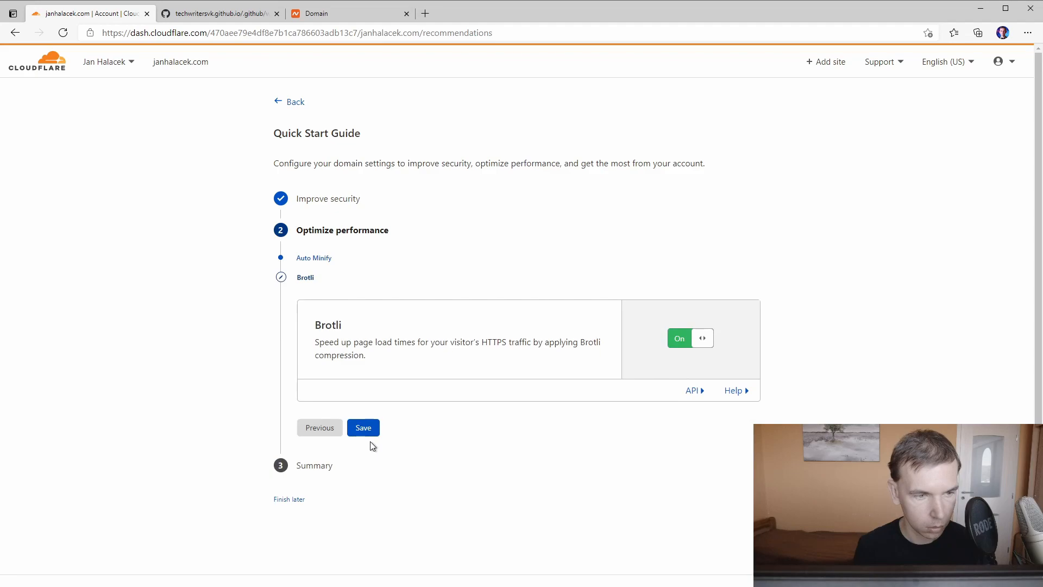
mouse_move(363, 428)
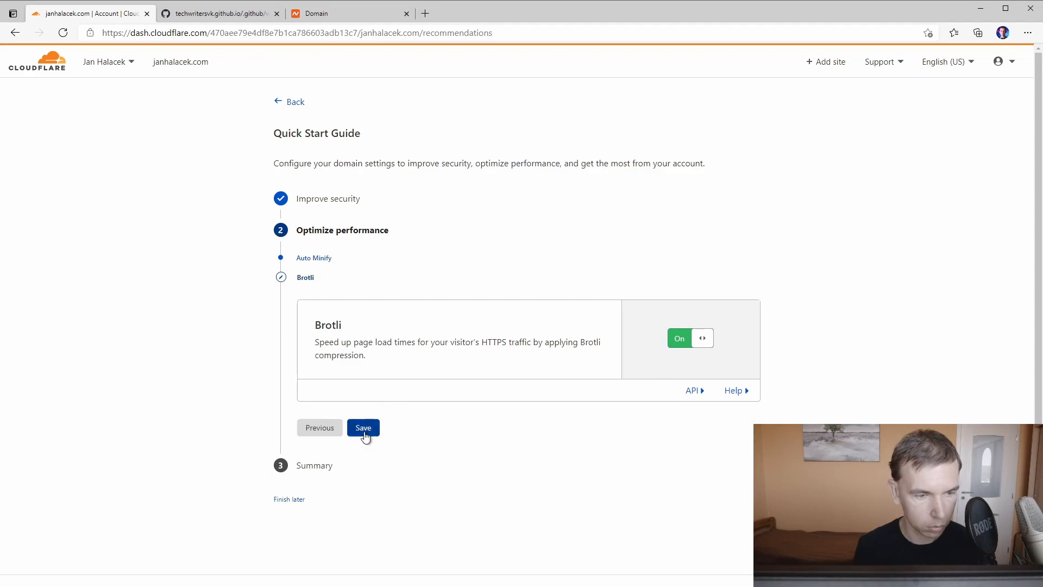
click(363, 427)
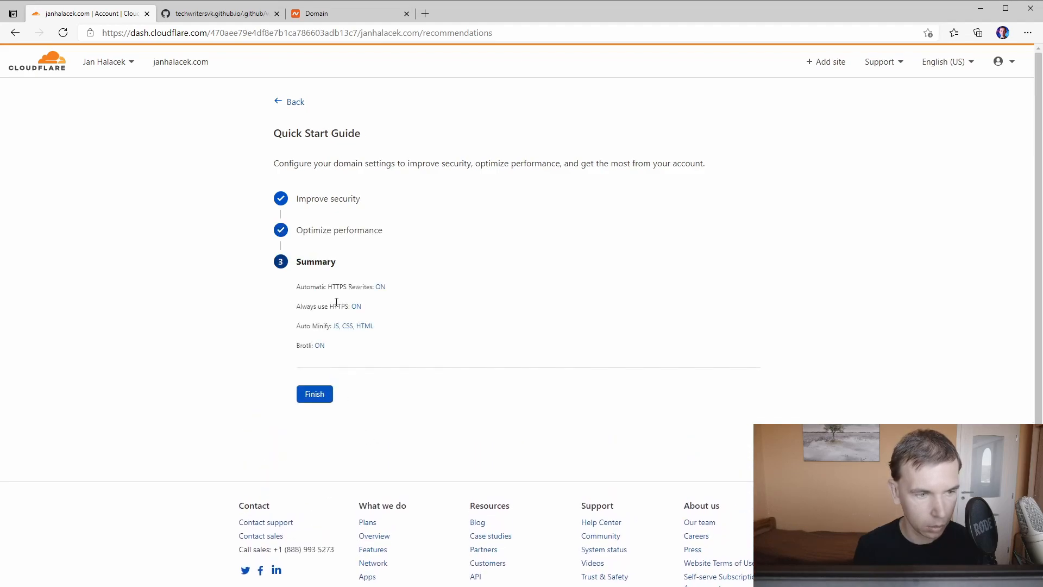
click(315, 394)
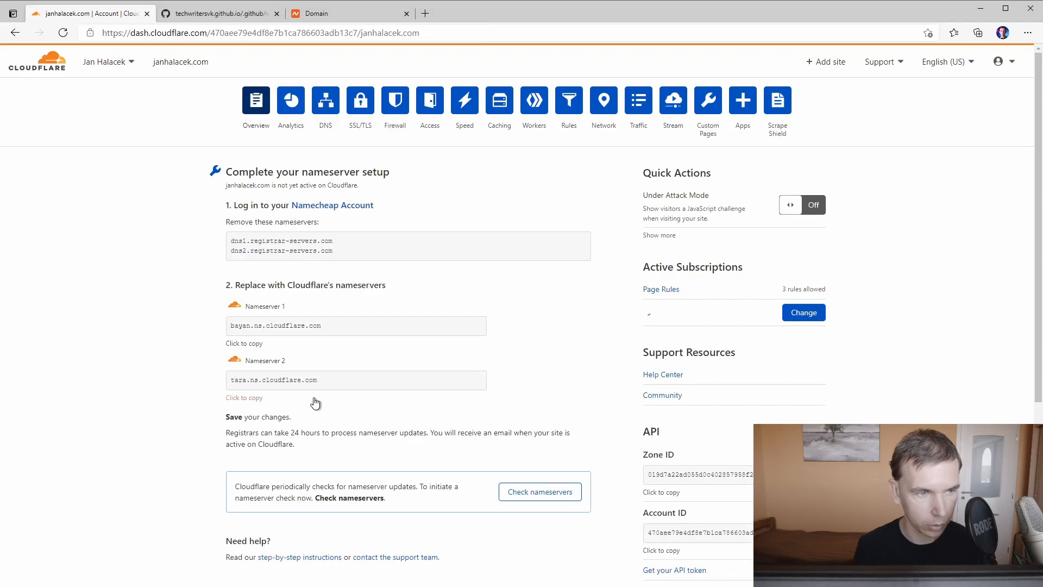
click(540, 491)
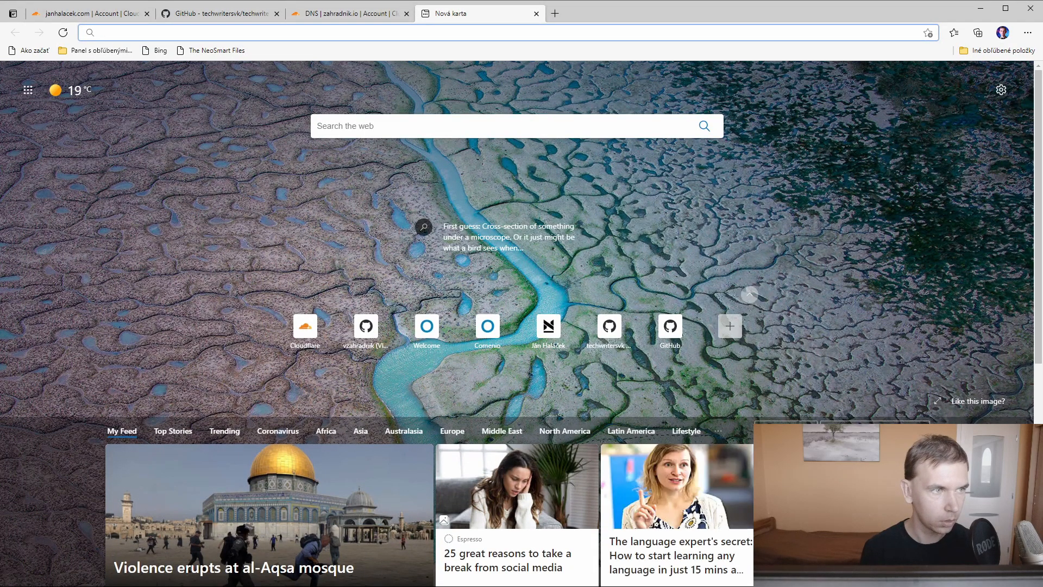
text(www.janhalacek.com)
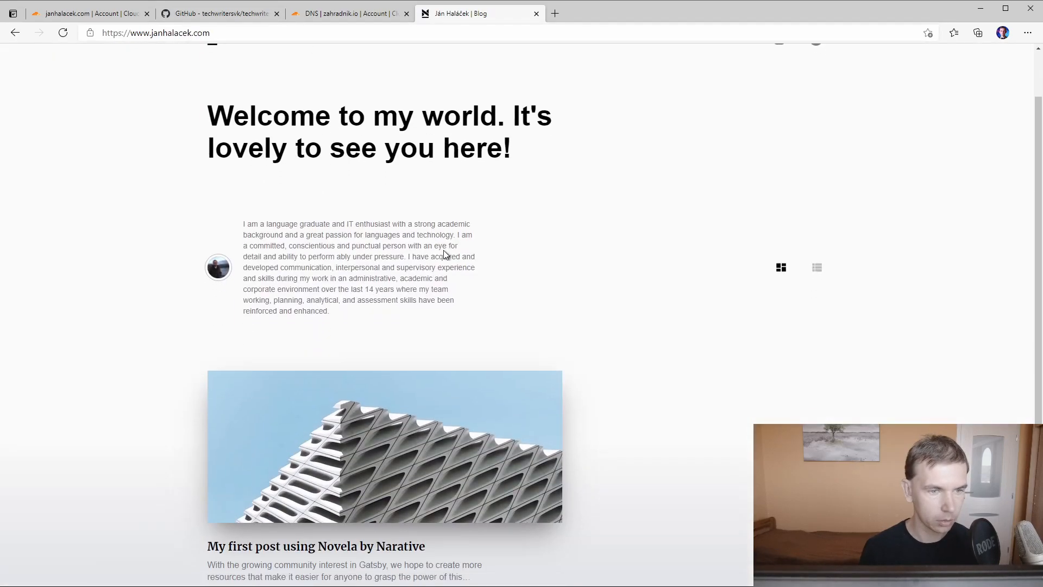
scroll(up, 3)
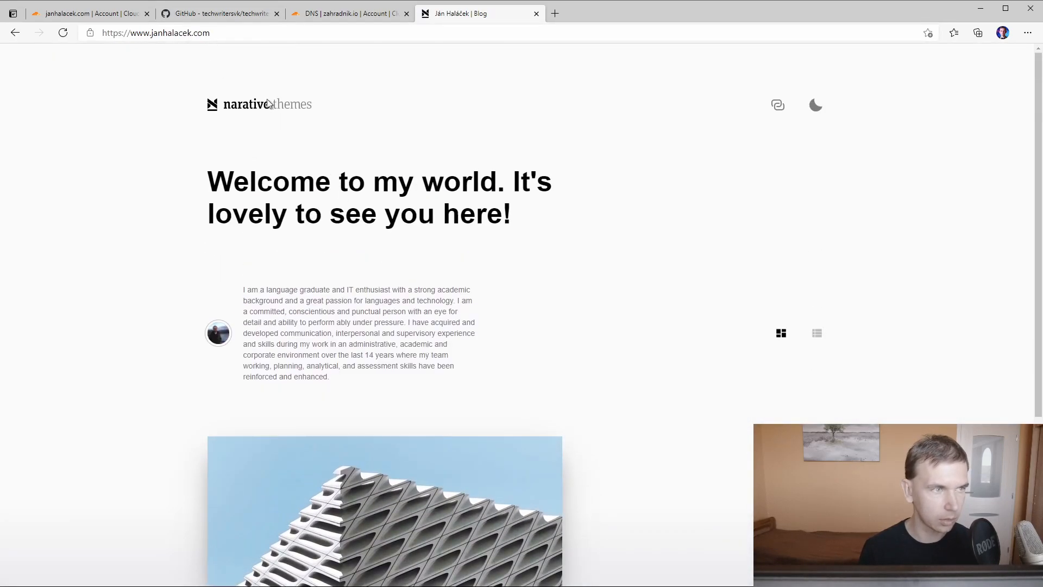
click(90, 13)
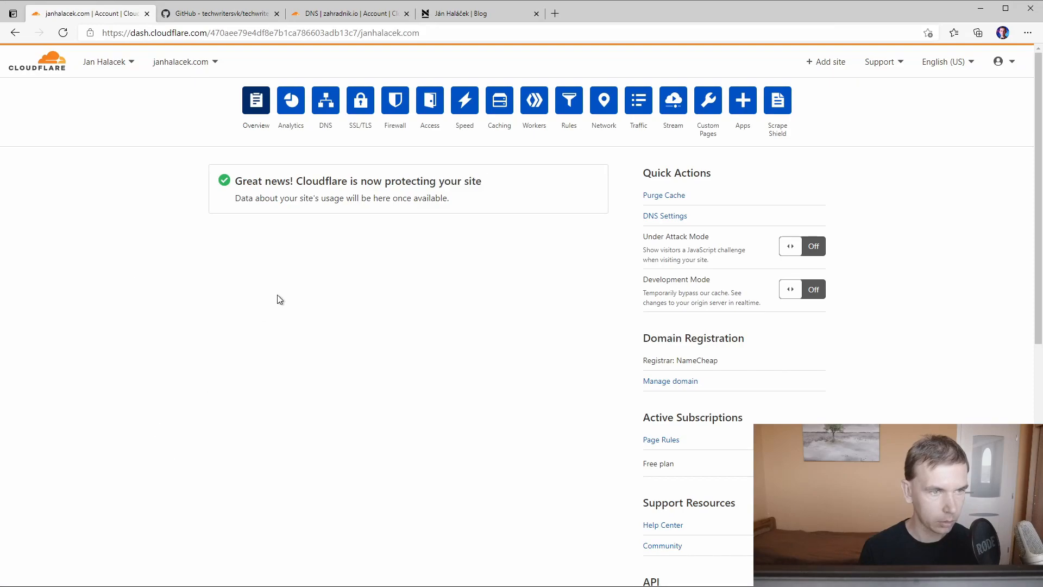
- Delete the root janhalacek.com CNAME record pointing to techwritersvk.github.io
click(325, 101)
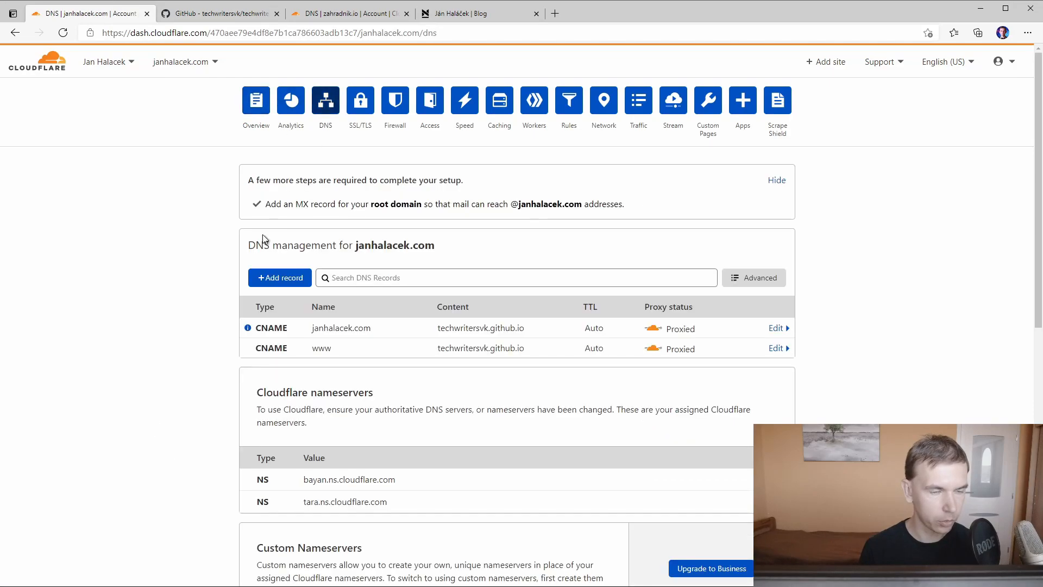
mouse_move(229, 268)
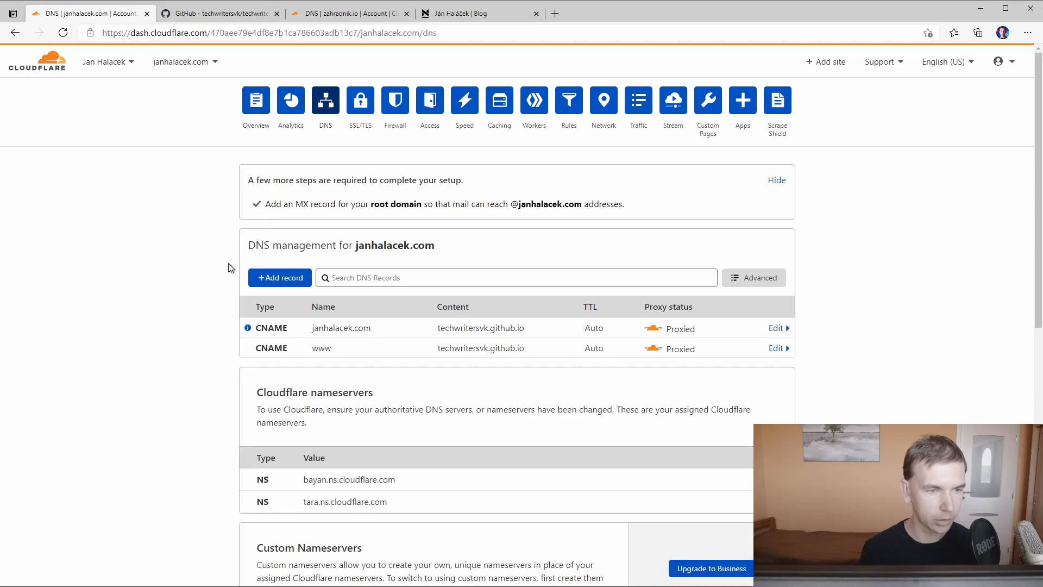
mouse_move(432, 341)
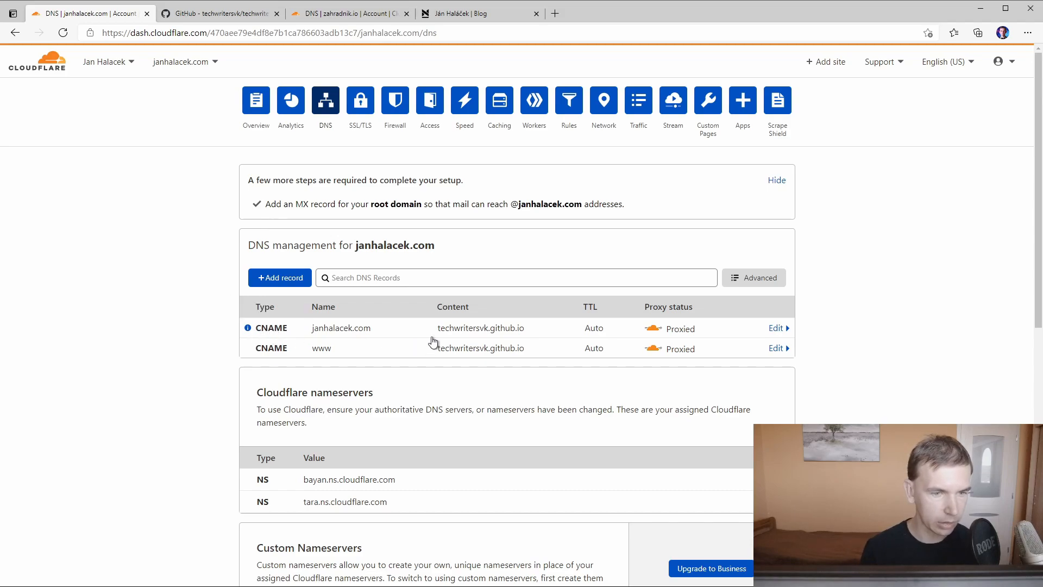
mouse_move(326, 357)
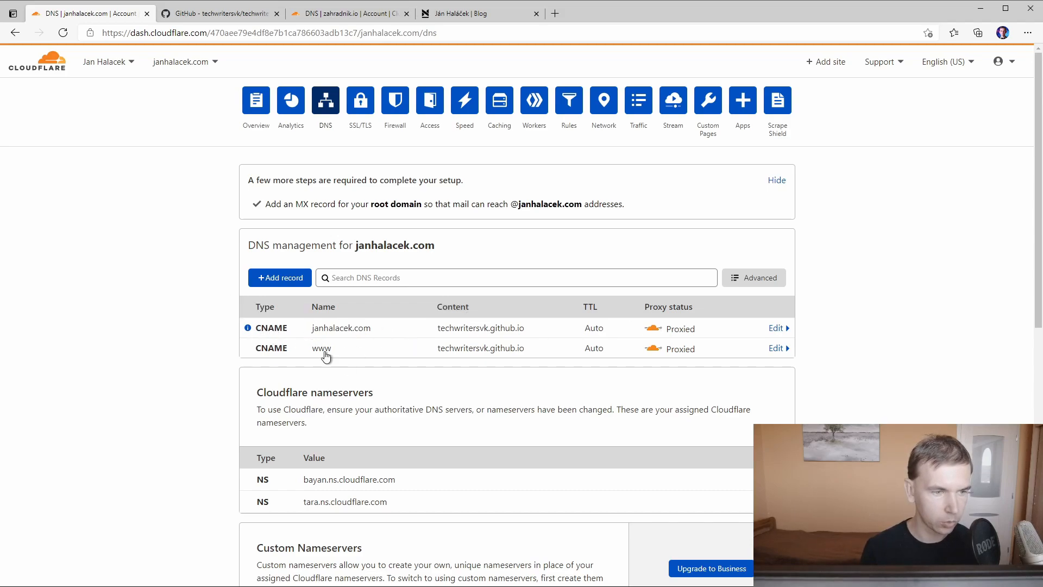
mouse_move(689, 351)
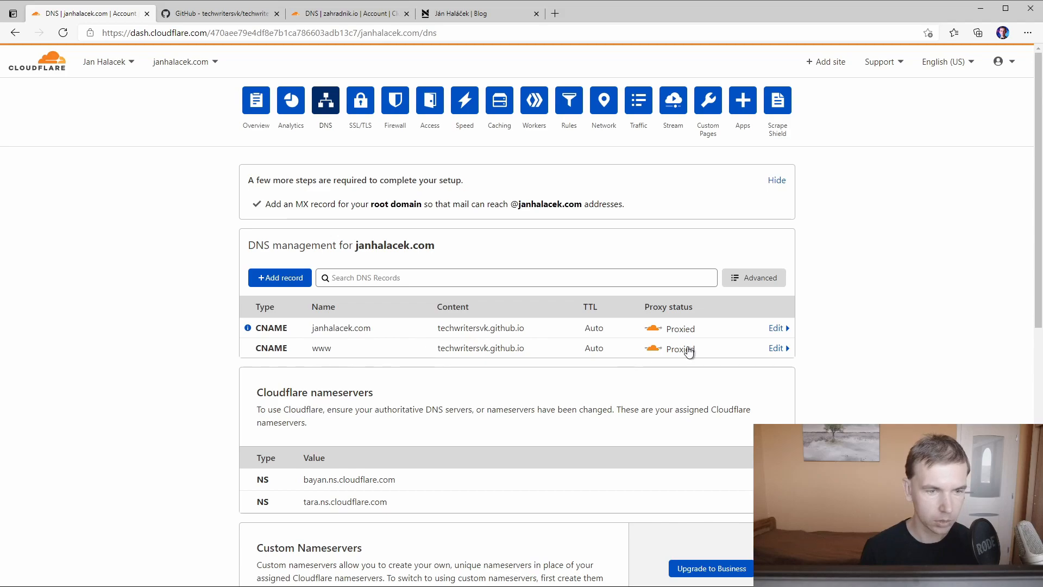
mouse_move(776, 330)
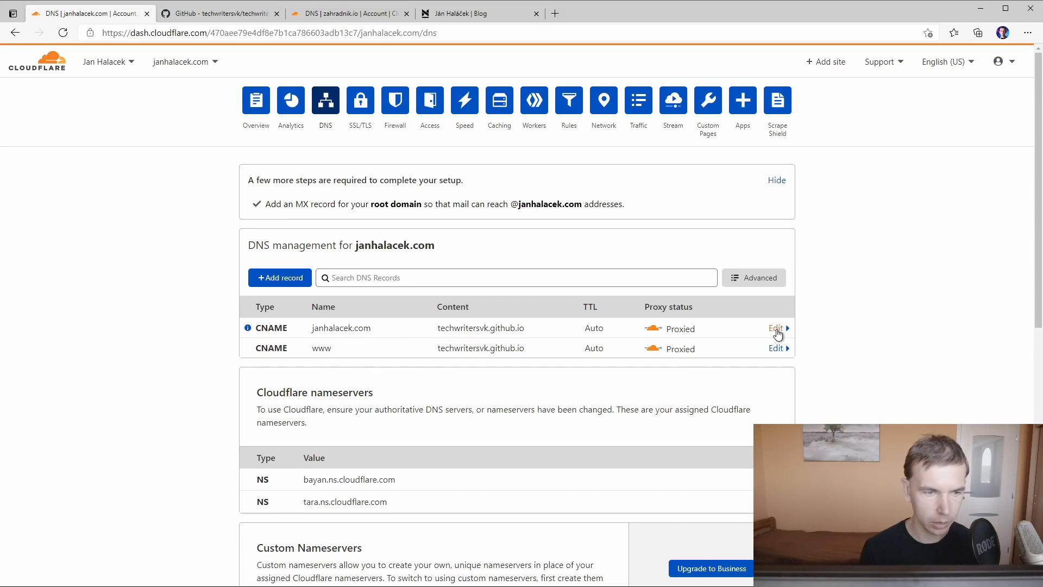
click(775, 327)
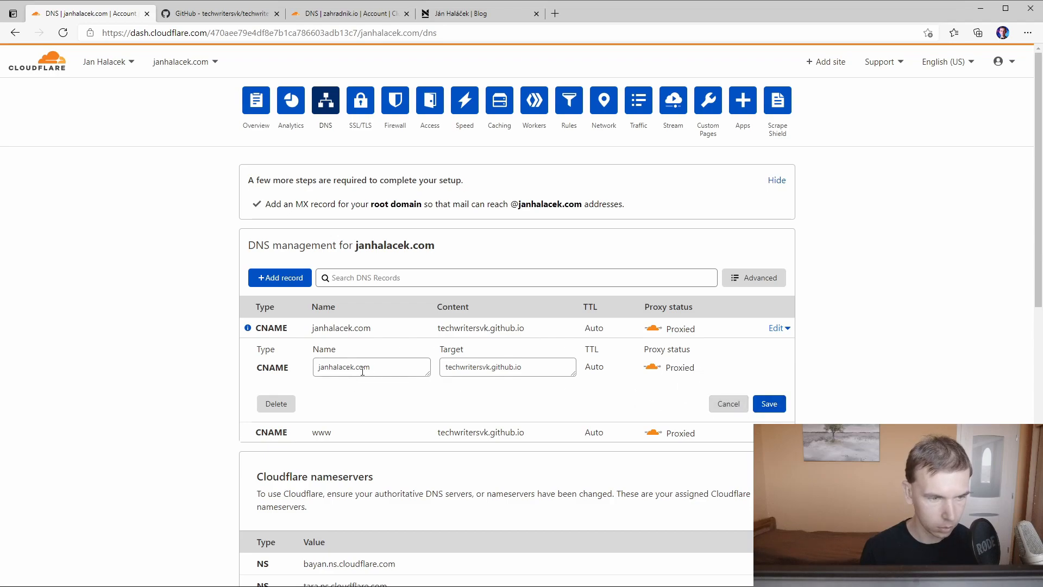
click(275, 403)
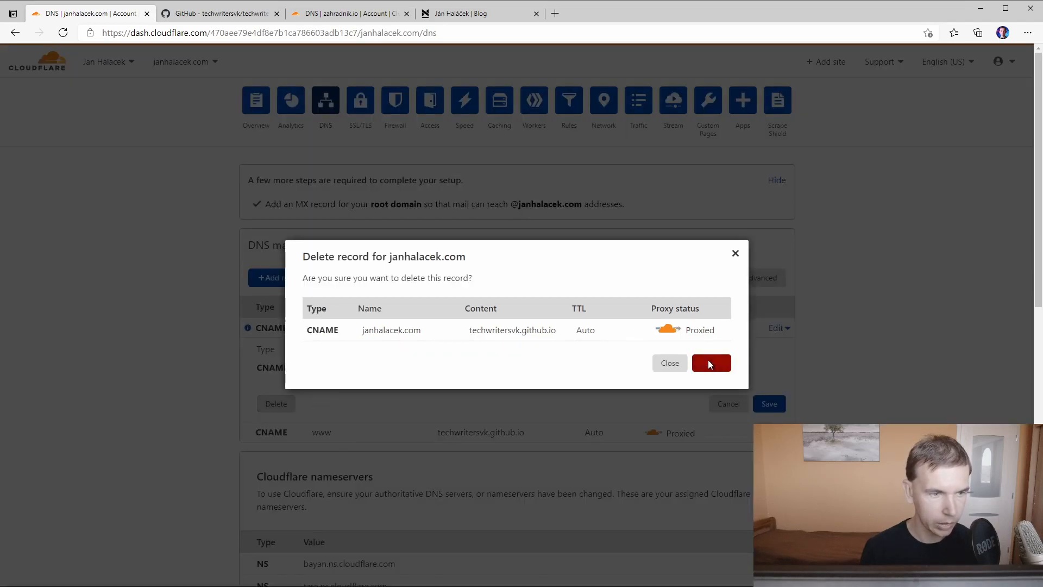
click(711, 363)
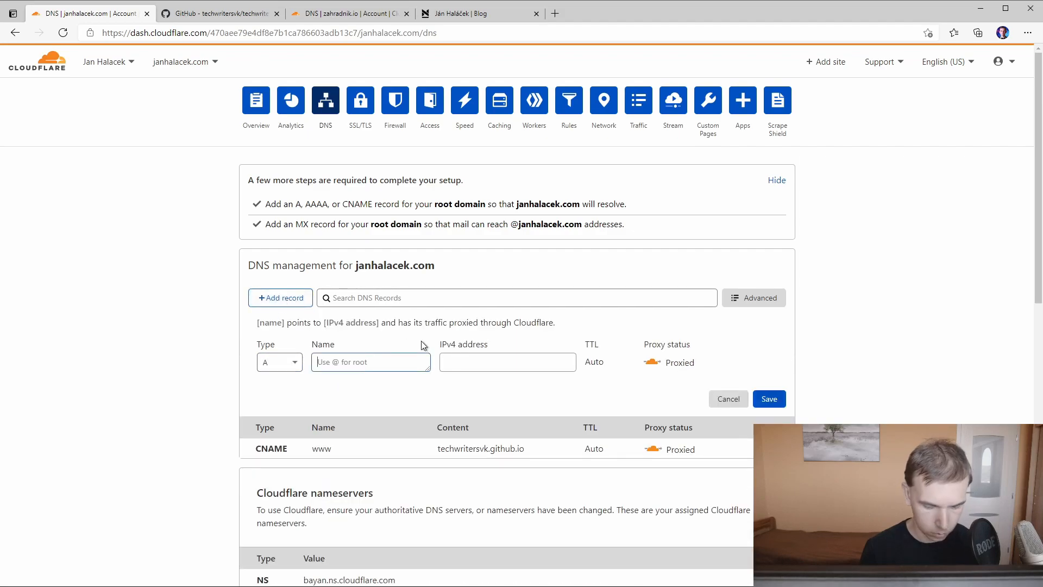
- Add a proxied root A record (@) for janhalacek.com pointing to 192.0.2.1 and save
text(@)
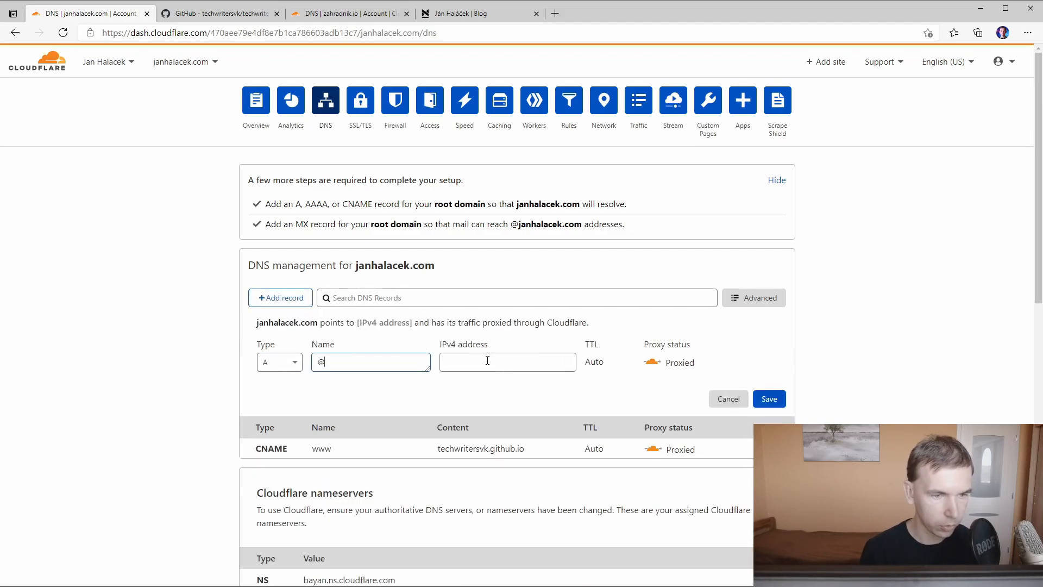
text(192.0.2.1)
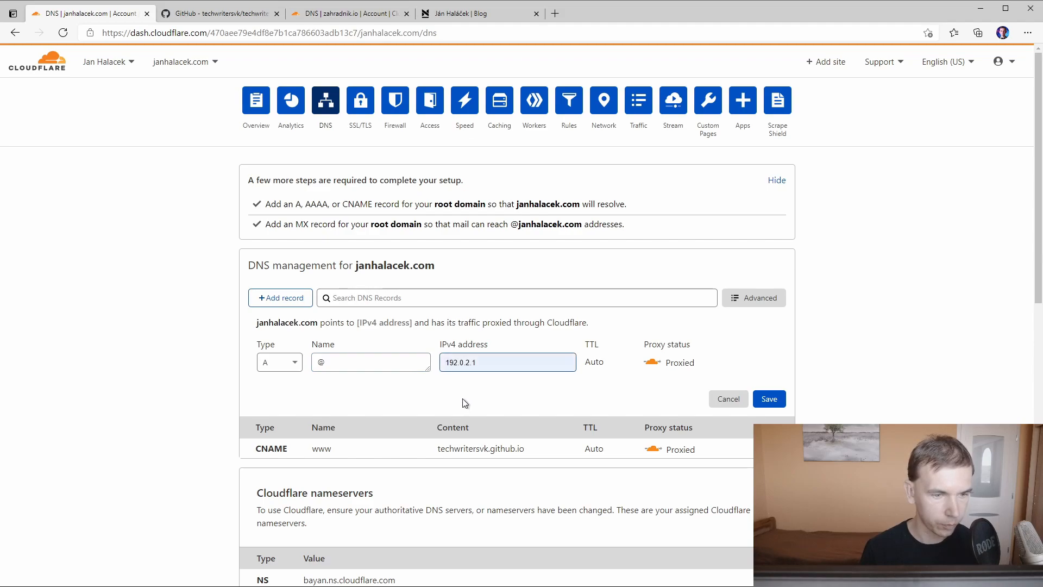
click(508, 362)
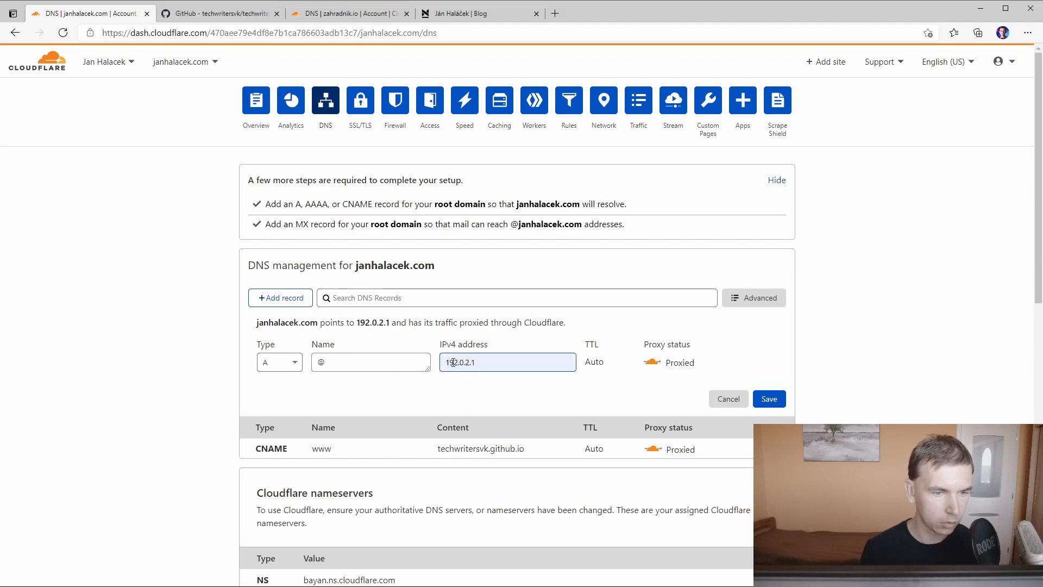
mouse_move(495, 351)
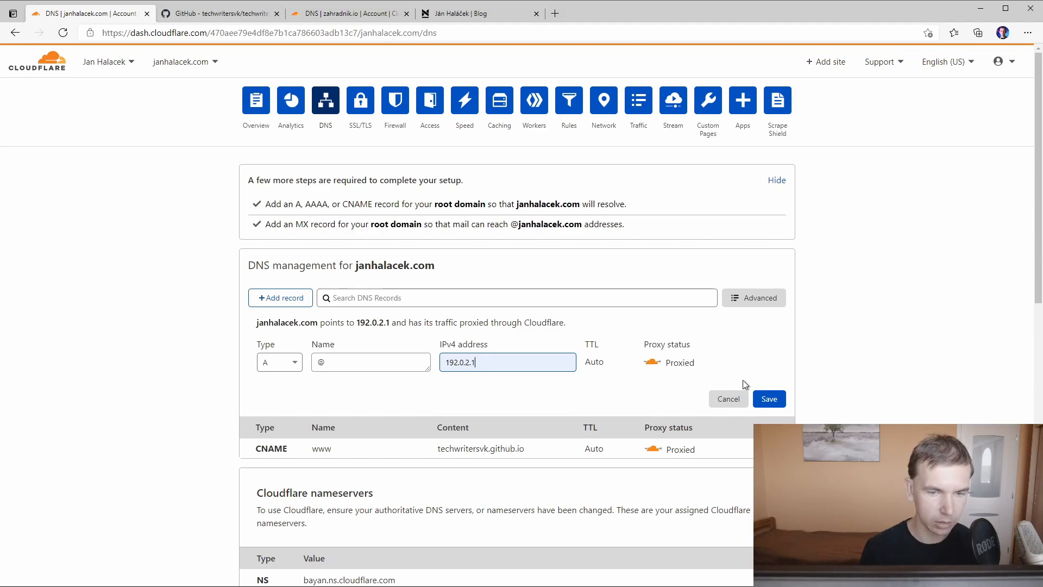
triple_click(508, 361)
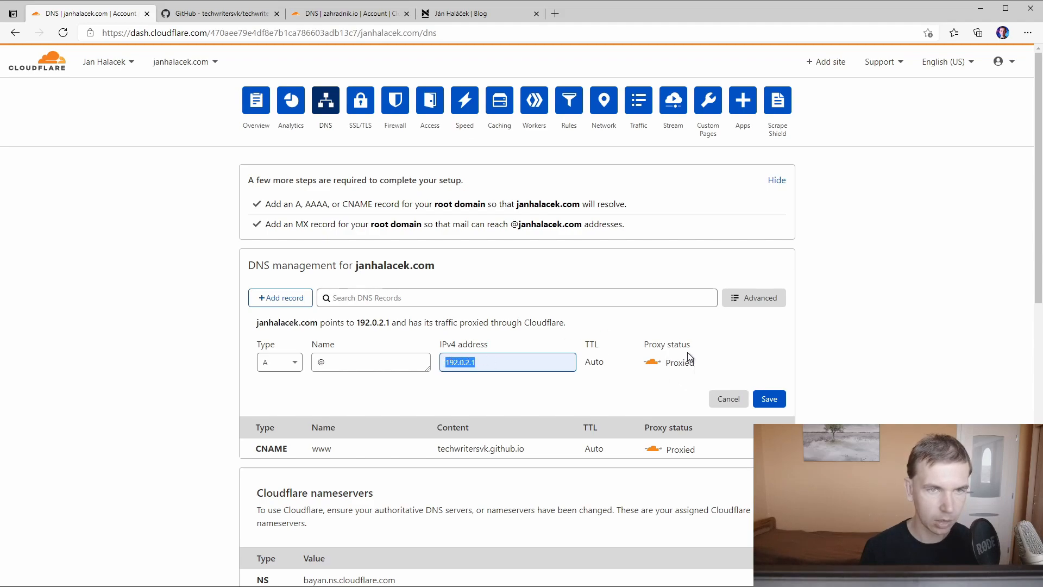
mouse_move(687, 351)
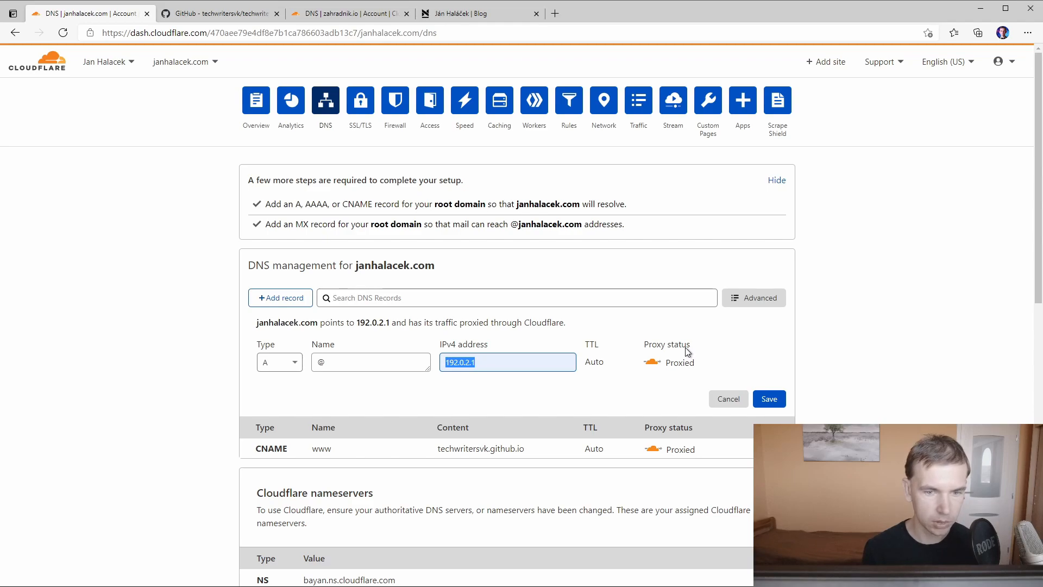
mouse_move(486, 412)
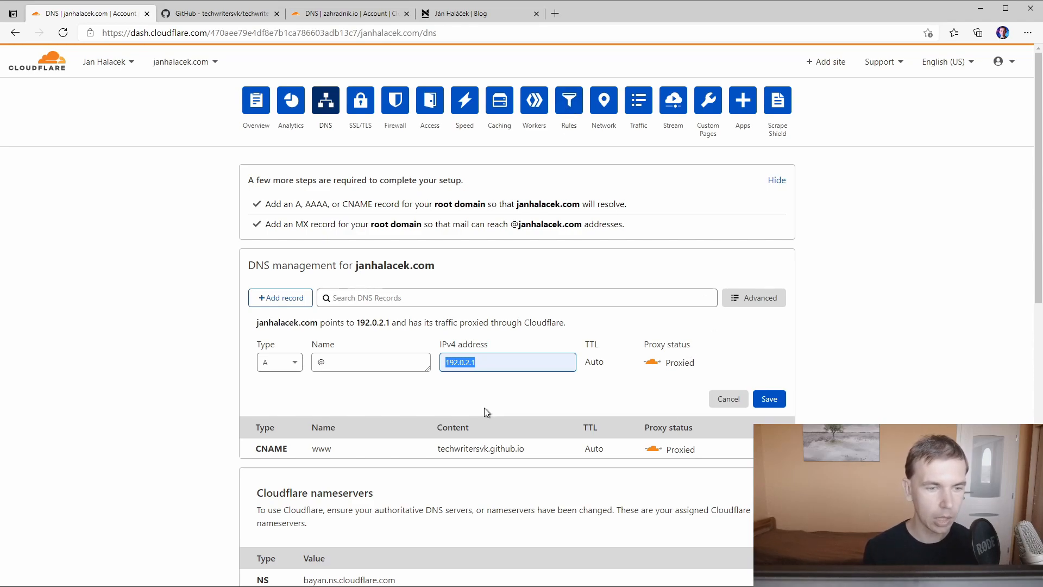
mouse_move(487, 377)
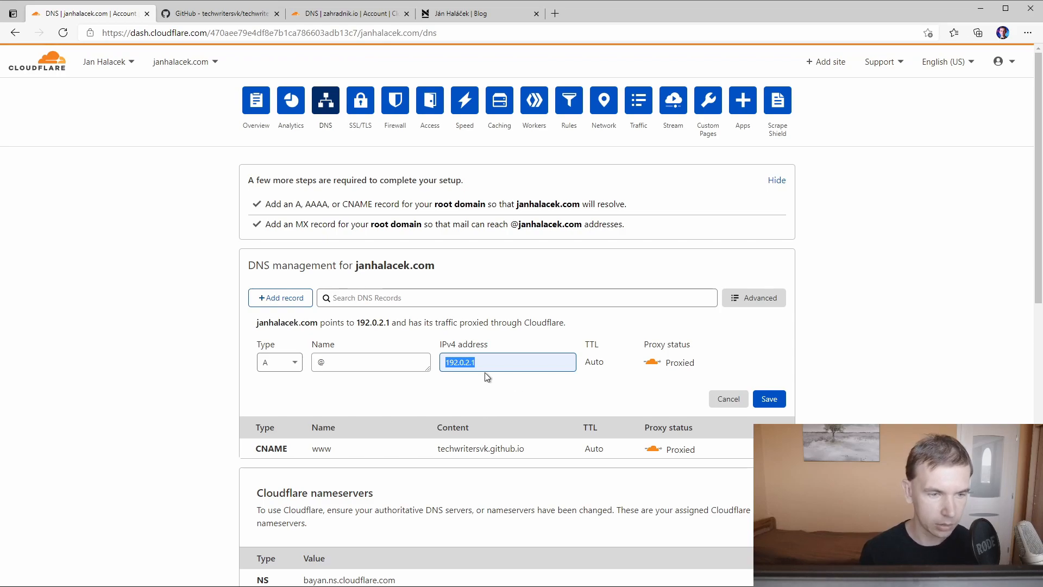
click(770, 399)
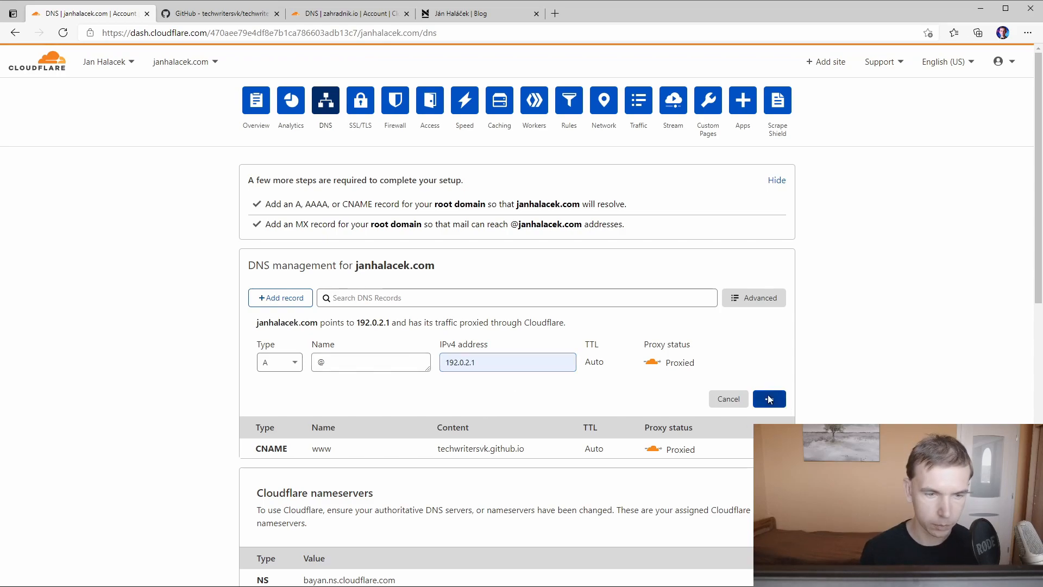
click(769, 399)
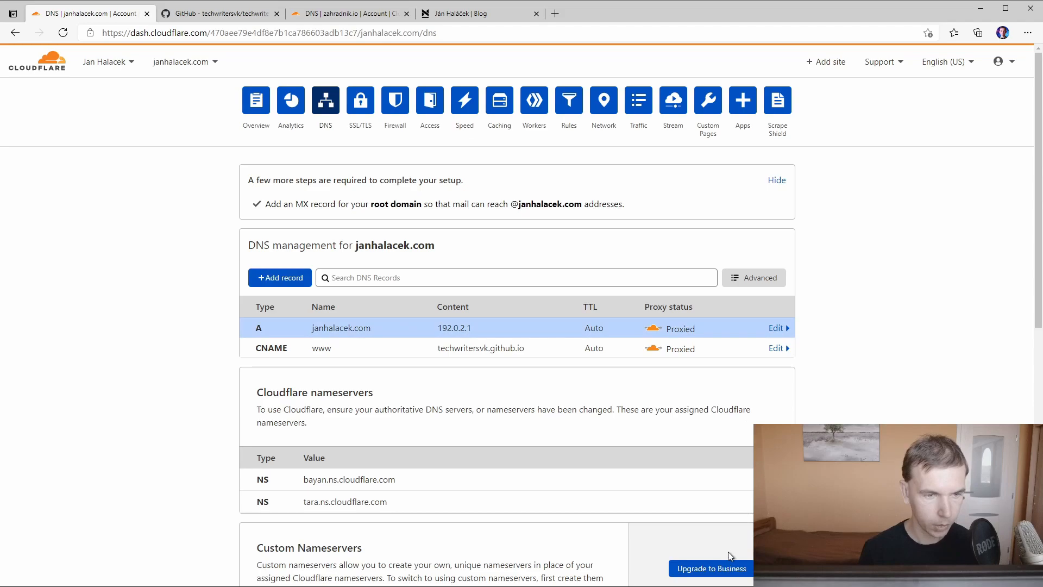
mouse_move(545, 167)
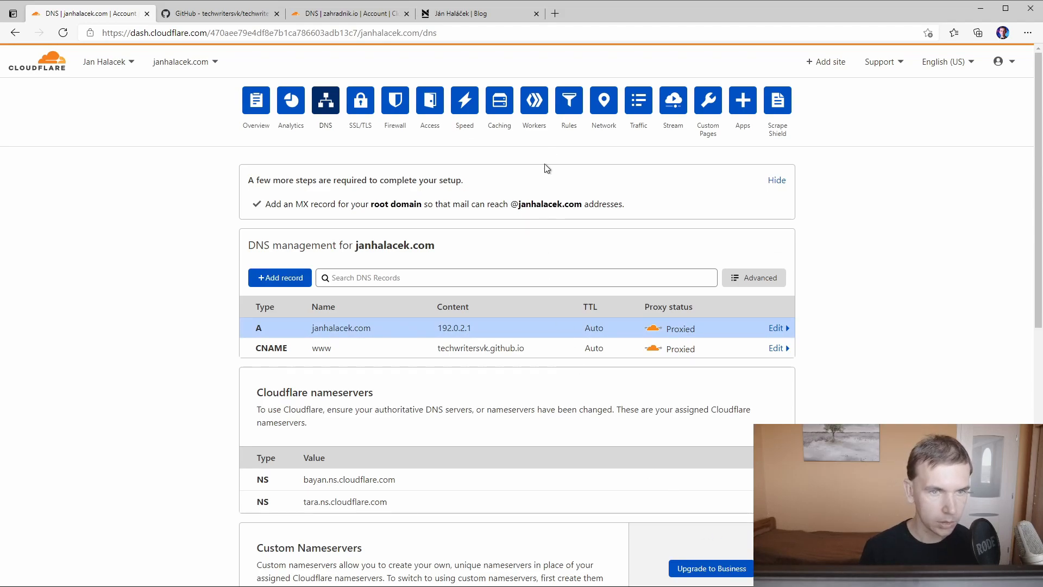
click(569, 101)
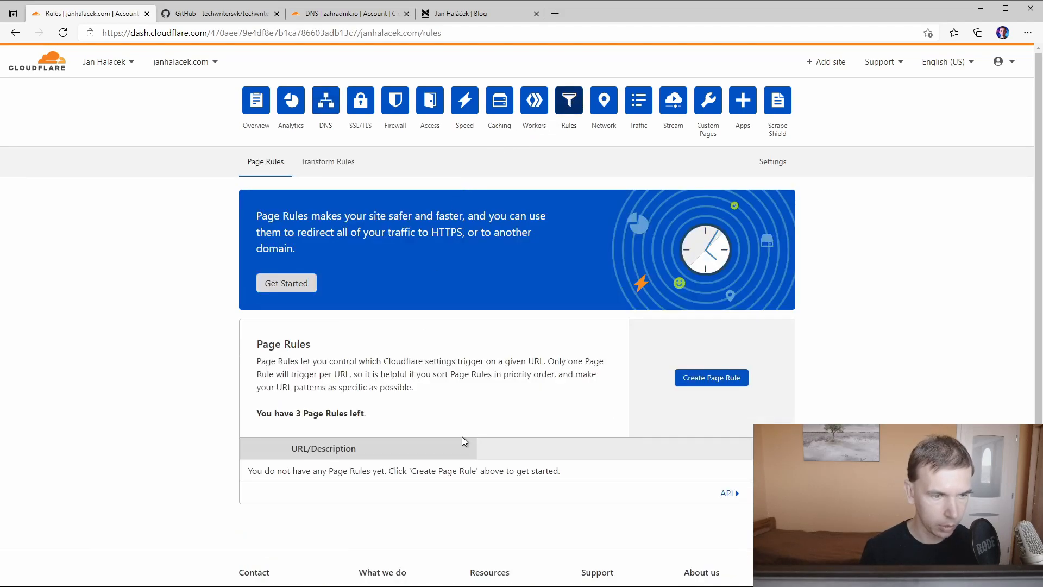
click(710, 377)
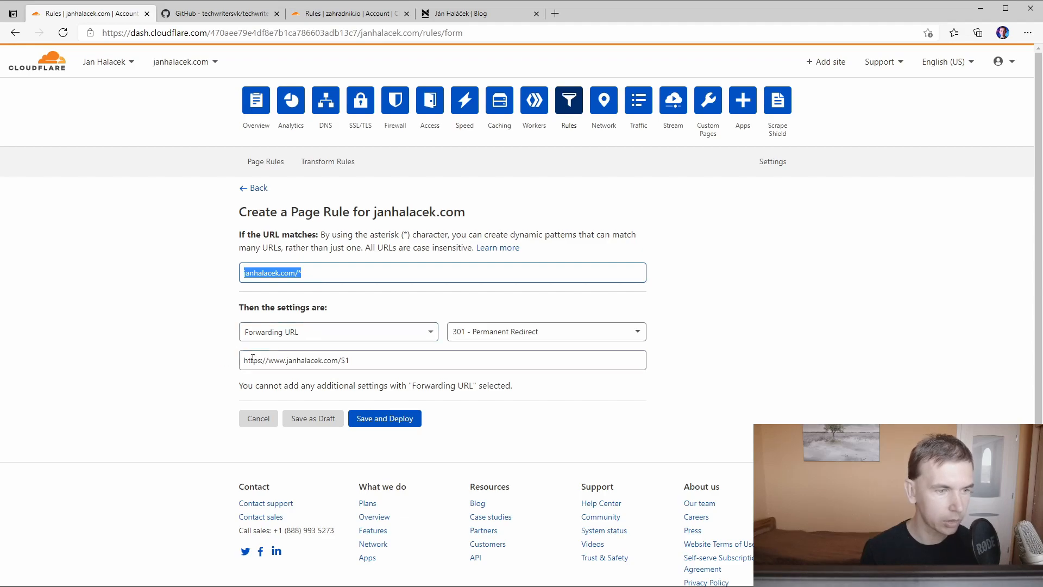
double_click(251, 360)
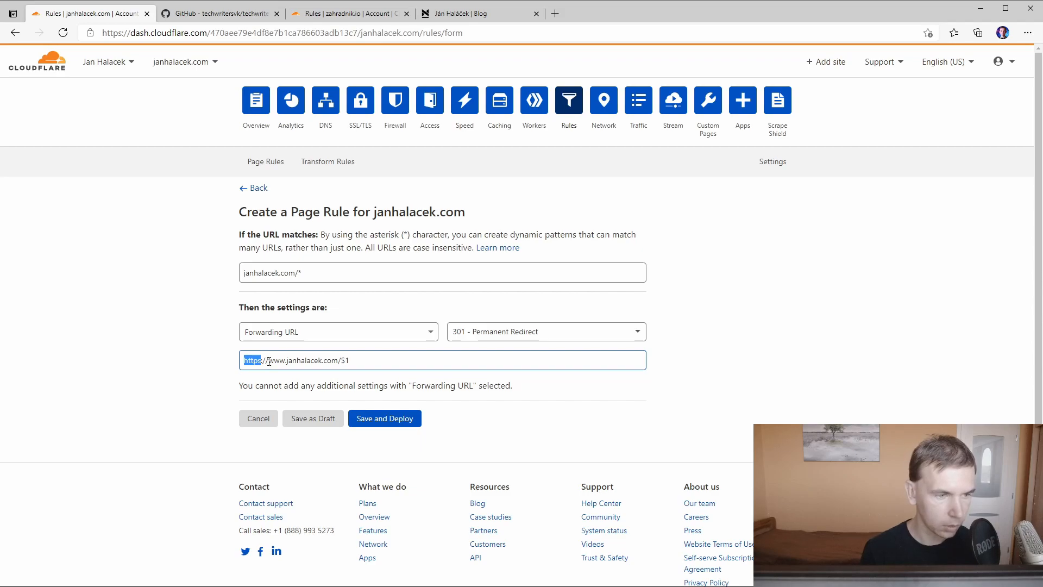
double_click(272, 360)
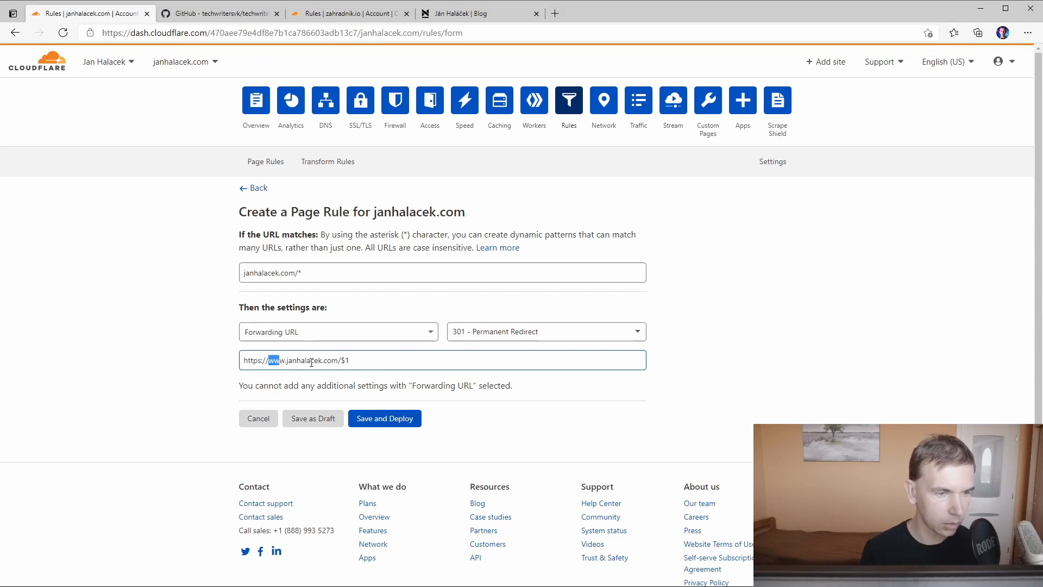
click(384, 418)
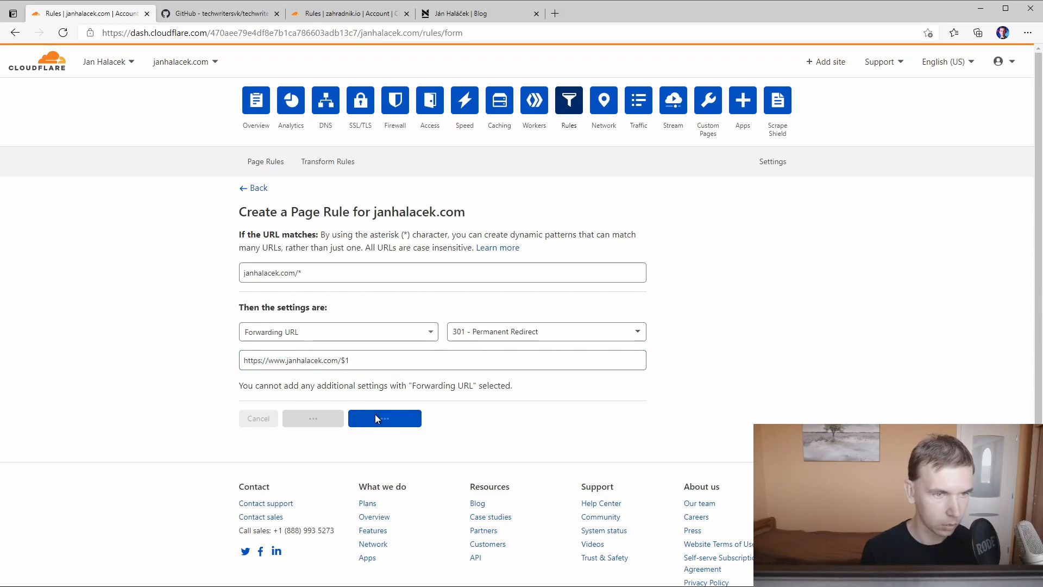
click(384, 417)
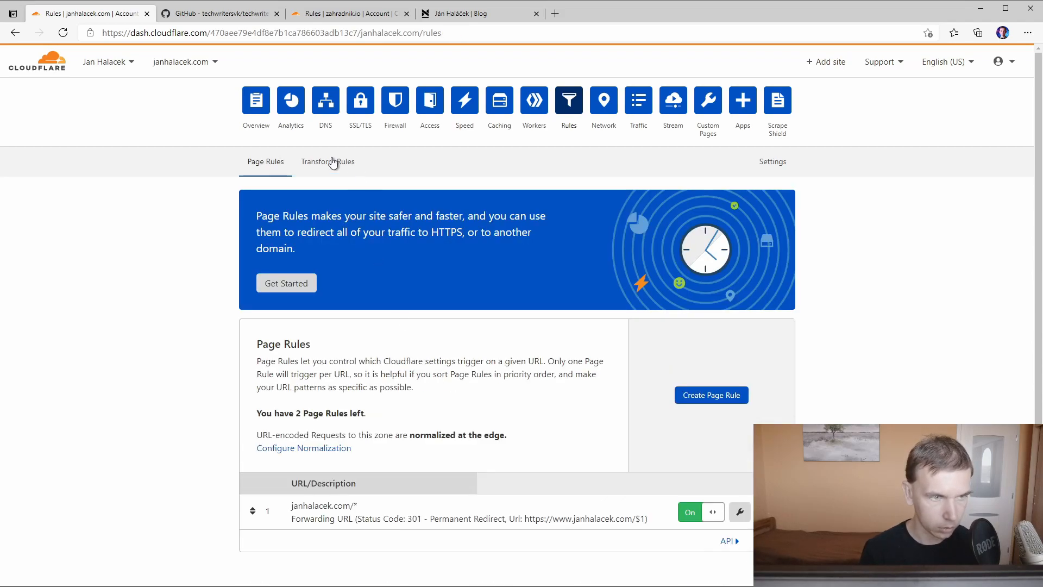
mouse_move(325, 105)
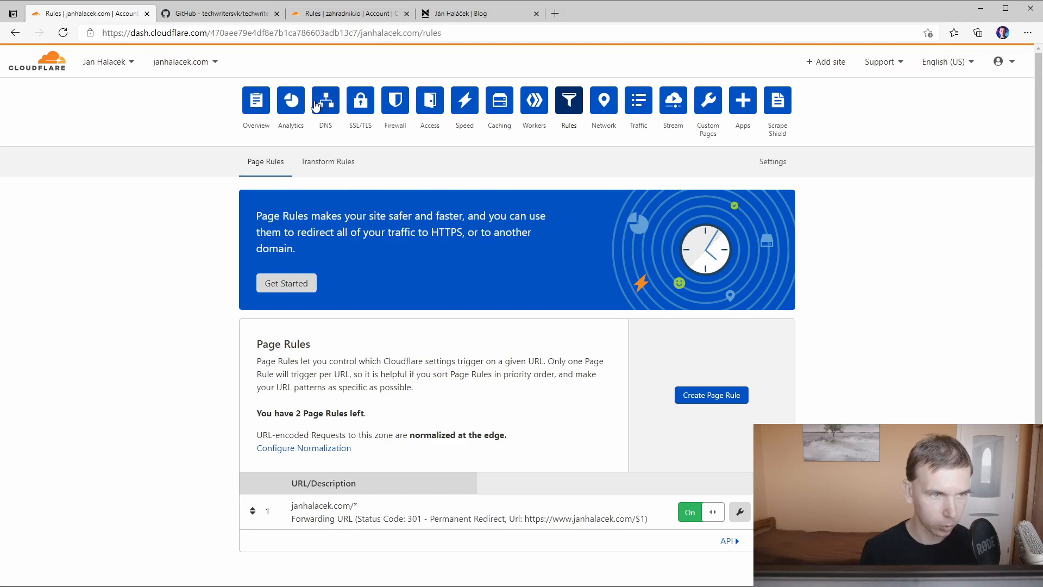
mouse_move(325, 101)
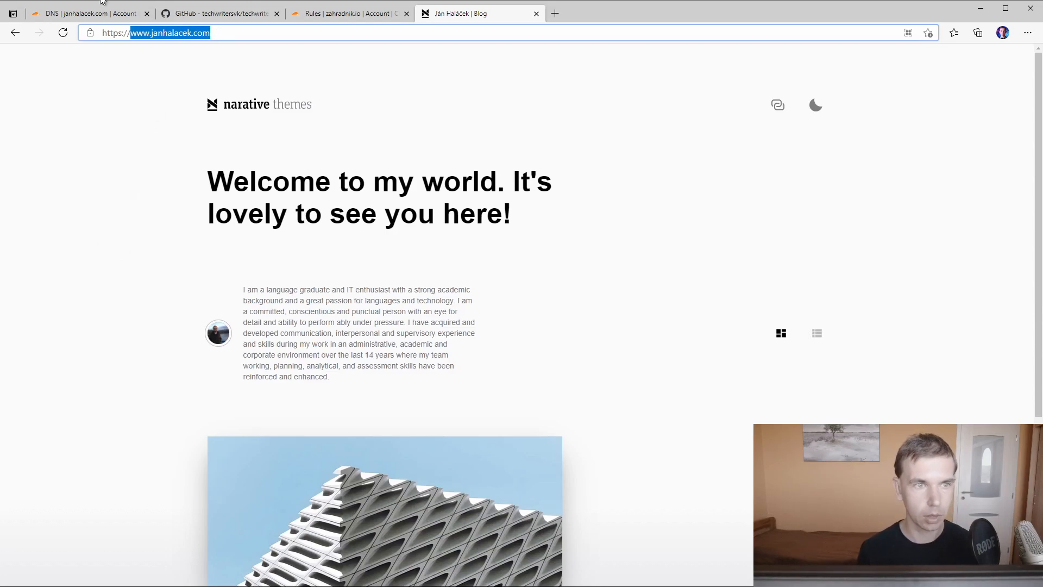
mouse_move(99, 21)
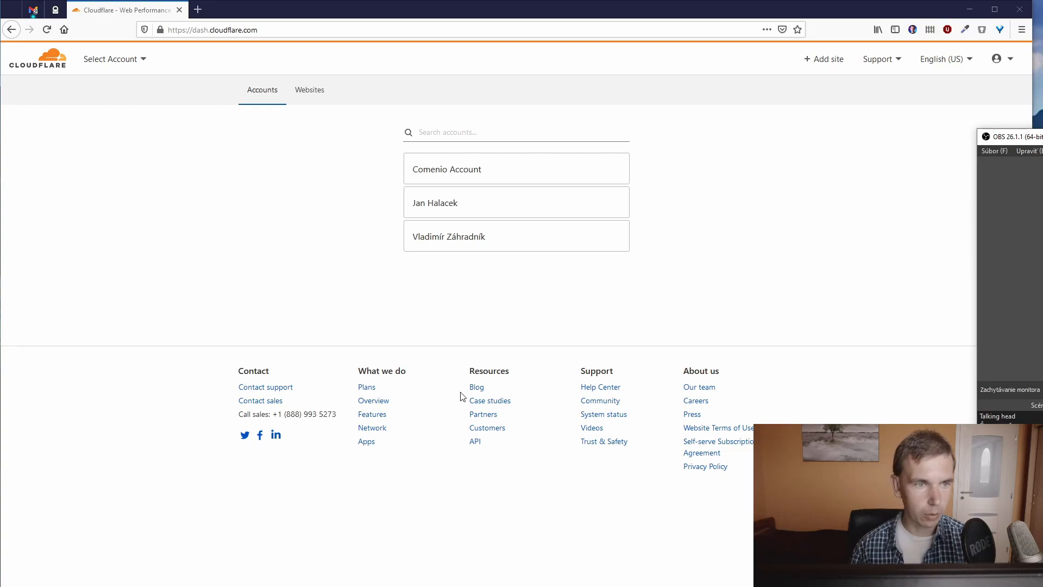
click(515, 203)
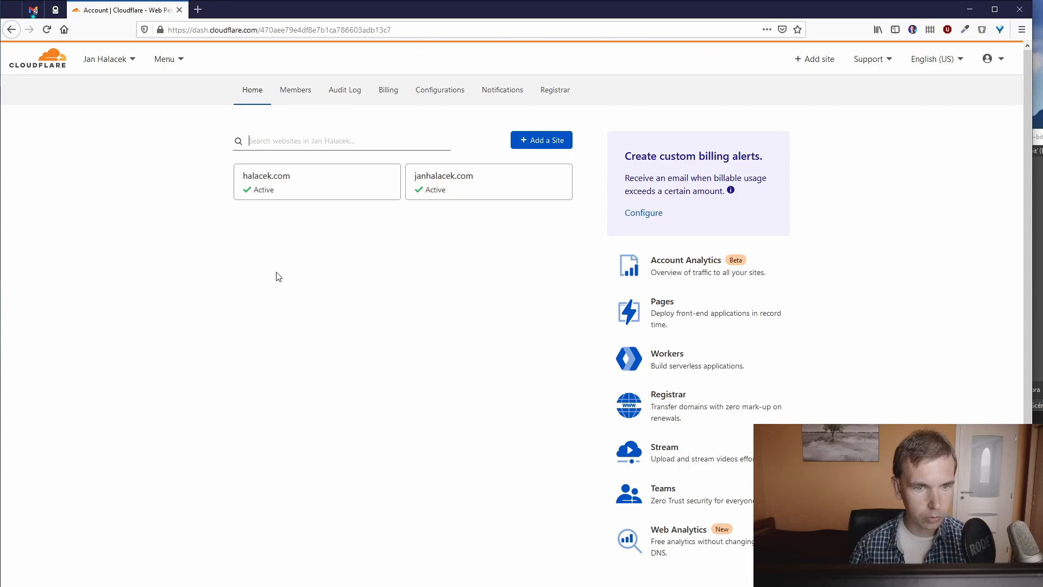
mouse_move(659, 312)
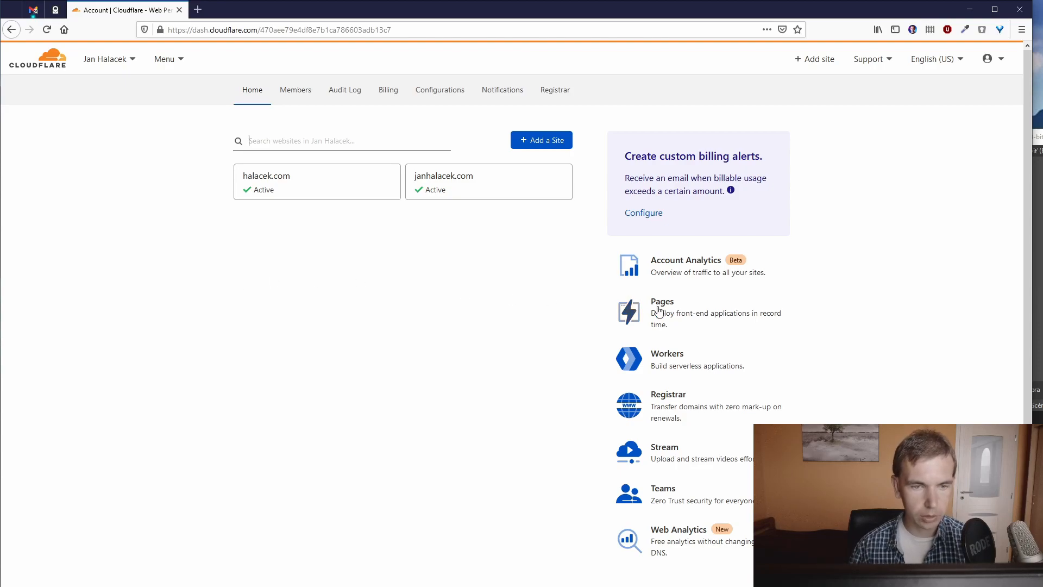
click(661, 301)
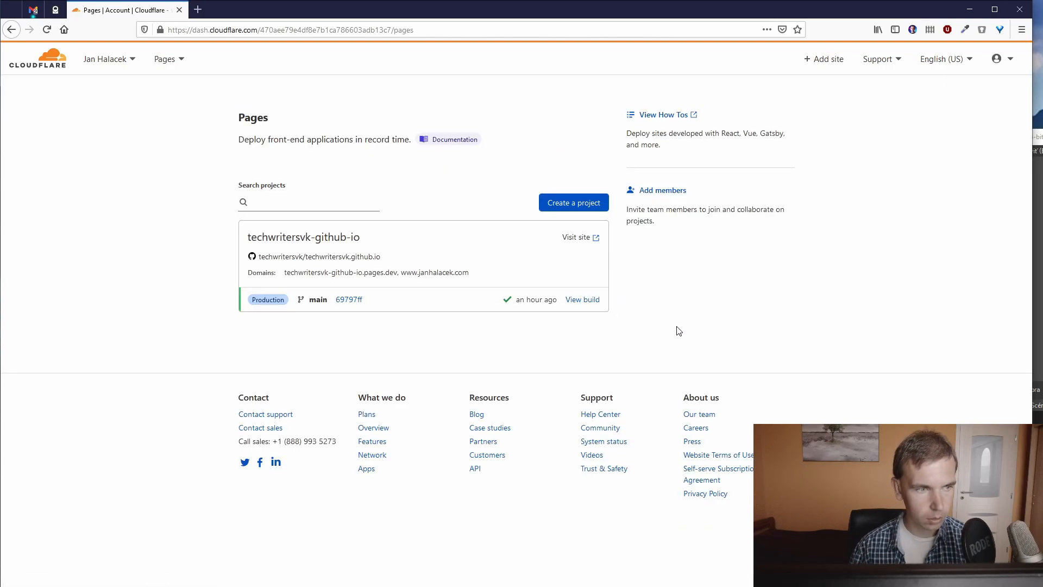
mouse_move(583, 209)
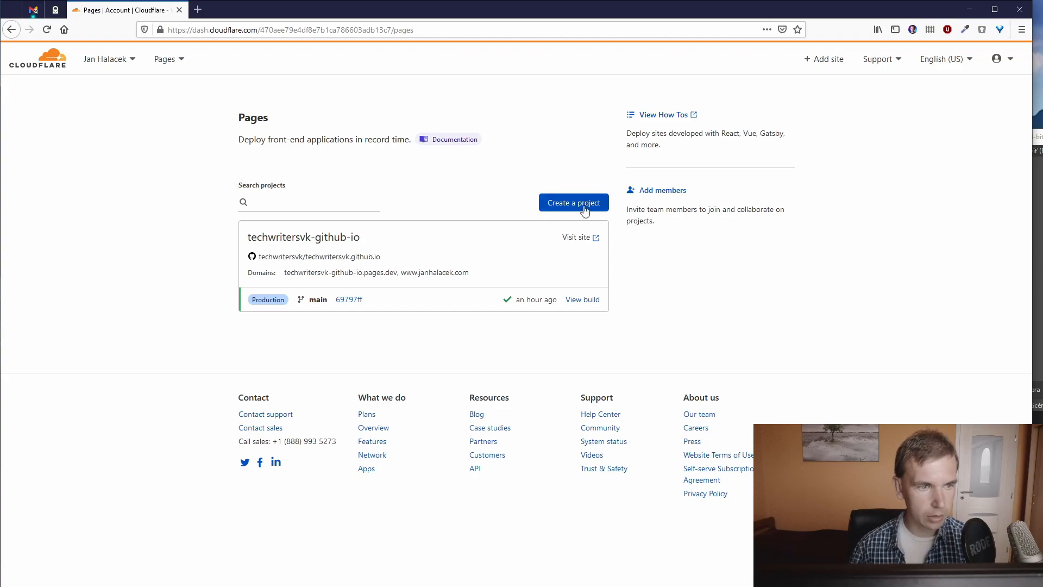
mouse_move(233, 326)
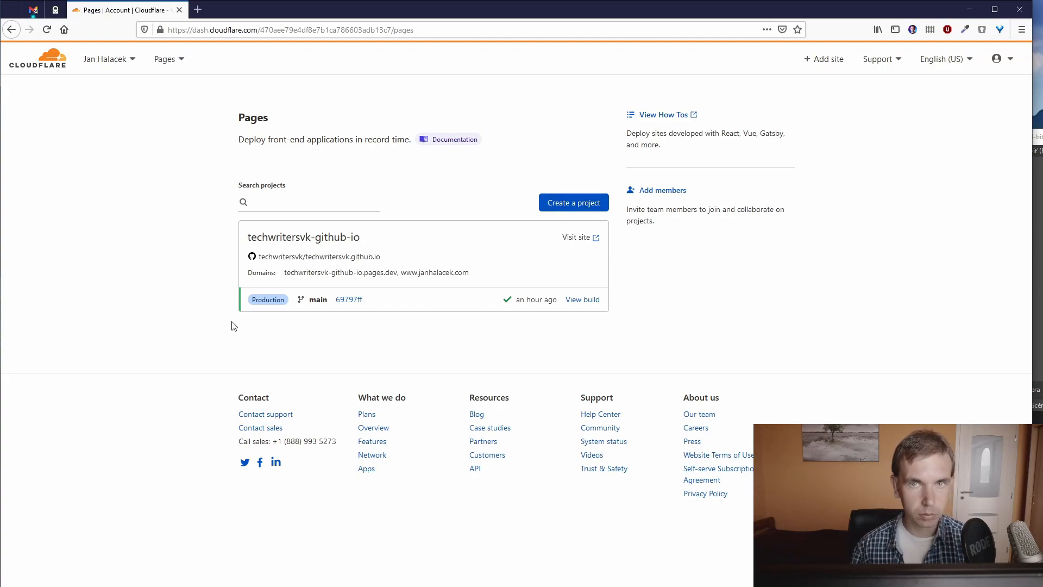
mouse_move(364, 286)
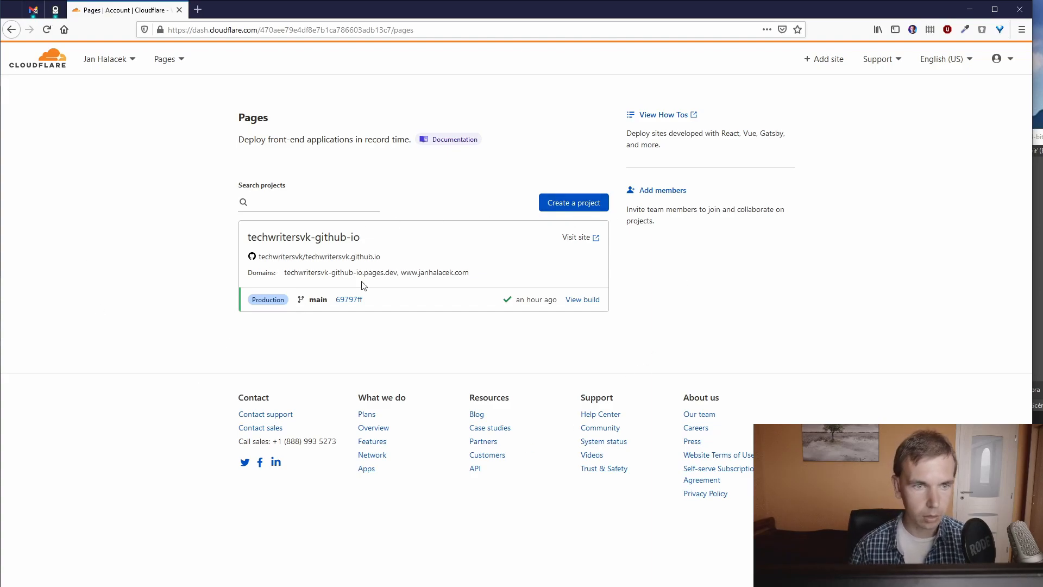
click(573, 202)
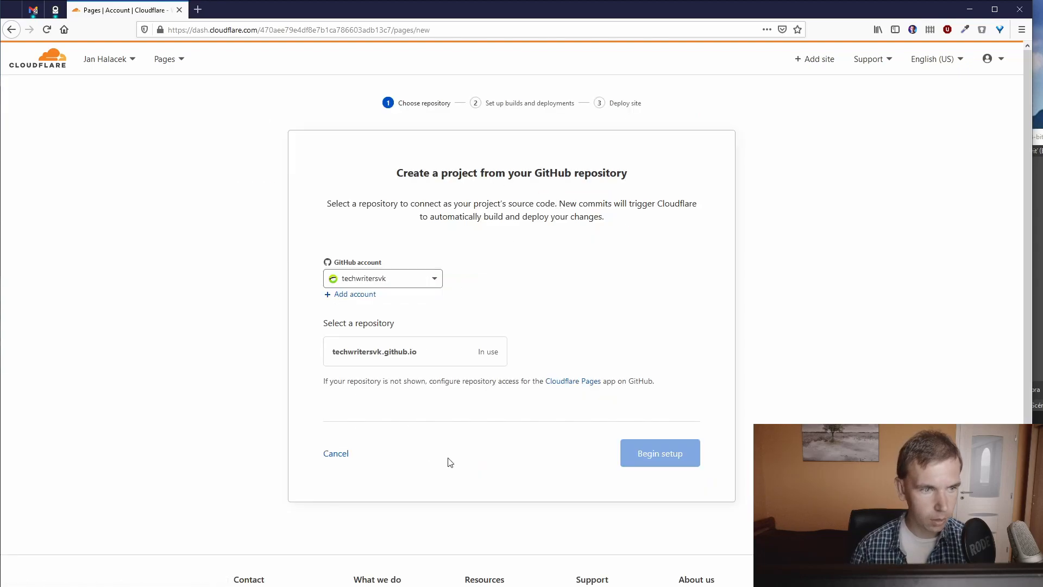
mouse_move(350, 294)
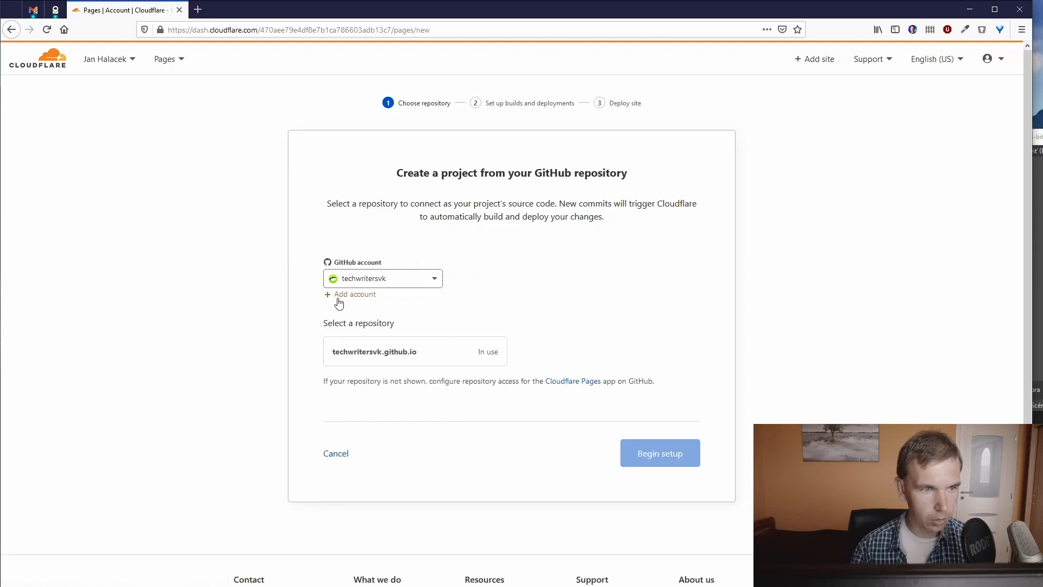
mouse_move(413, 351)
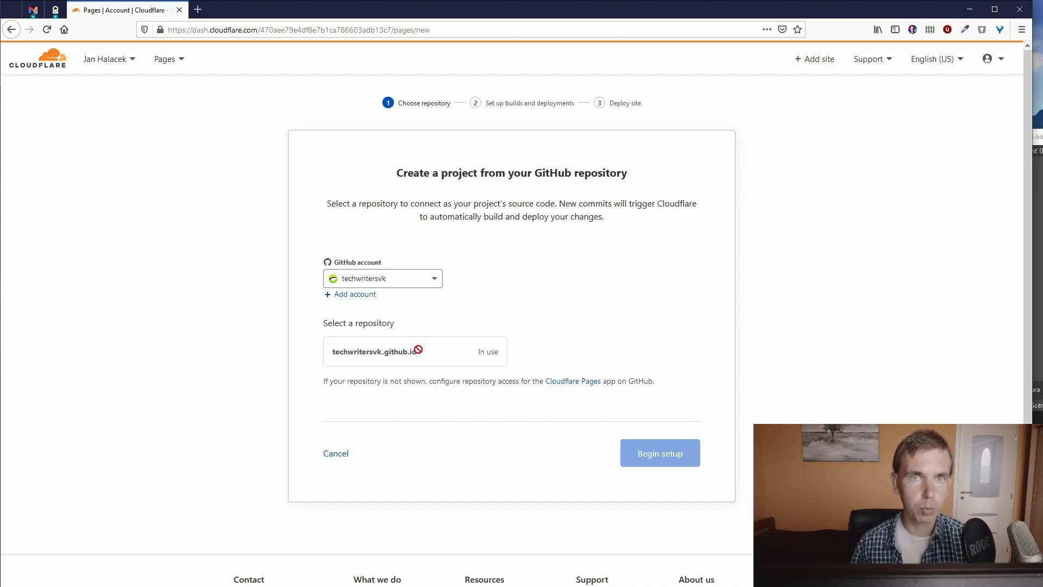
mouse_move(327, 536)
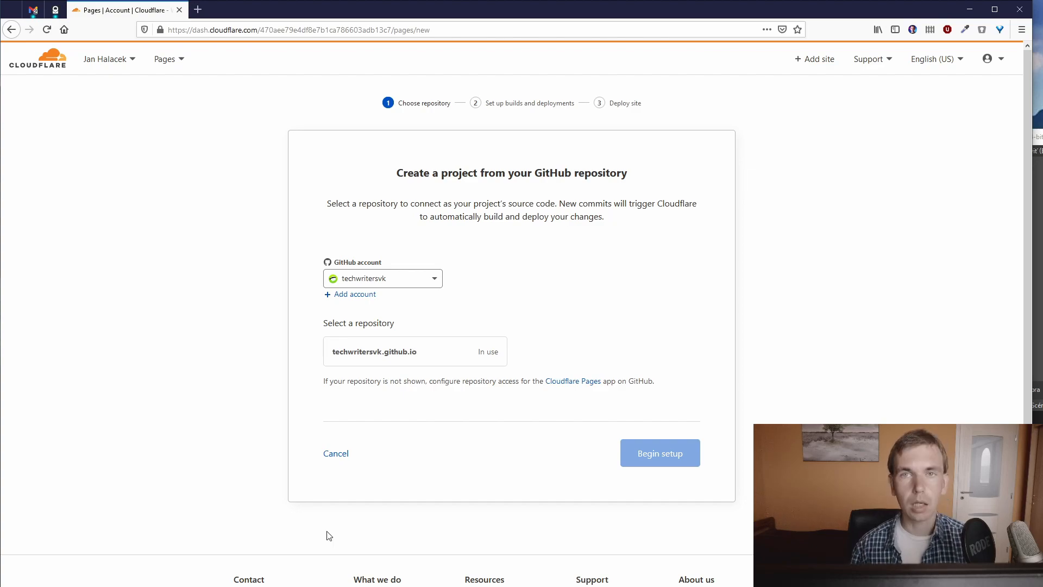
mouse_move(335, 455)
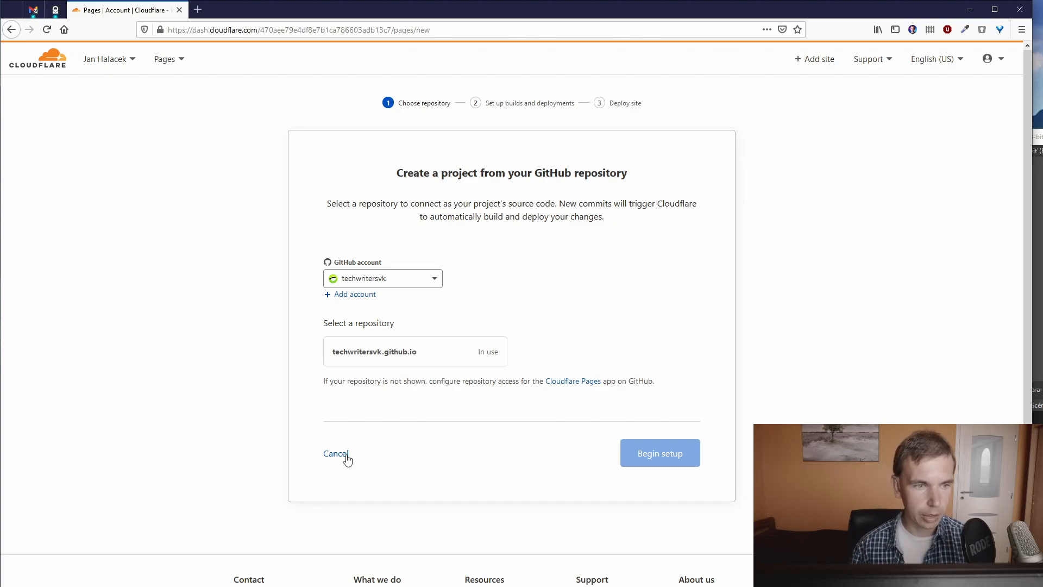
mouse_move(399, 349)
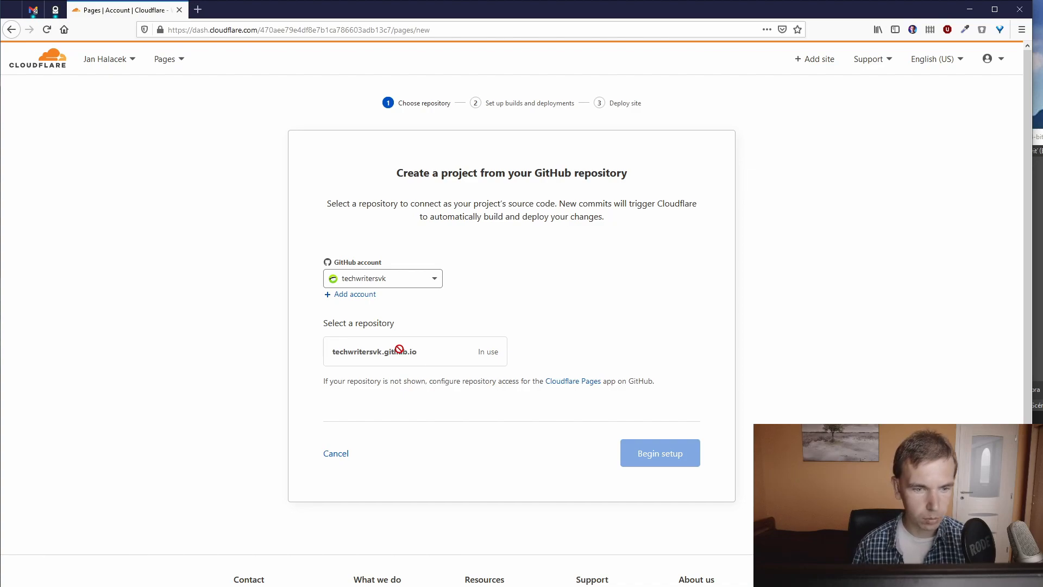
click(336, 453)
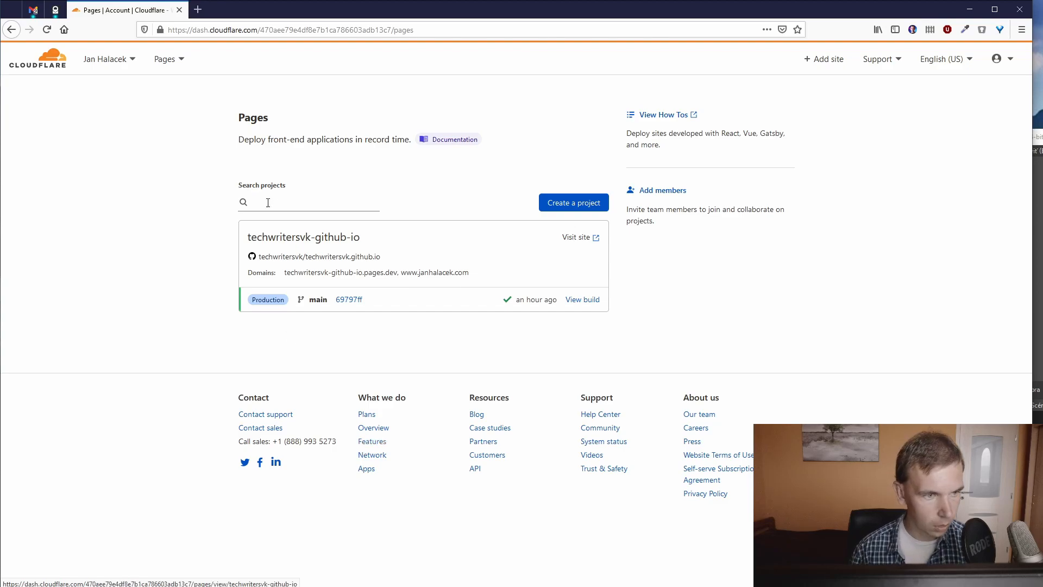
mouse_move(487, 411)
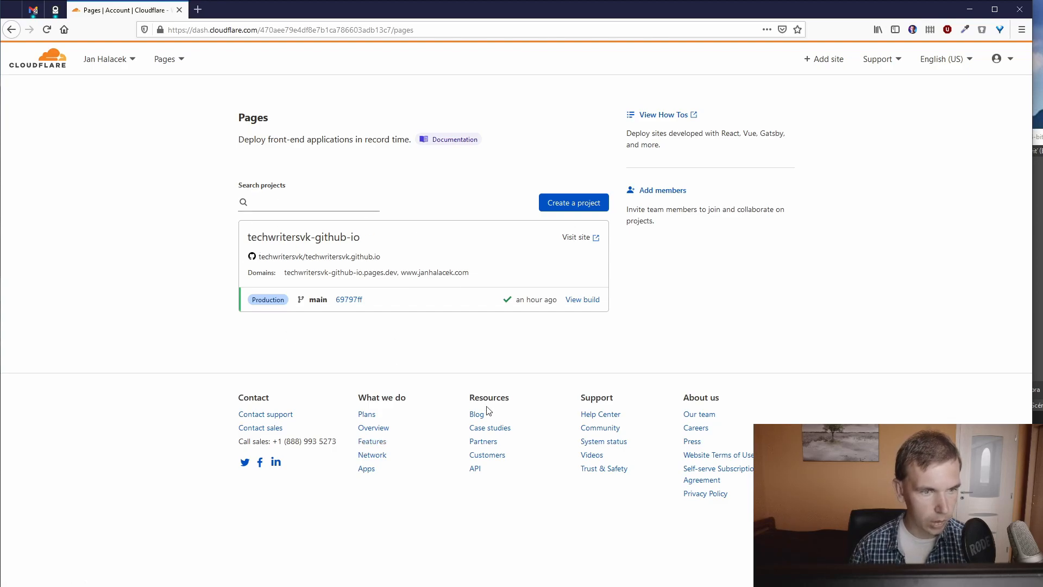
- Review the techwritersvk-github-io project's general settings
click(304, 237)
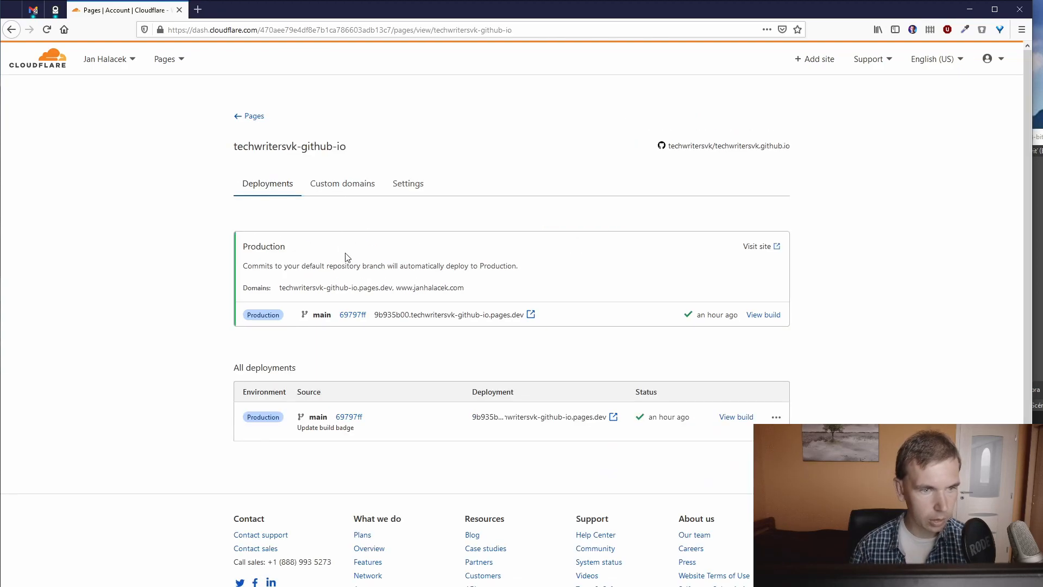
mouse_move(746, 401)
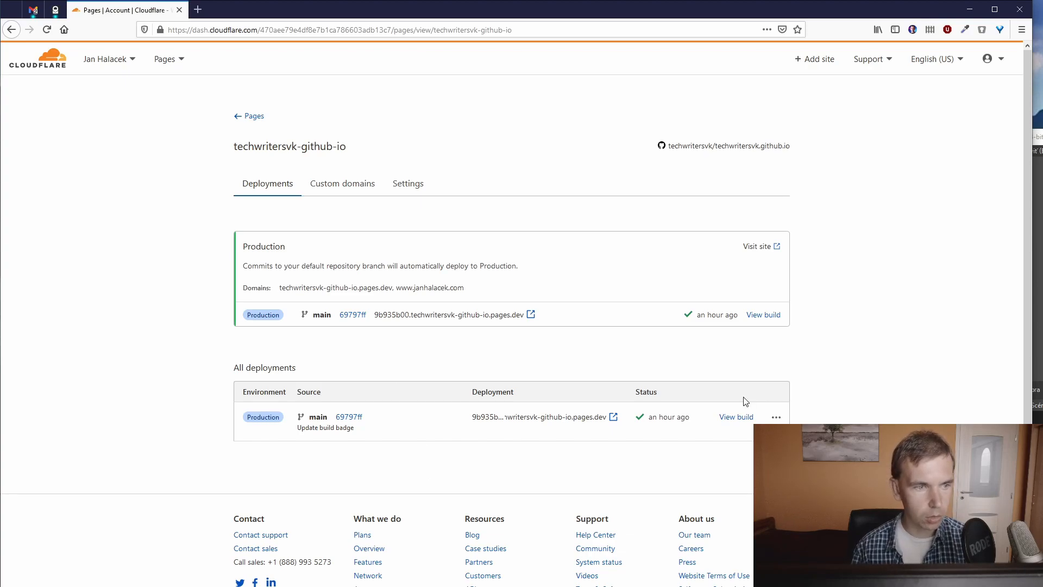
mouse_move(539, 320)
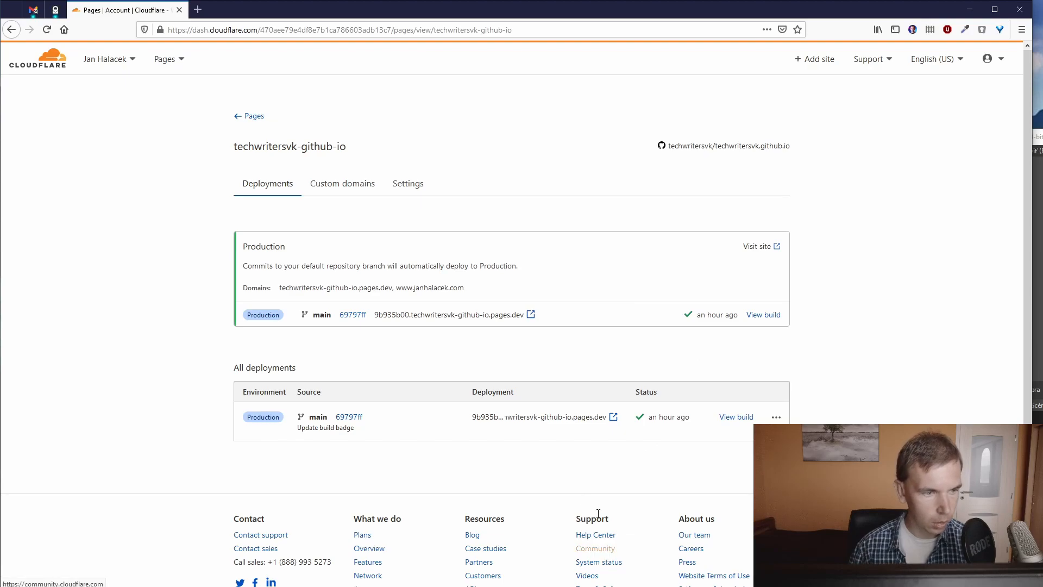
click(407, 184)
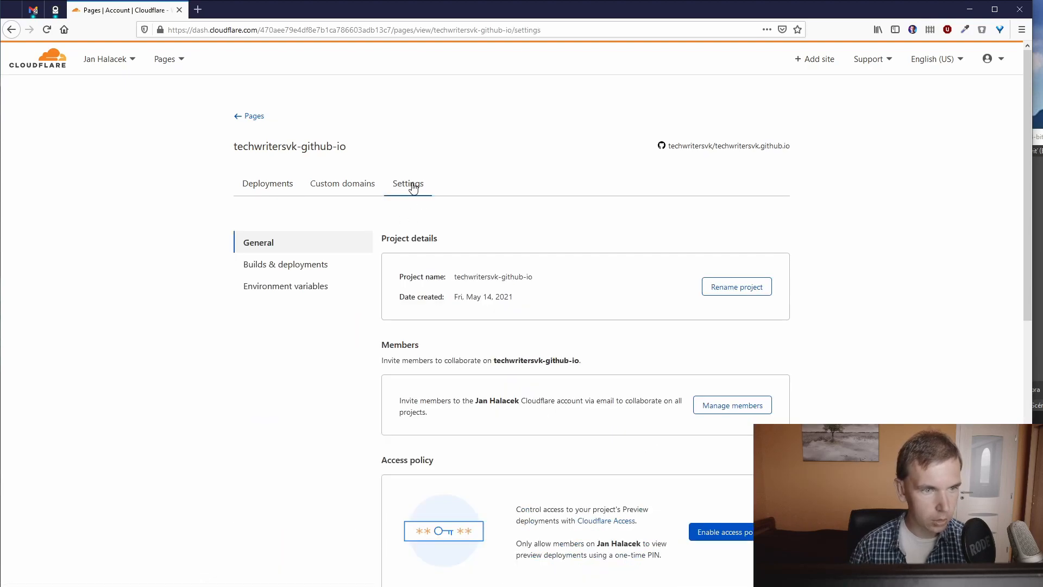
mouse_move(545, 269)
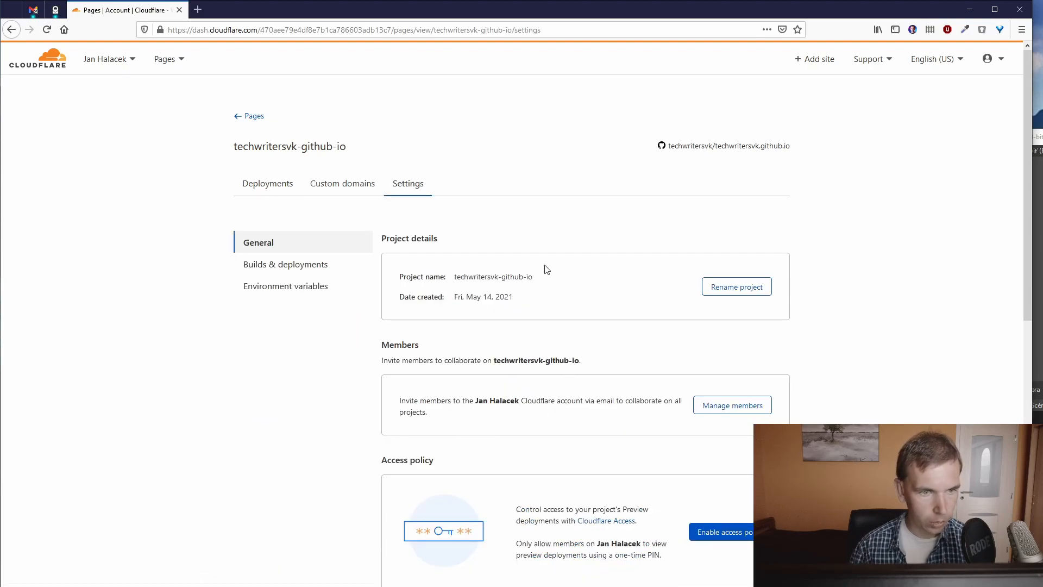
scroll(down, 3)
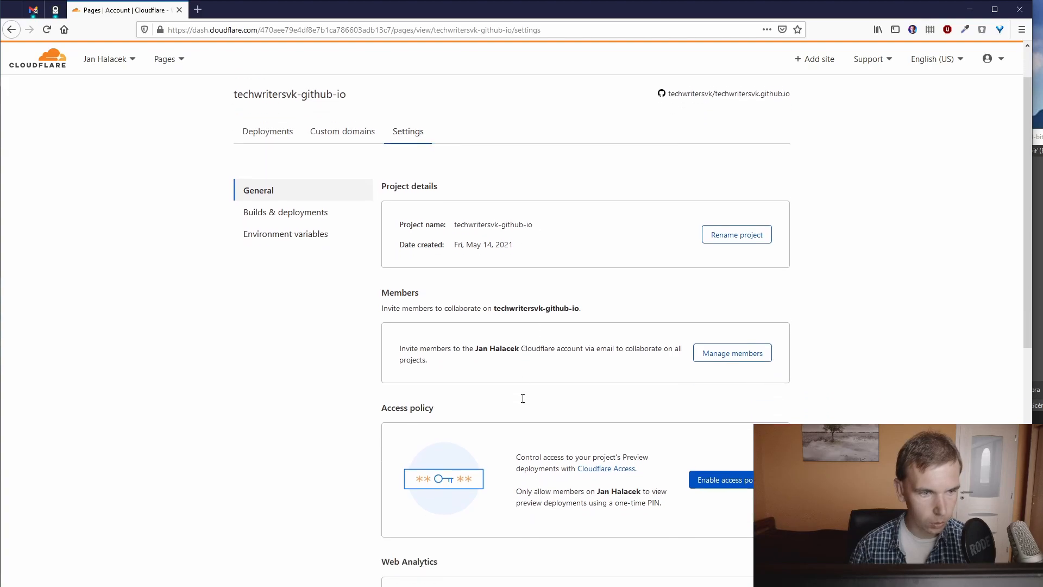
scroll(down, 3)
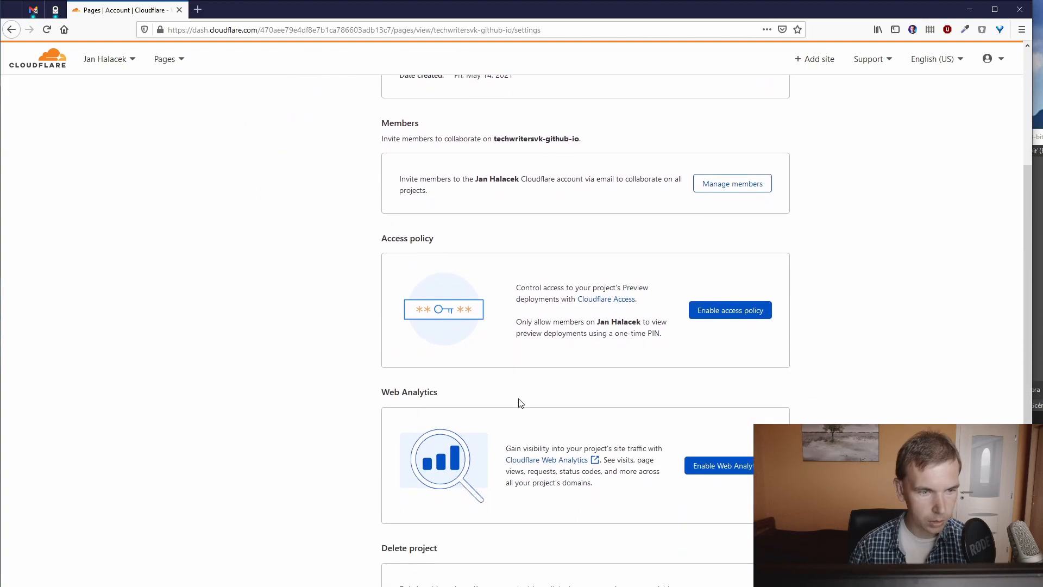
scroll(up, 3)
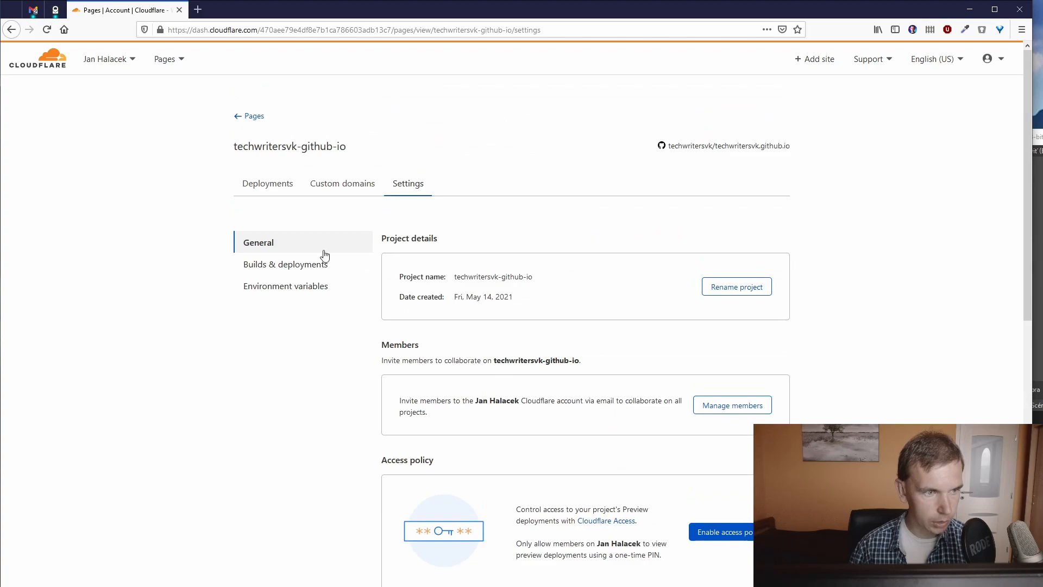
- Bring up the project's Builds & deployments settings
click(286, 264)
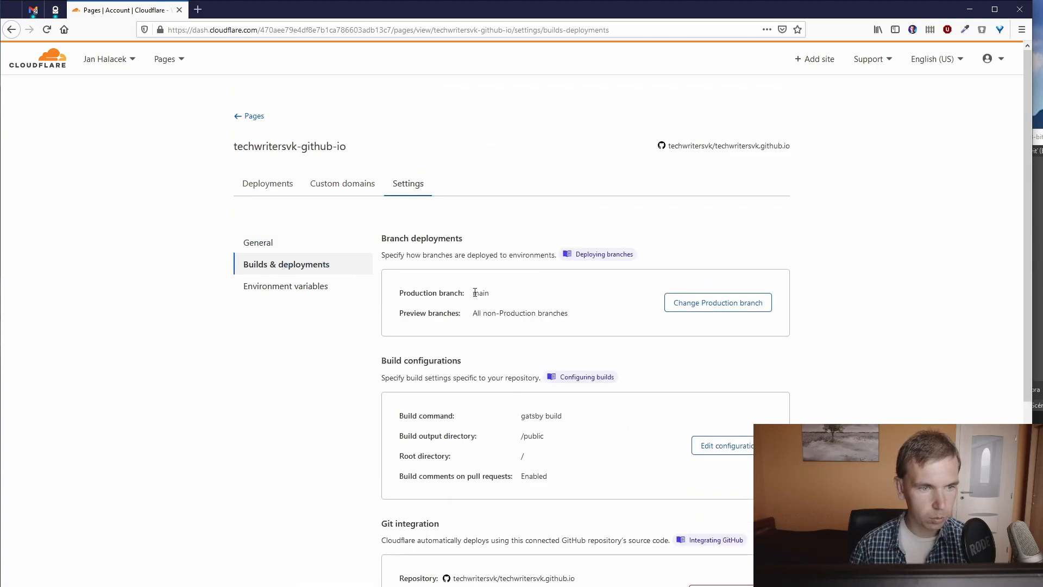
- Check the production branch main and the /public build output directory
double_click(479, 292)
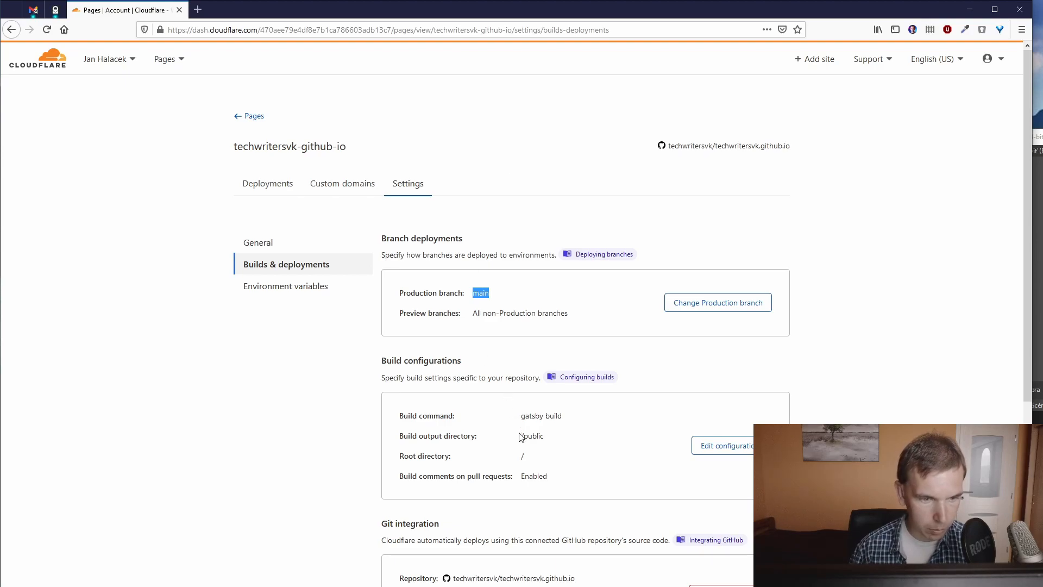
double_click(531, 436)
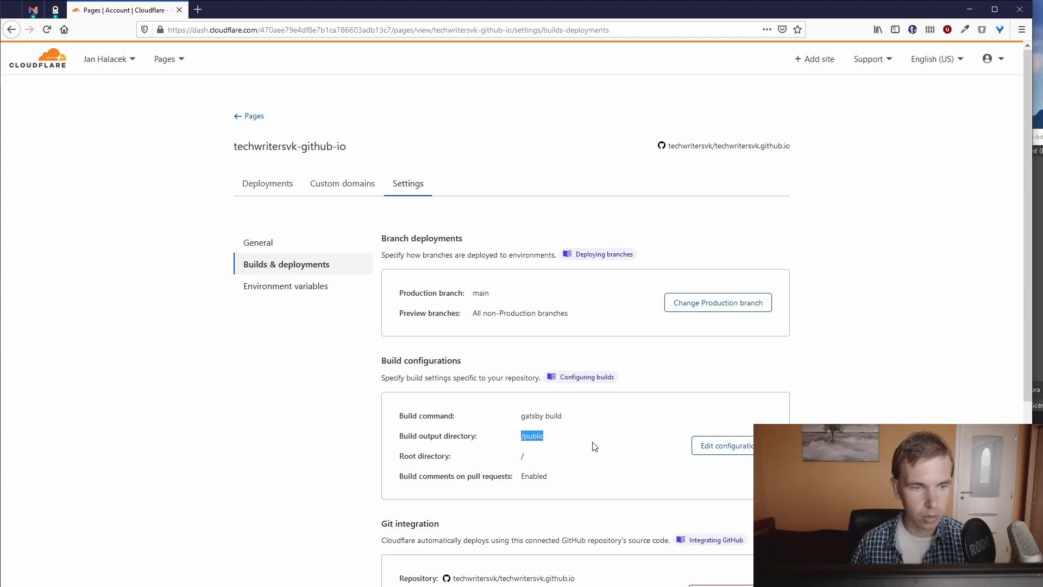
scroll(down, 3)
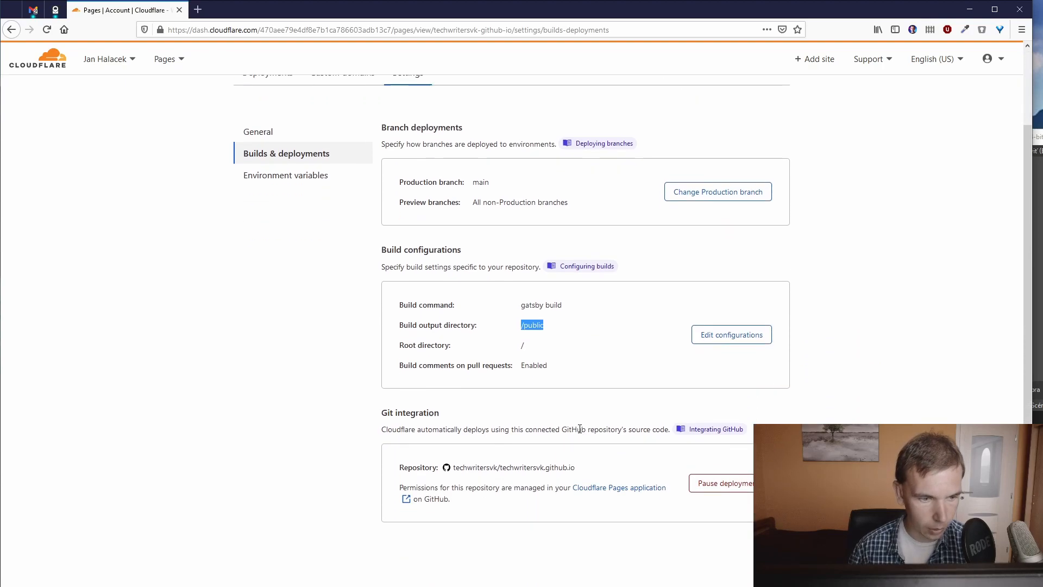
- Edit the build configuration, keeping the Gatsby preset, gatsby build command and public output
click(730, 335)
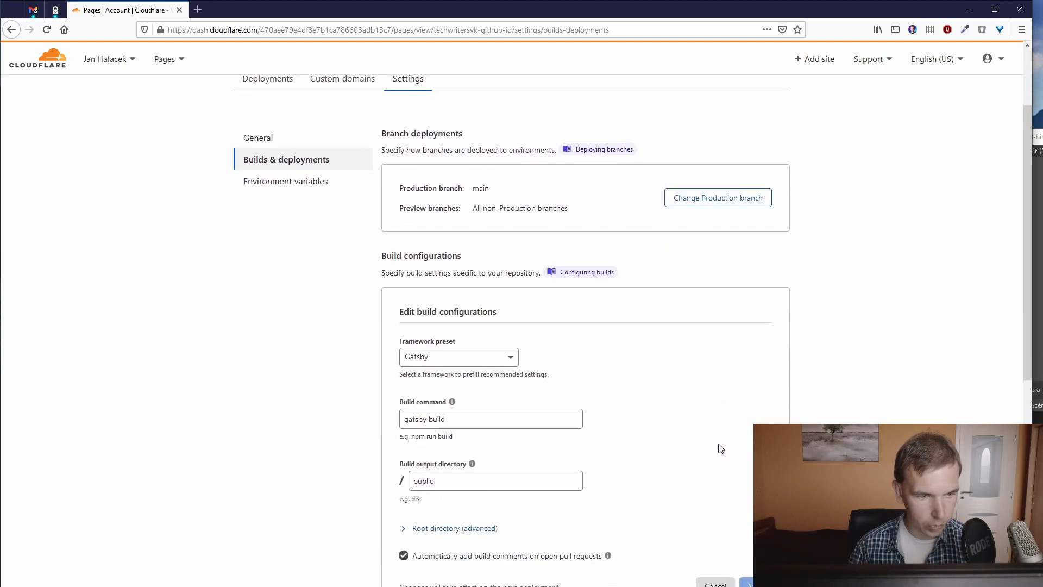
click(511, 356)
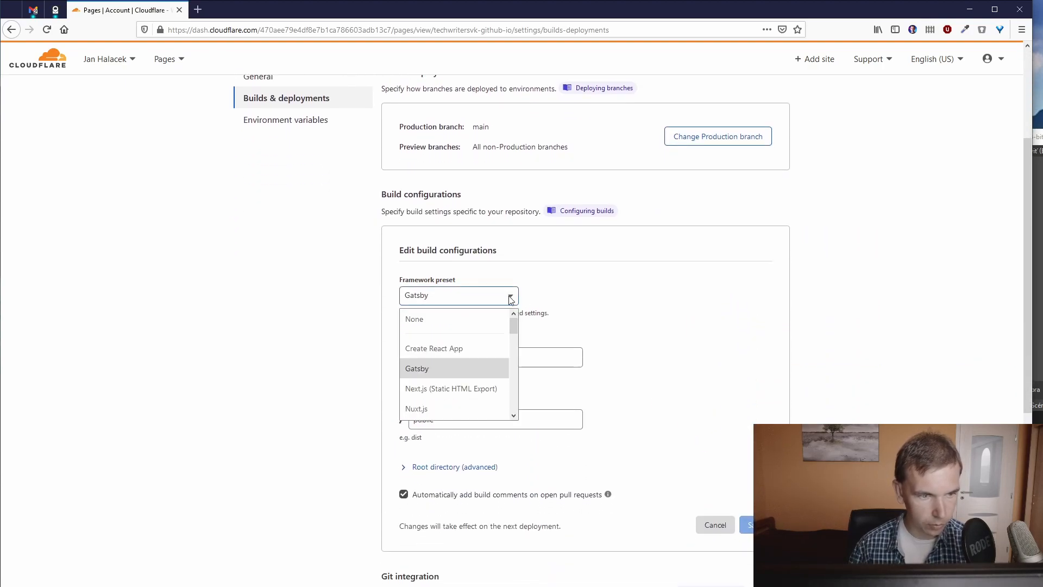
click(416, 368)
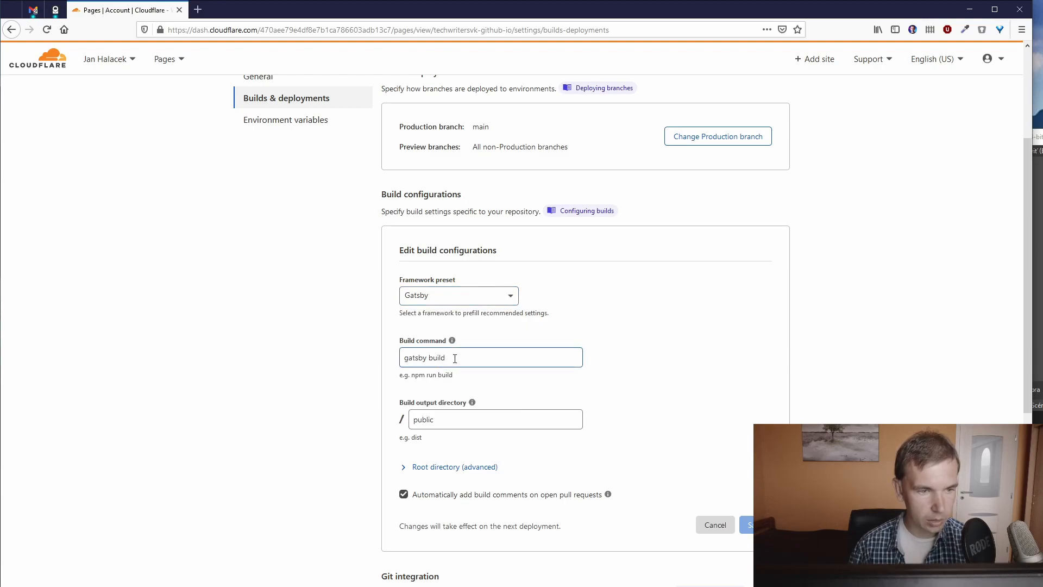
click(496, 420)
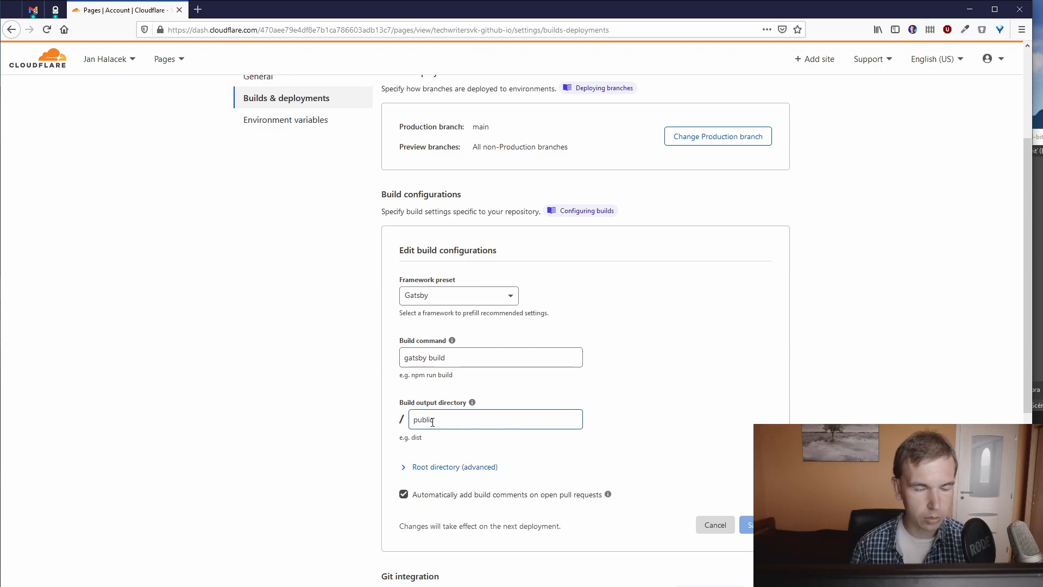
mouse_move(592, 417)
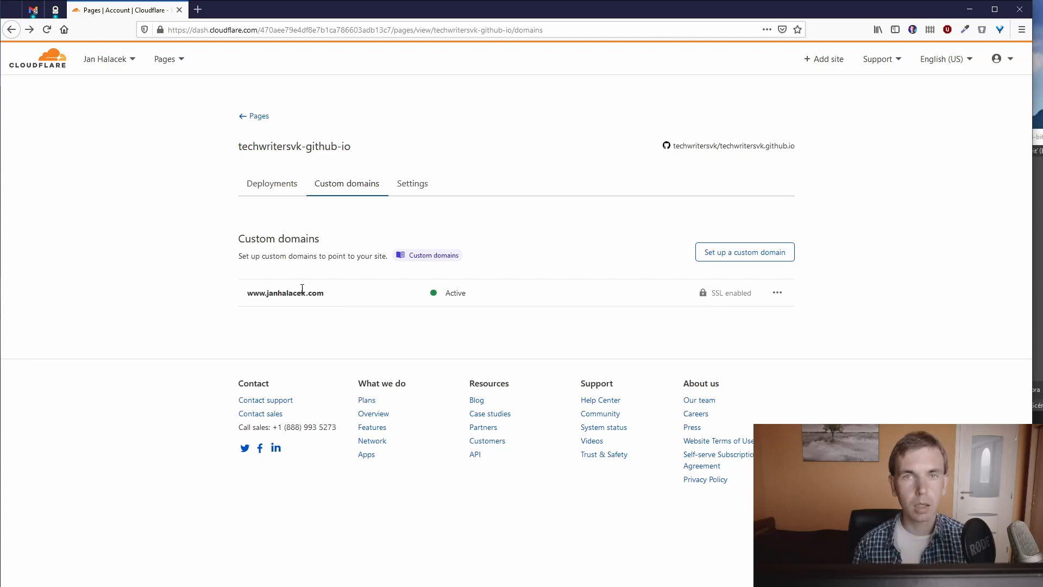
mouse_move(338, 293)
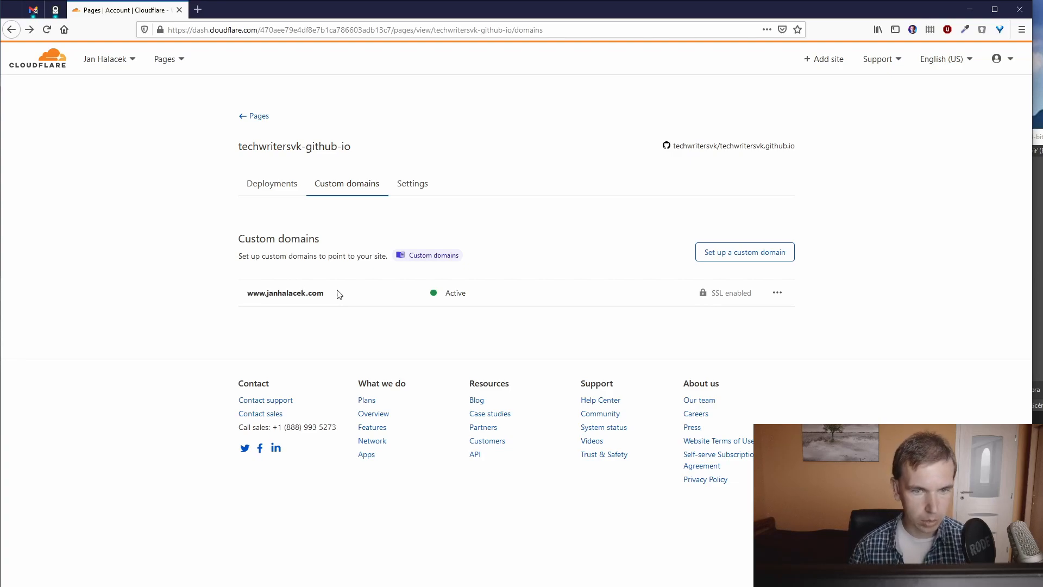
click(743, 251)
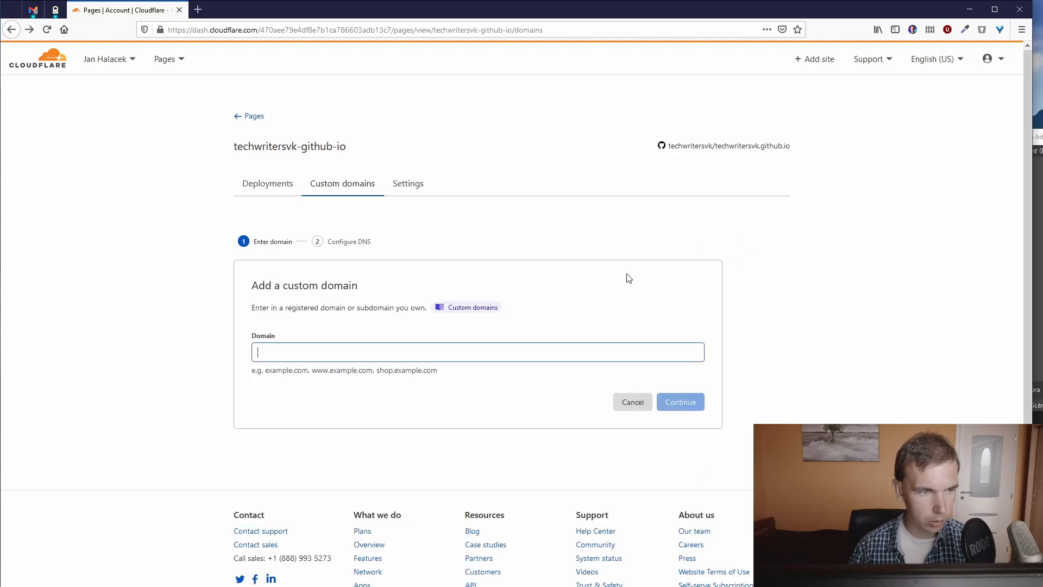
mouse_move(474, 430)
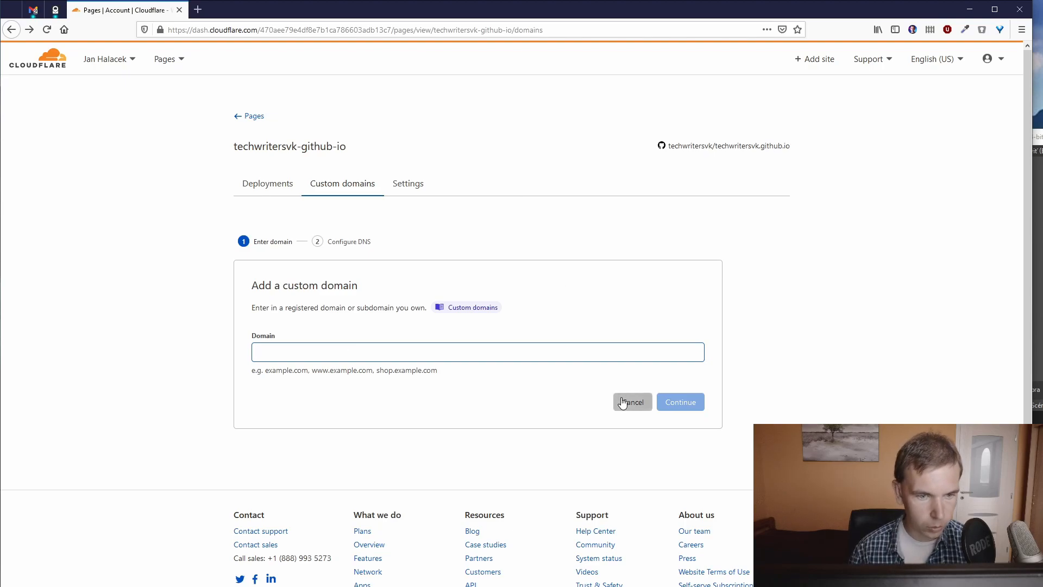
click(630, 402)
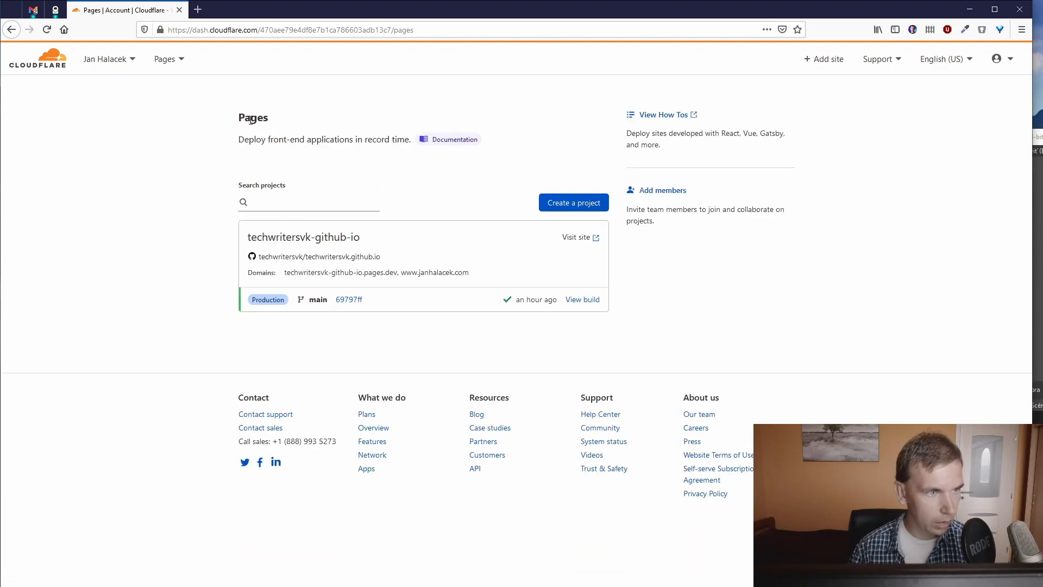
- Switch to the janhalacek.com site and show its DNS records
click(106, 58)
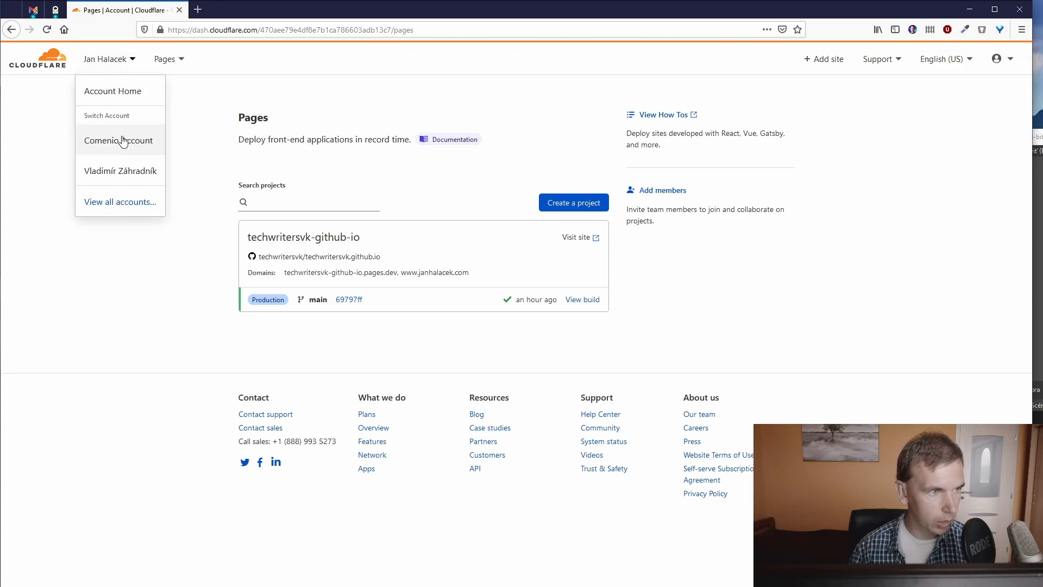
mouse_move(119, 141)
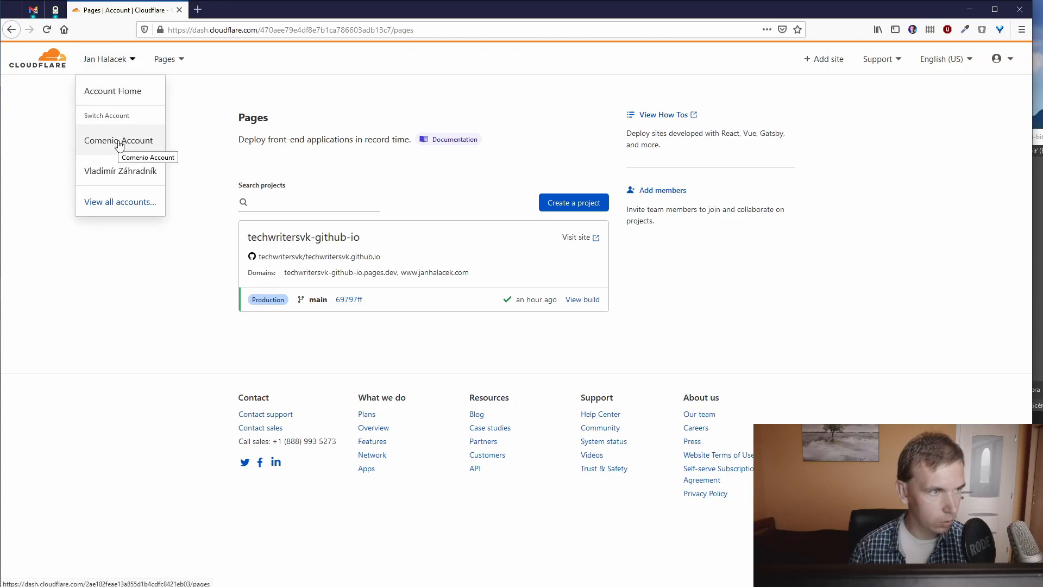
click(112, 92)
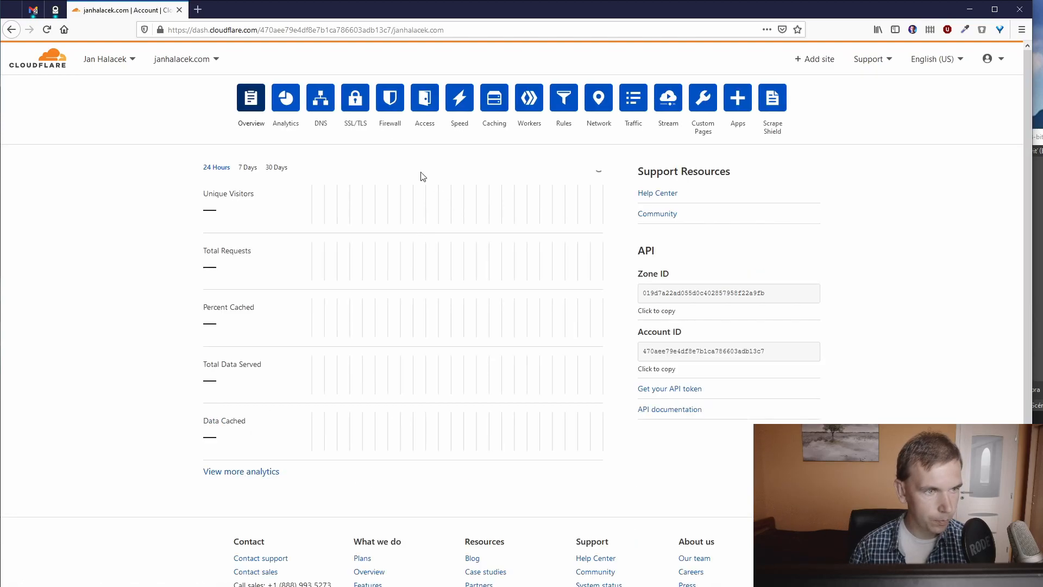
click(320, 98)
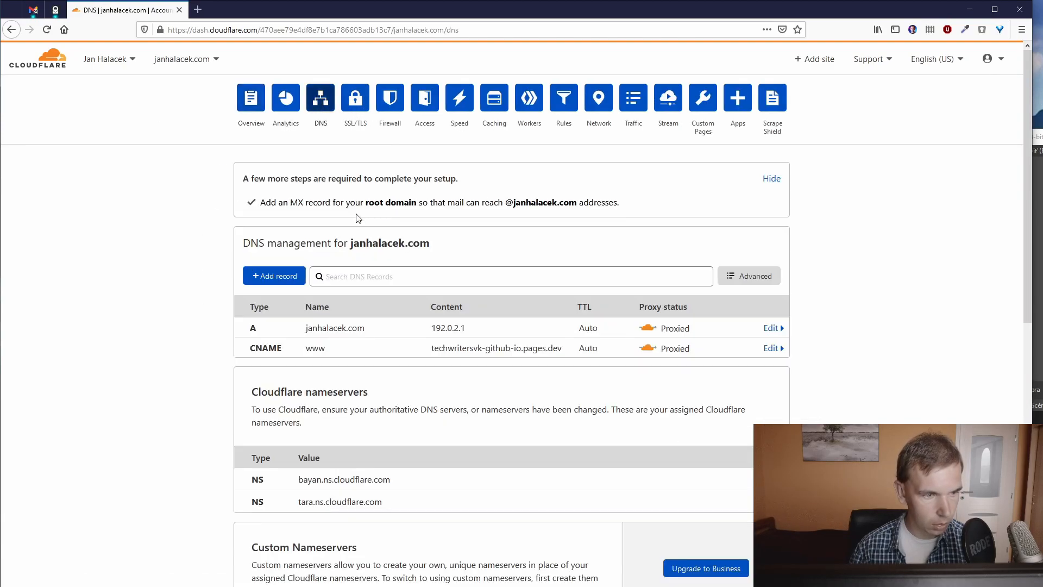
scroll(down, 3)
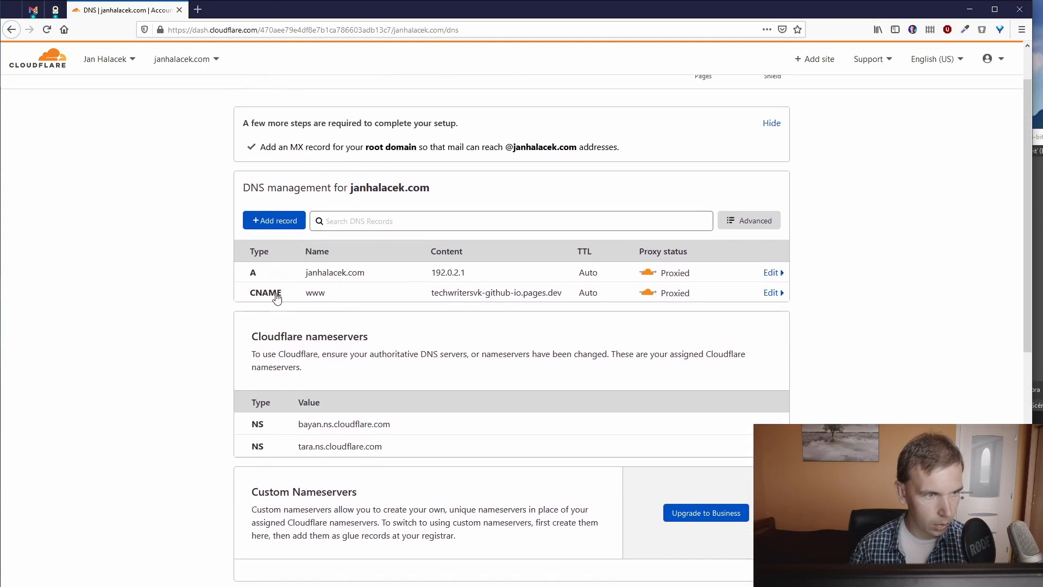
mouse_move(327, 298)
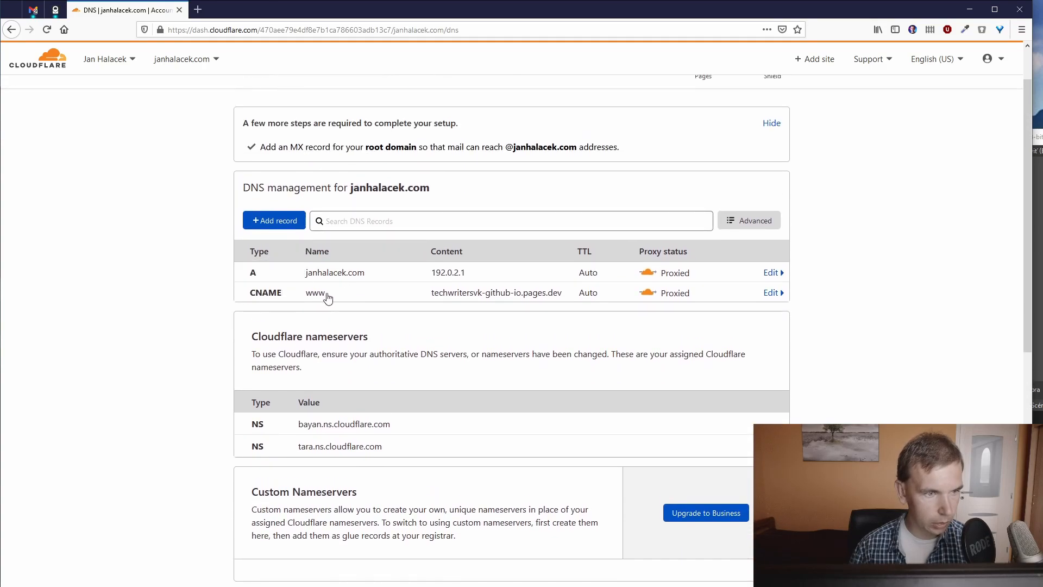
- Inspect the www CNAME record targeting techwritersvk-github-io.pages.dev
click(771, 293)
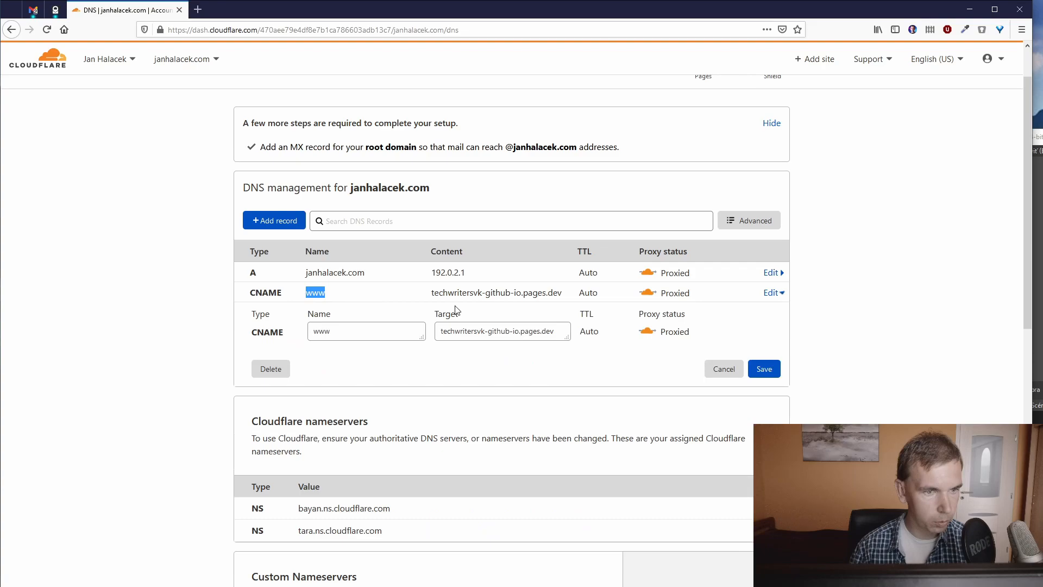
double_click(496, 292)
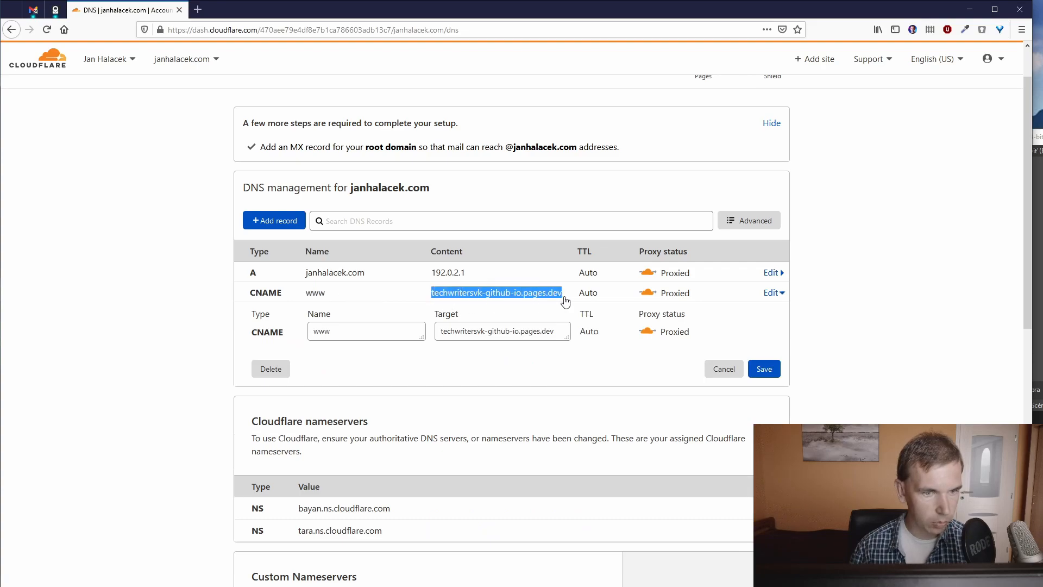
click(724, 368)
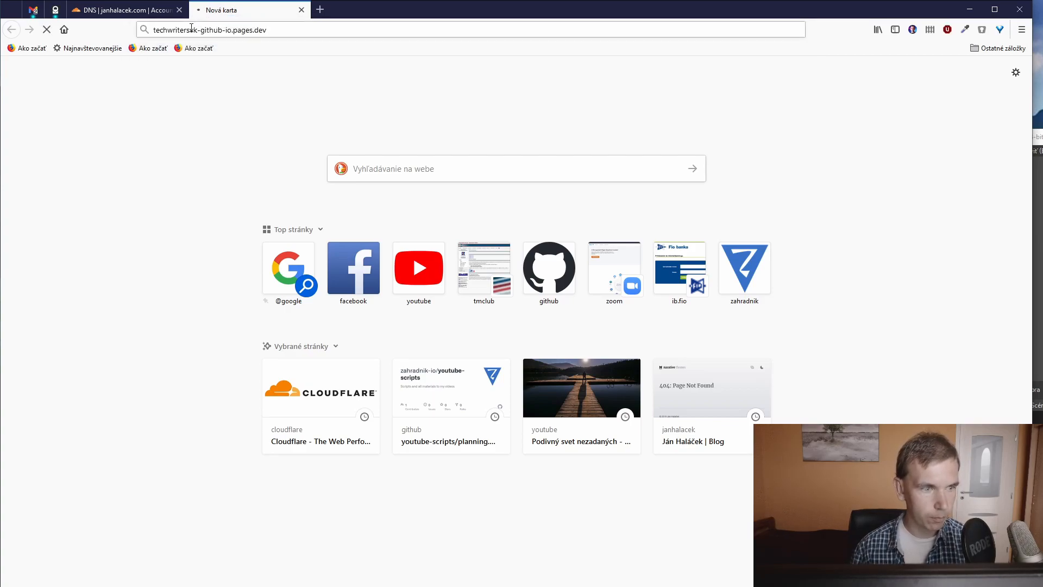
key(Return)
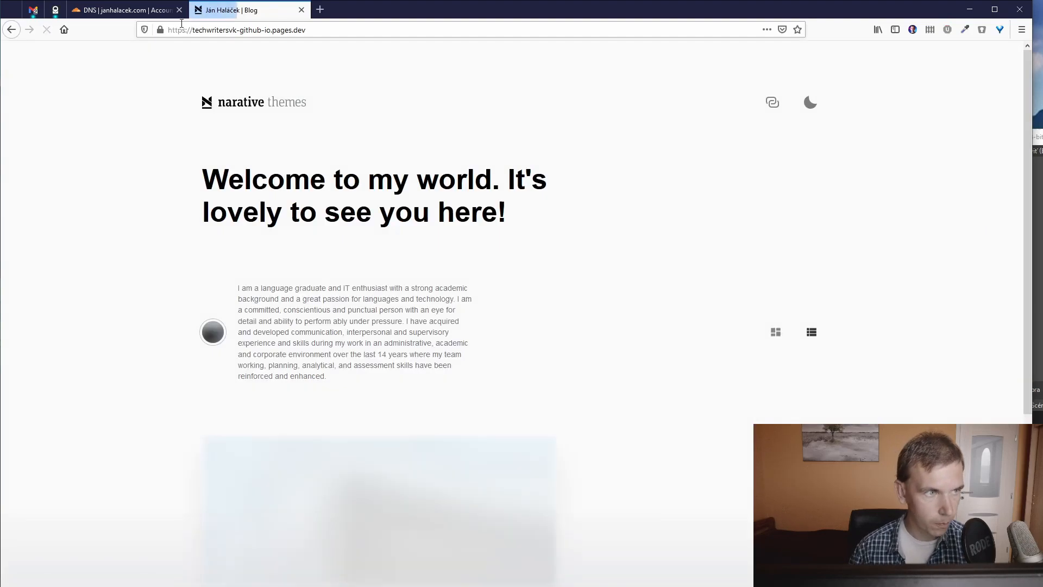
click(234, 29)
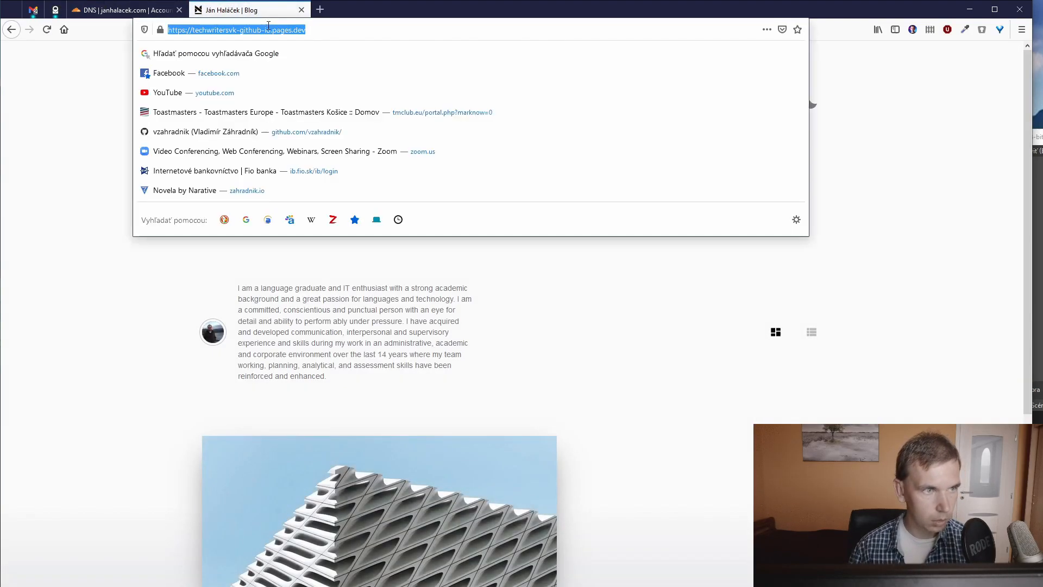
text(tmclub.eu/)
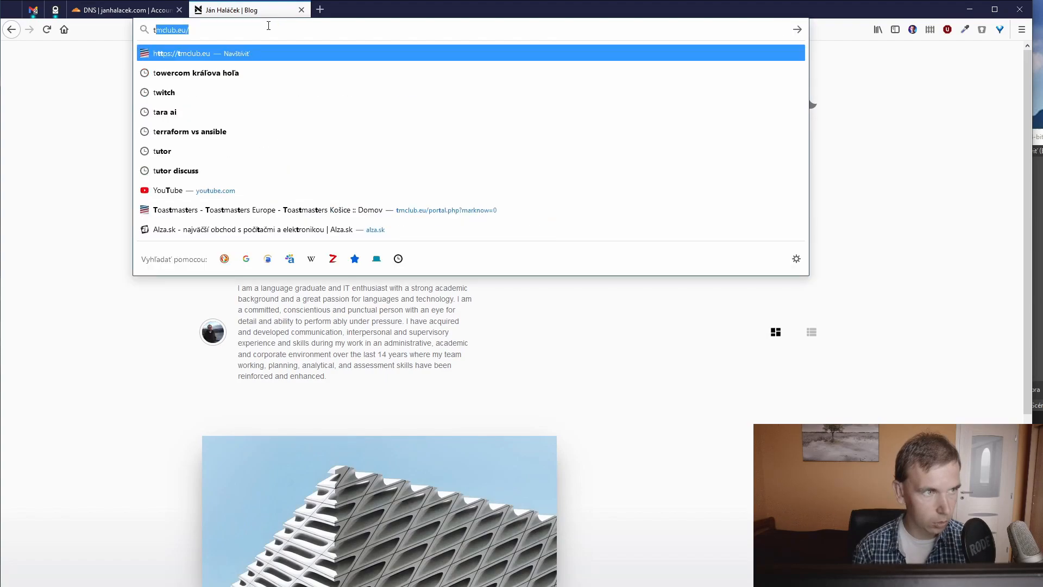
text(www.janhalacek.com/)
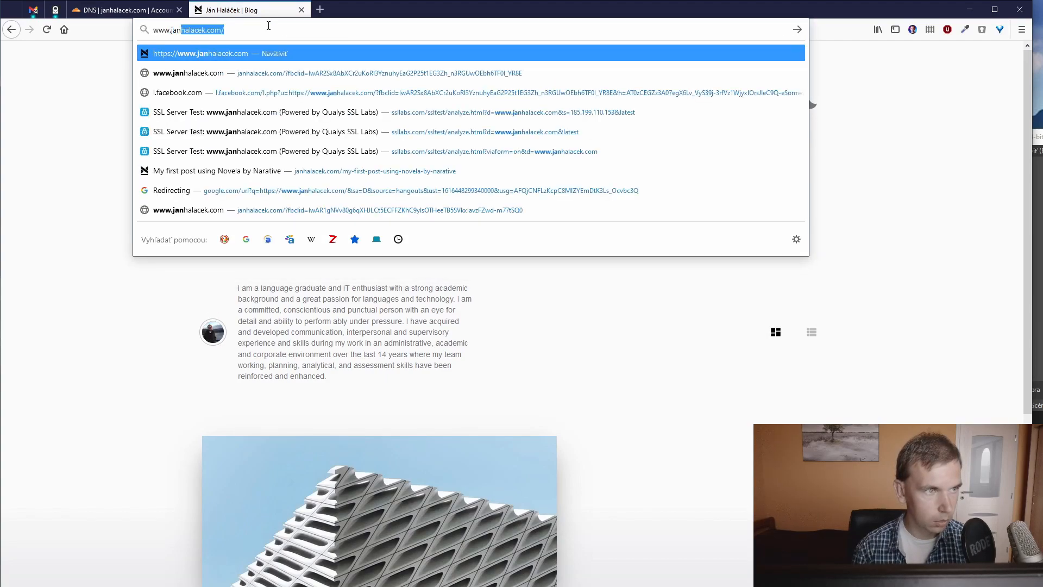